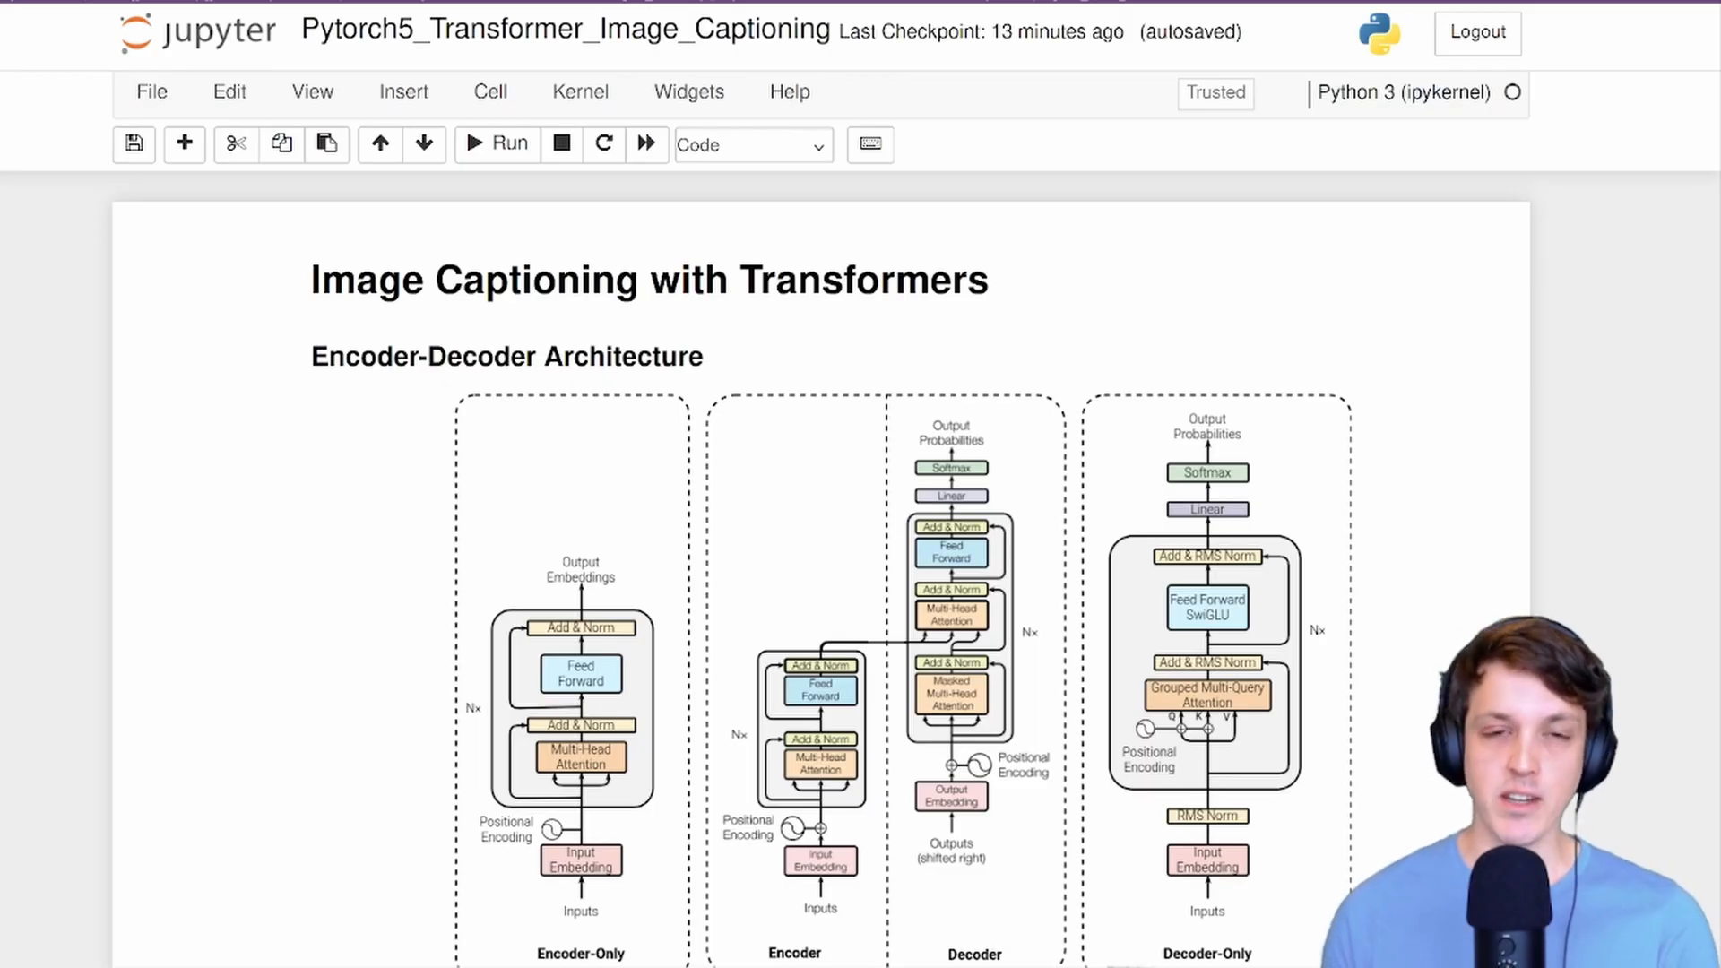
pyautogui.moveTo(59, 256)
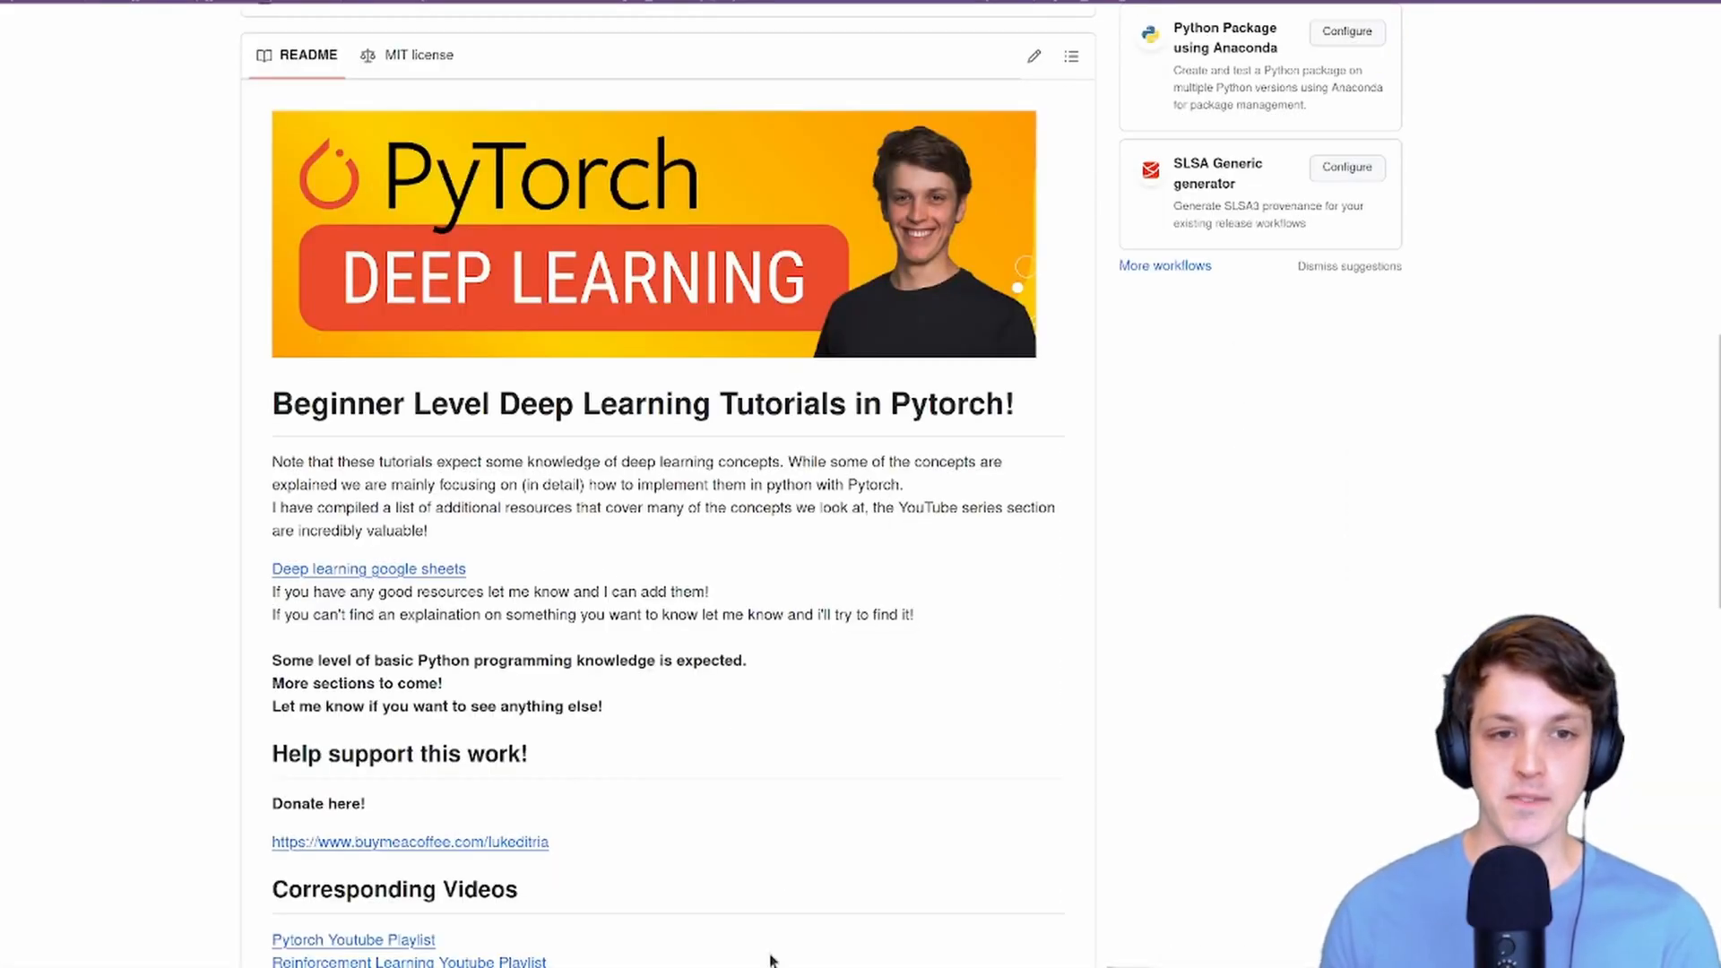
pyautogui.moveTo(1226, 873)
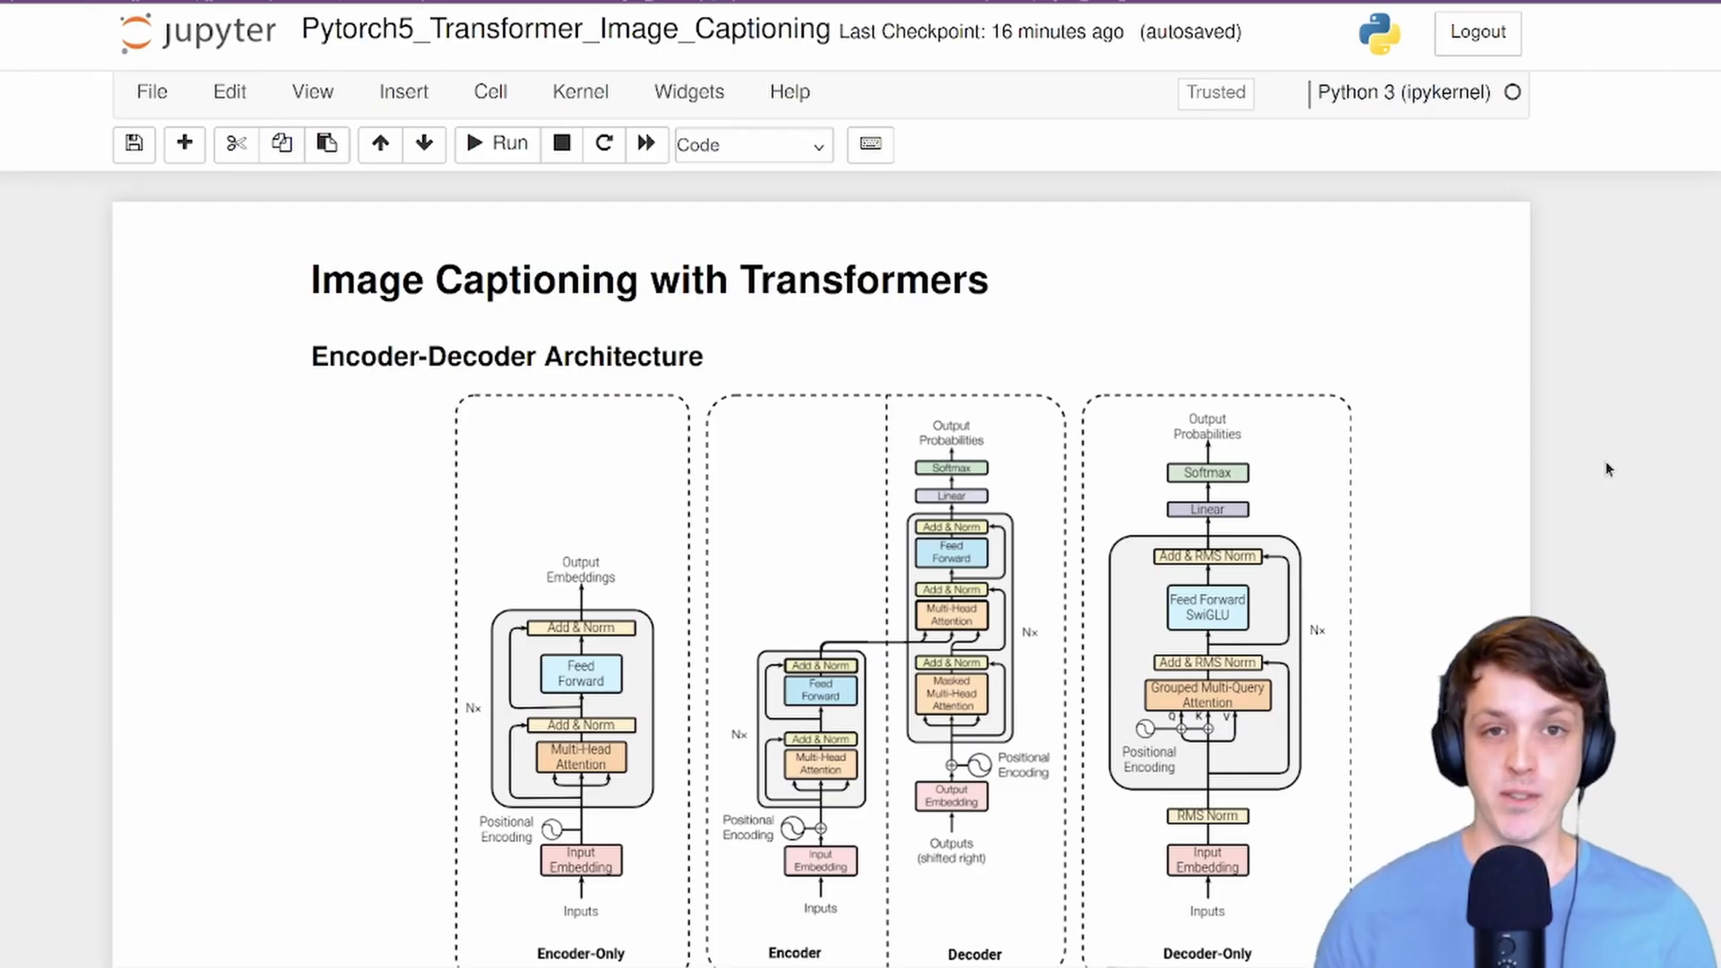
pyautogui.moveTo(1433, 520)
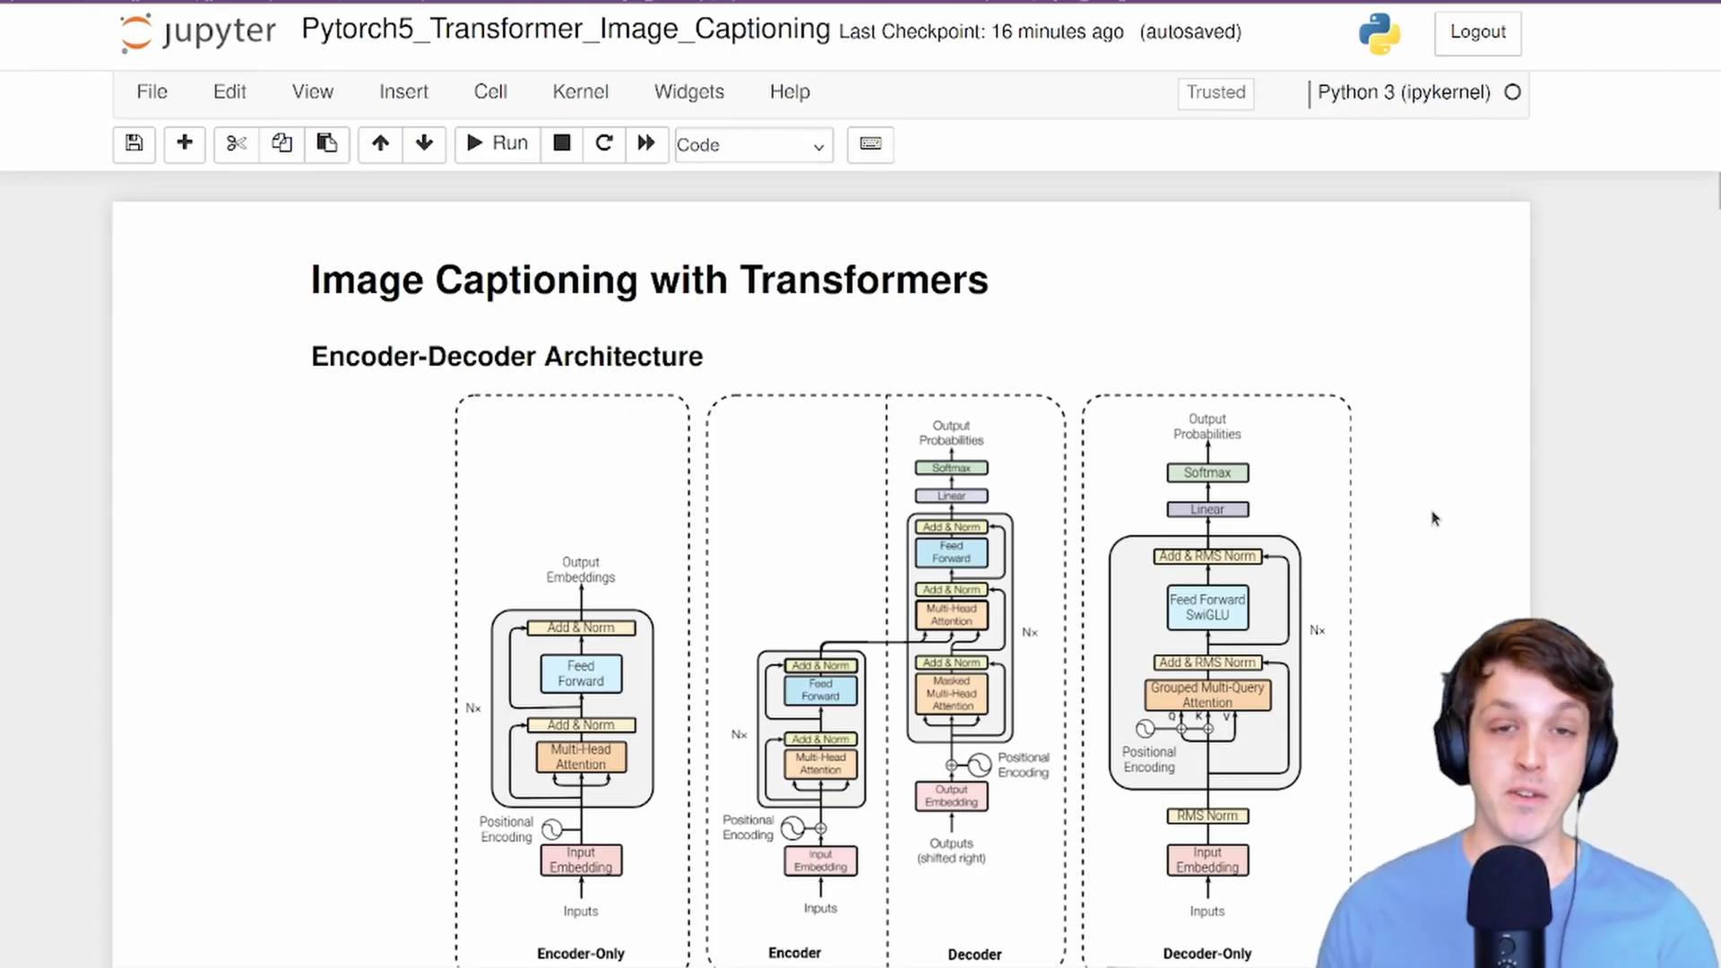
# Scroll through and execute the imports, hyperparameters and caption-sampling class down to the transforms cell.
pyautogui.scroll(-3)
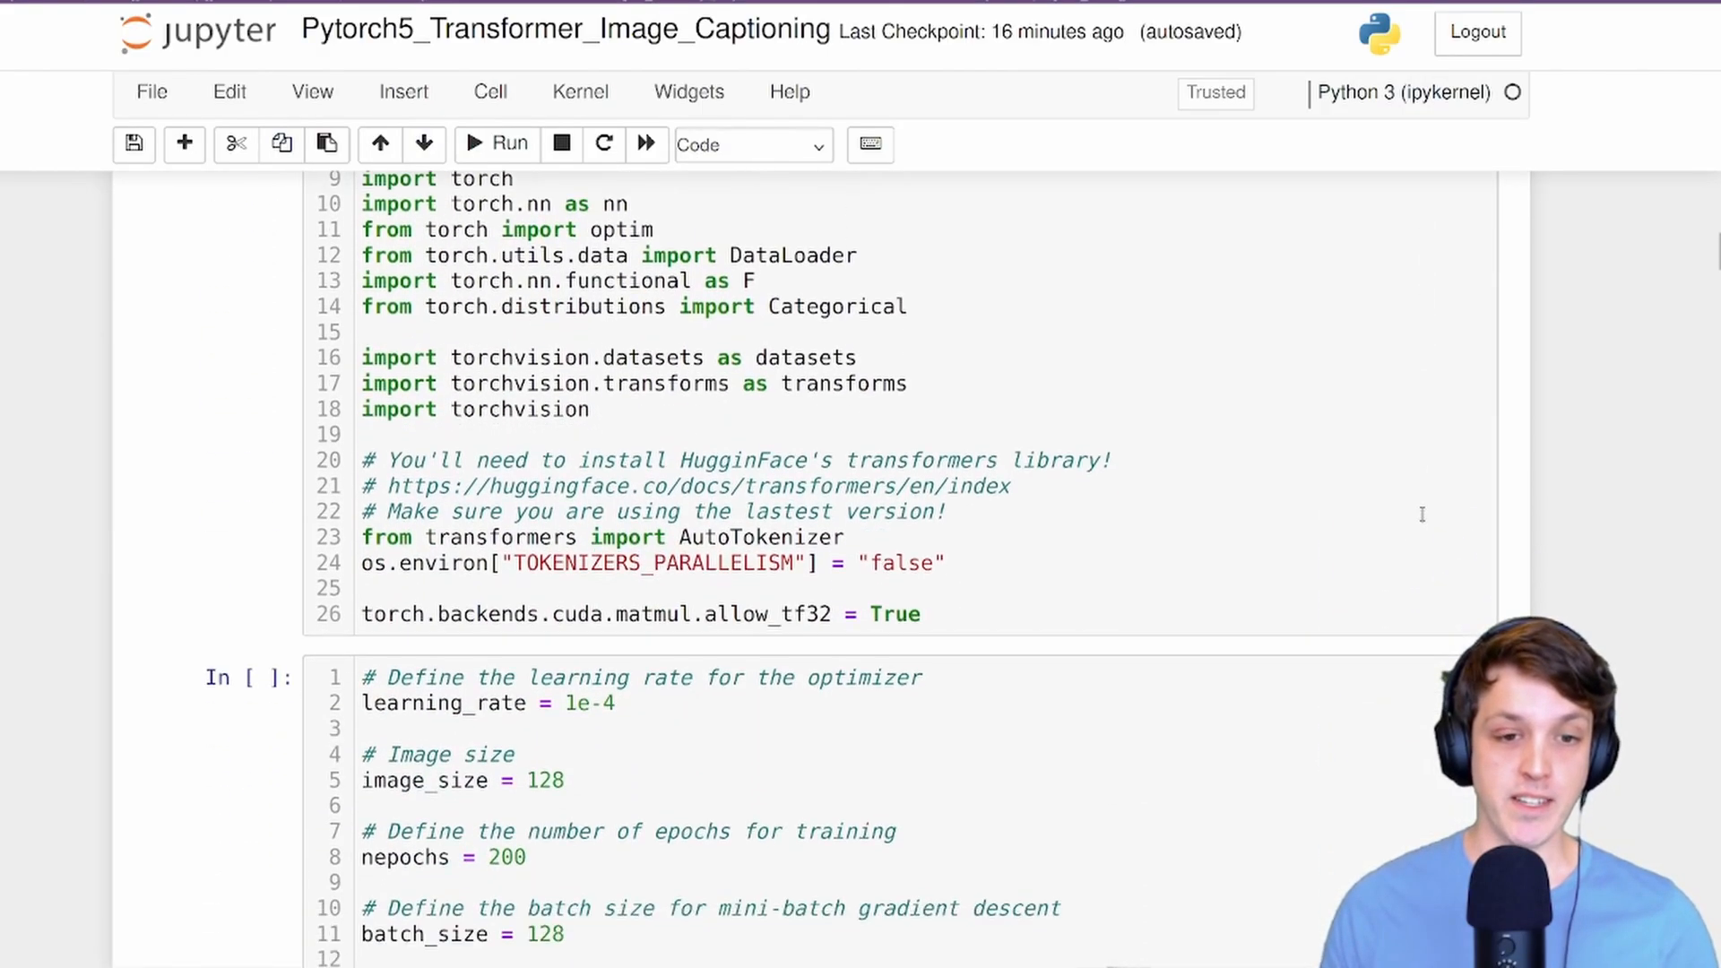
pyautogui.scroll(-3)
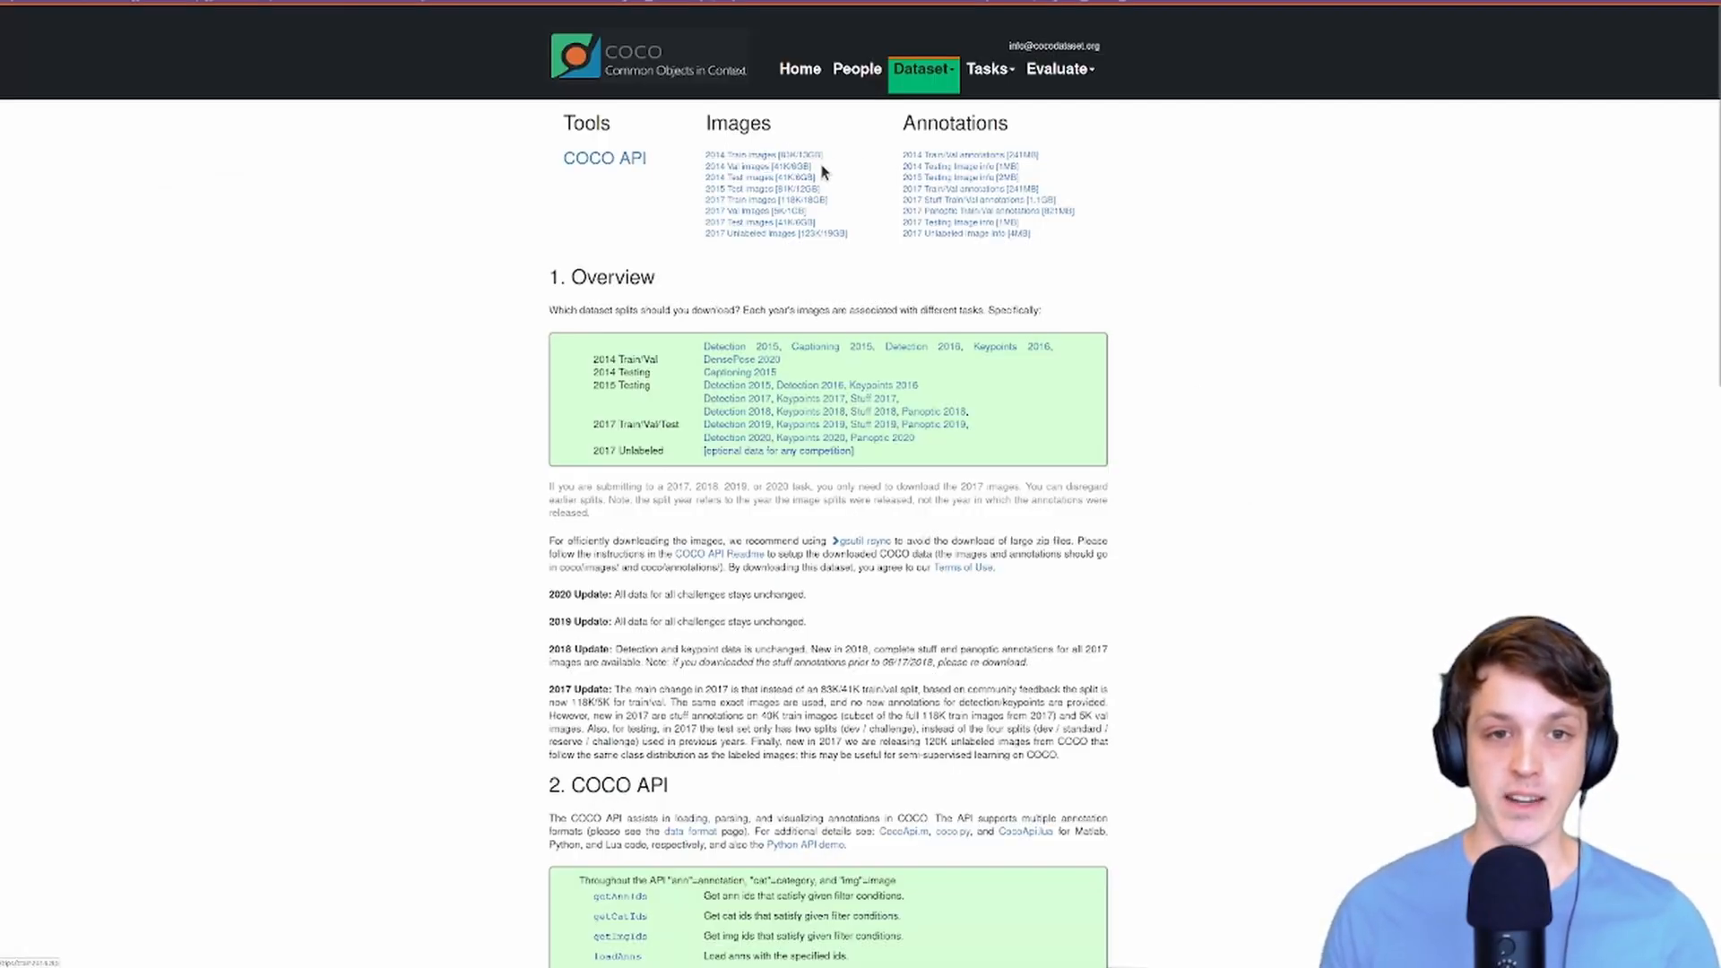
pyautogui.moveTo(1226, 212)
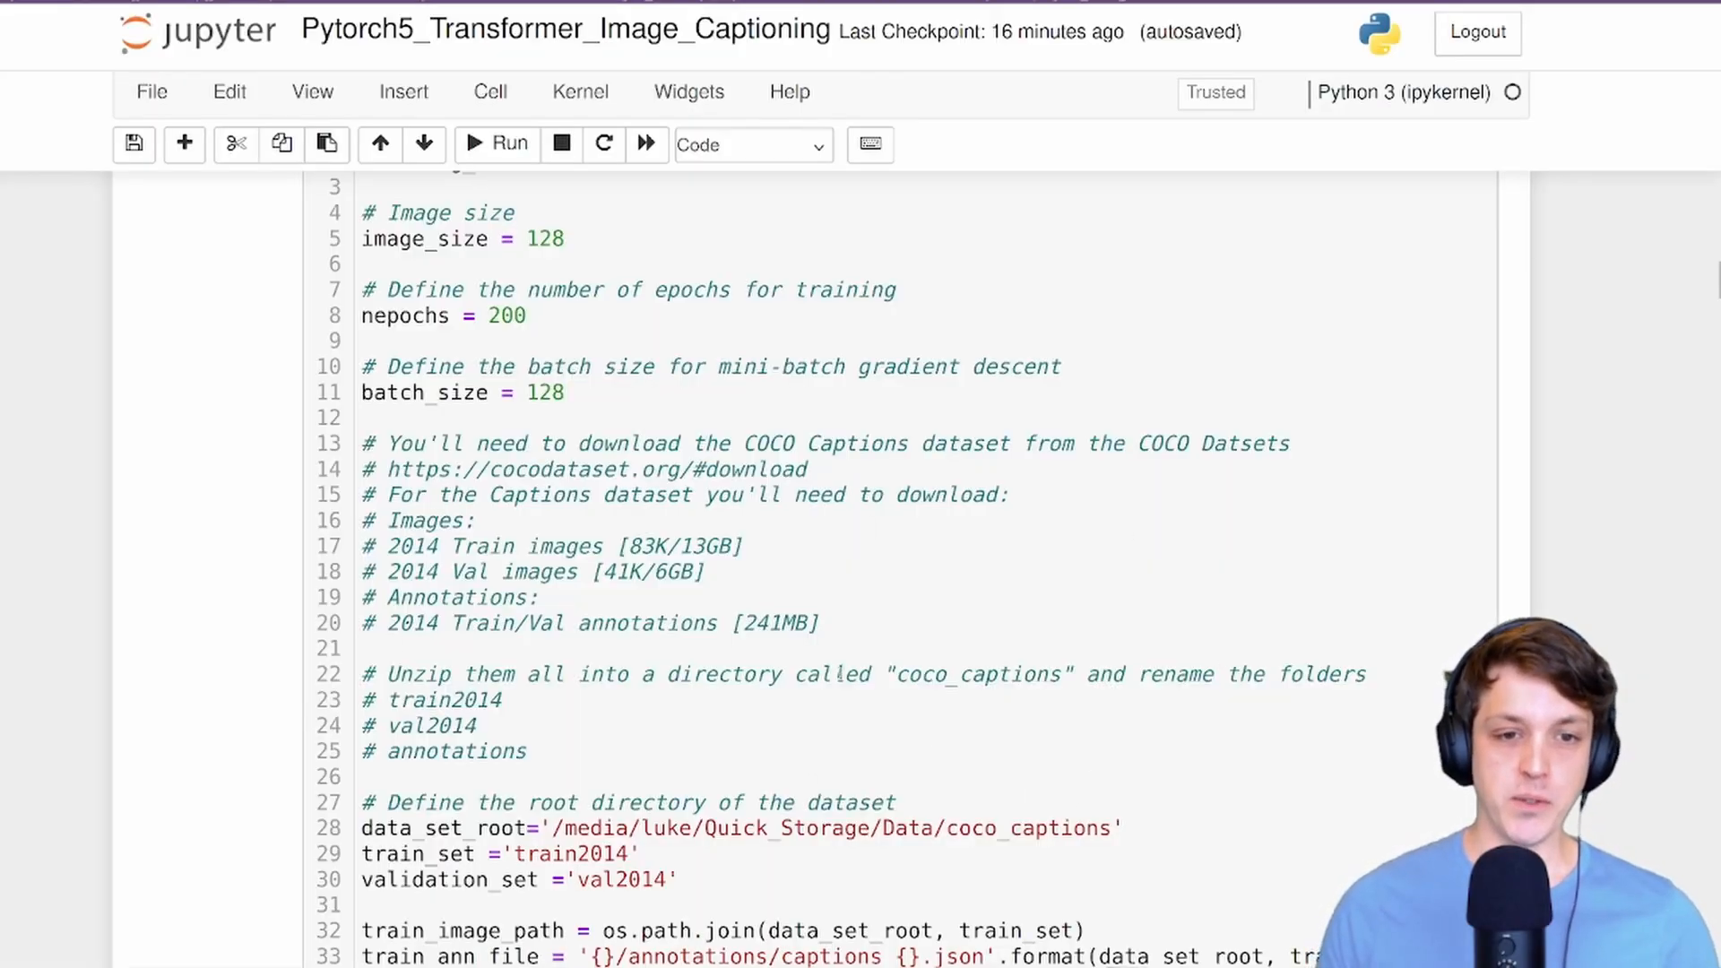
pyautogui.scroll(-3)
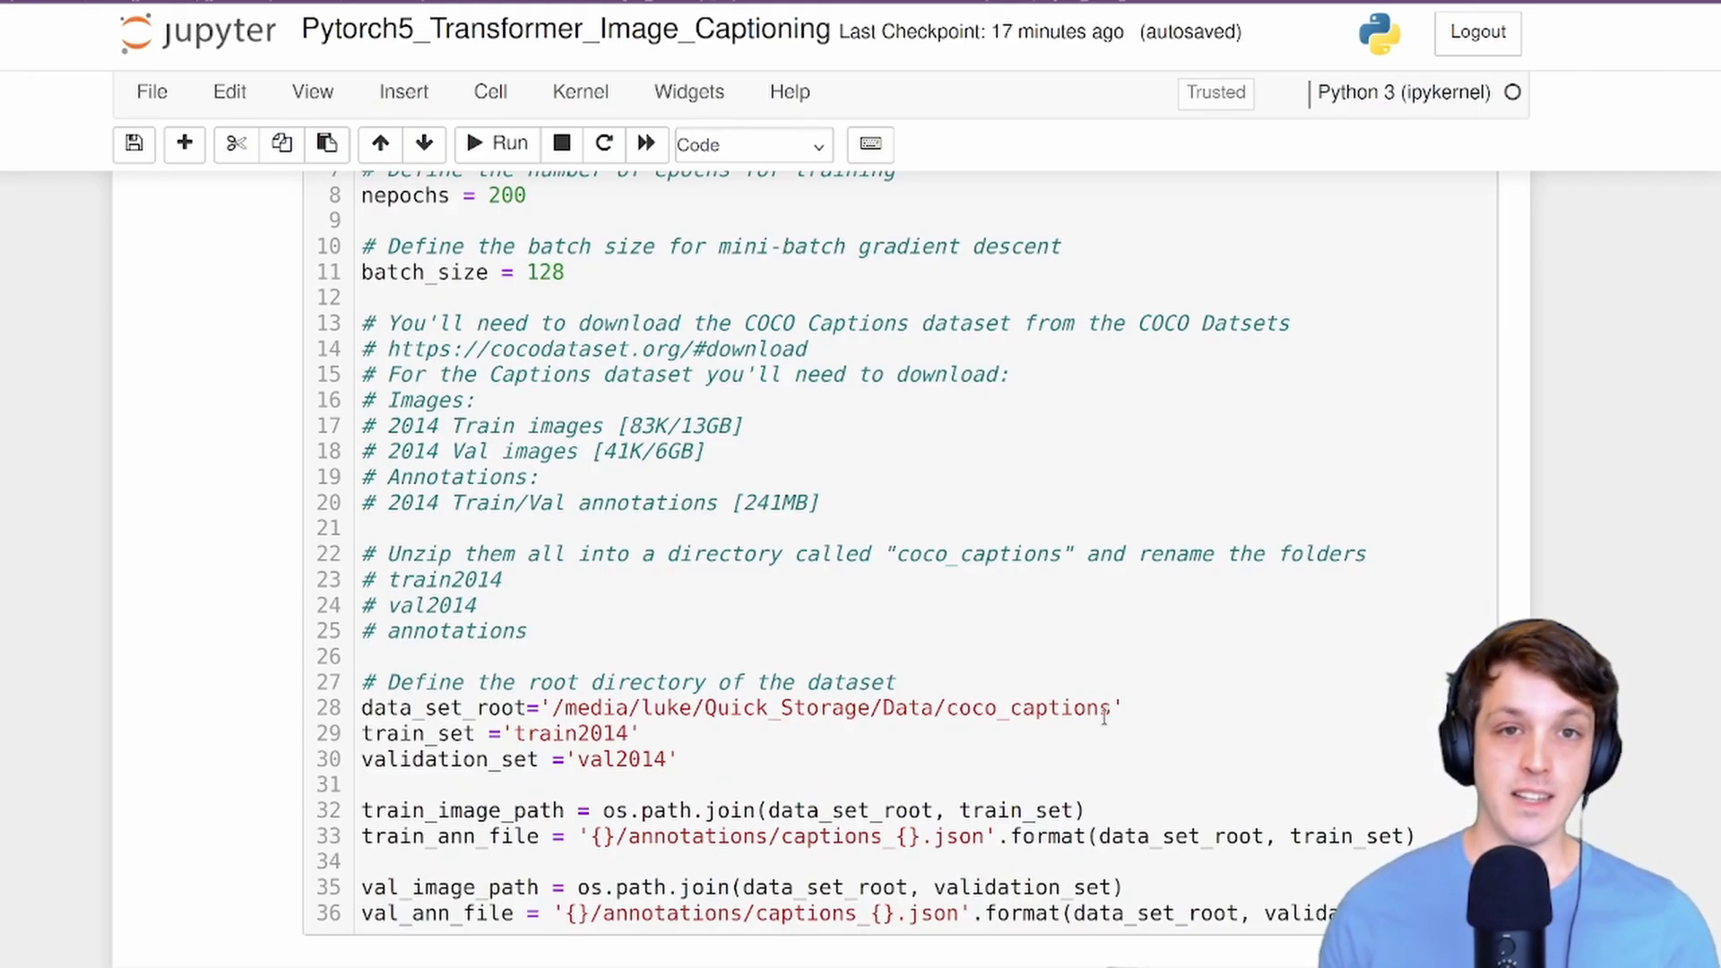
pyautogui.scroll(-3)
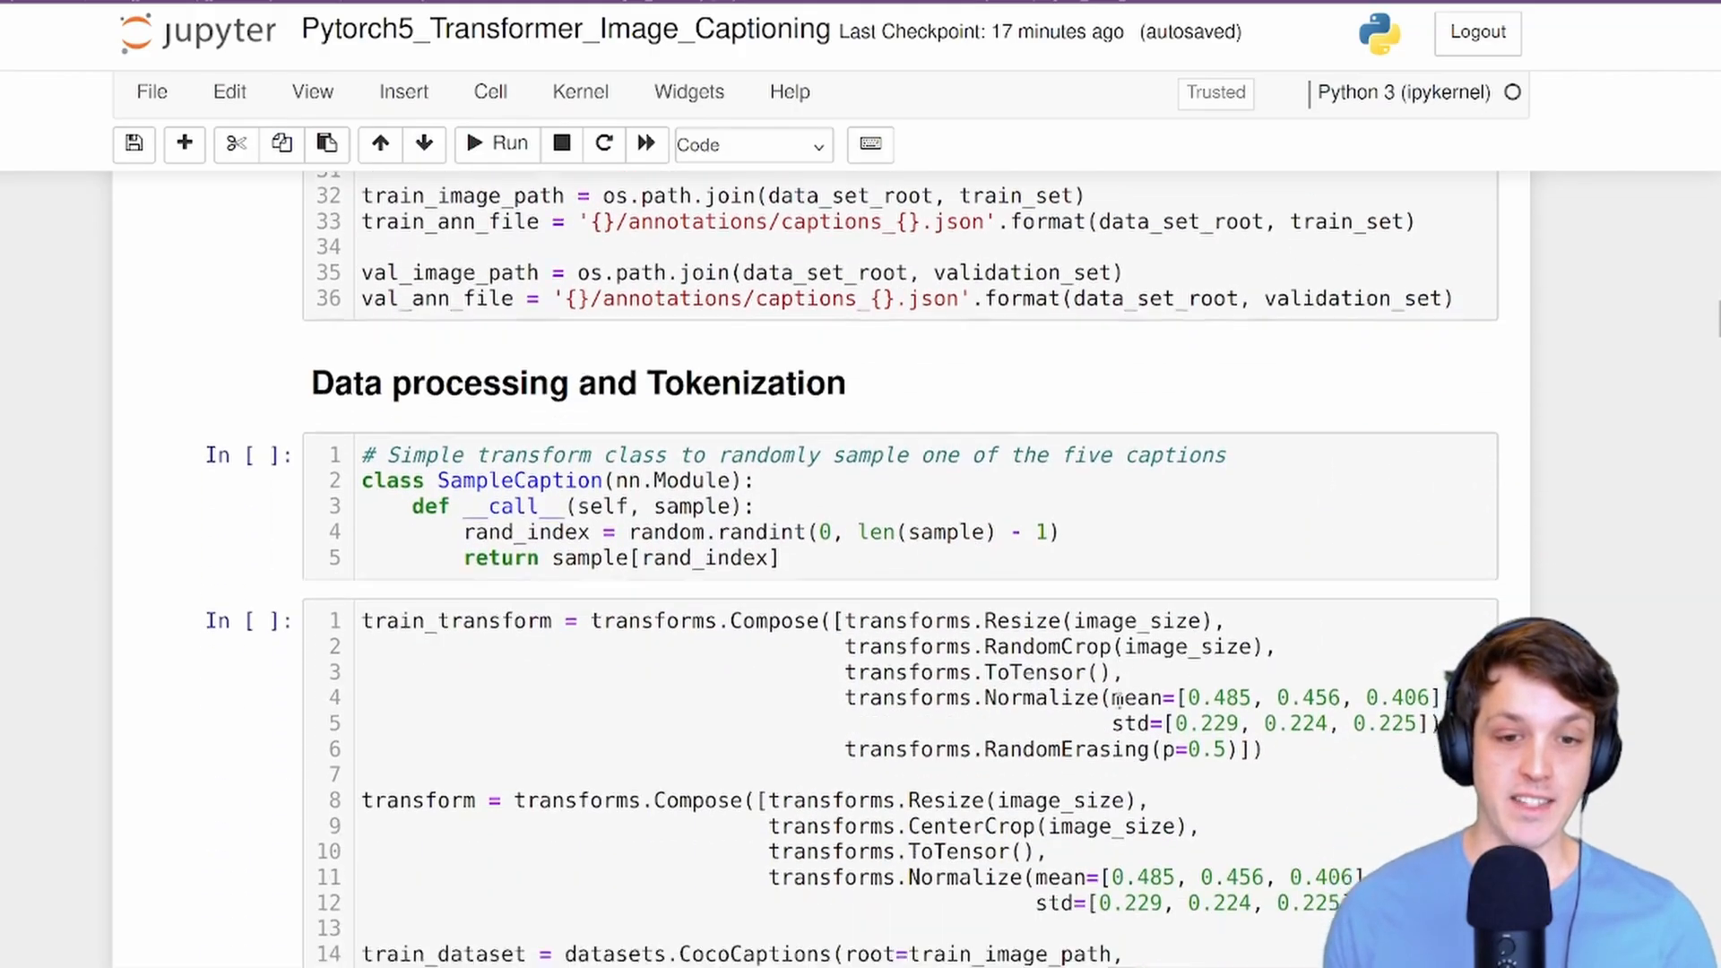
pyautogui.scroll(-3)
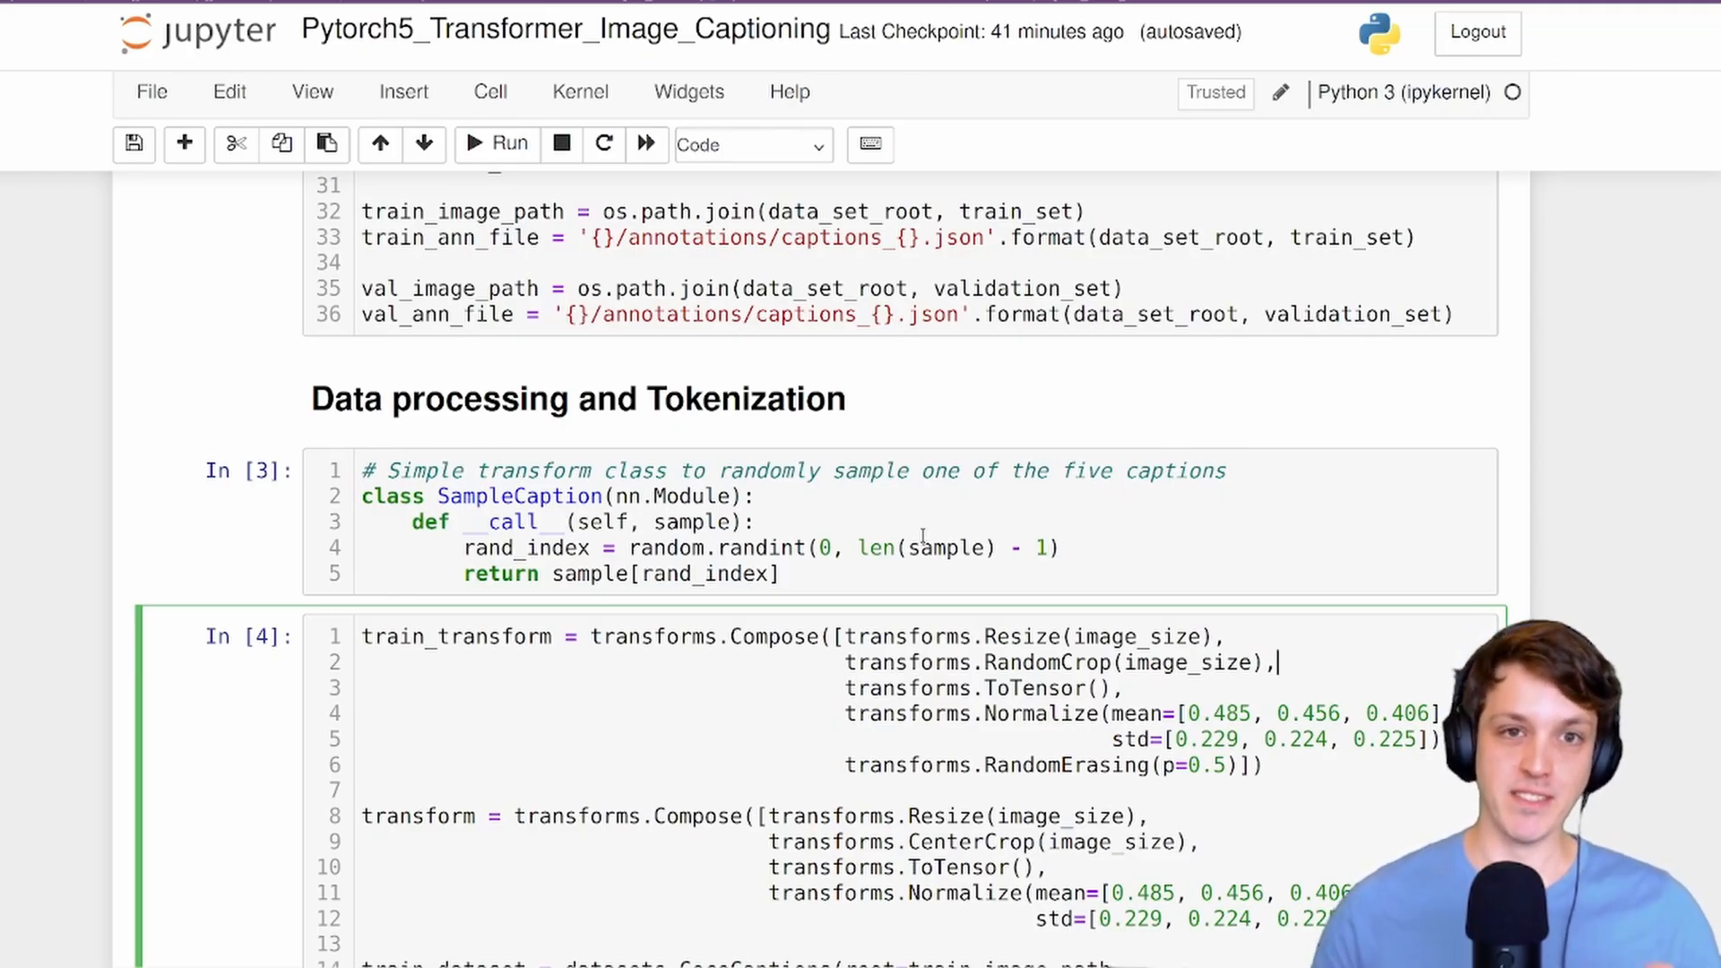
# Run the dataloader and visualisation cells twice to show a sample image captioned 'Two men working on a computer on a wooden table'.
pyautogui.scroll(-3)
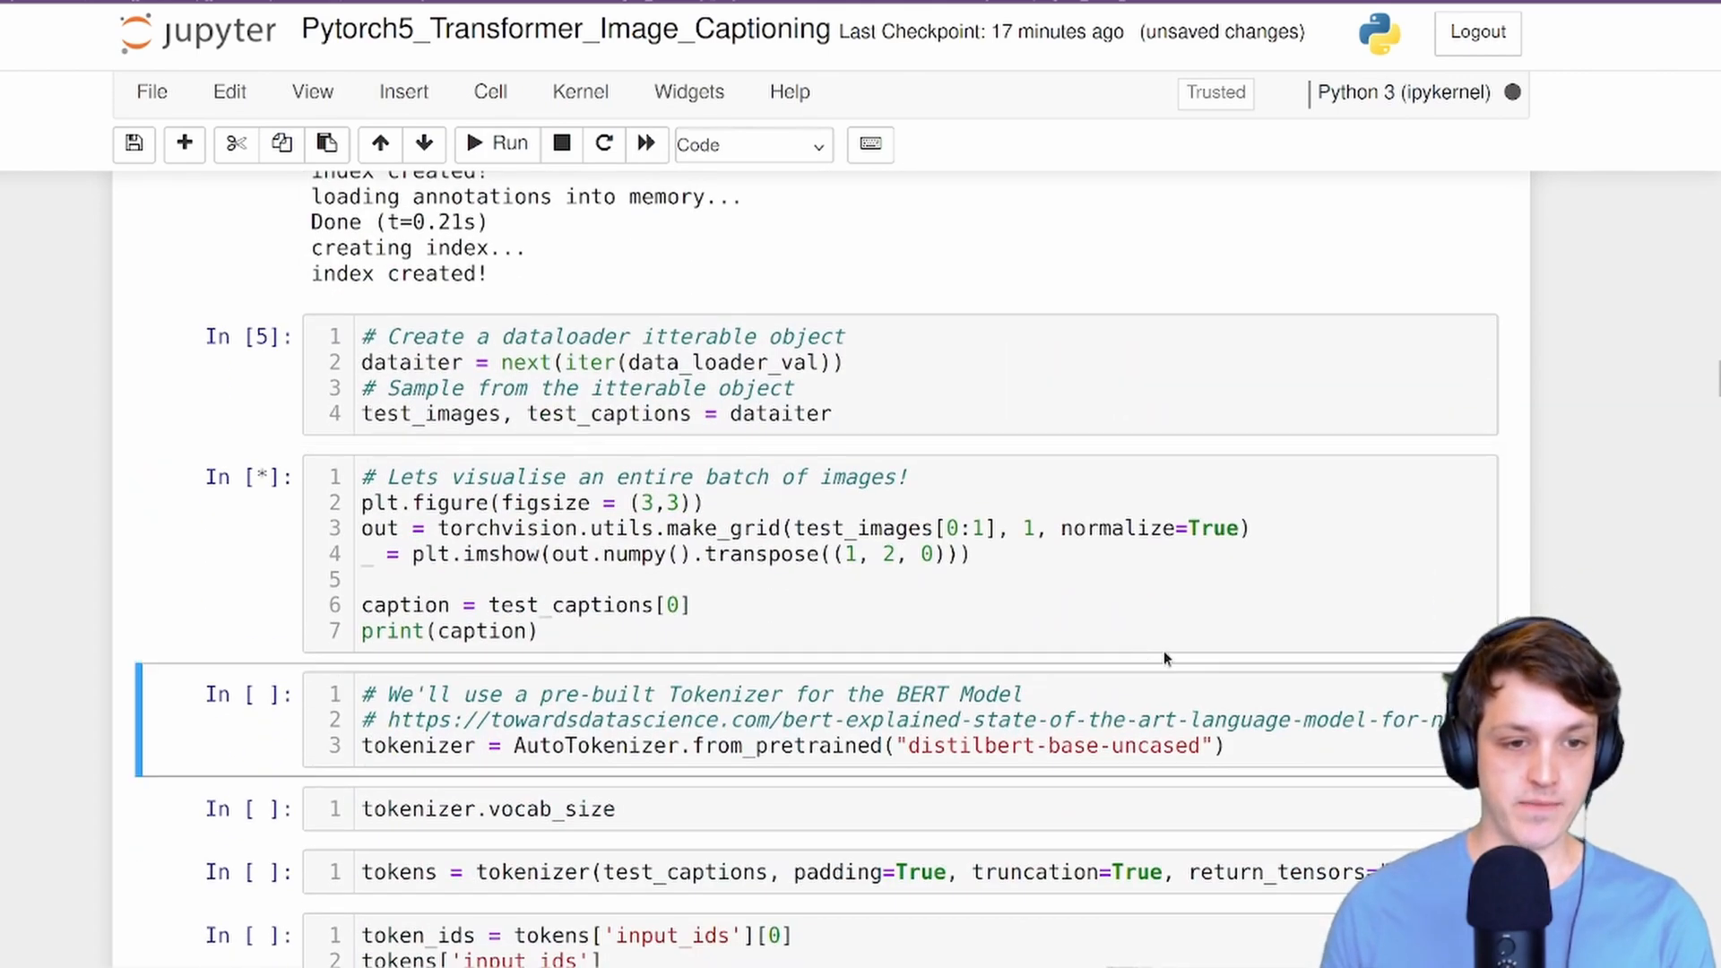
pyautogui.click(497, 144)
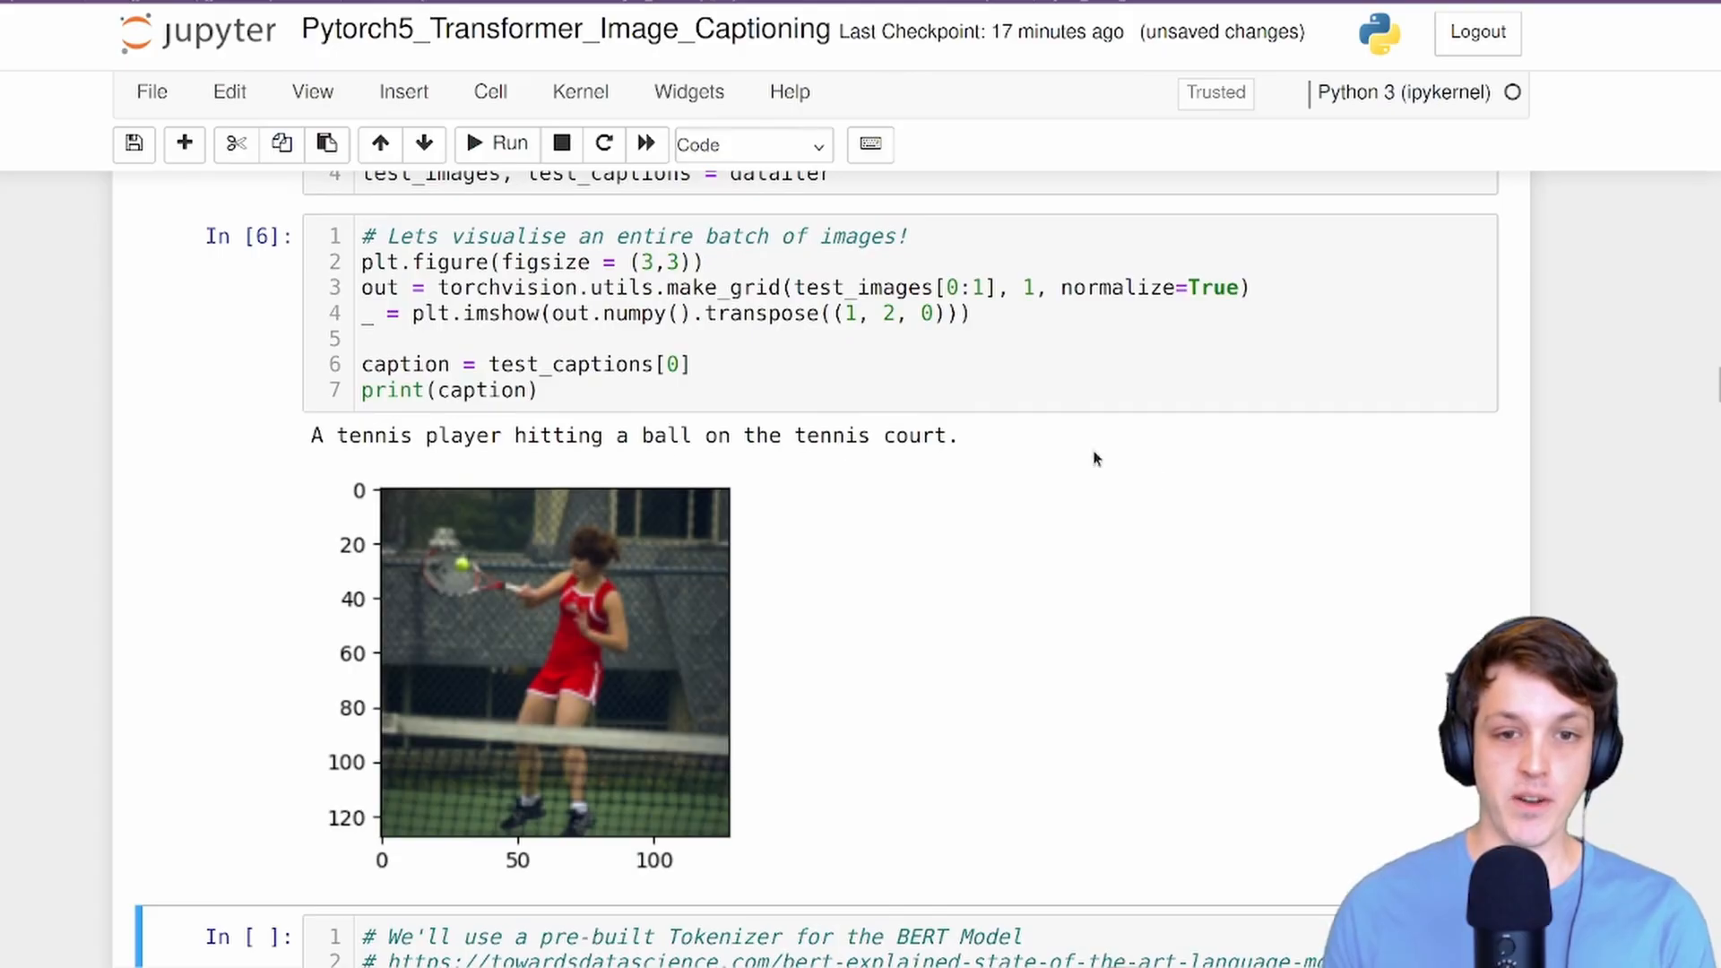
pyautogui.click(508, 144)
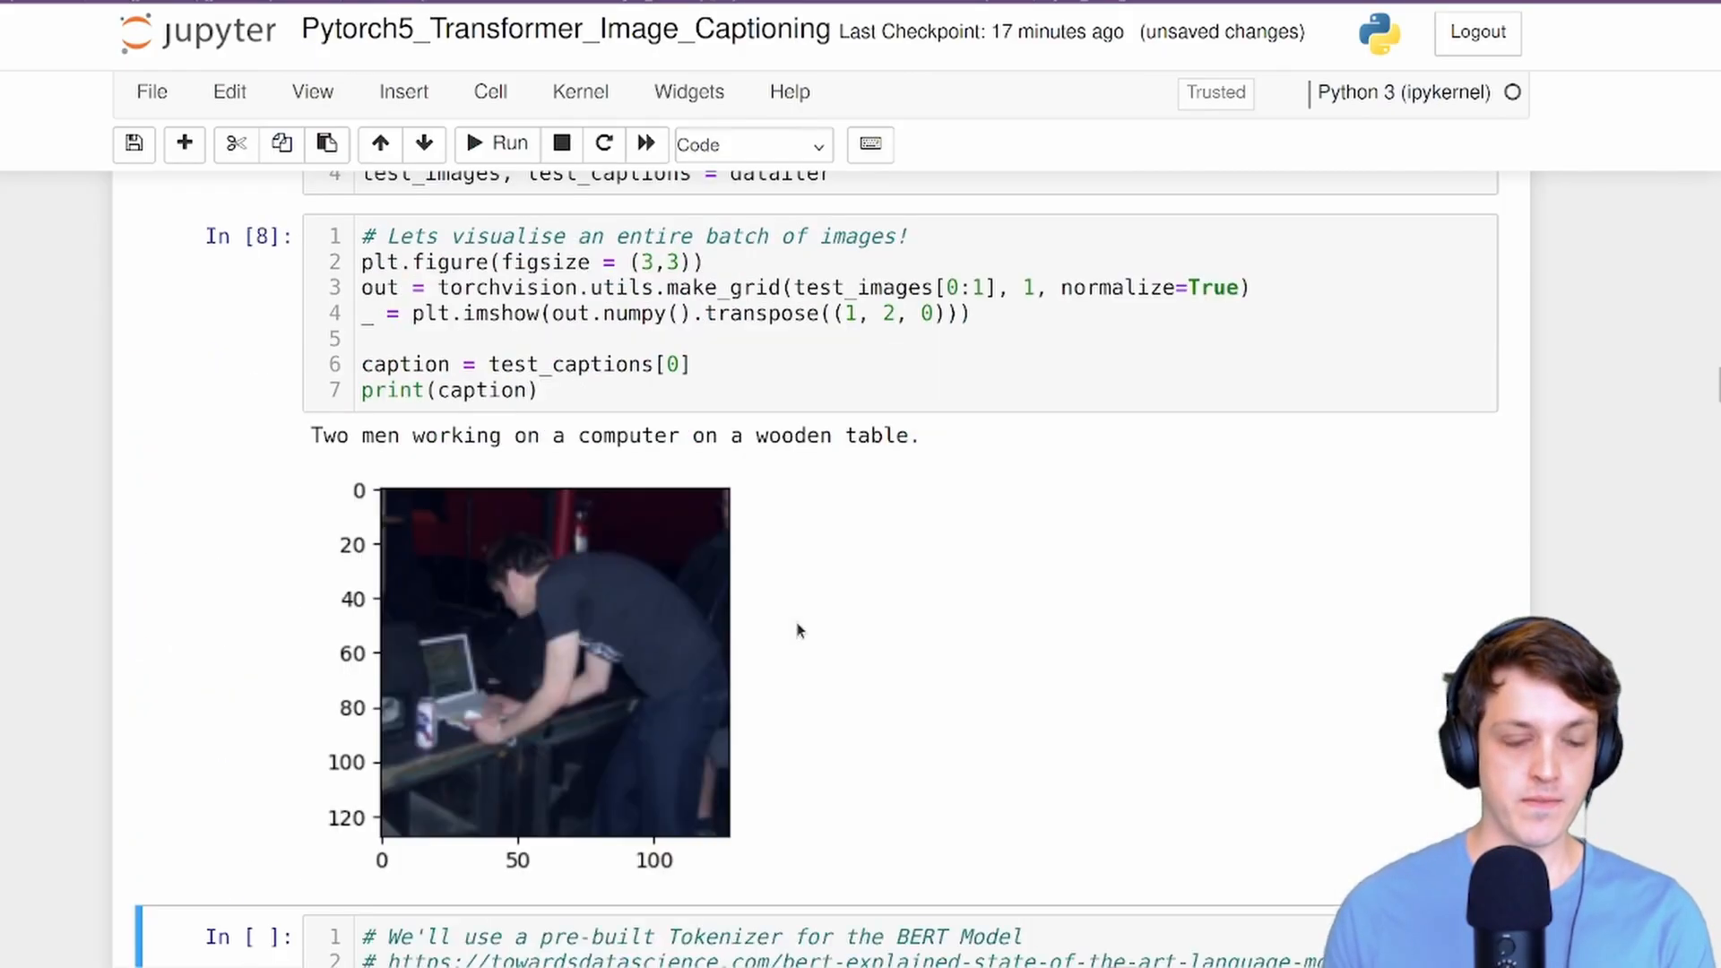
pyautogui.moveTo(1062, 502)
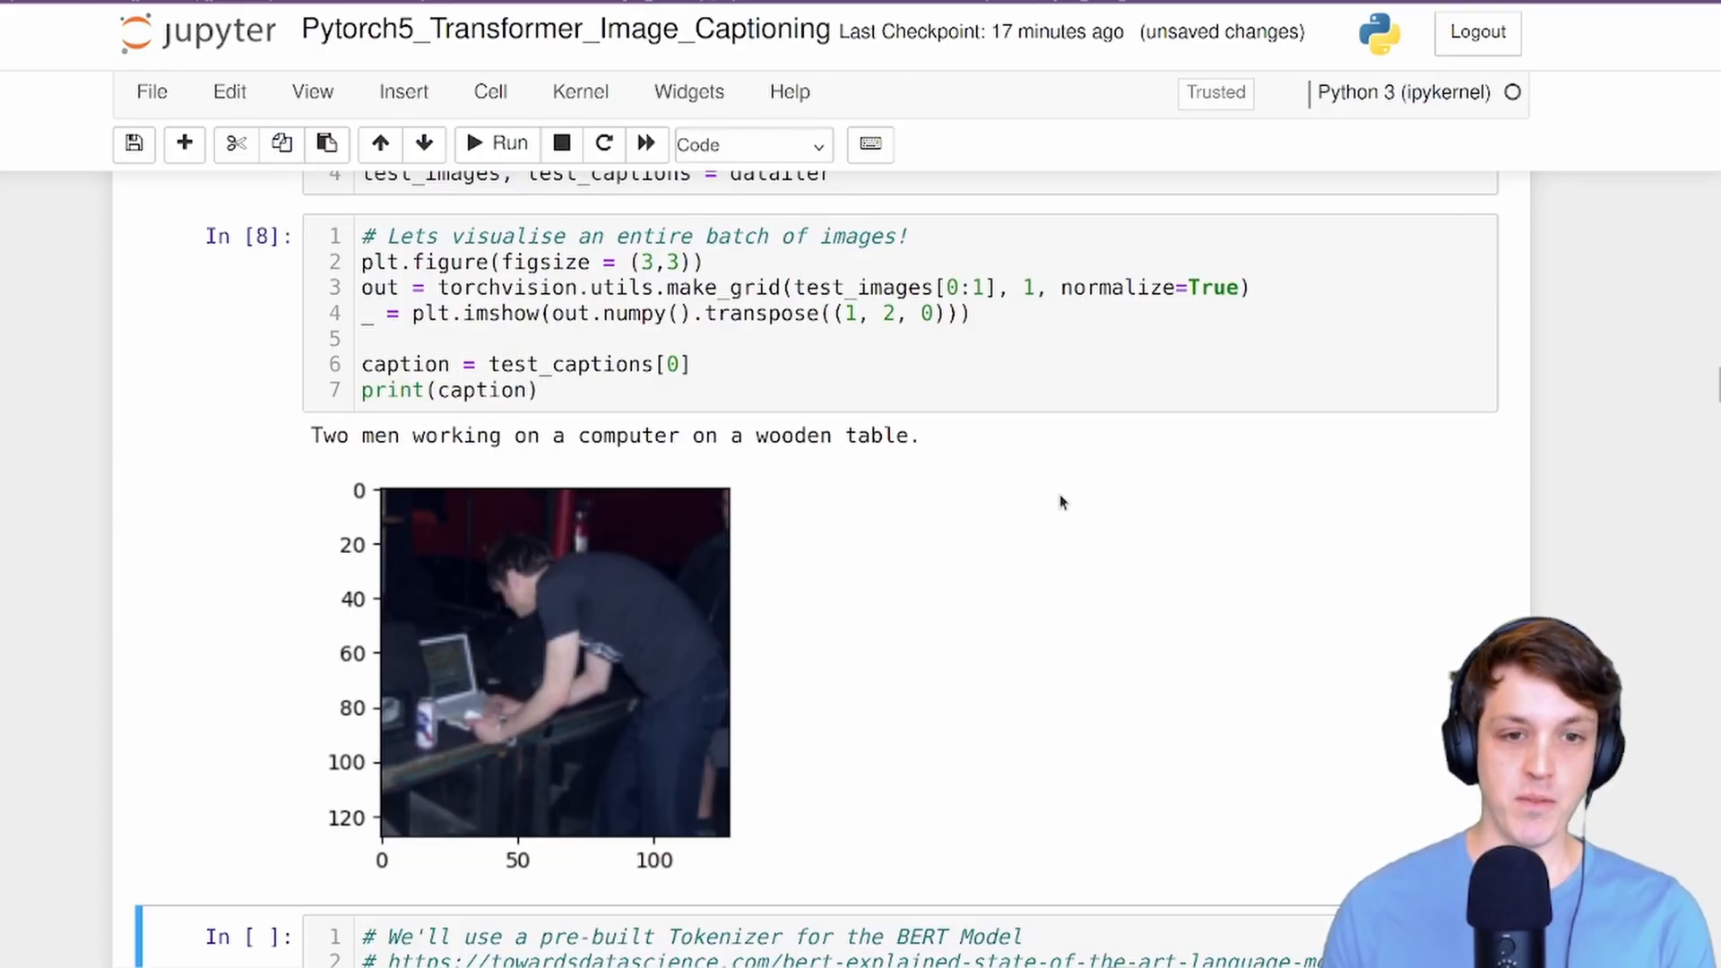
pyautogui.moveTo(868, 671)
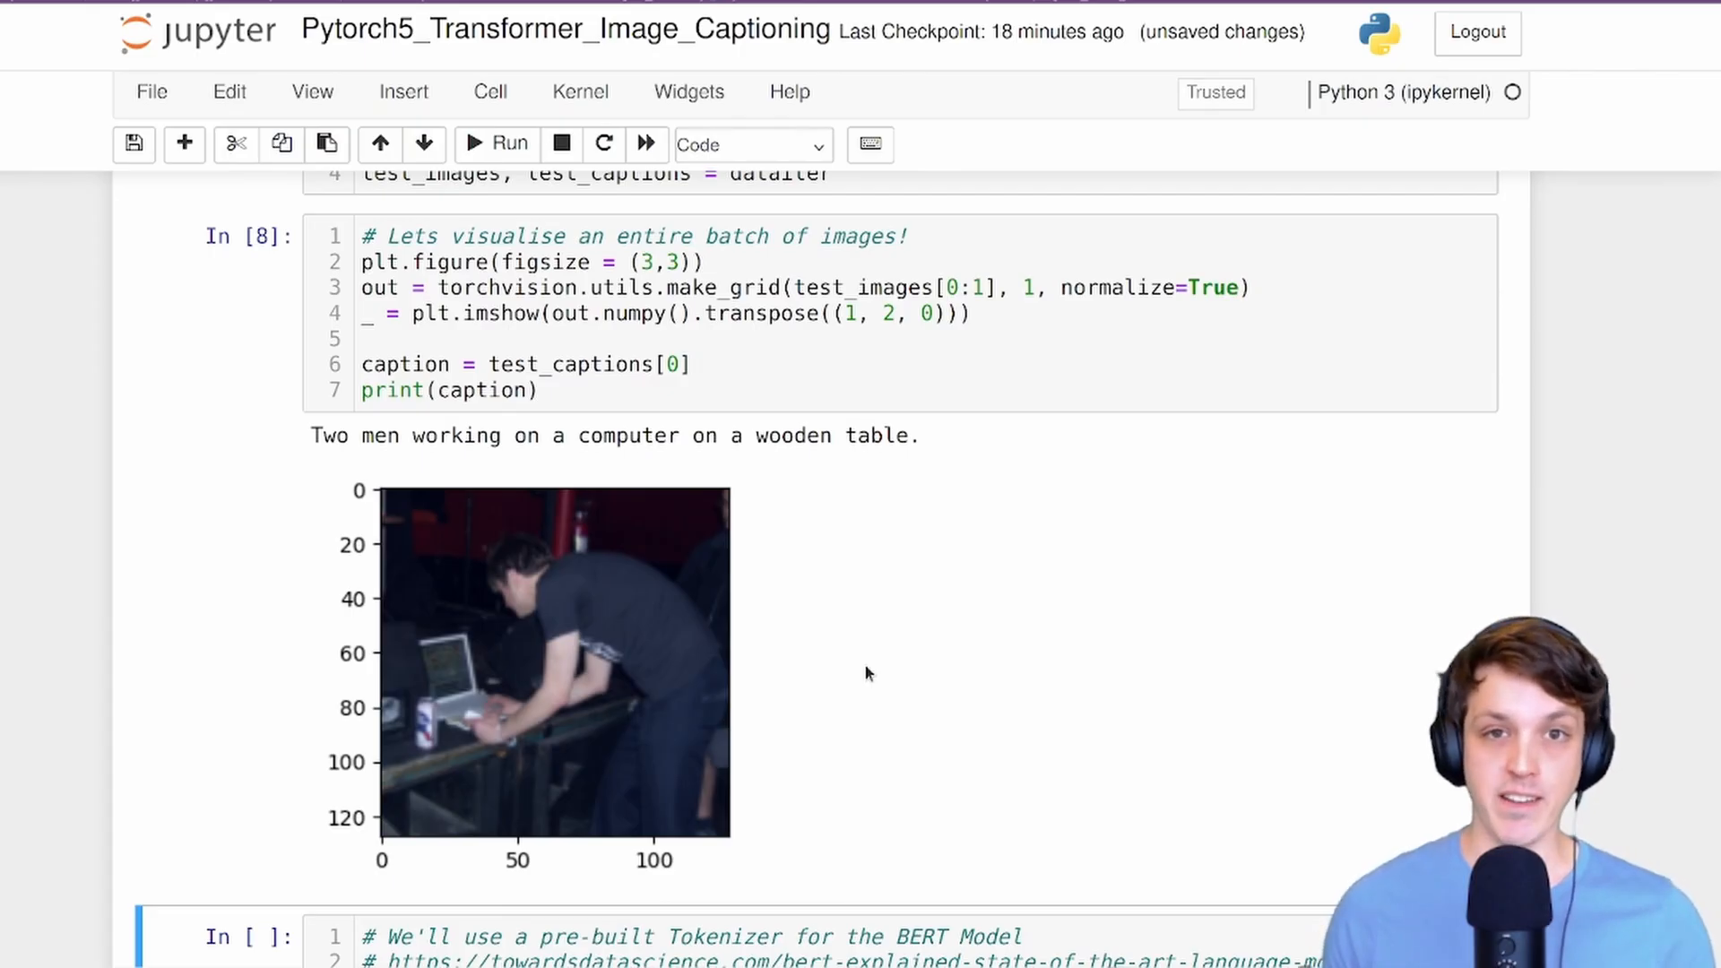
pyautogui.moveTo(889, 678)
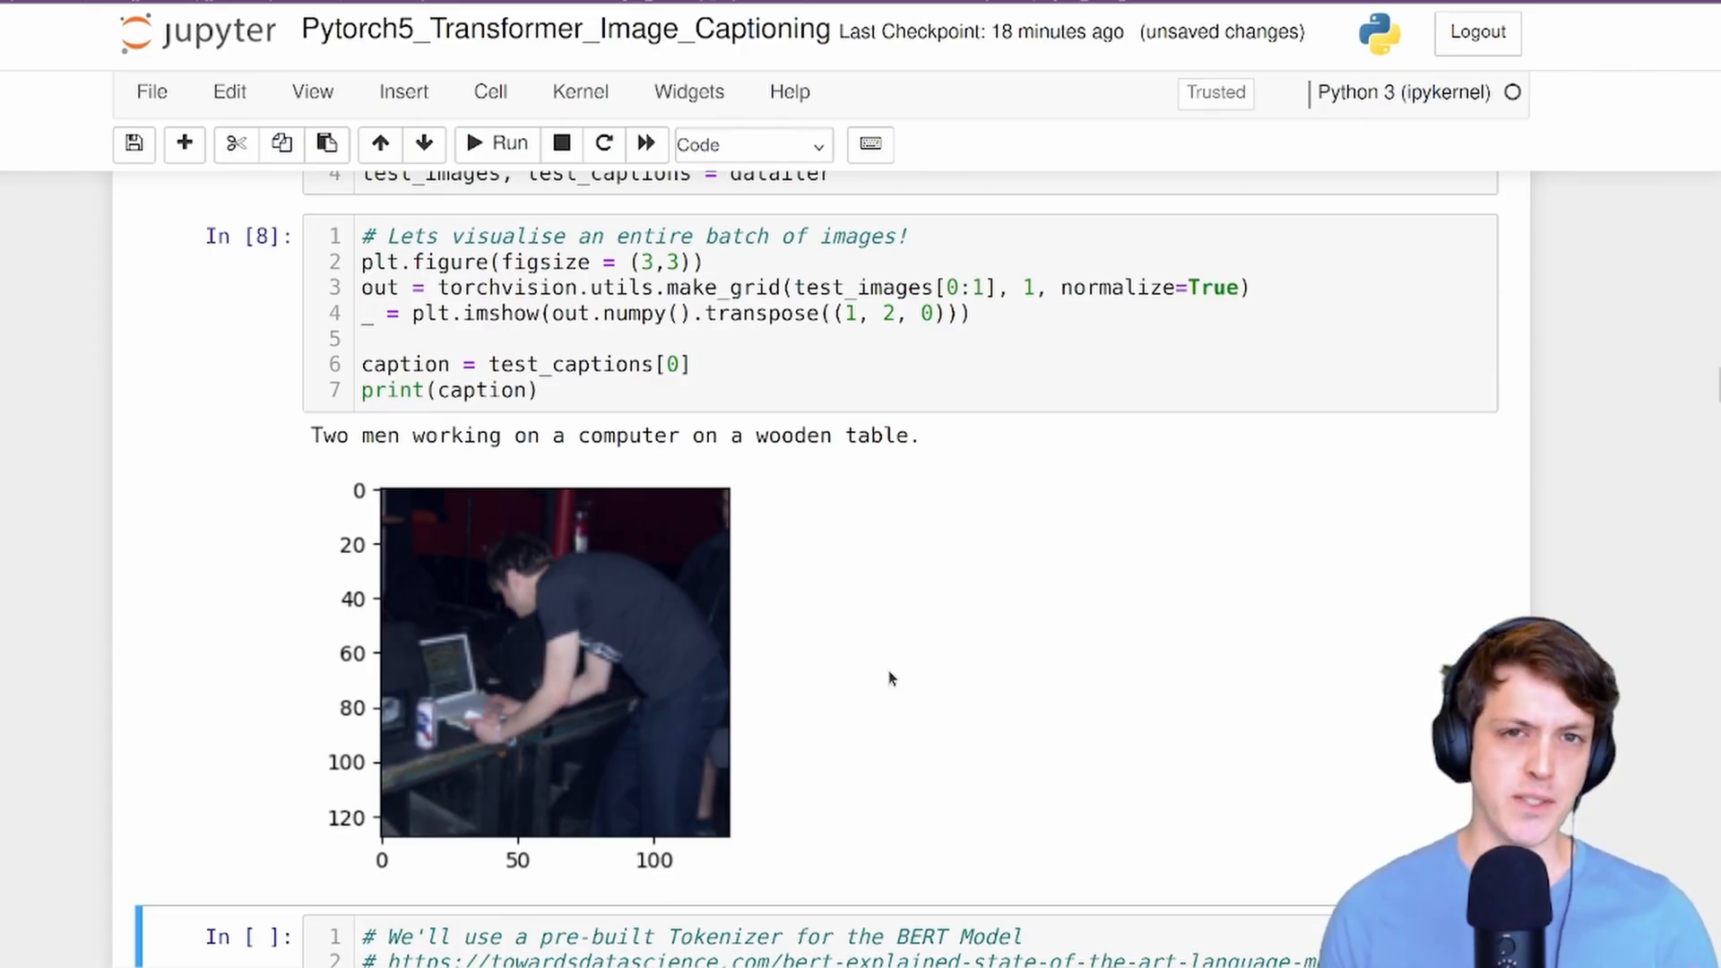
pyautogui.moveTo(947, 703)
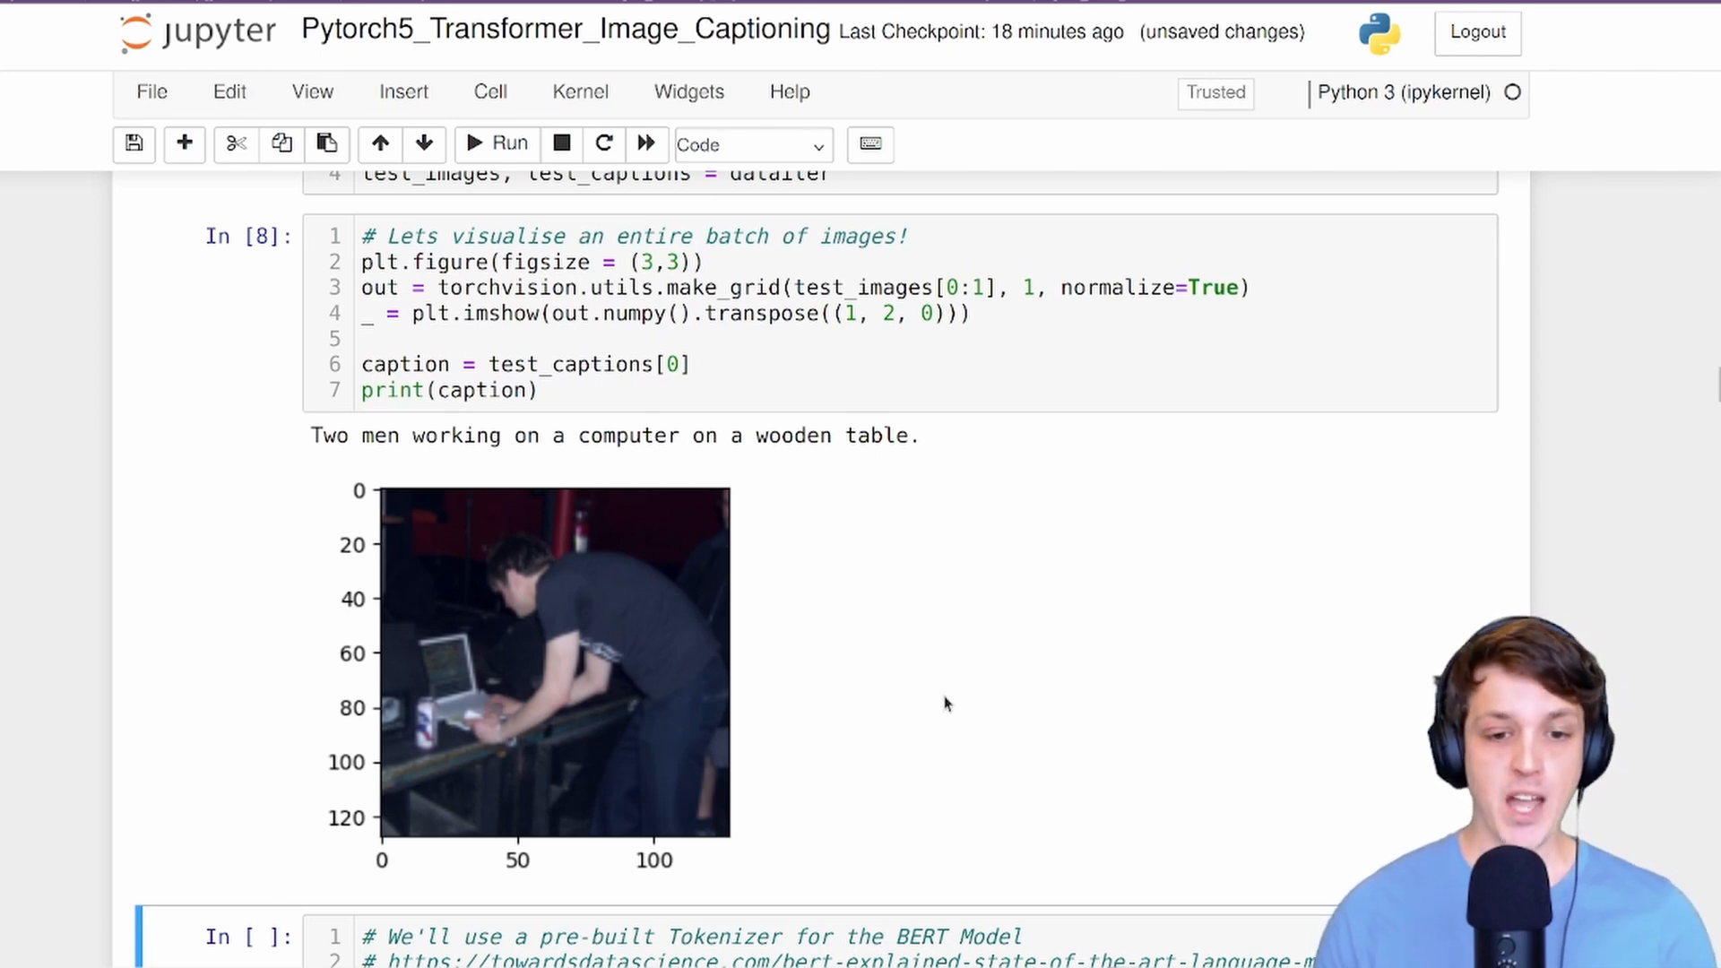
pyautogui.scroll(-3)
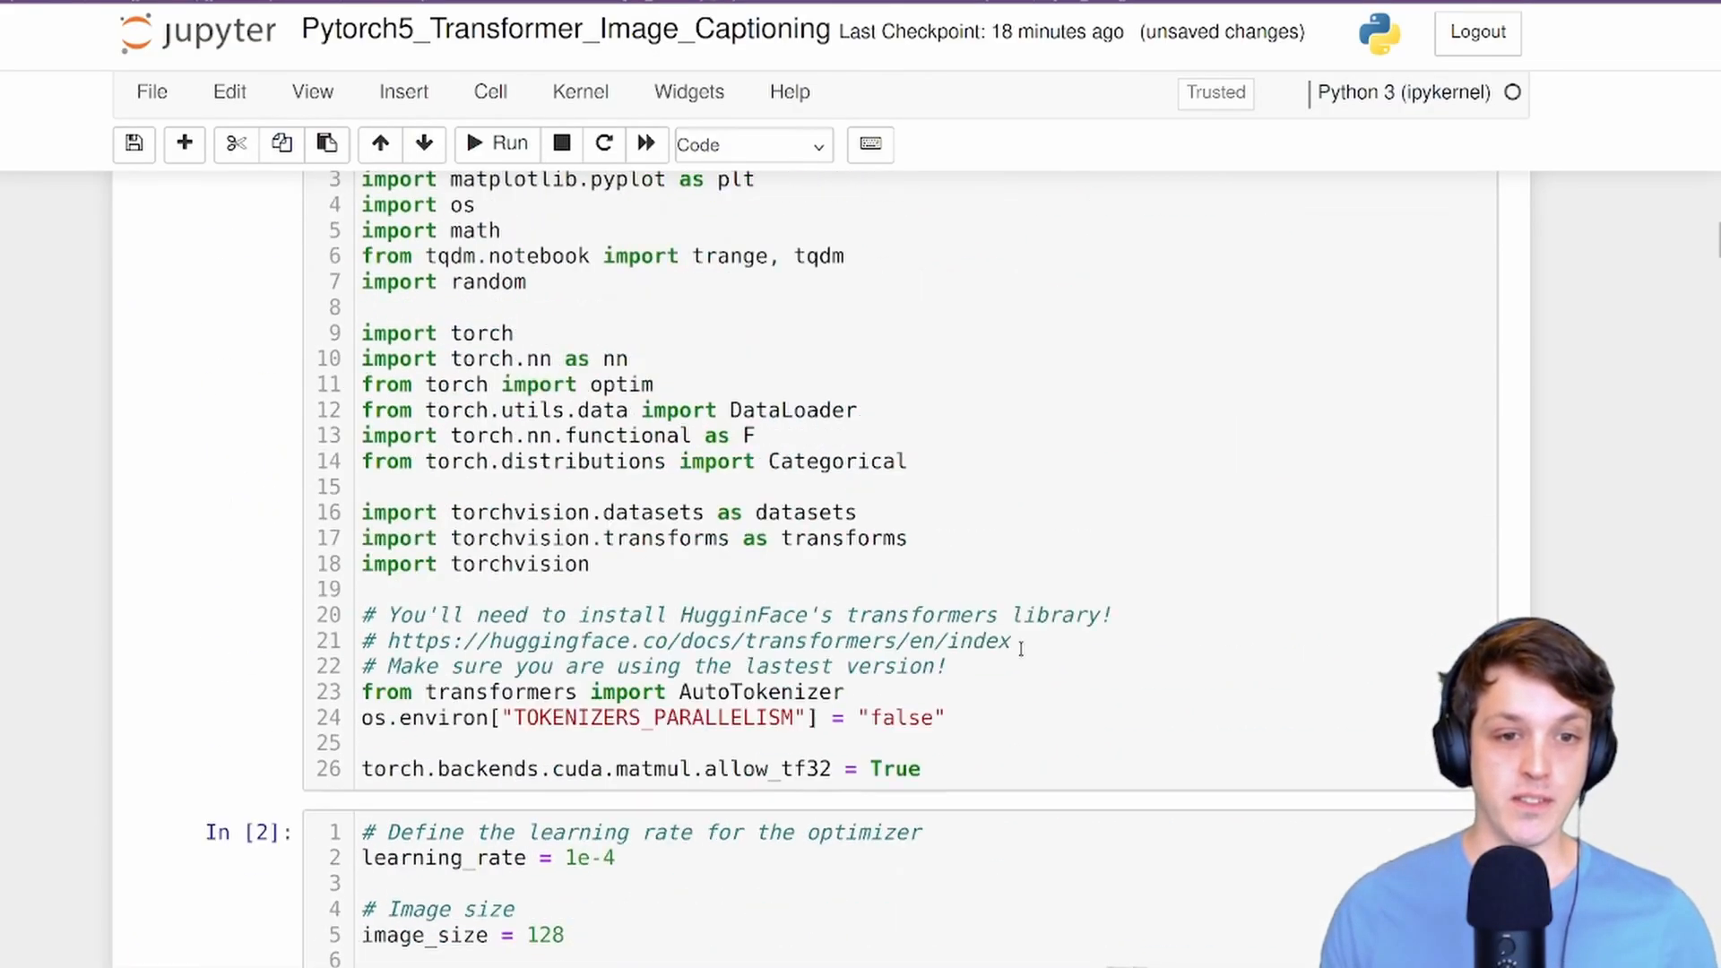
pyautogui.scroll(-3)
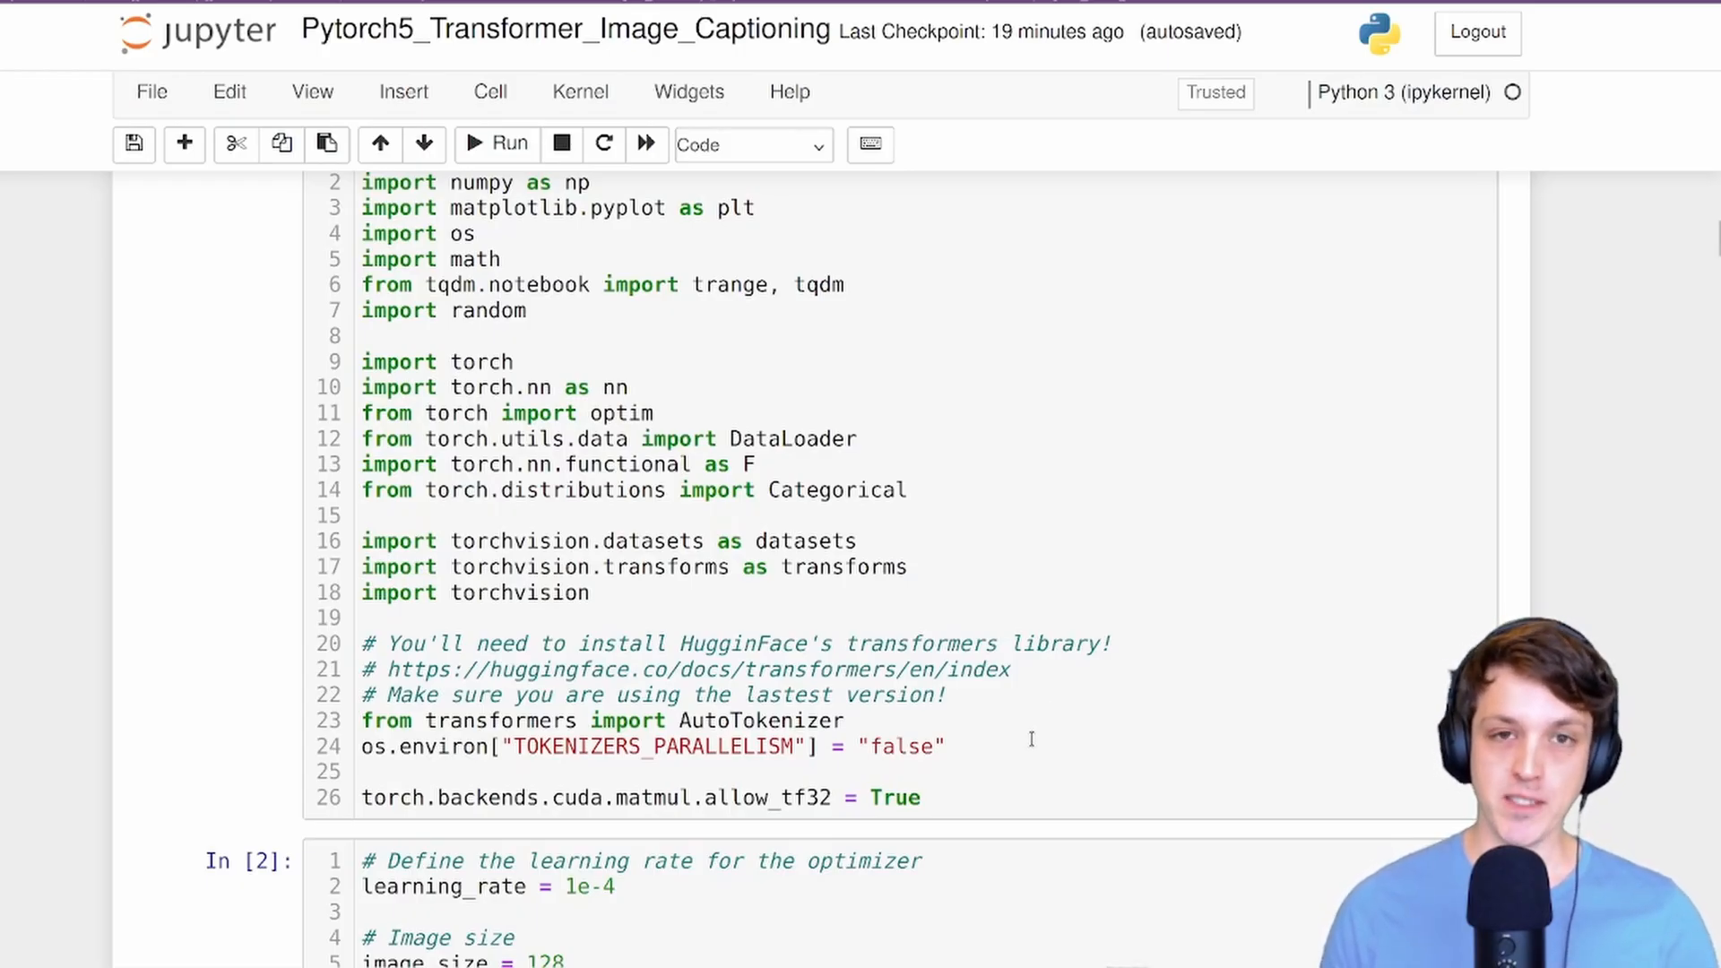
pyautogui.scroll(-3)
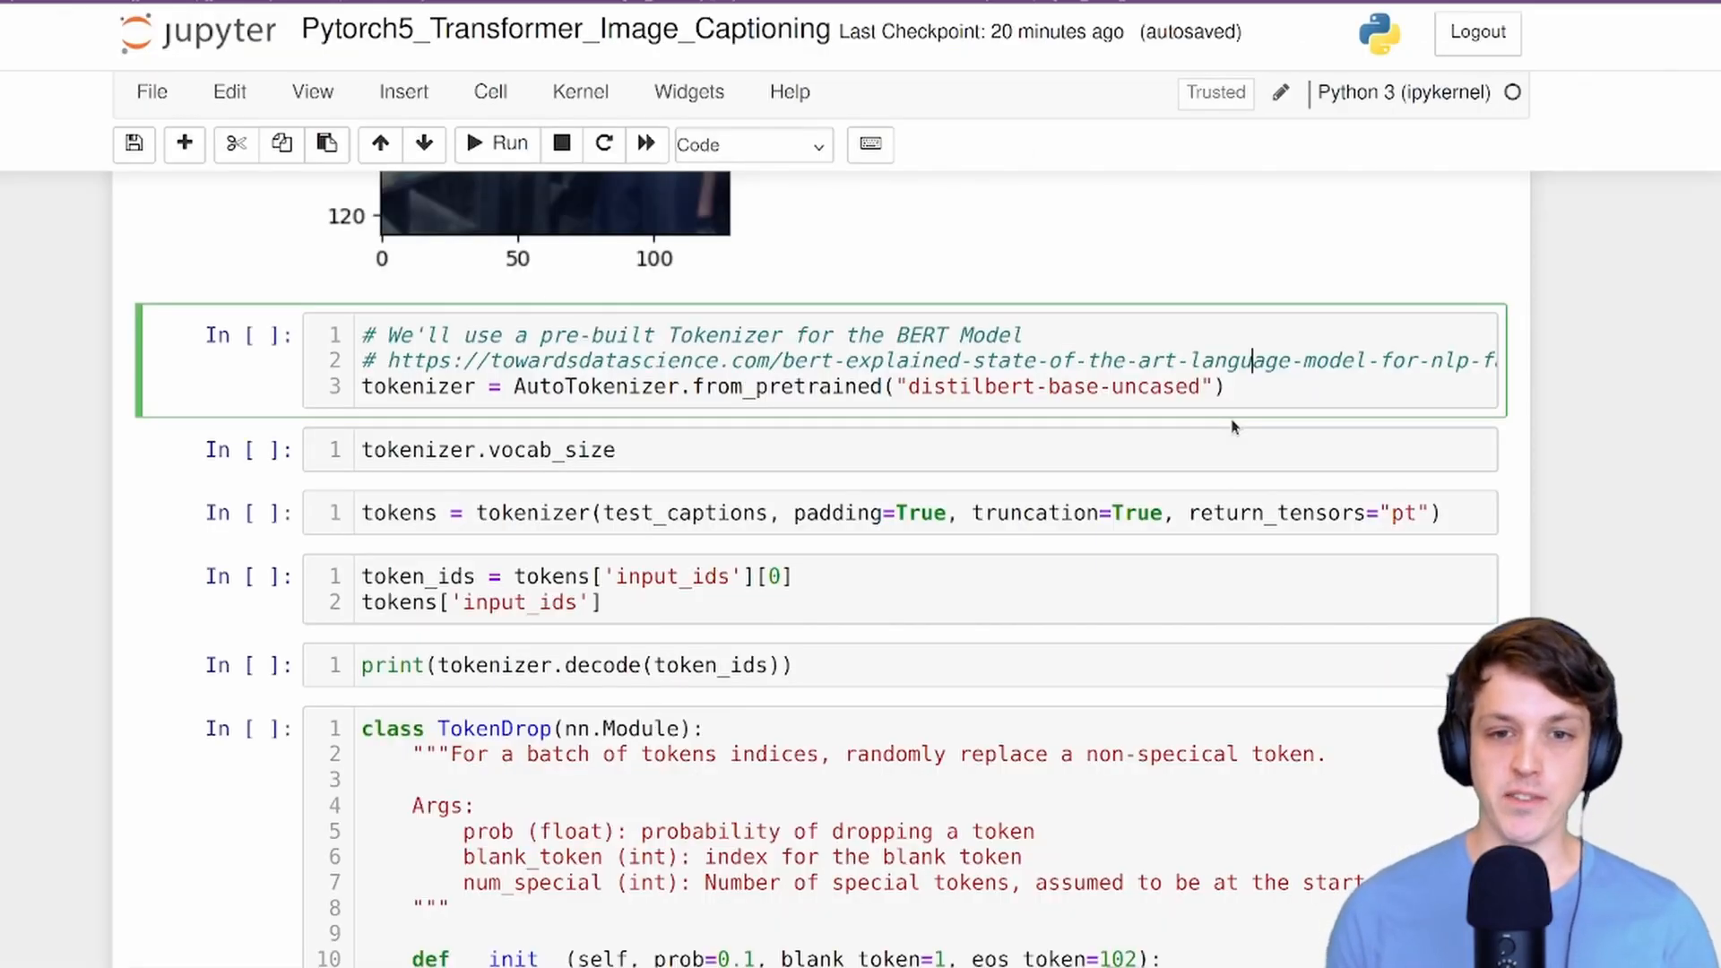
# Load the DistilBERT tokenizer, show vocabulary size 30522, and select the tokens variable to list its keys.
pyautogui.press('shift+enter')
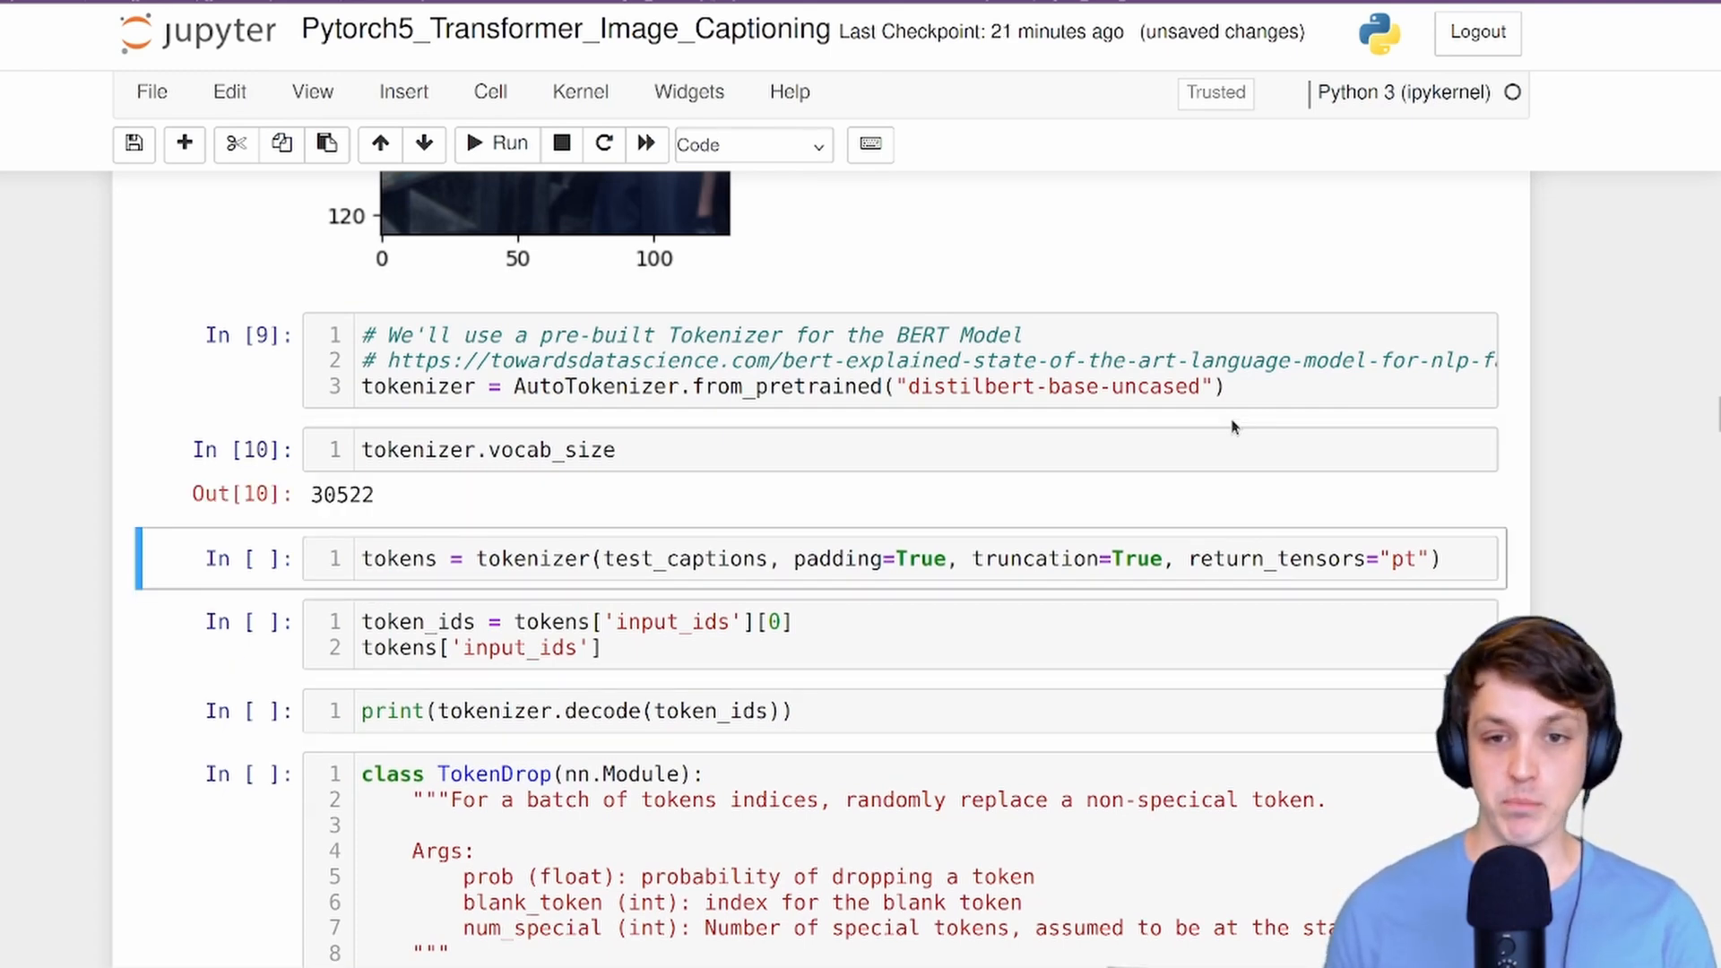
pyautogui.moveTo(805, 480)
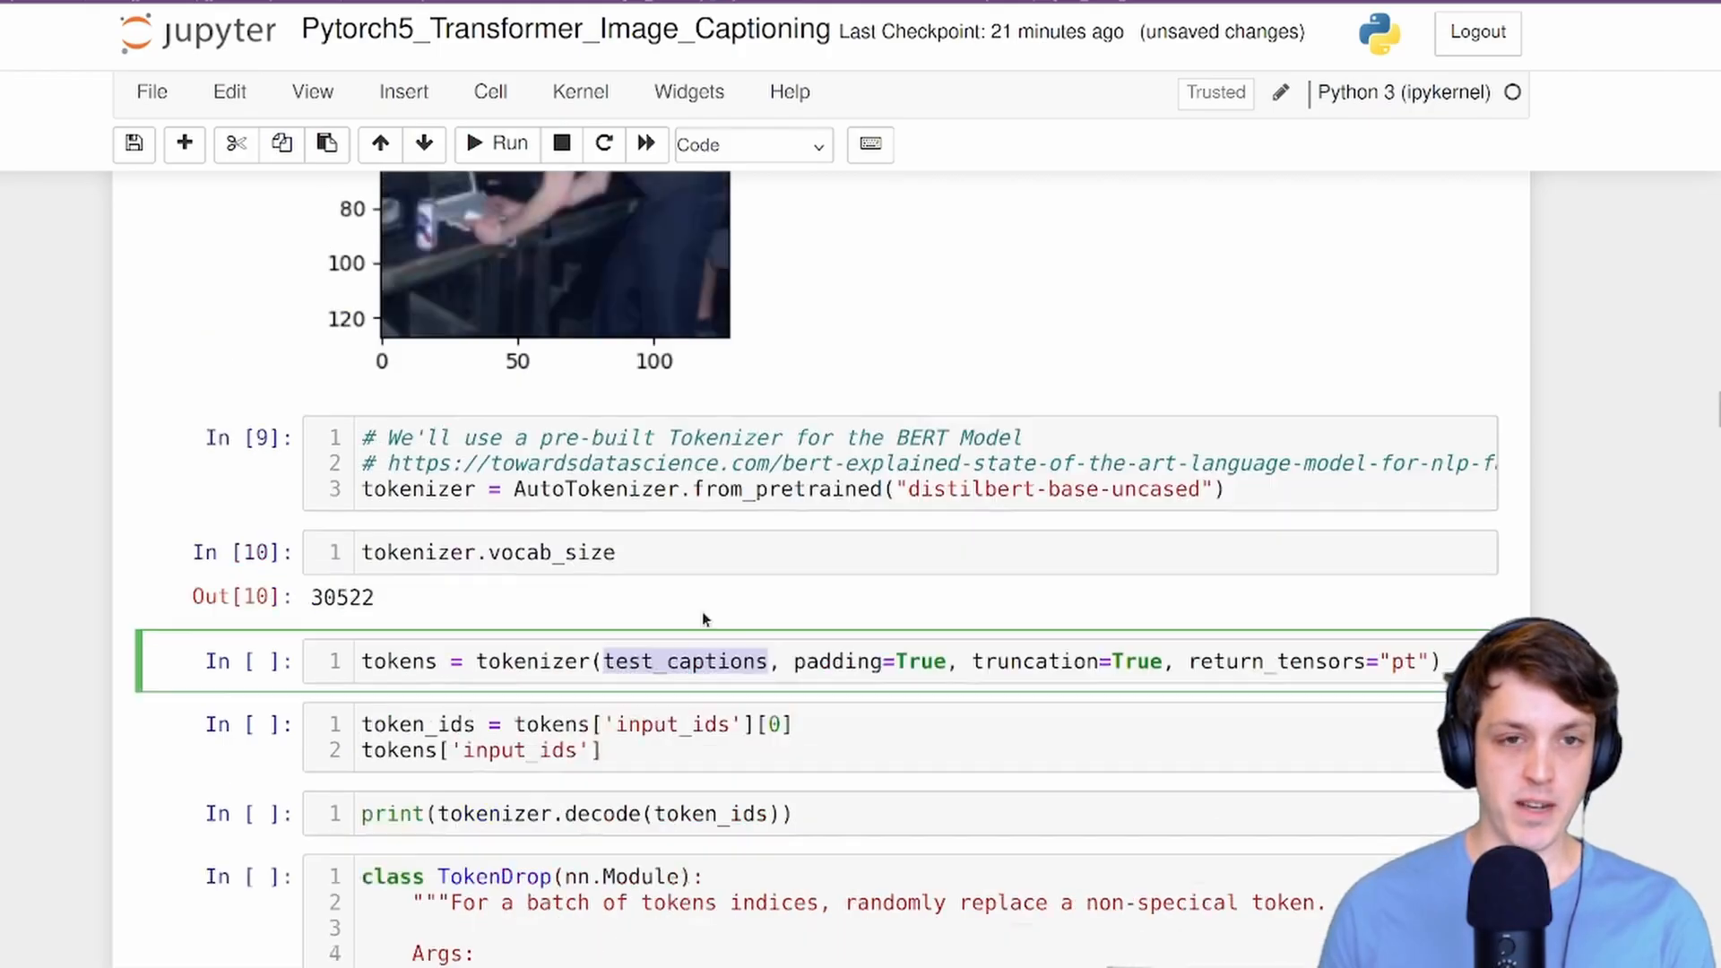
pyautogui.scroll(-3)
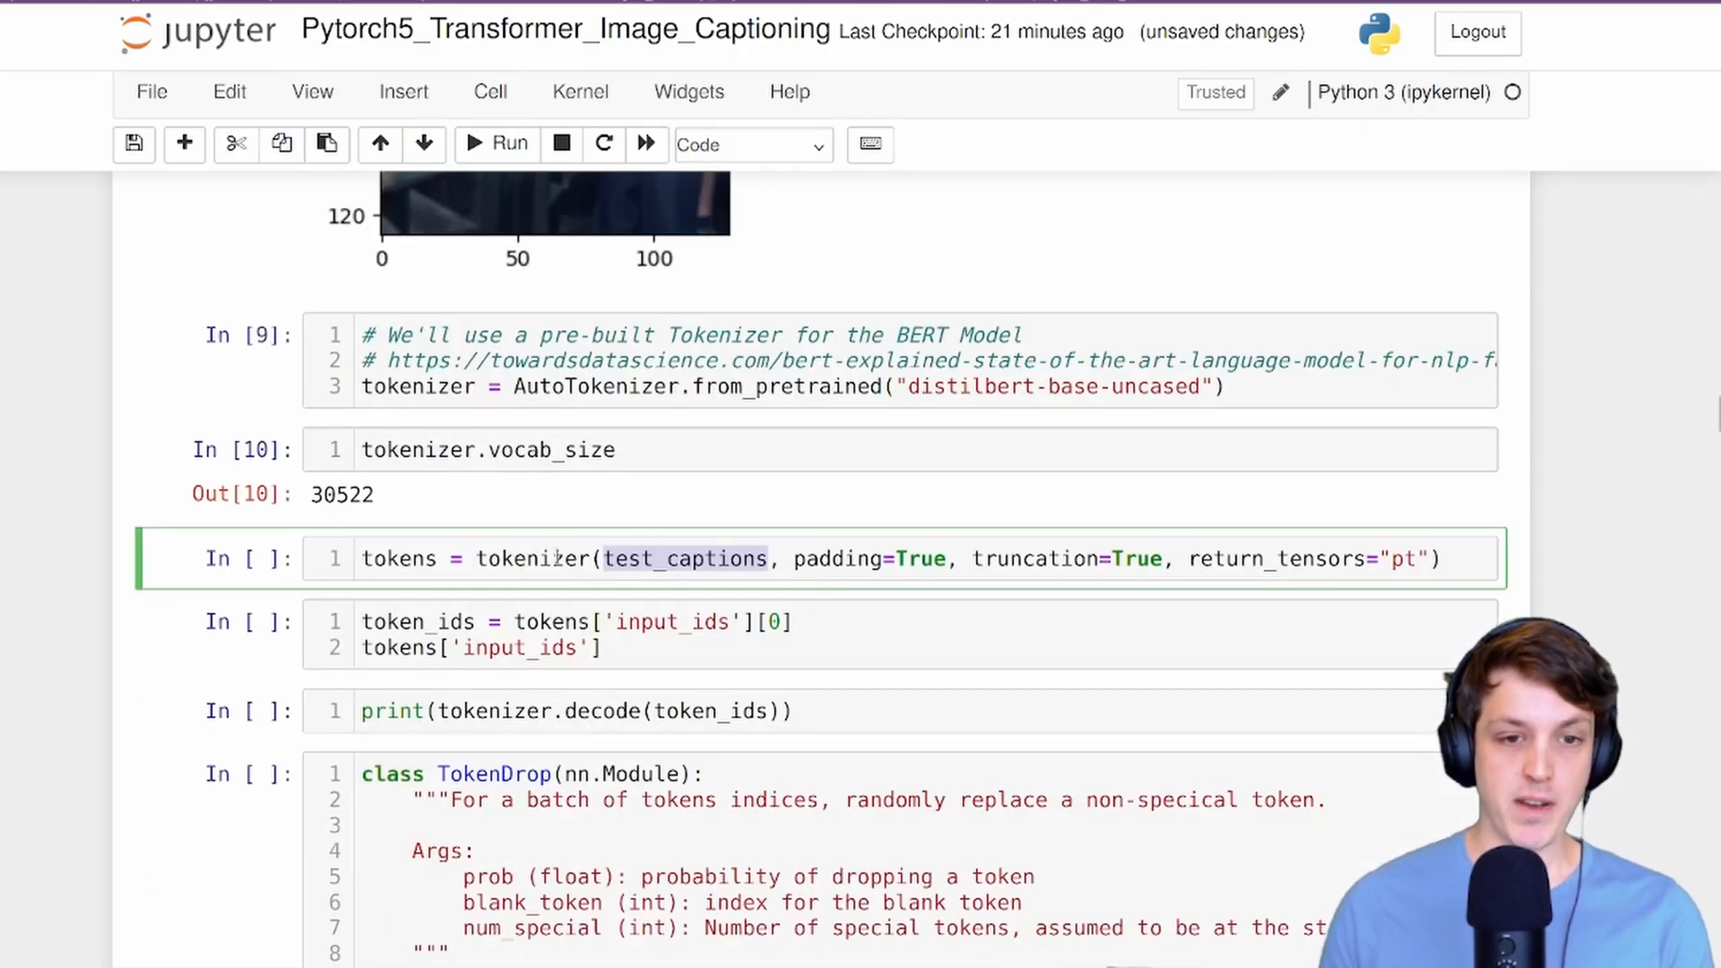
pyautogui.doubleClick(837, 560)
pyautogui.write('tokens.keys()')
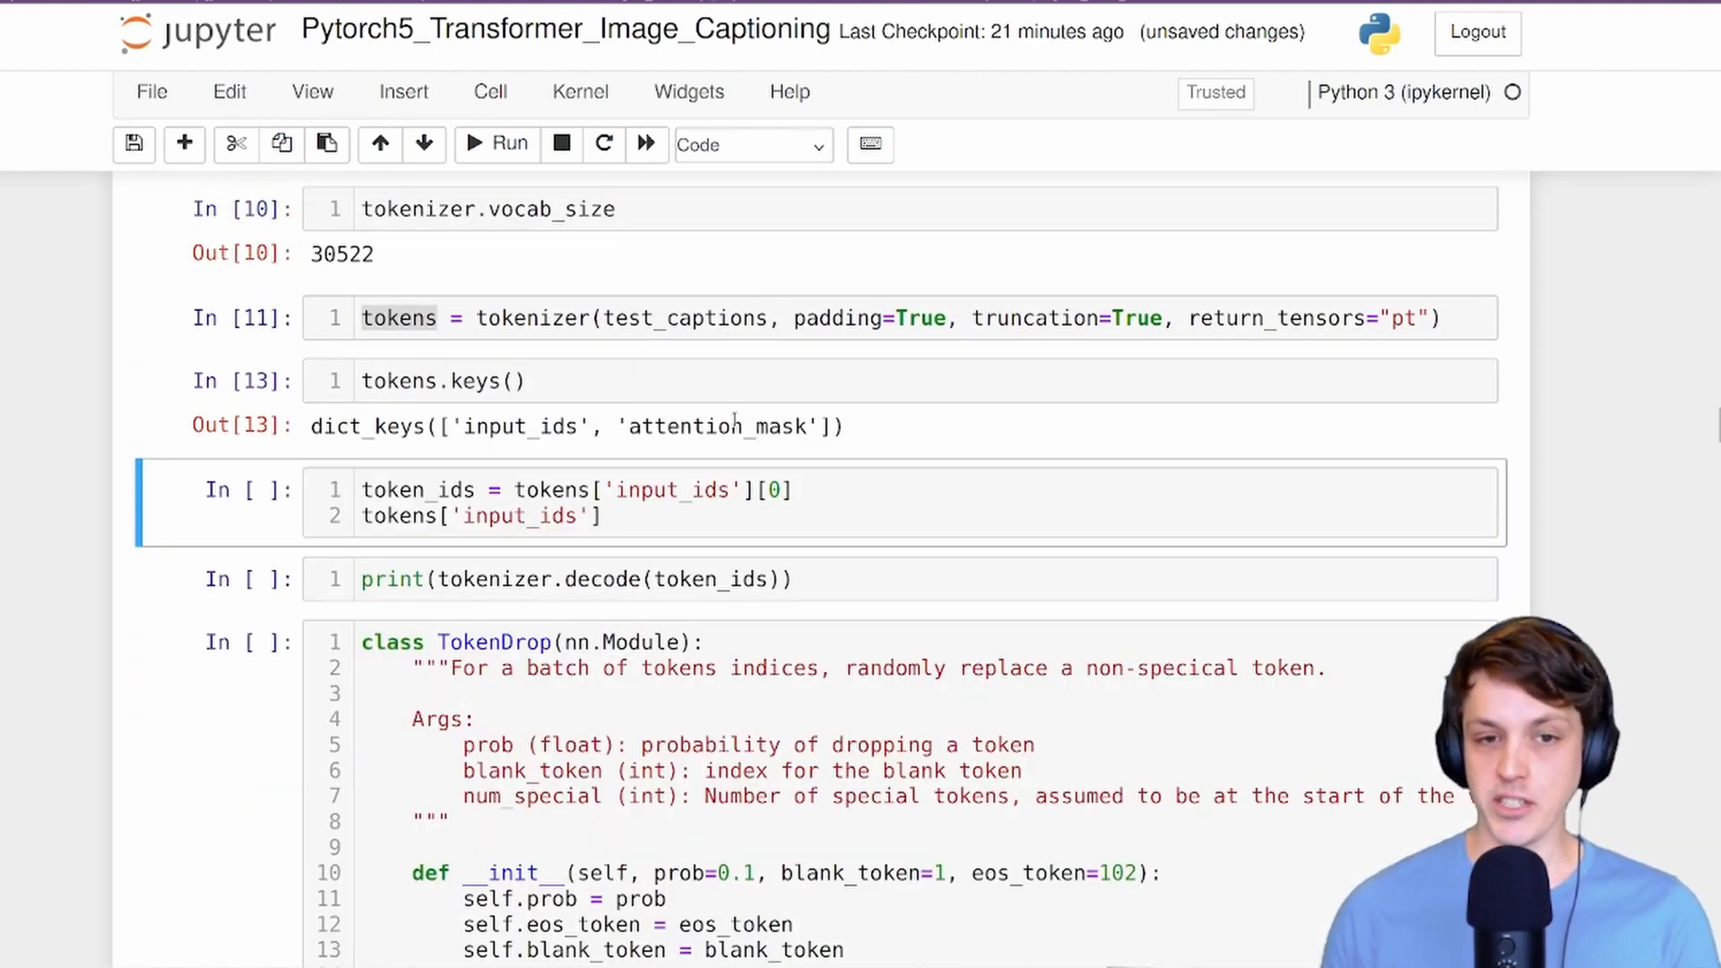
pyautogui.doubleClick(715, 427)
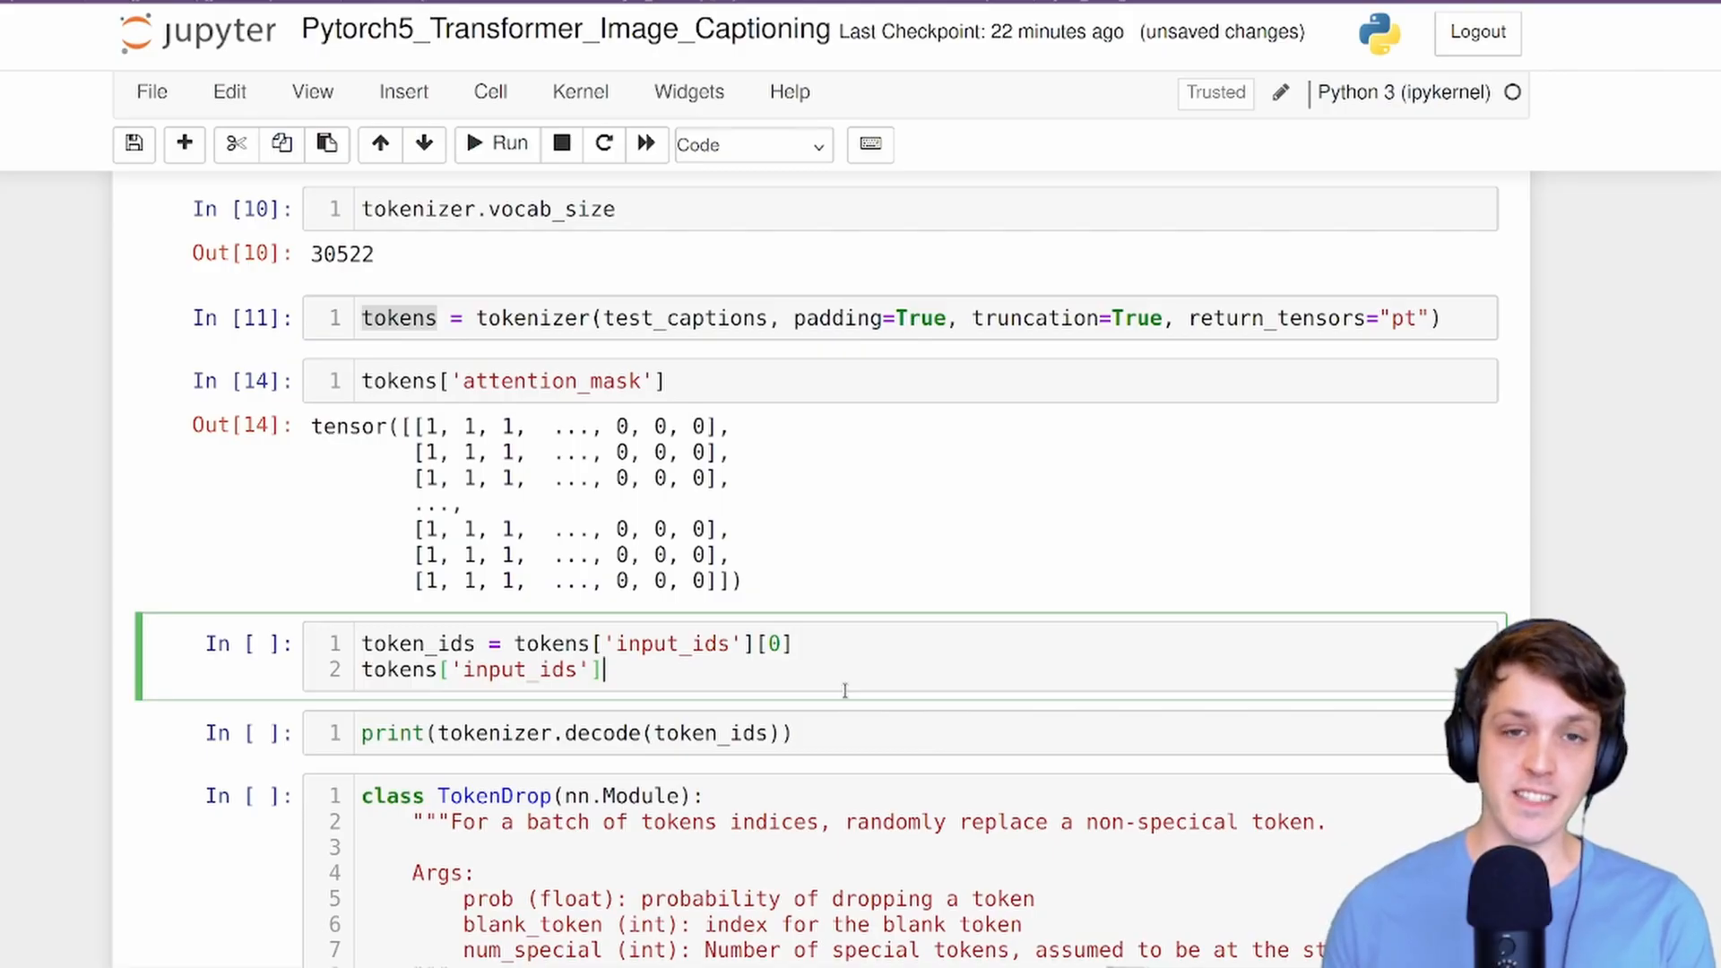
pyautogui.press('shift+enter')
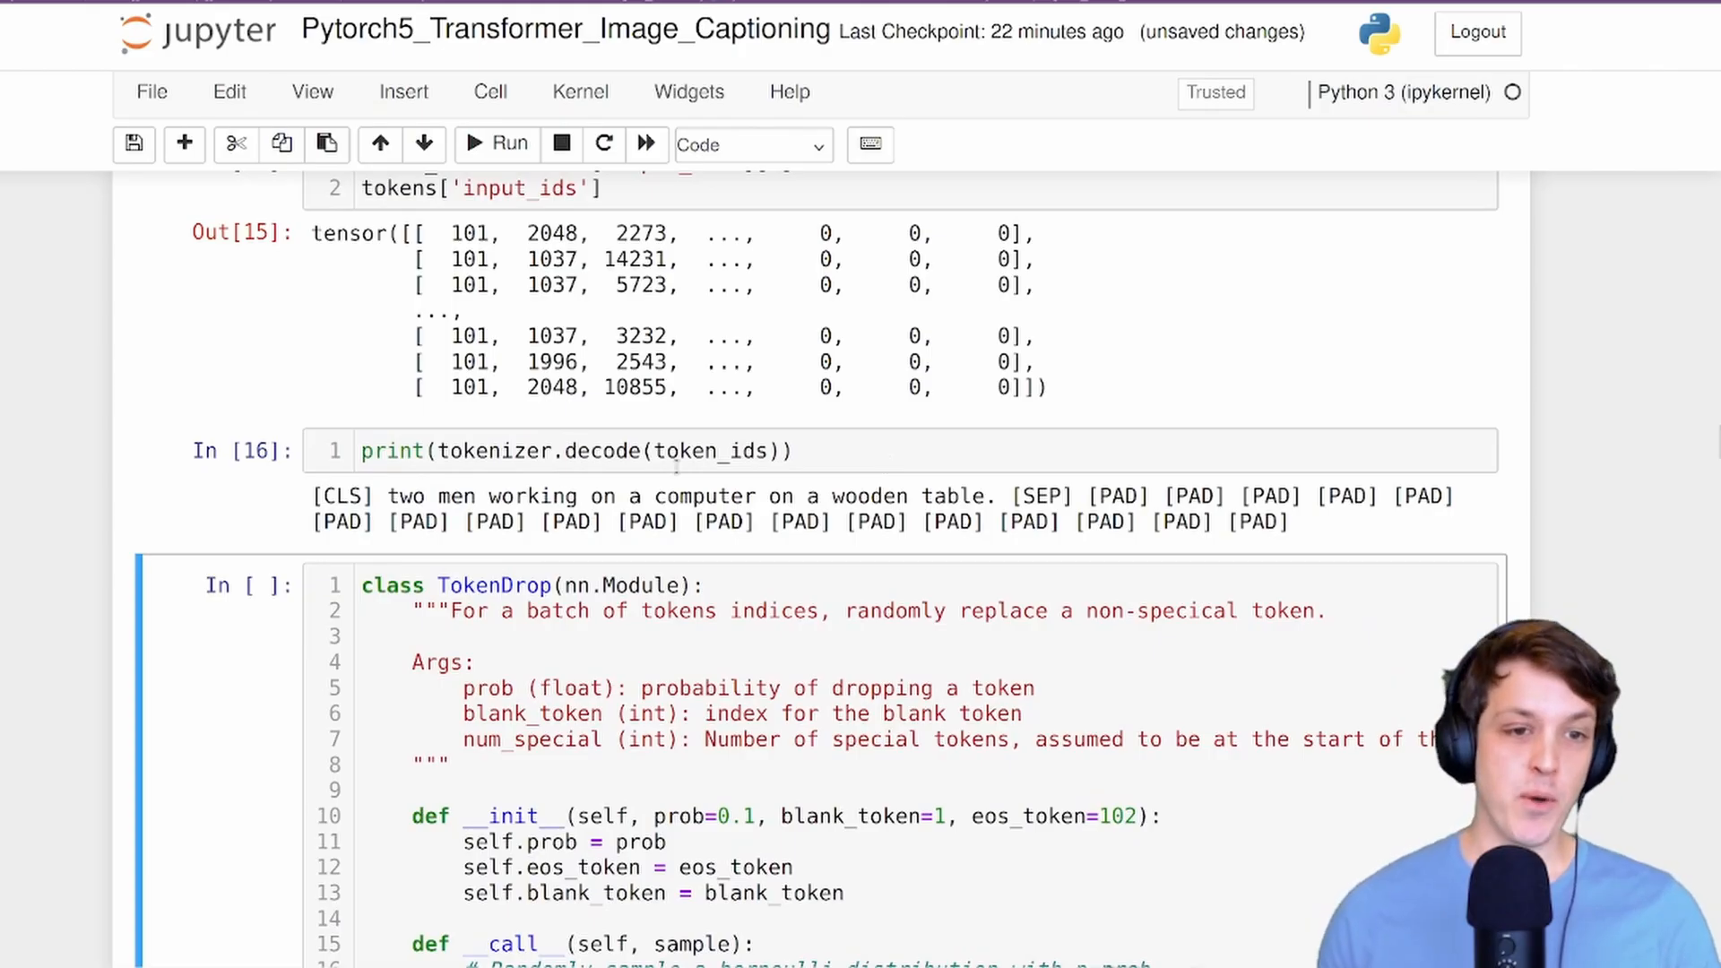
pyautogui.doubleClick(343, 497)
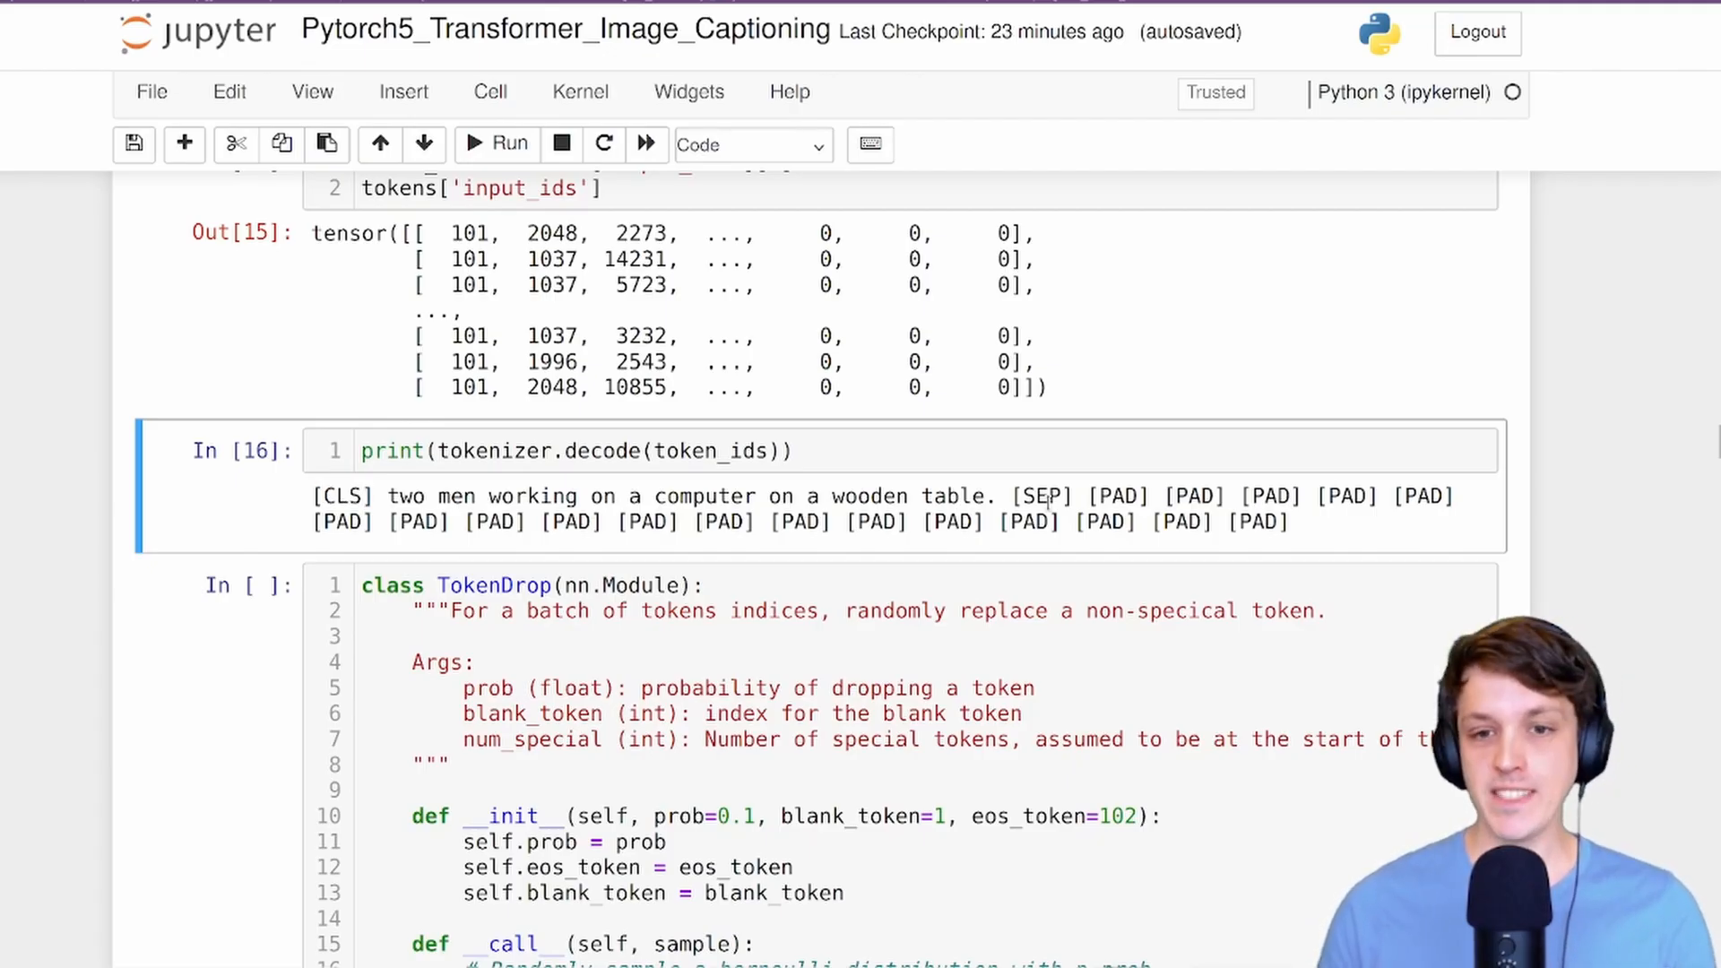
pyautogui.doubleClick(1039, 497)
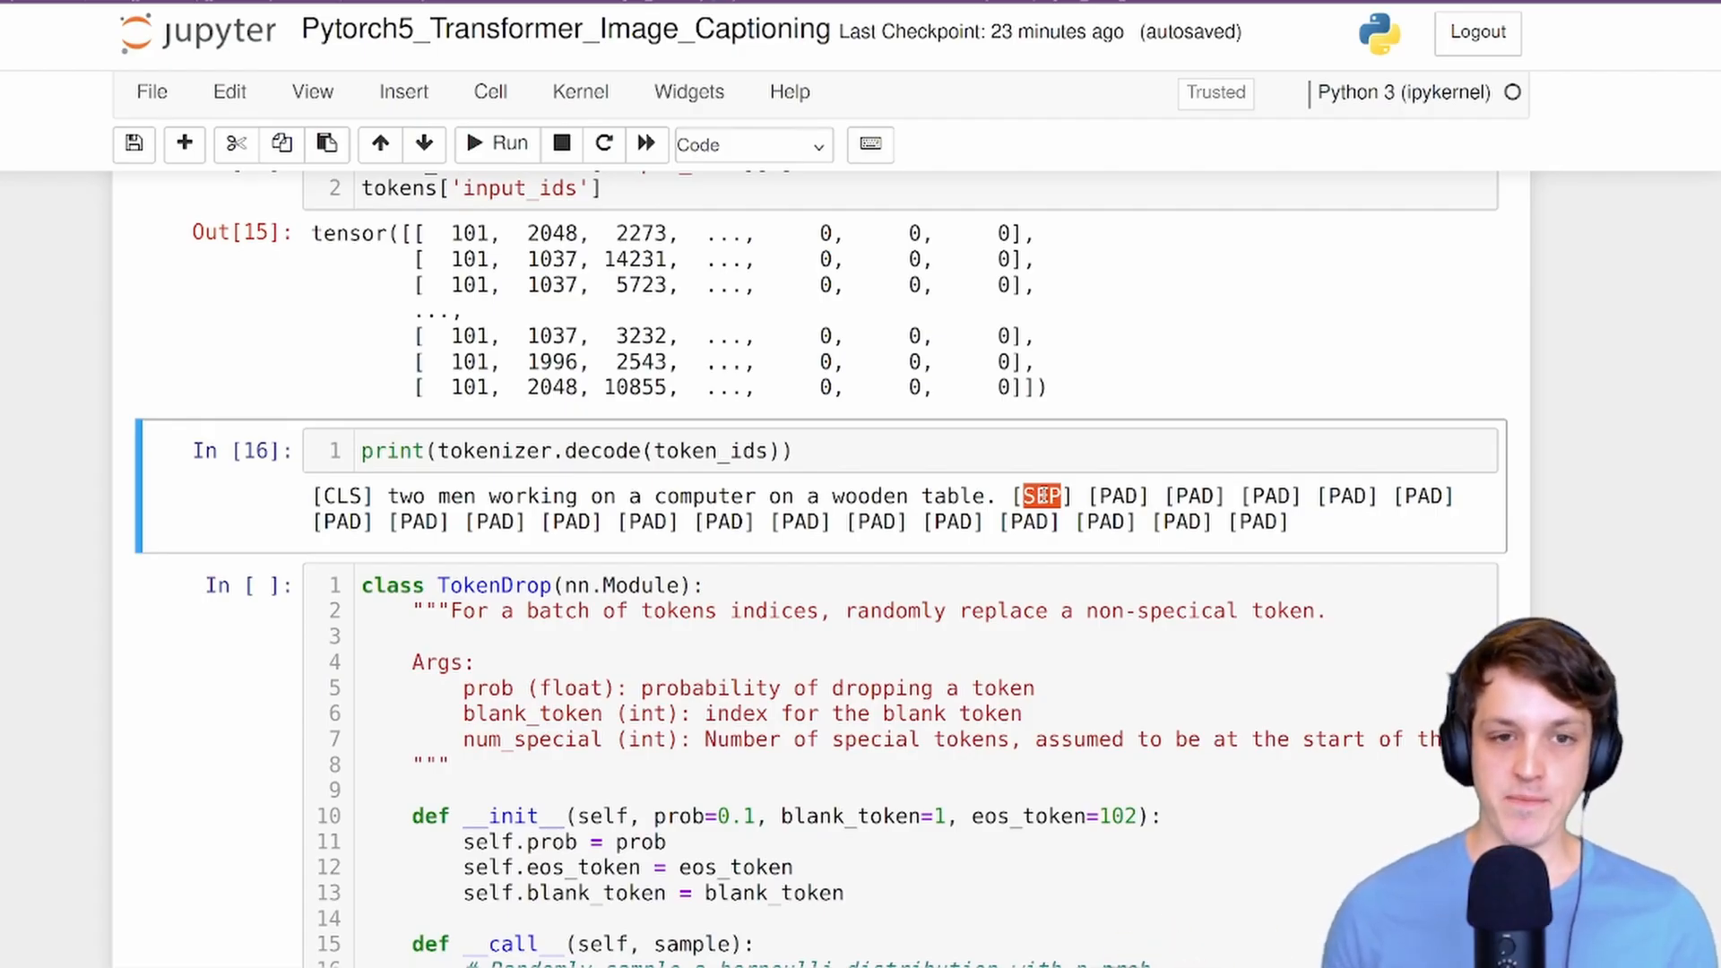
pyautogui.scroll(-3)
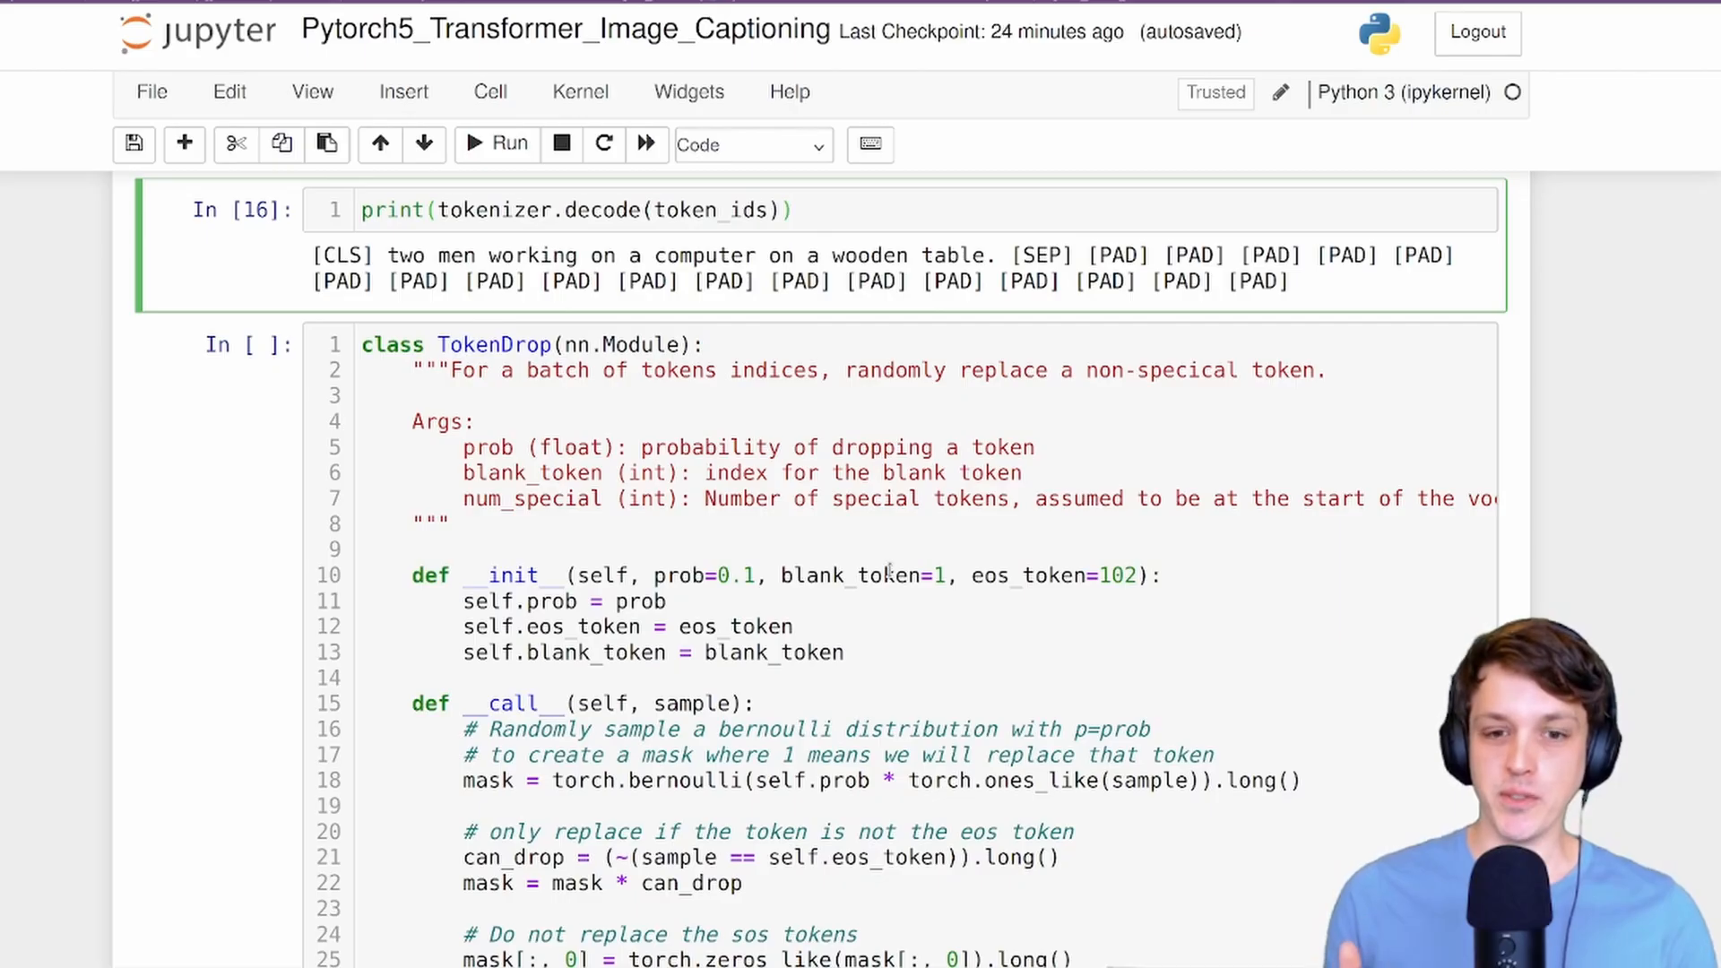
pyautogui.click(795, 210)
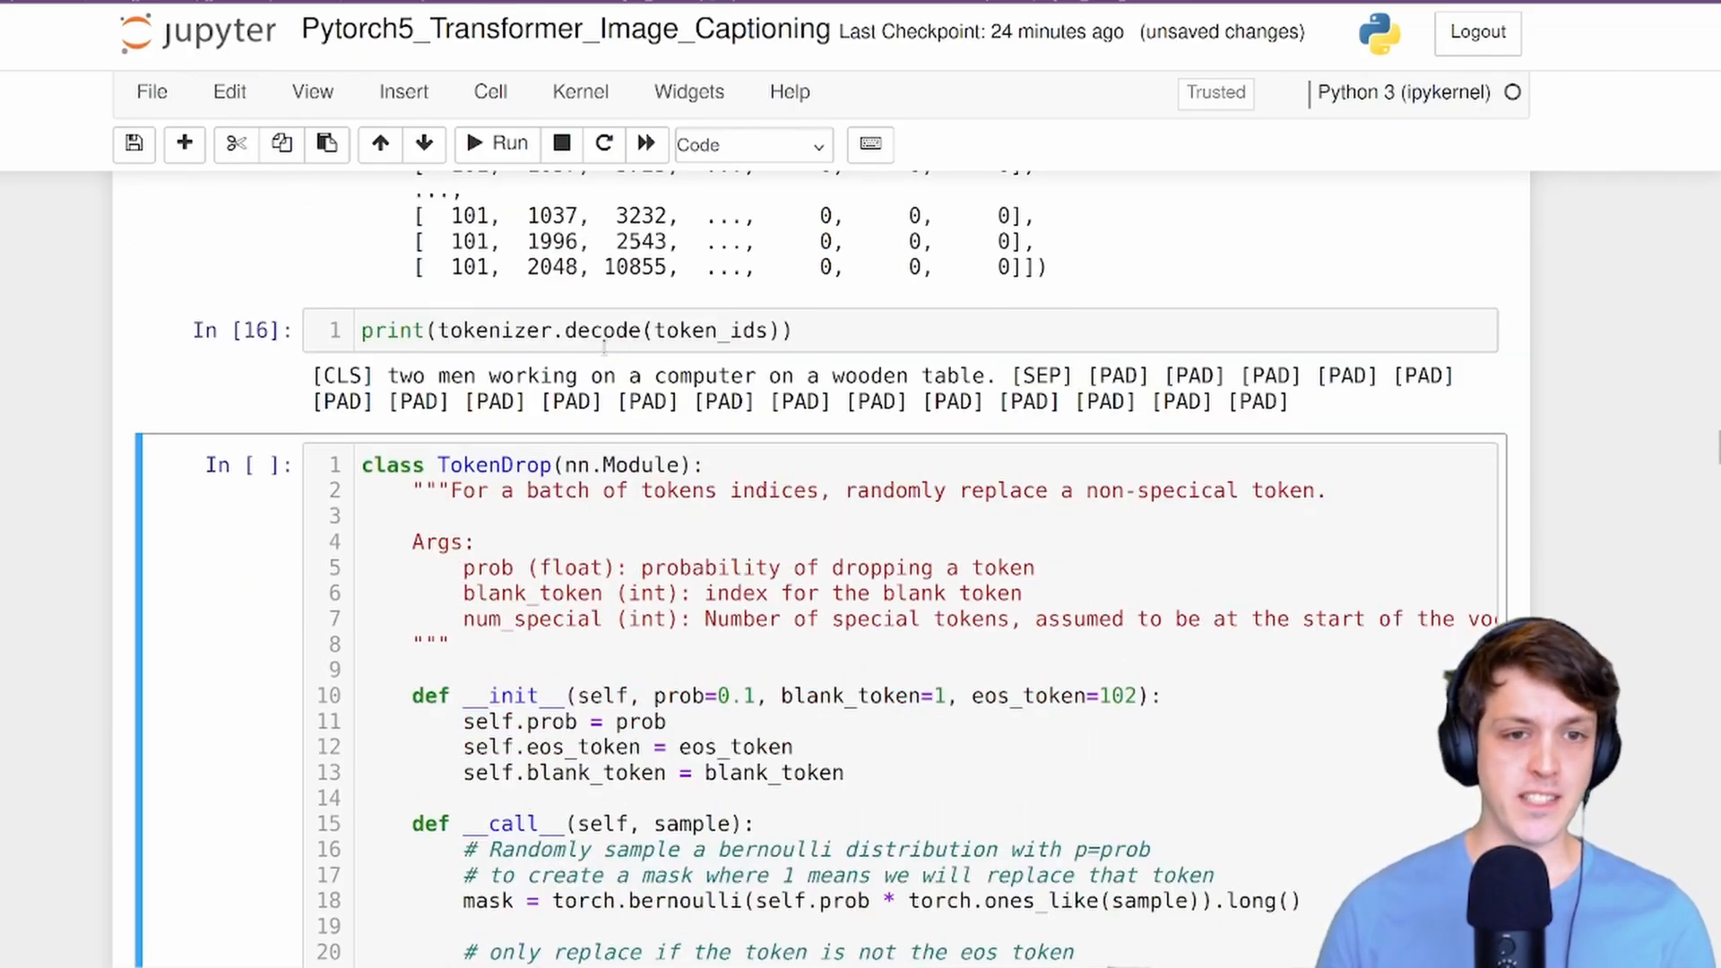
# Add a tokenizer.decode cell, try id 990 giving '[unused985]', then id 1 giving '[unused0]'.
pyautogui.write('tokenizer.decode(1')
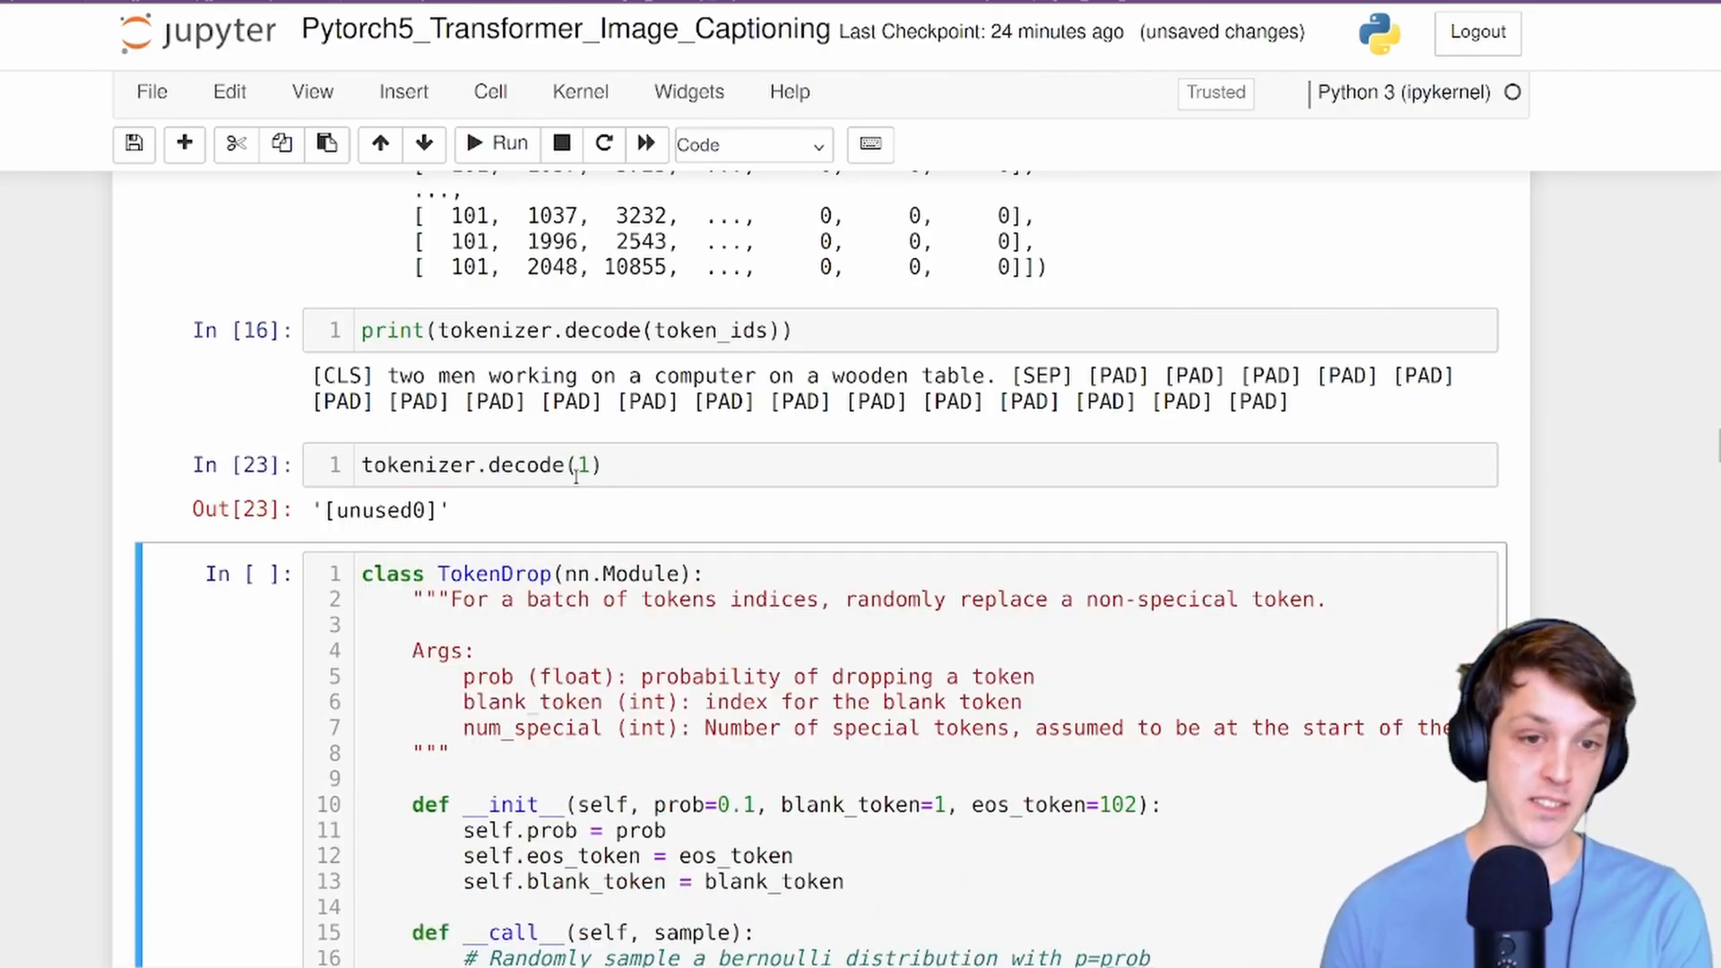
pyautogui.write('990')
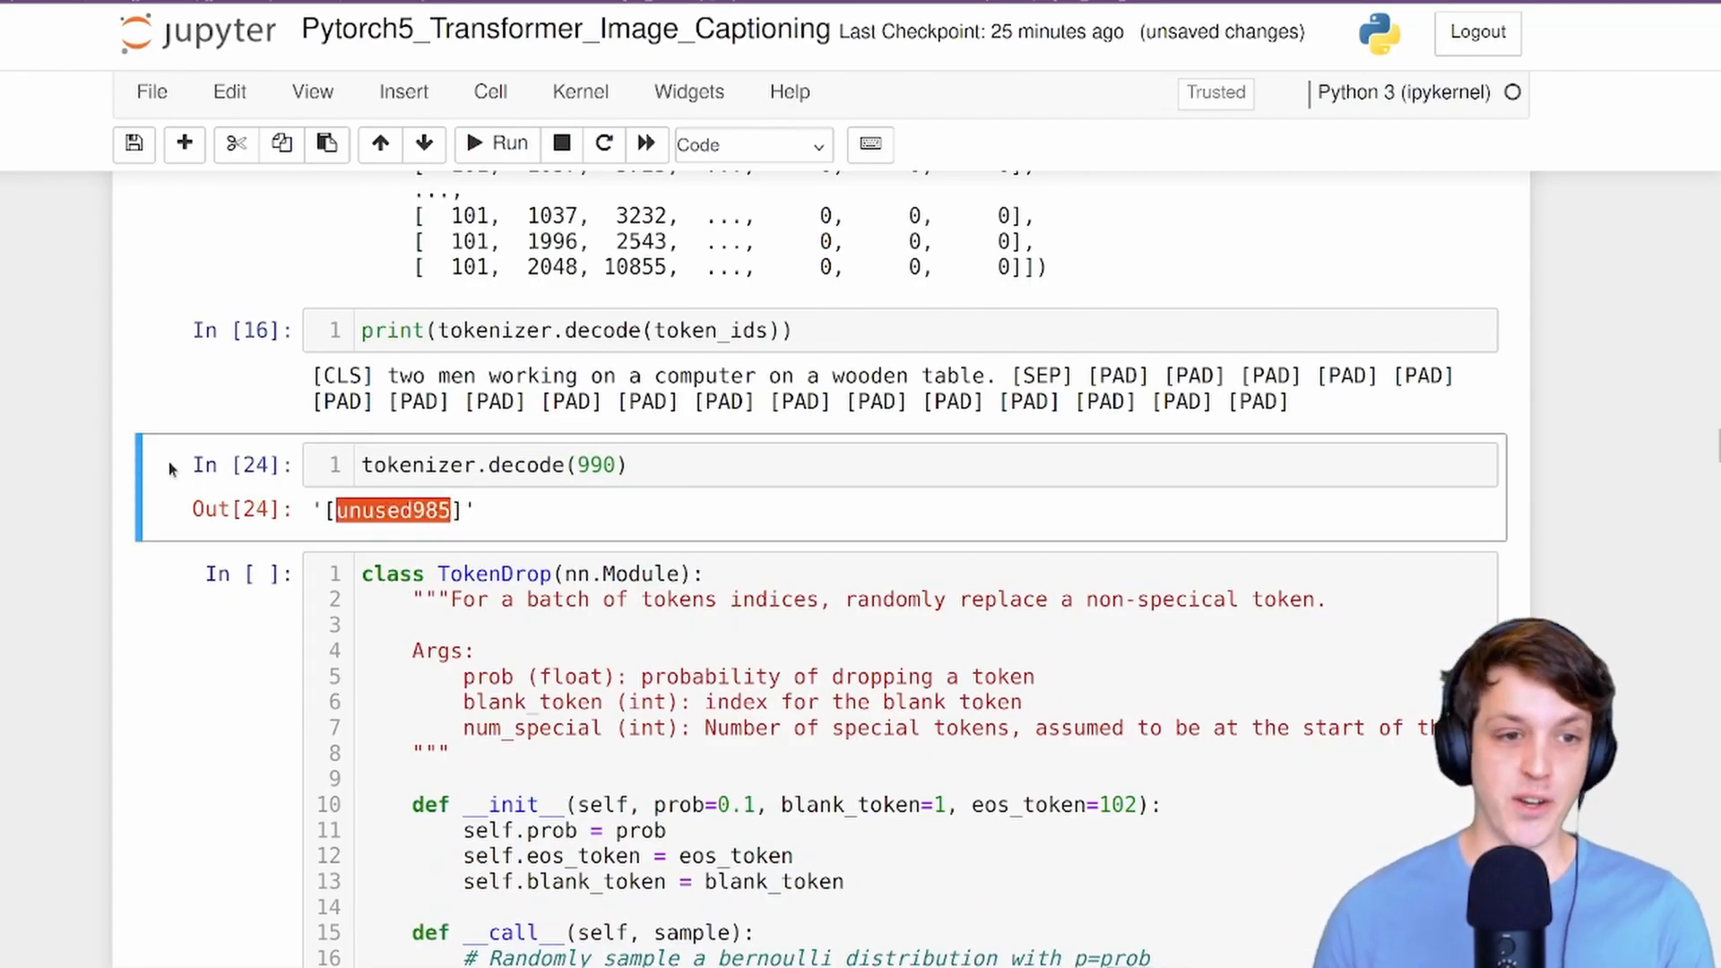
pyautogui.moveTo(332, 487)
pyautogui.write('1')
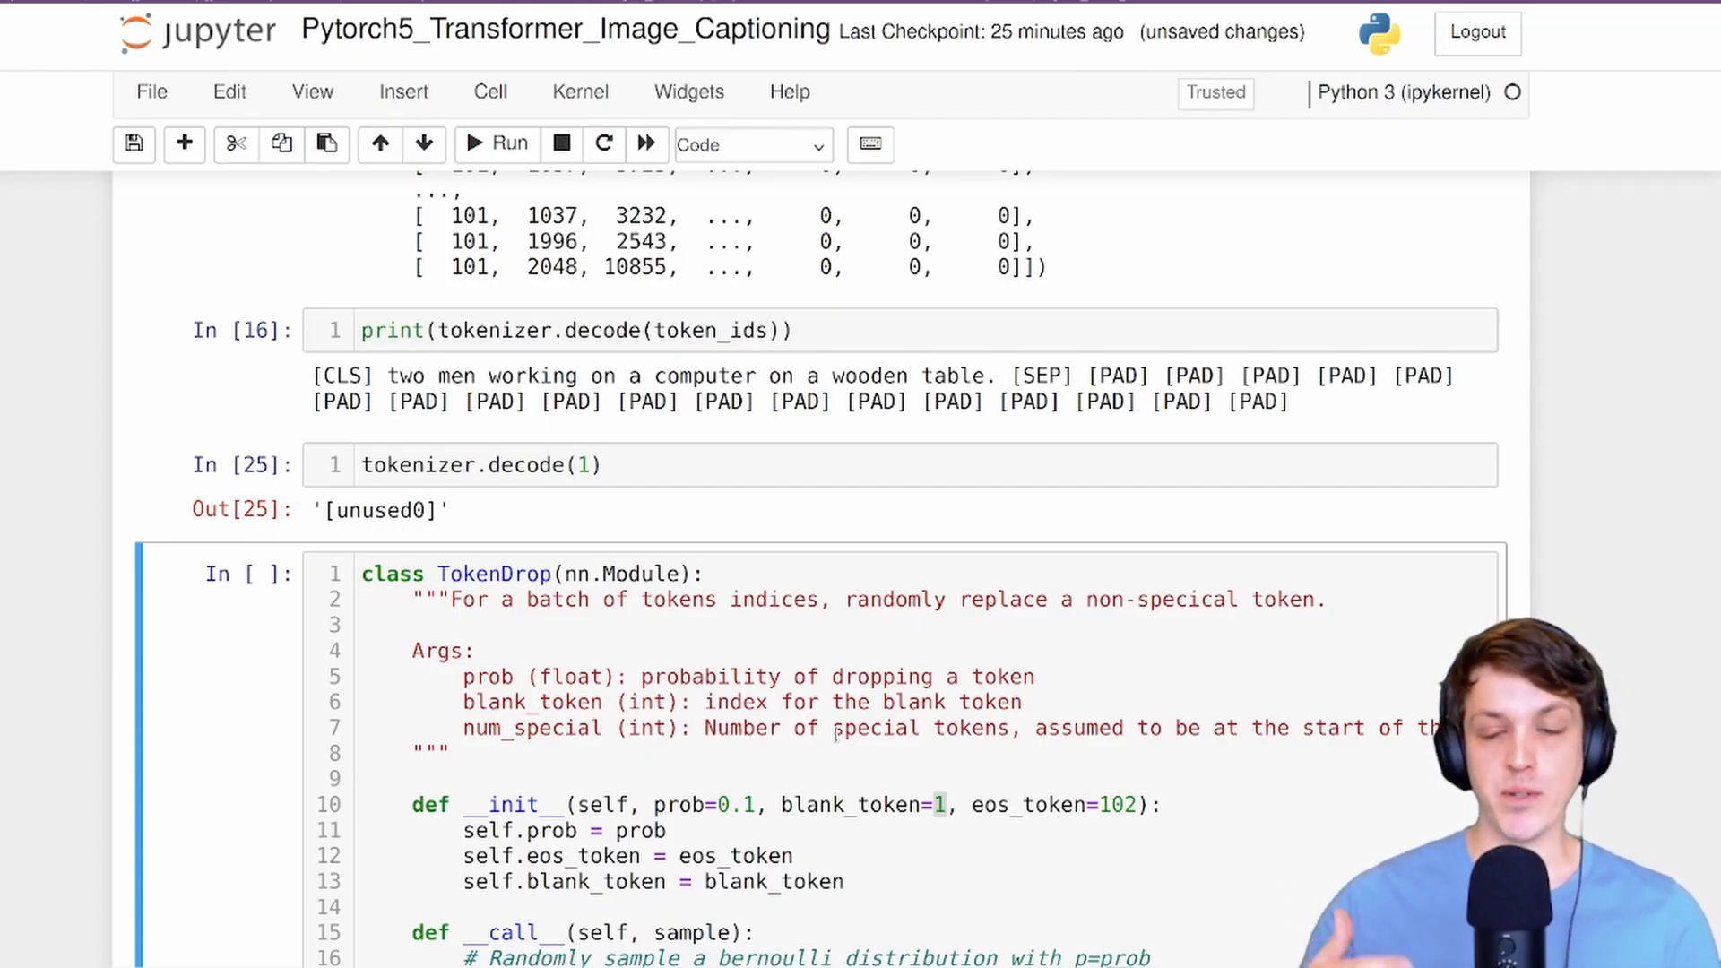
pyautogui.click(450, 753)
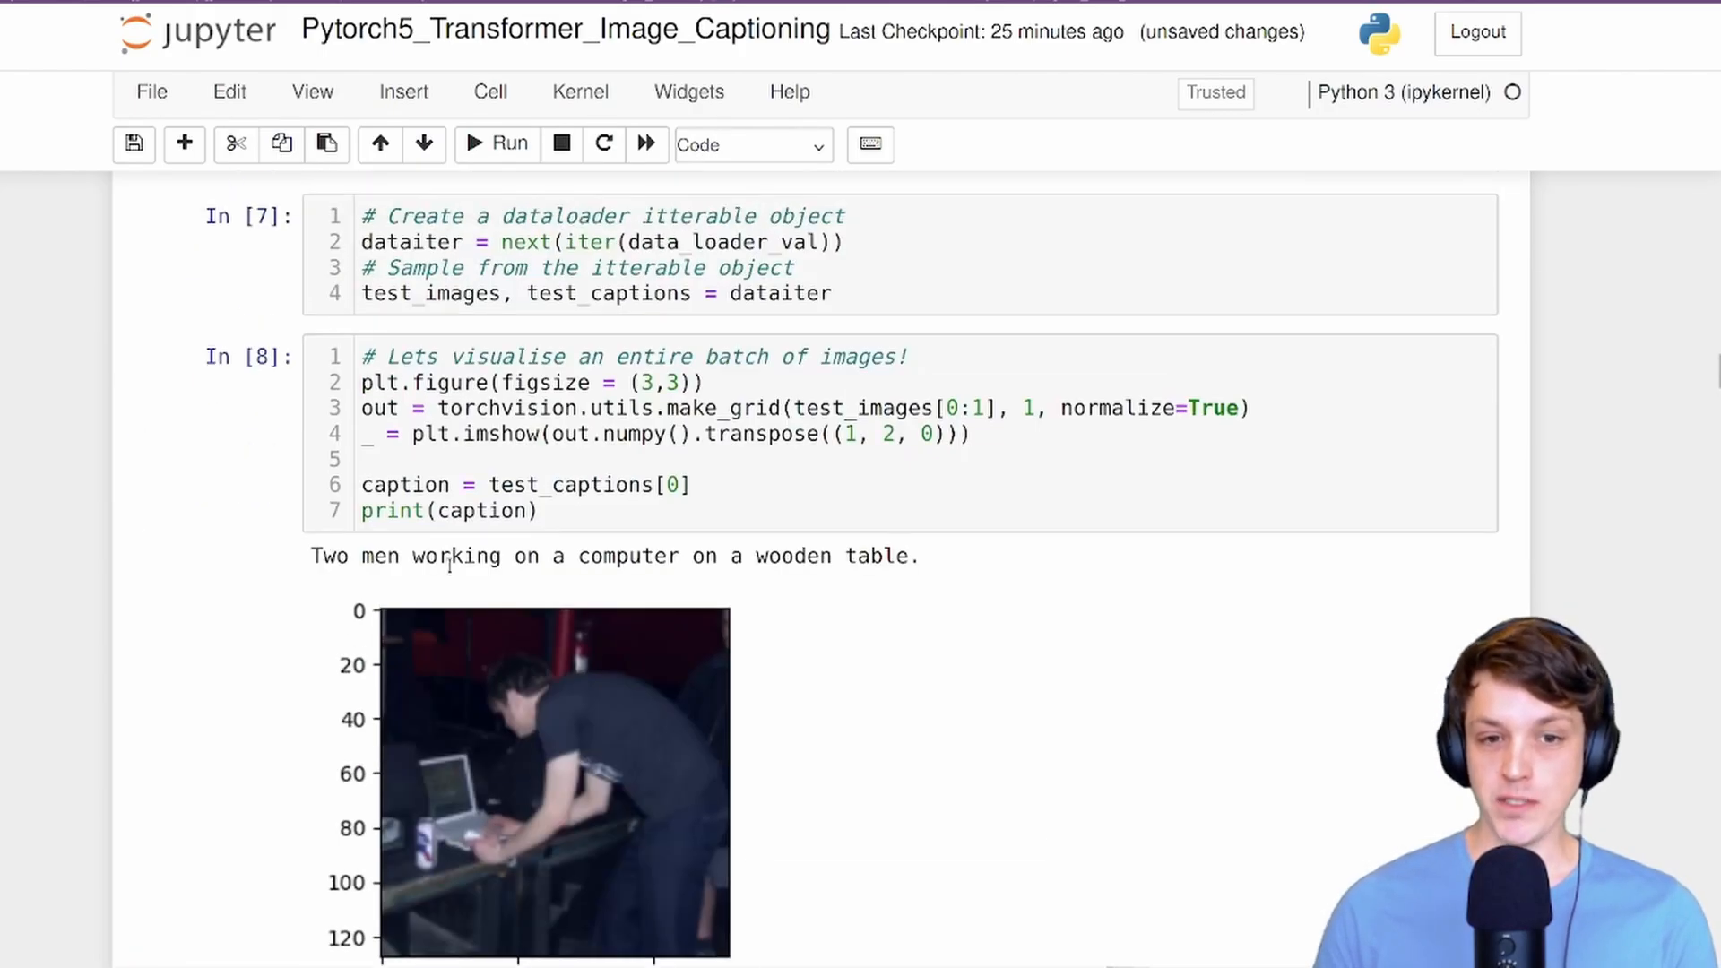
pyautogui.moveTo(796, 791)
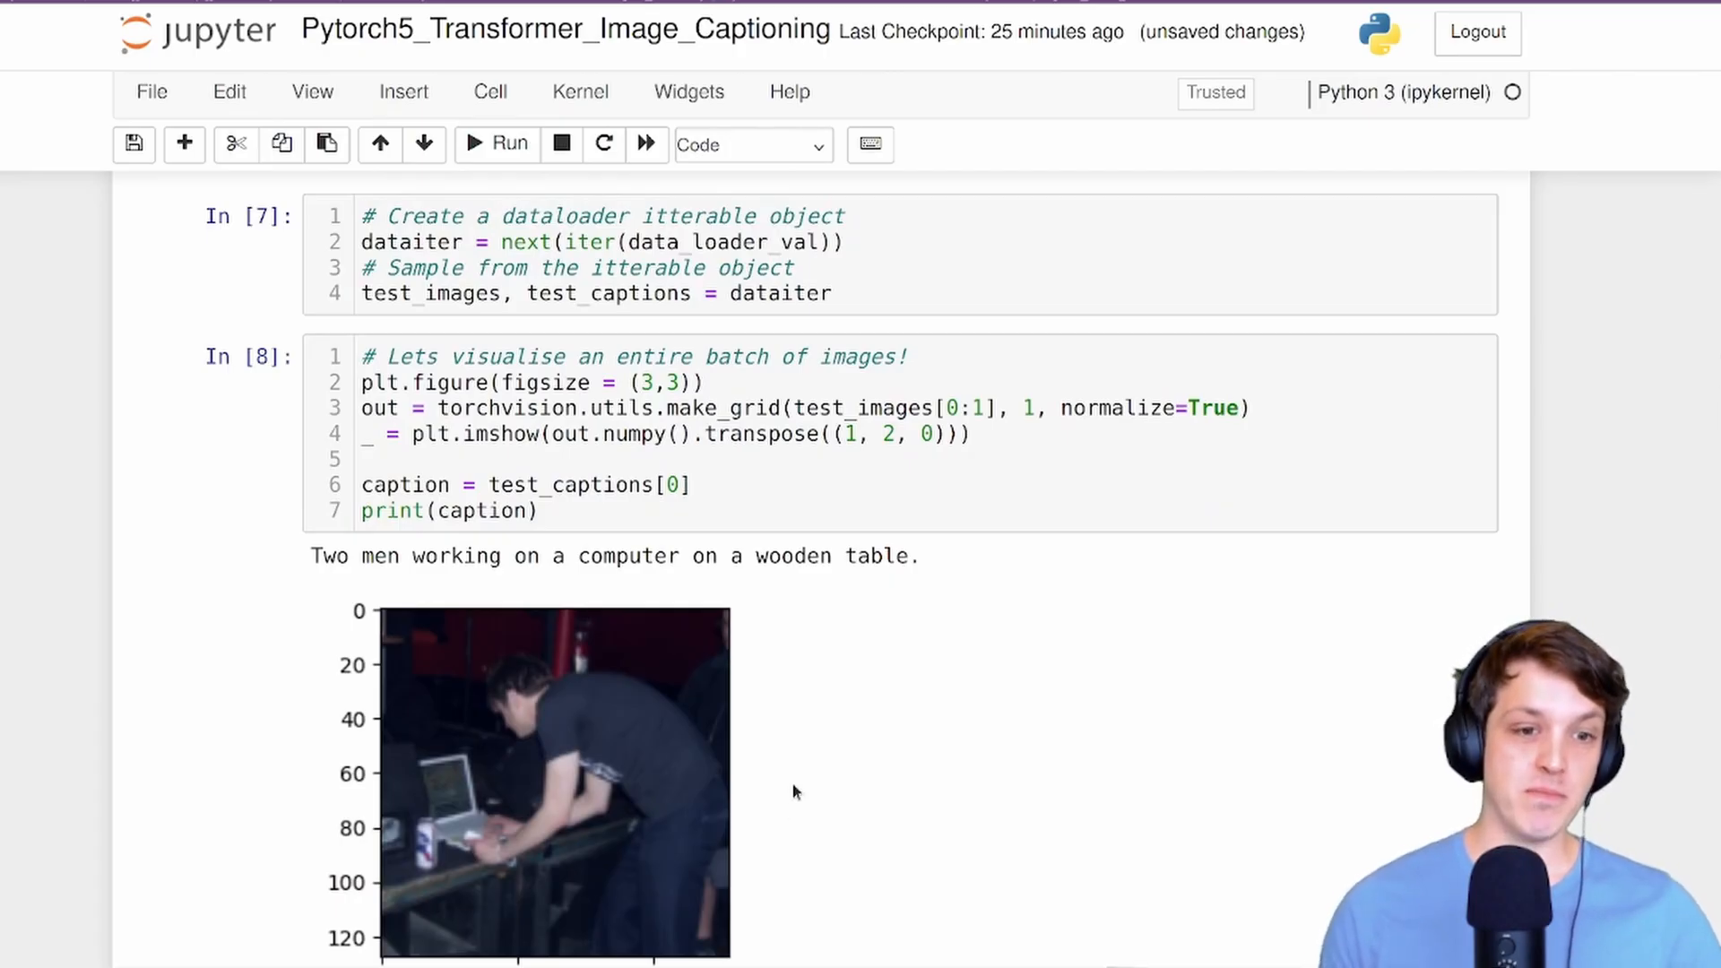
pyautogui.scroll(-3)
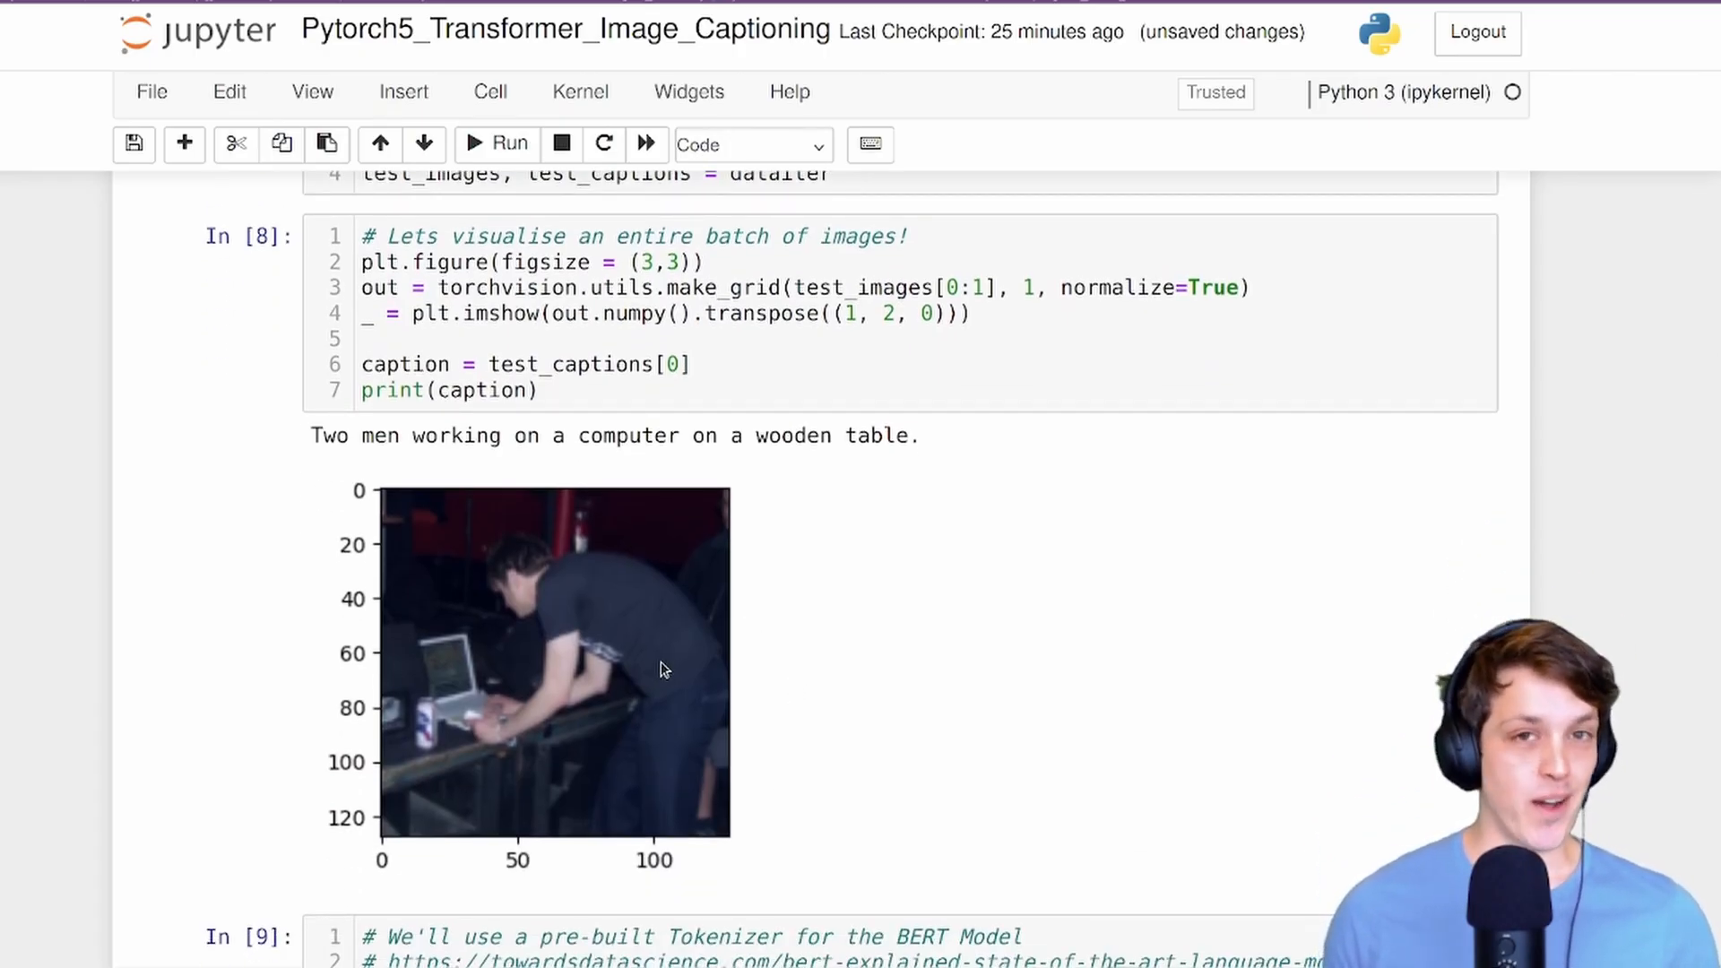
pyautogui.moveTo(321, 491)
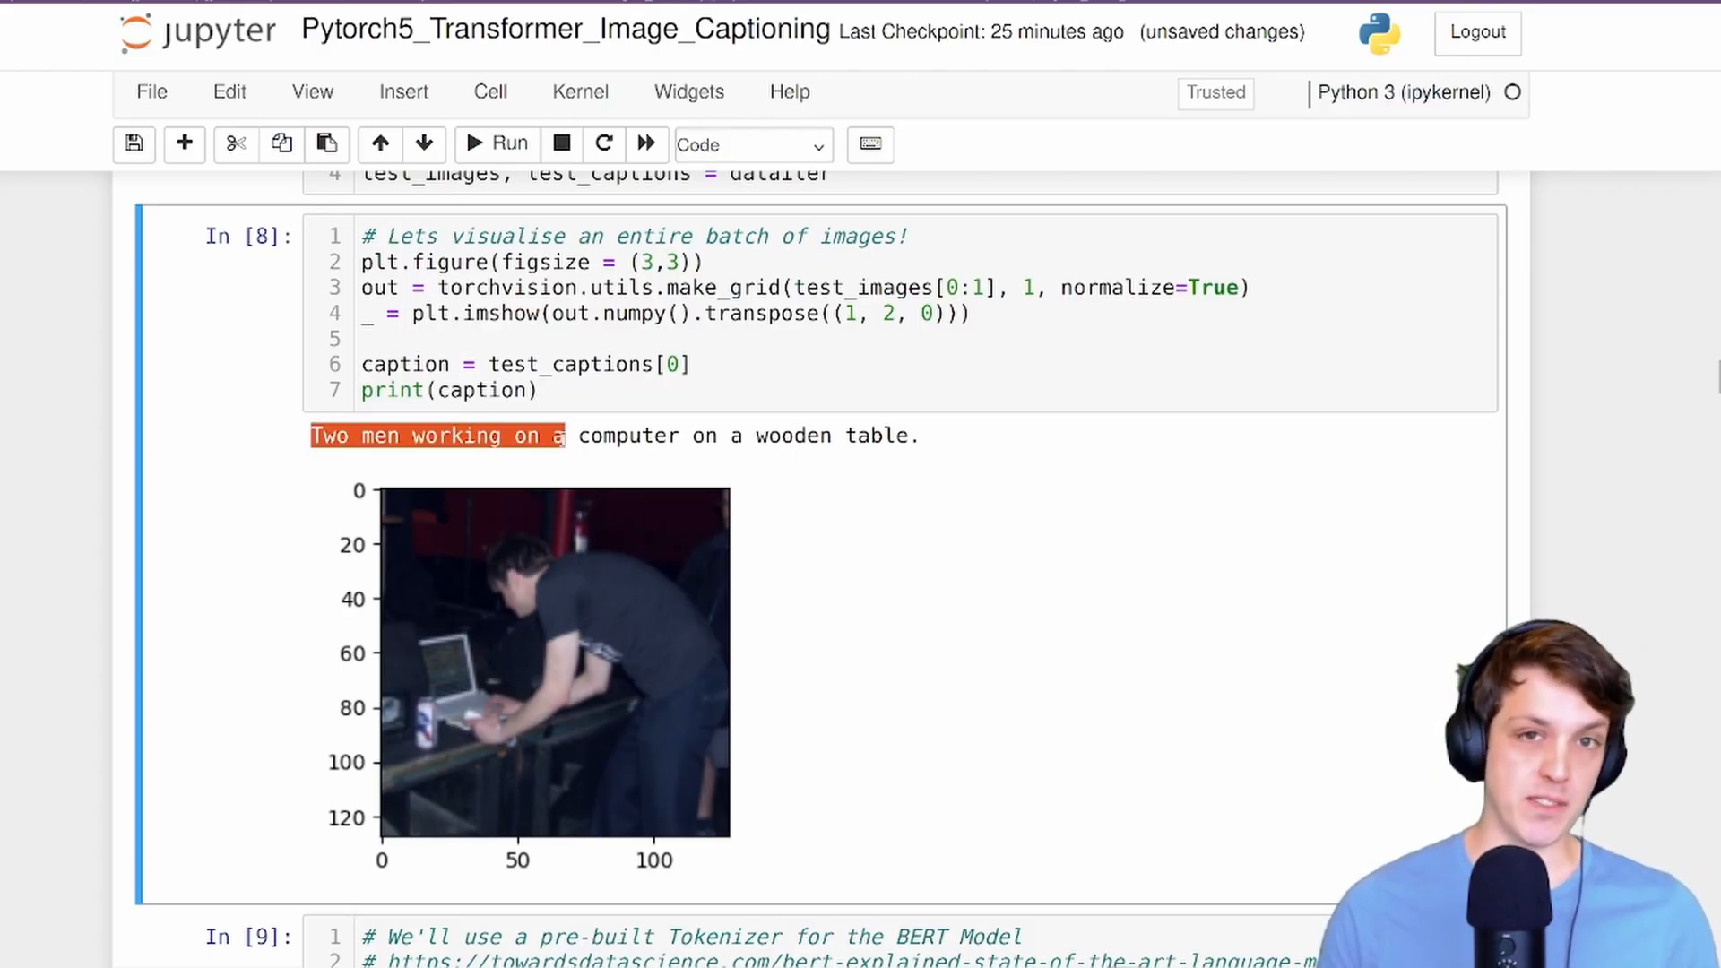
pyautogui.scroll(-3)
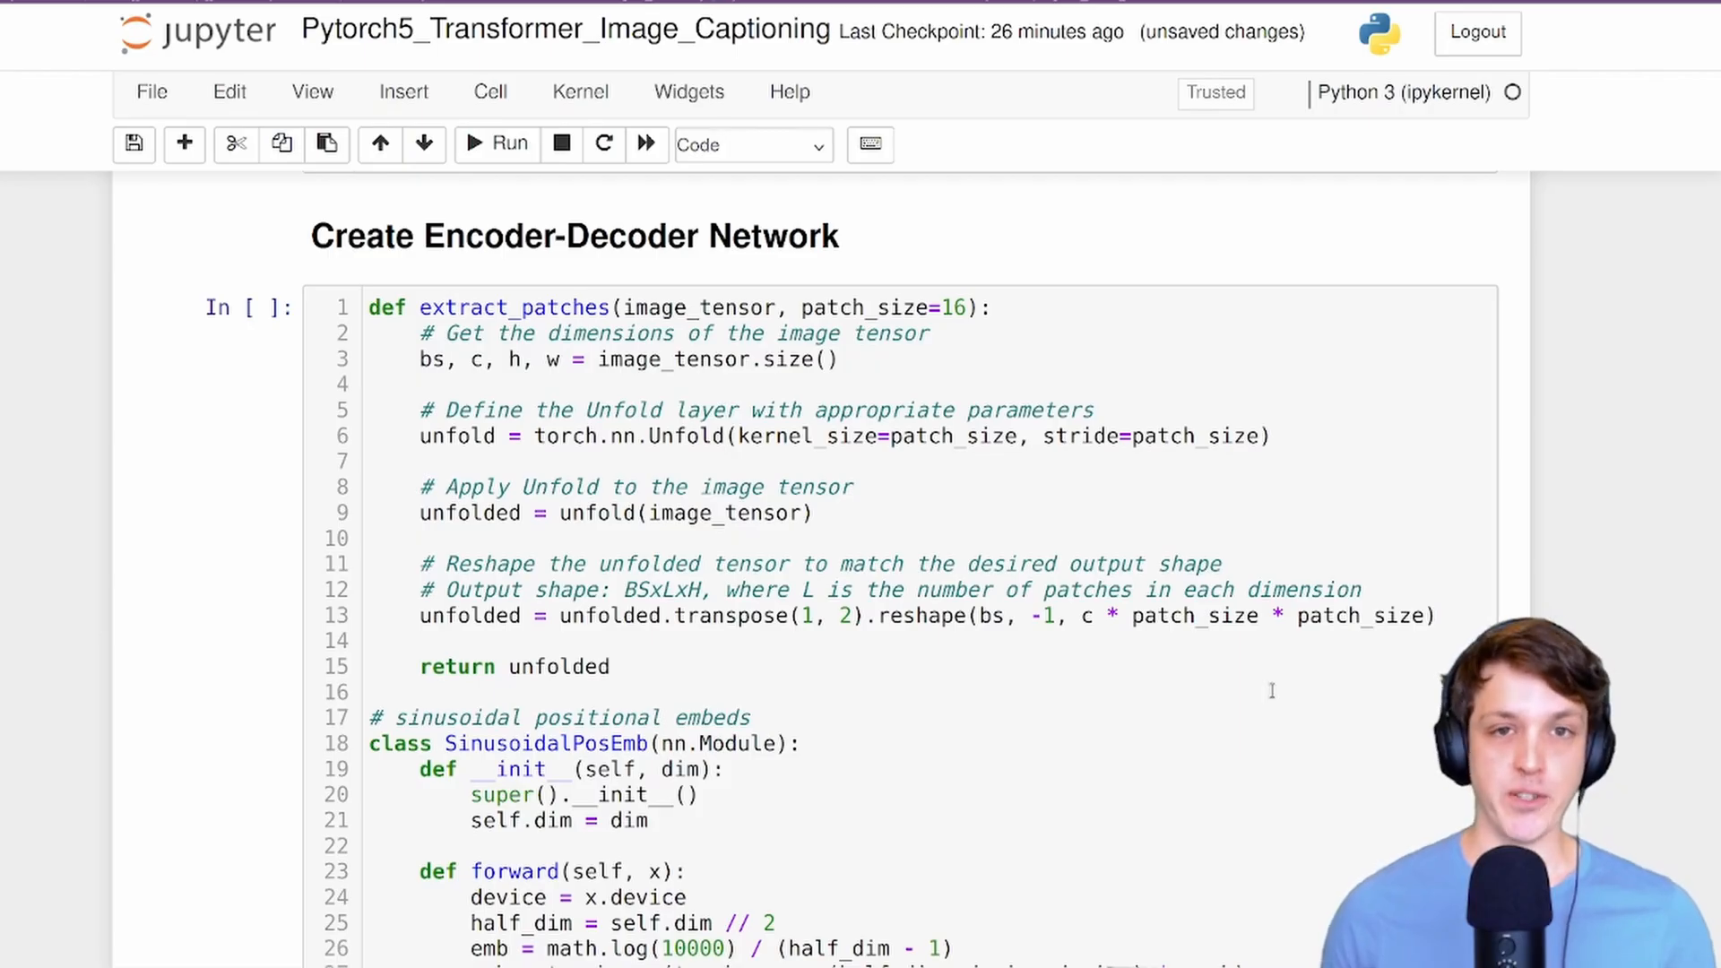
pyautogui.moveTo(1229, 668)
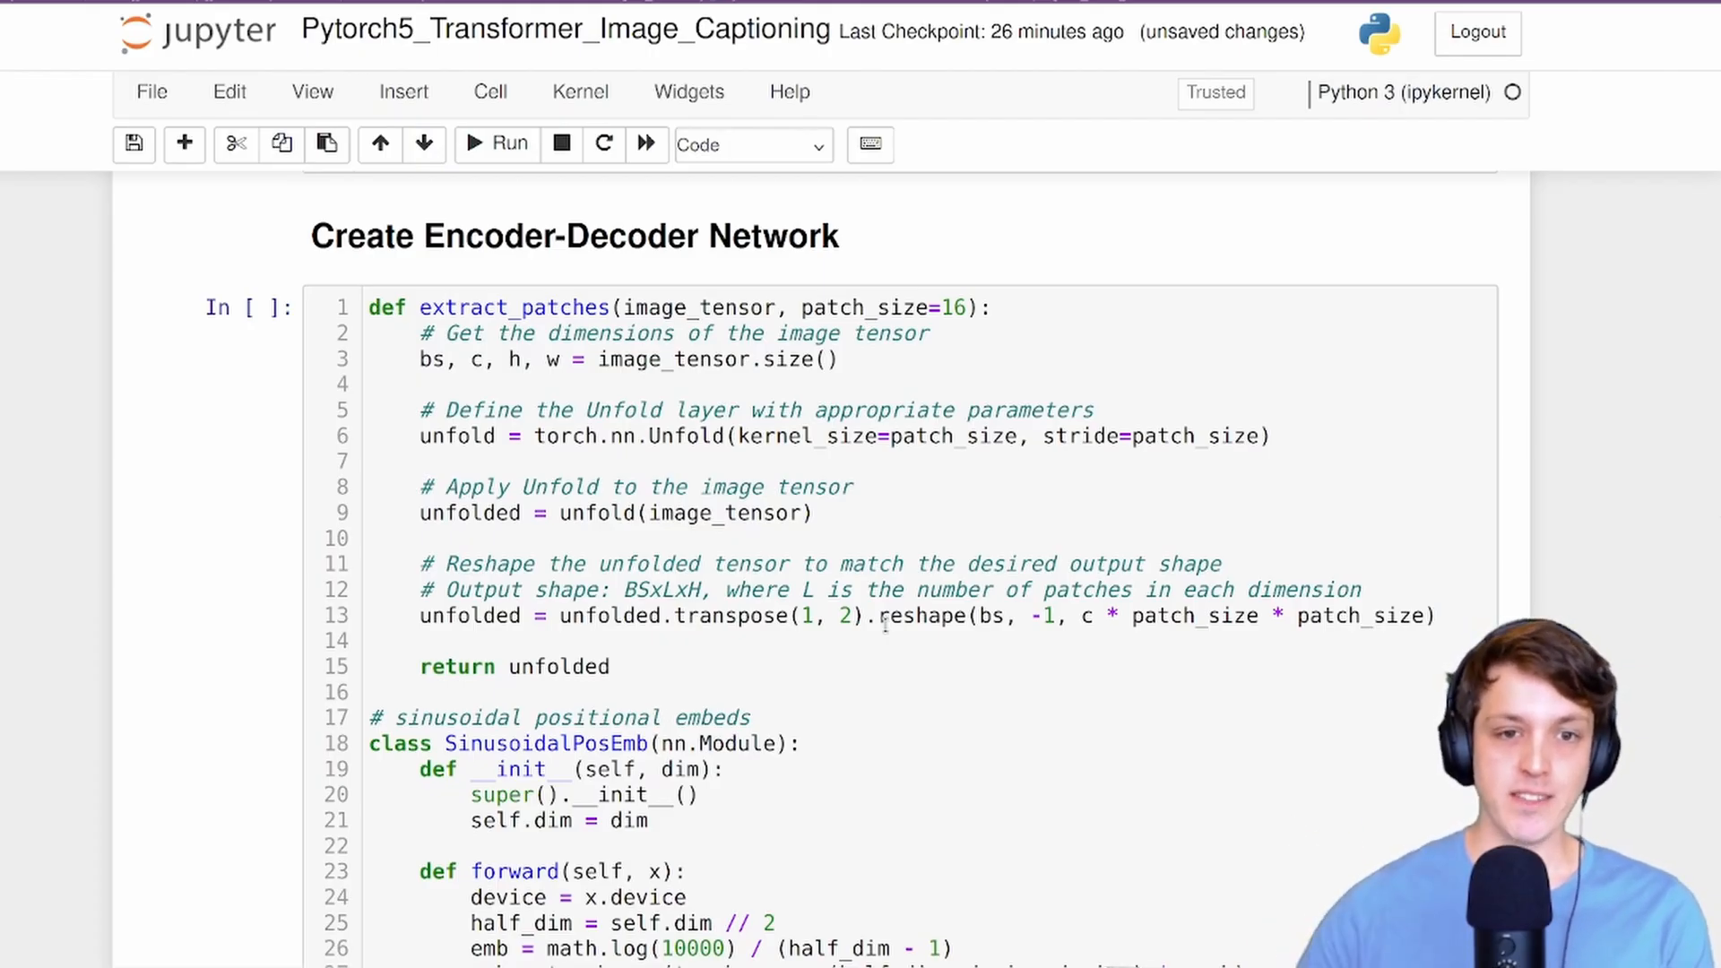
pyautogui.scroll(-3)
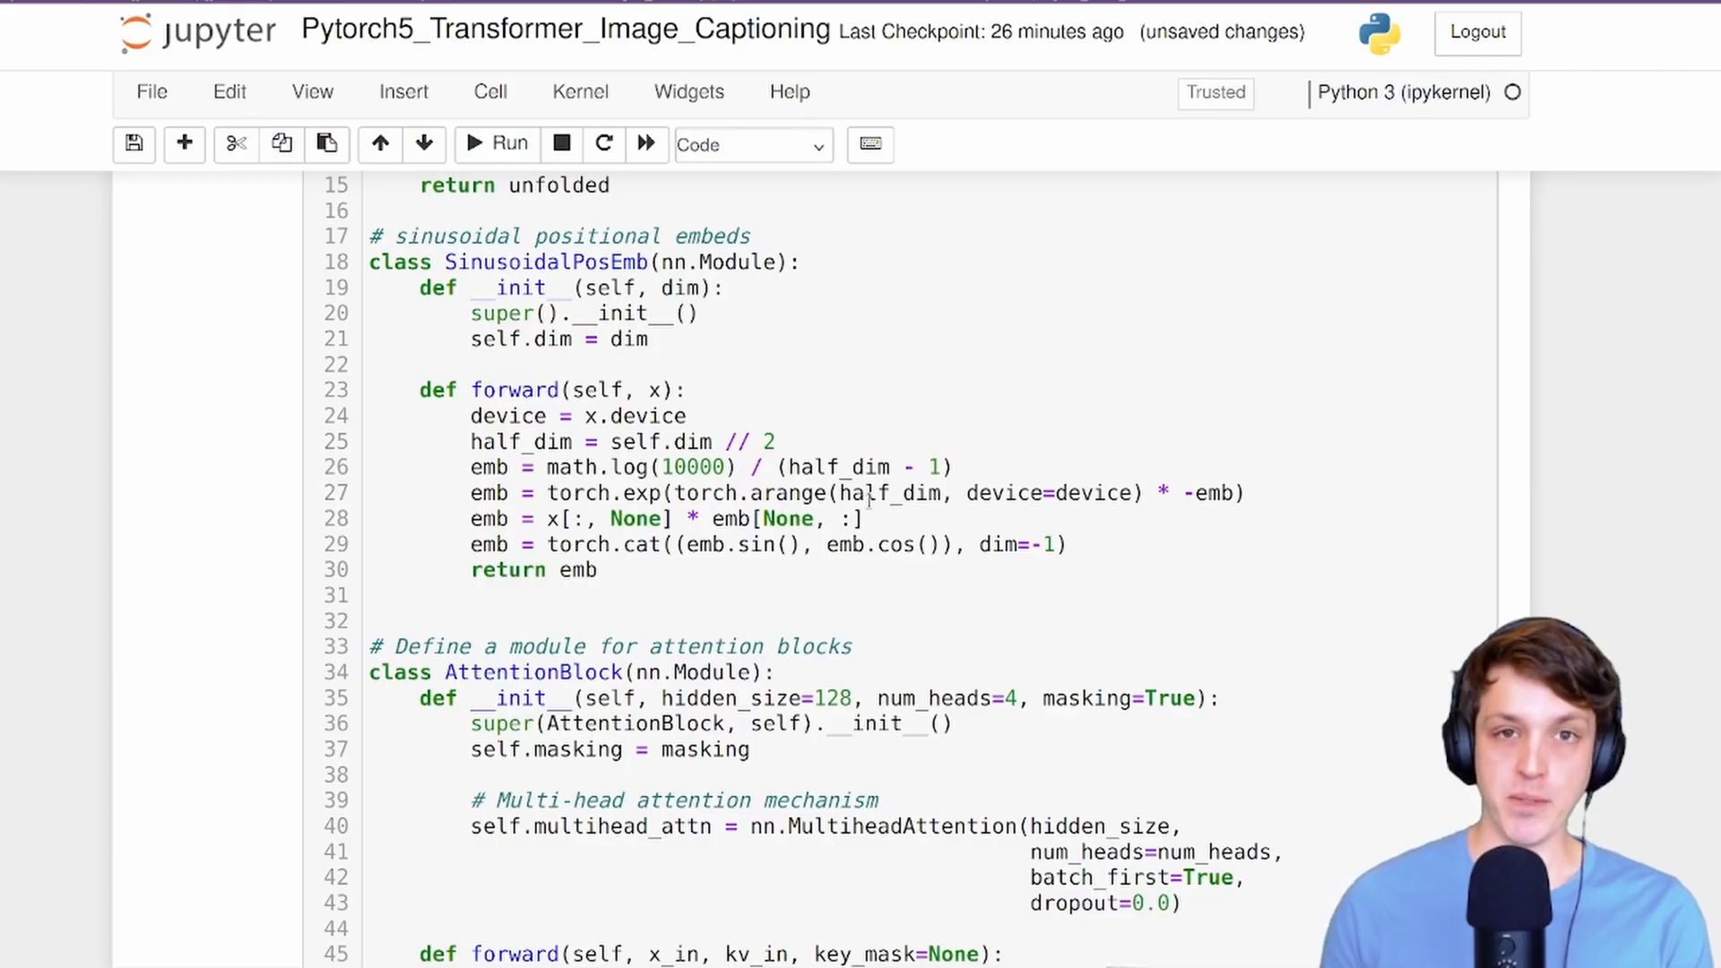
pyautogui.scroll(-3)
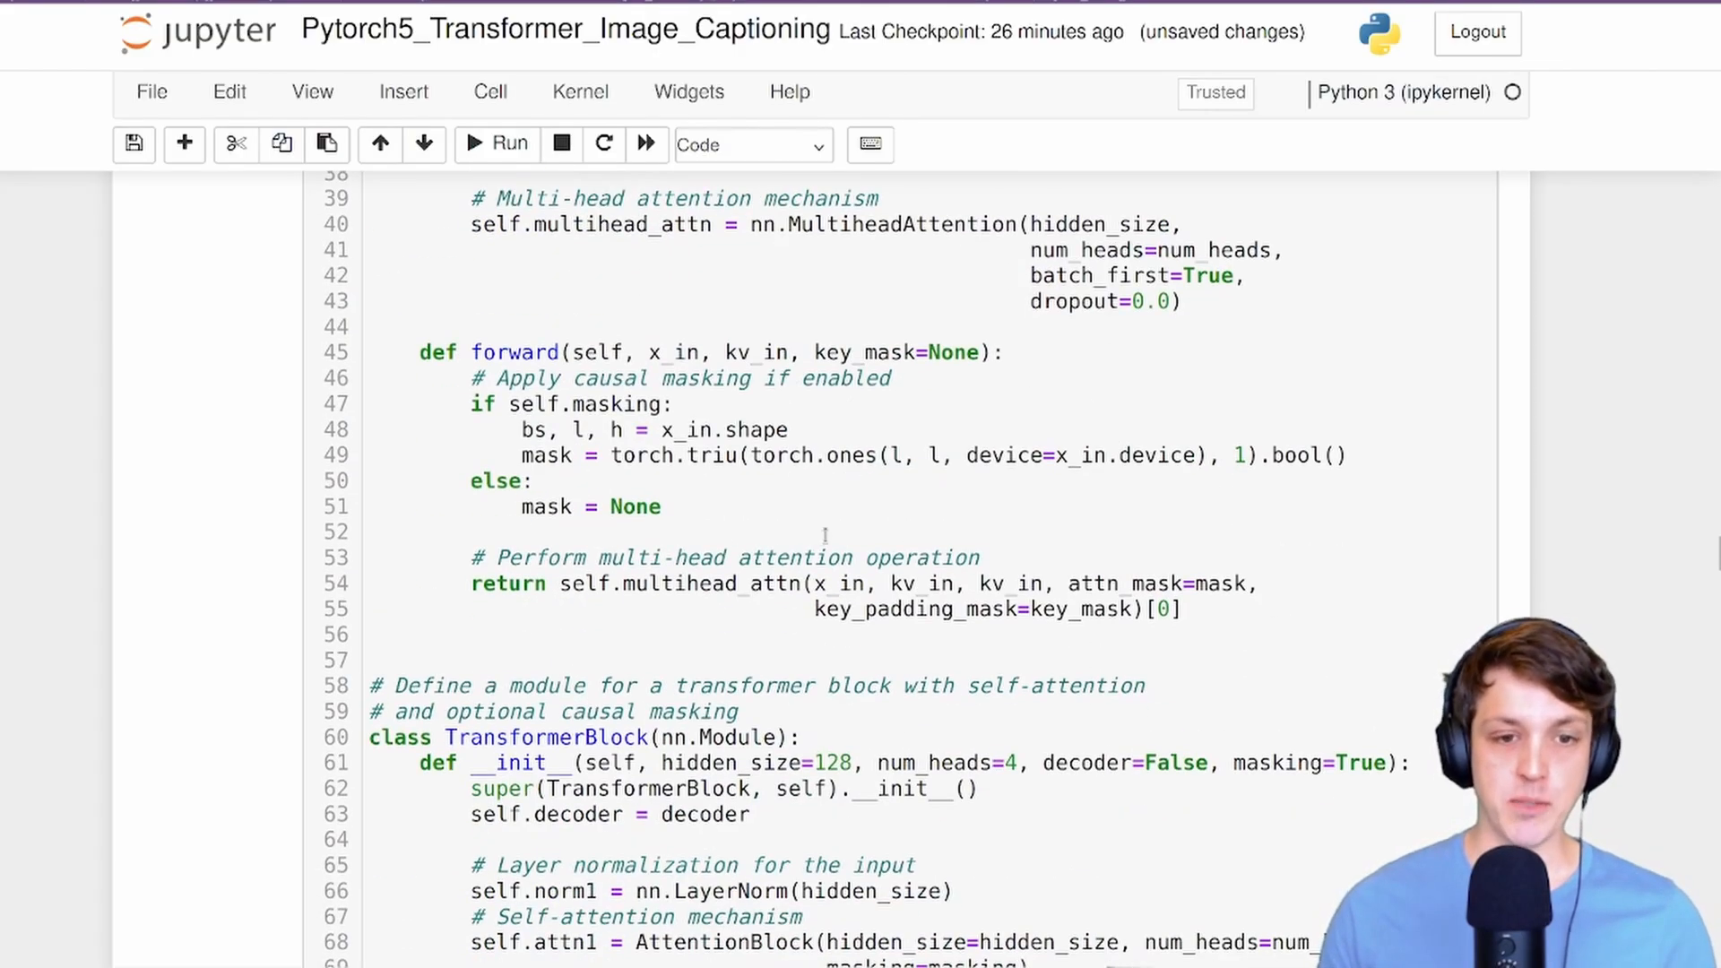
pyautogui.scroll(-3)
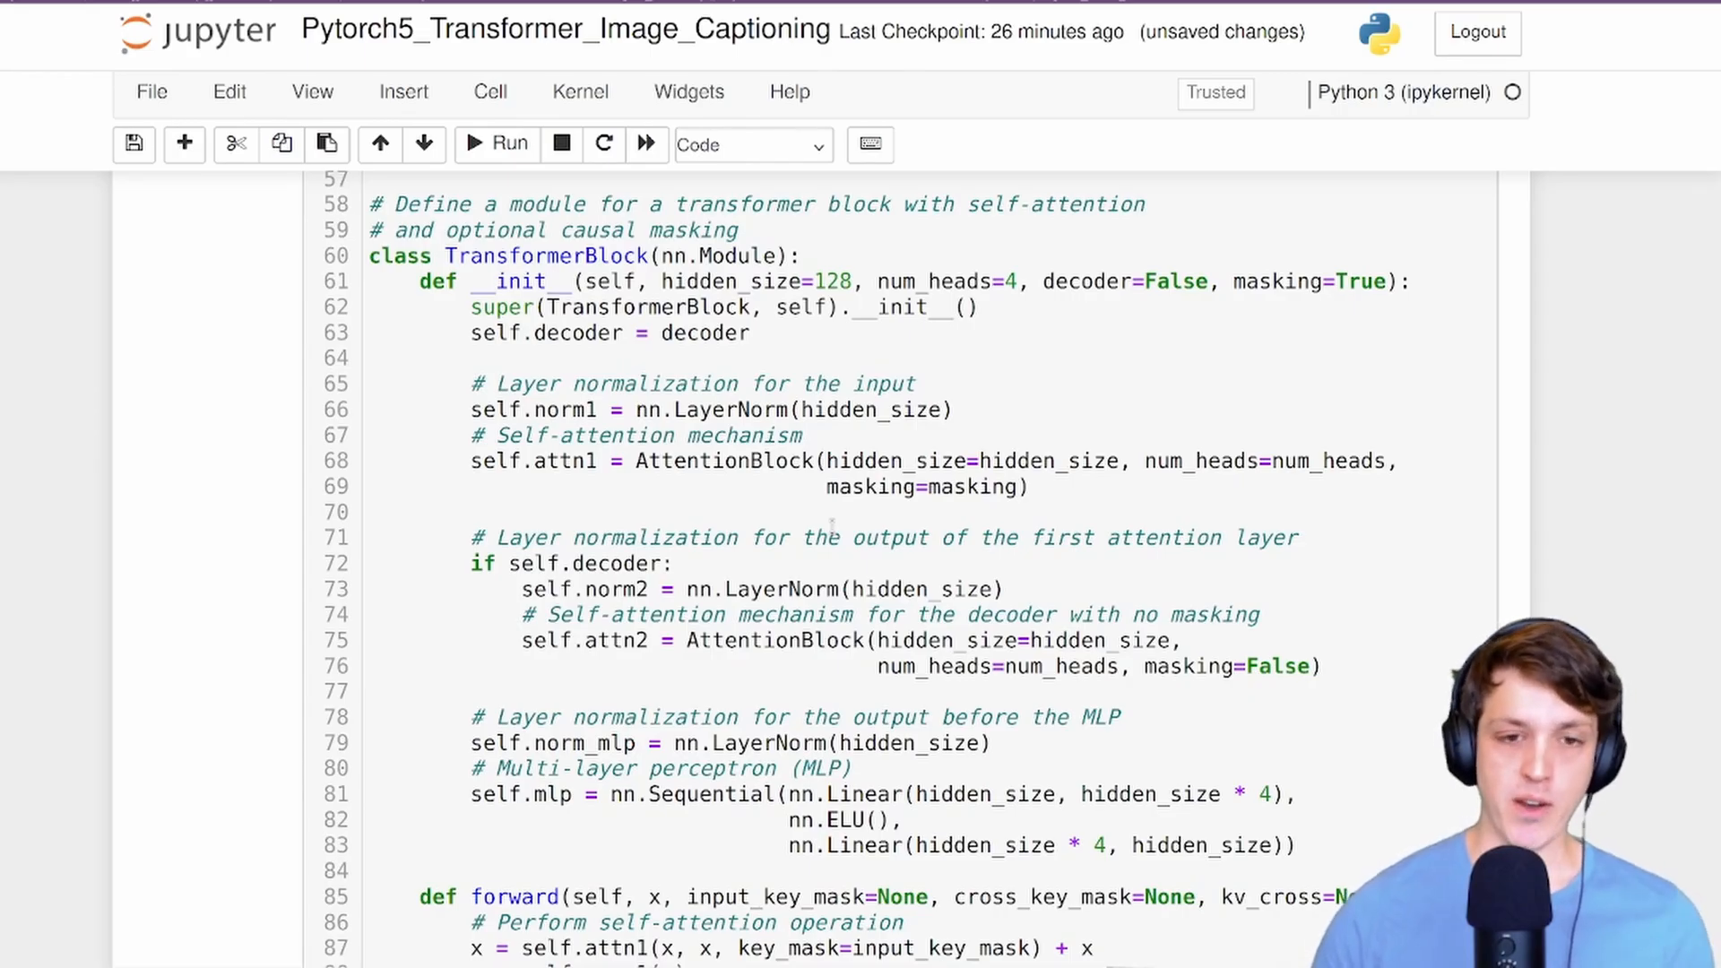
pyautogui.scroll(-3)
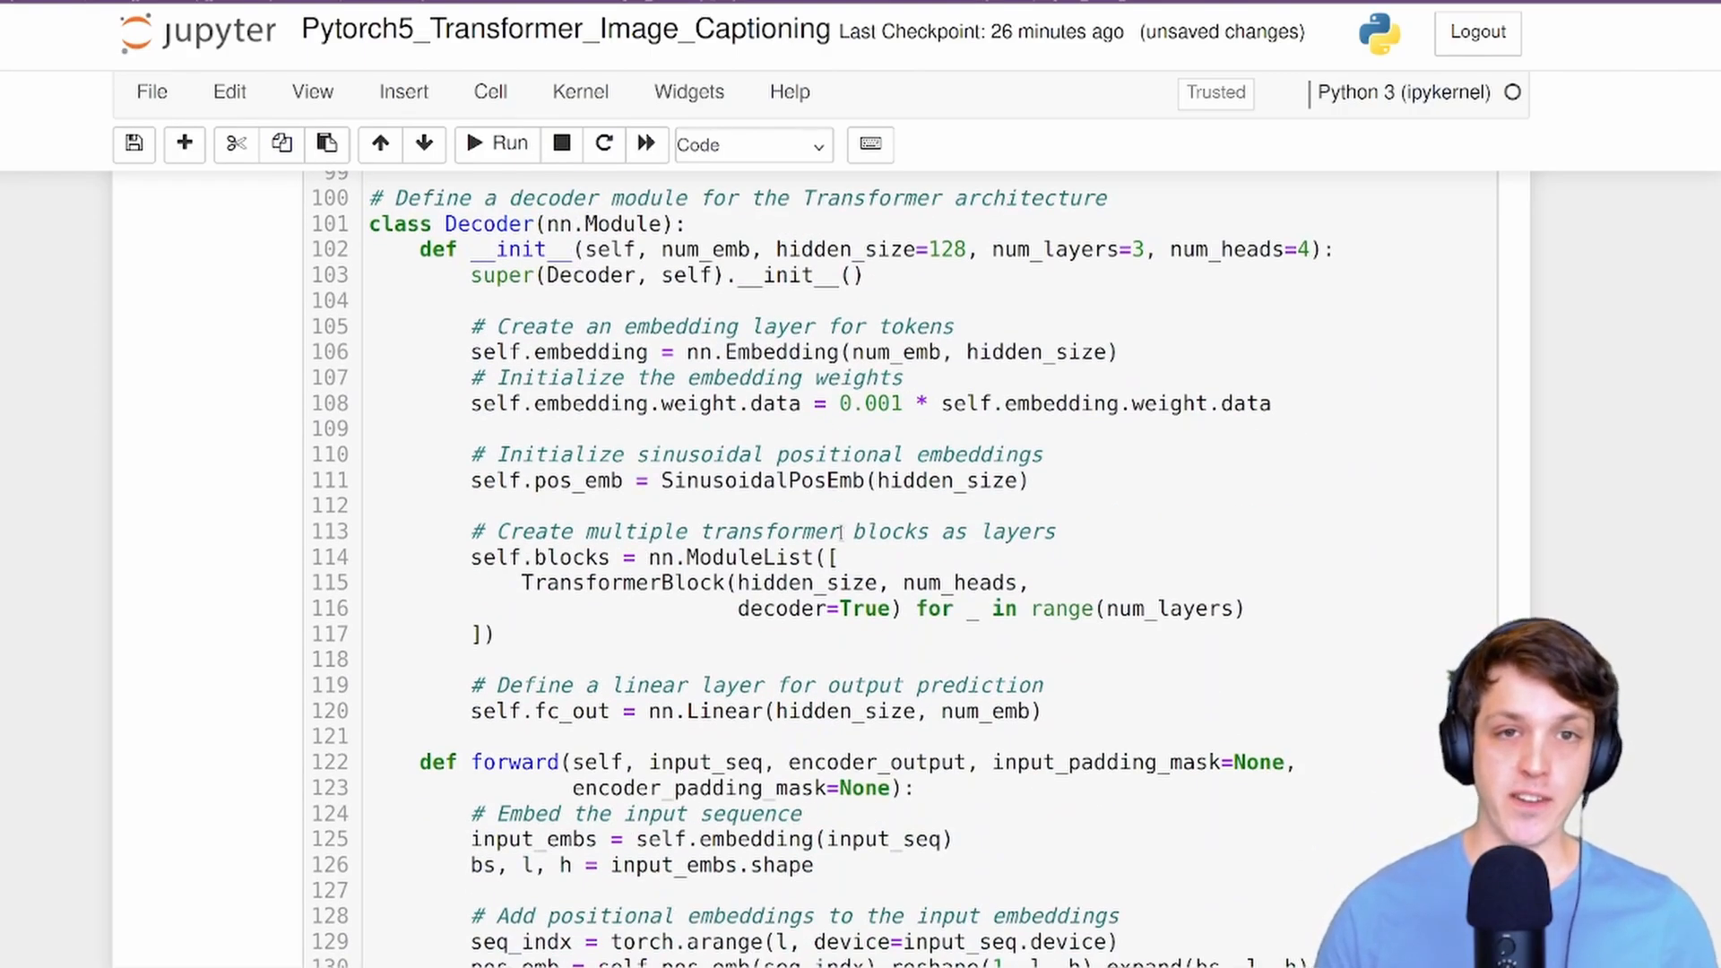
pyautogui.scroll(-3)
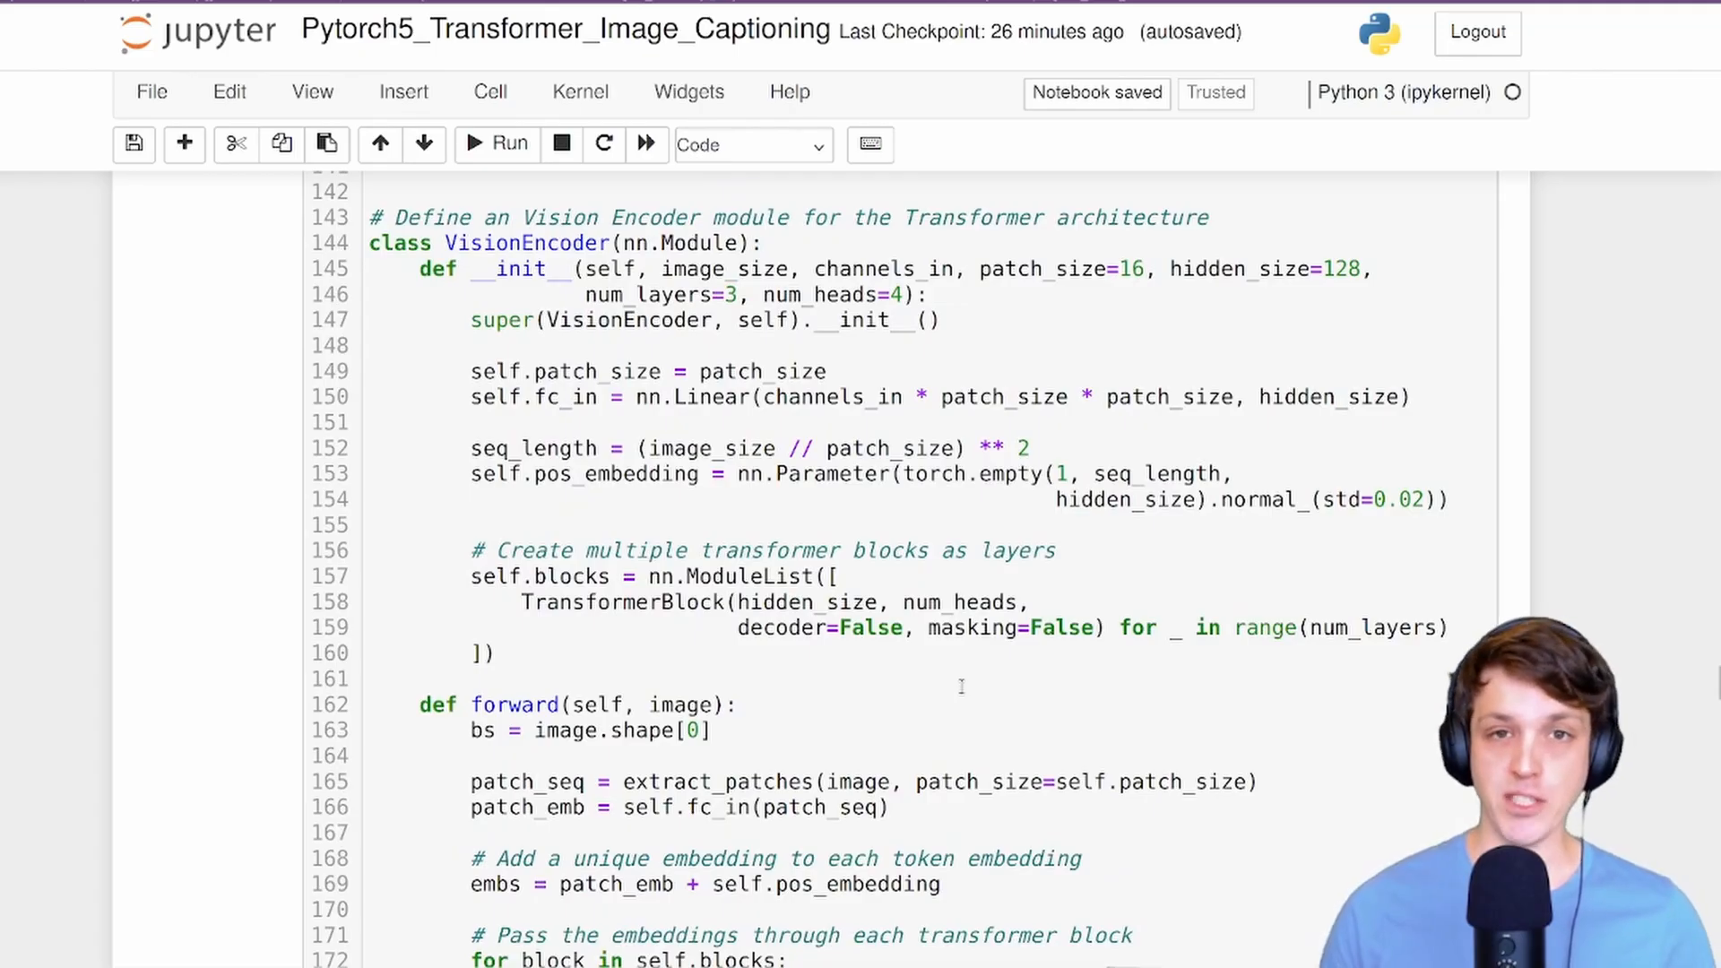
pyautogui.scroll(-3)
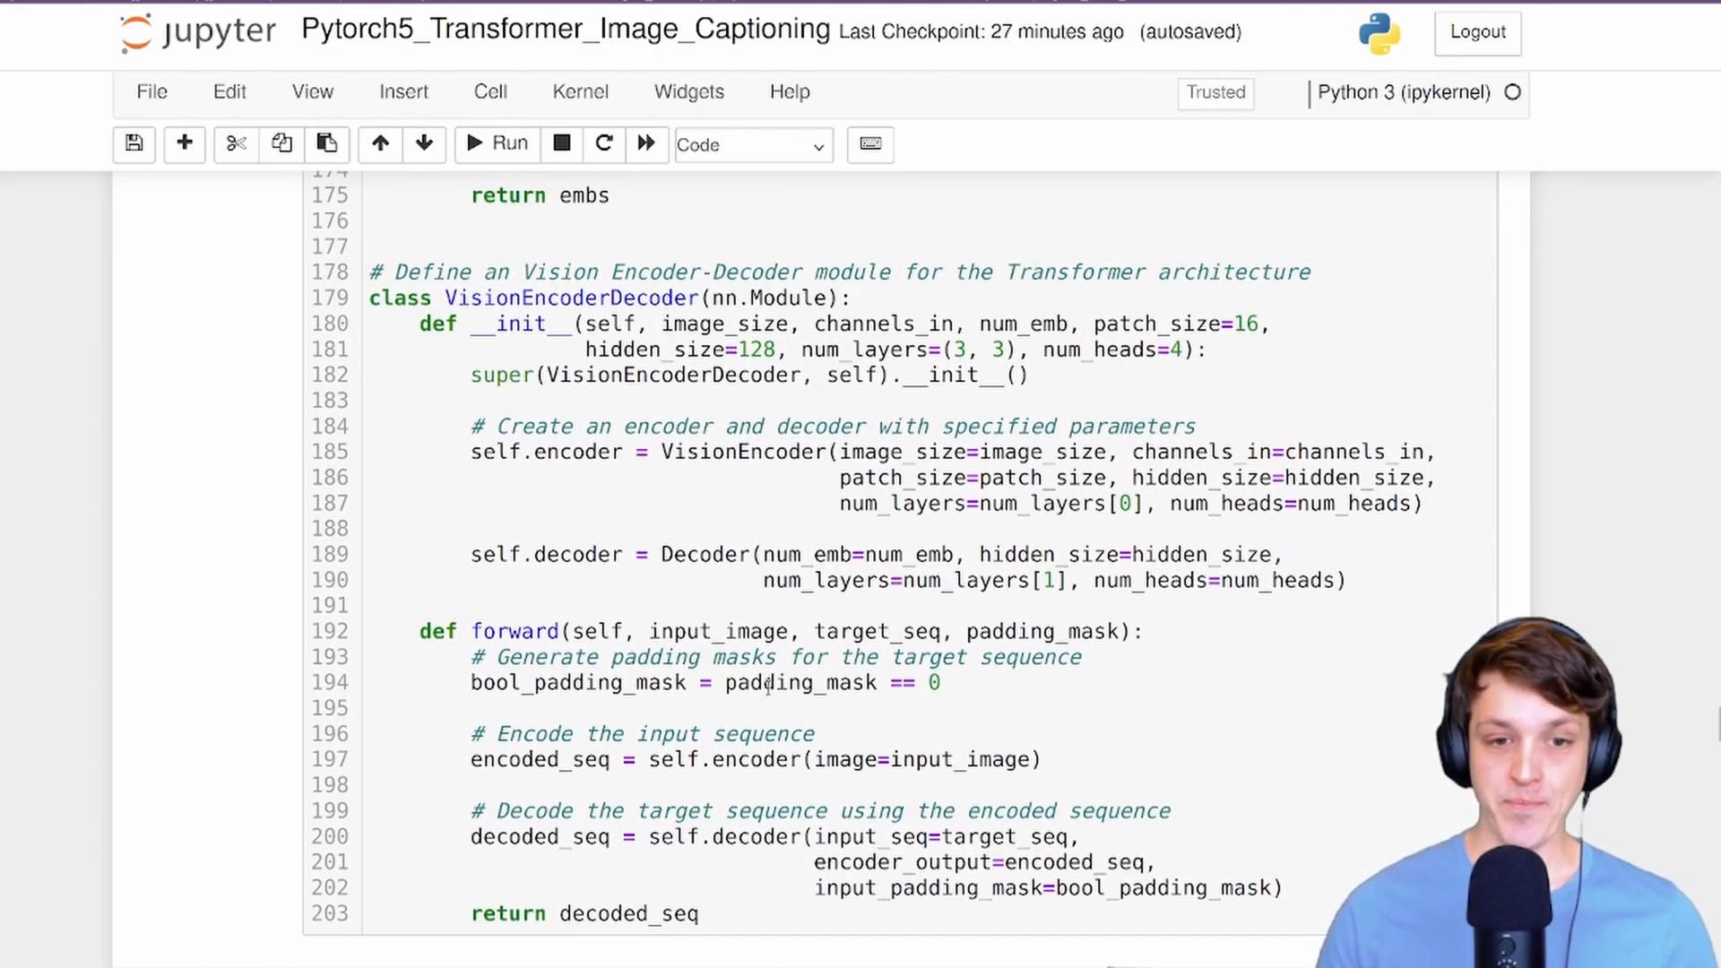
pyautogui.doubleClick(717, 632)
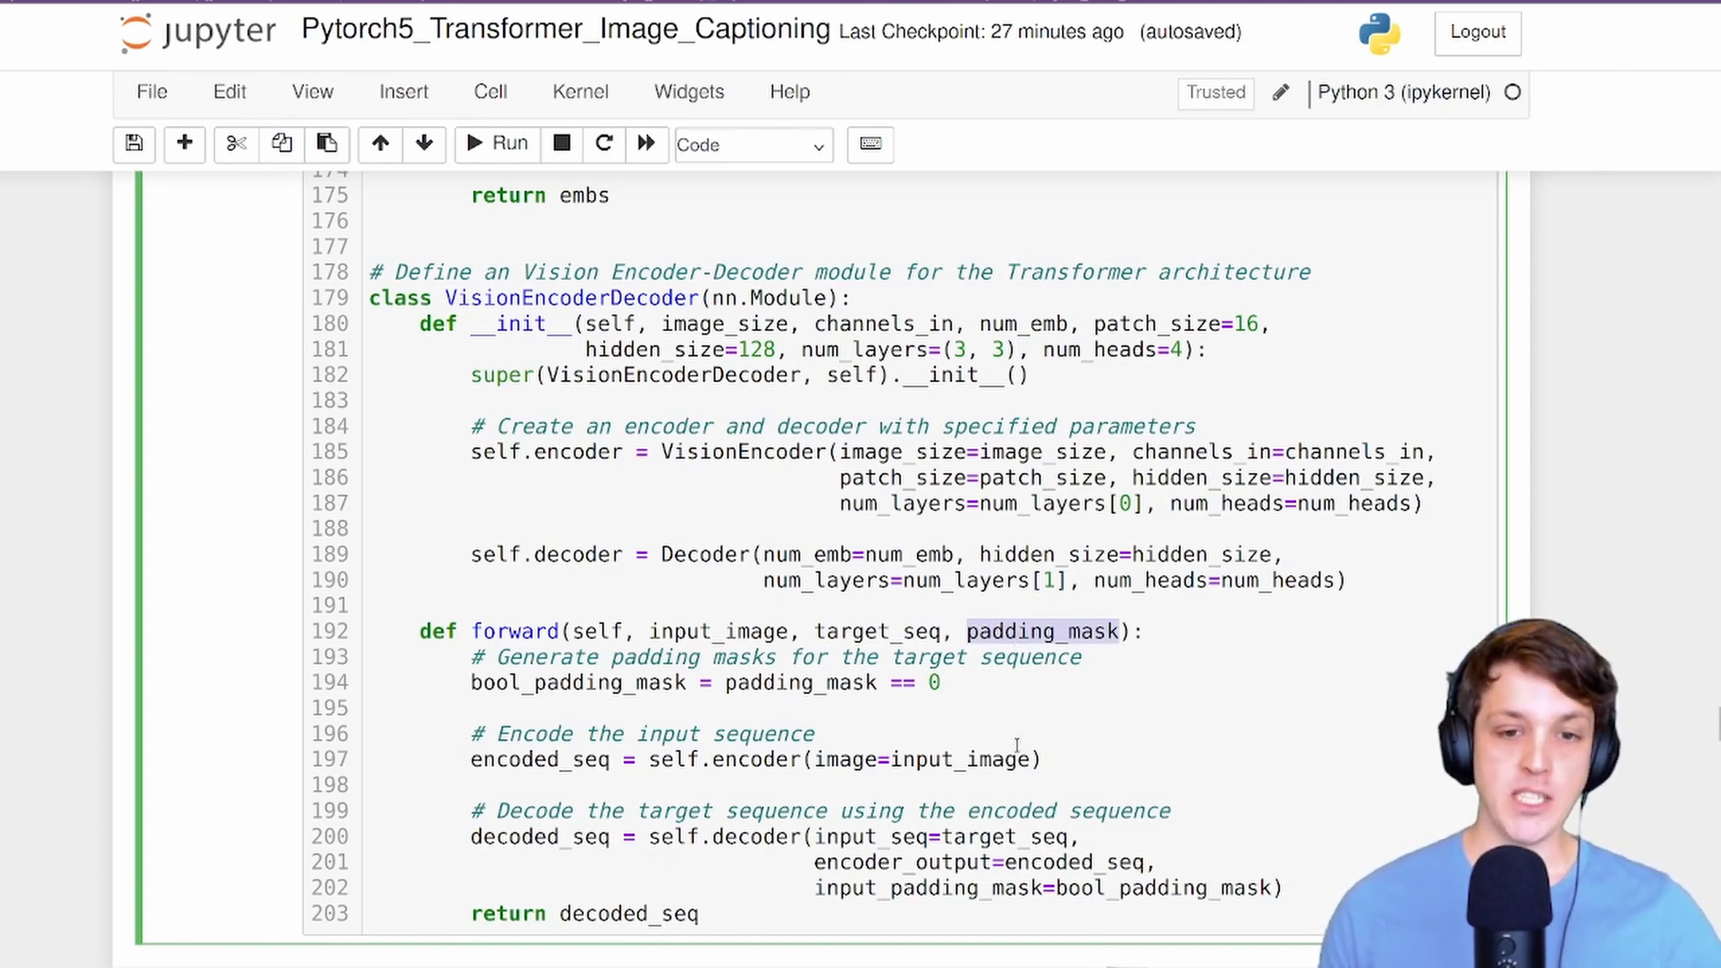
pyautogui.doubleClick(961, 759)
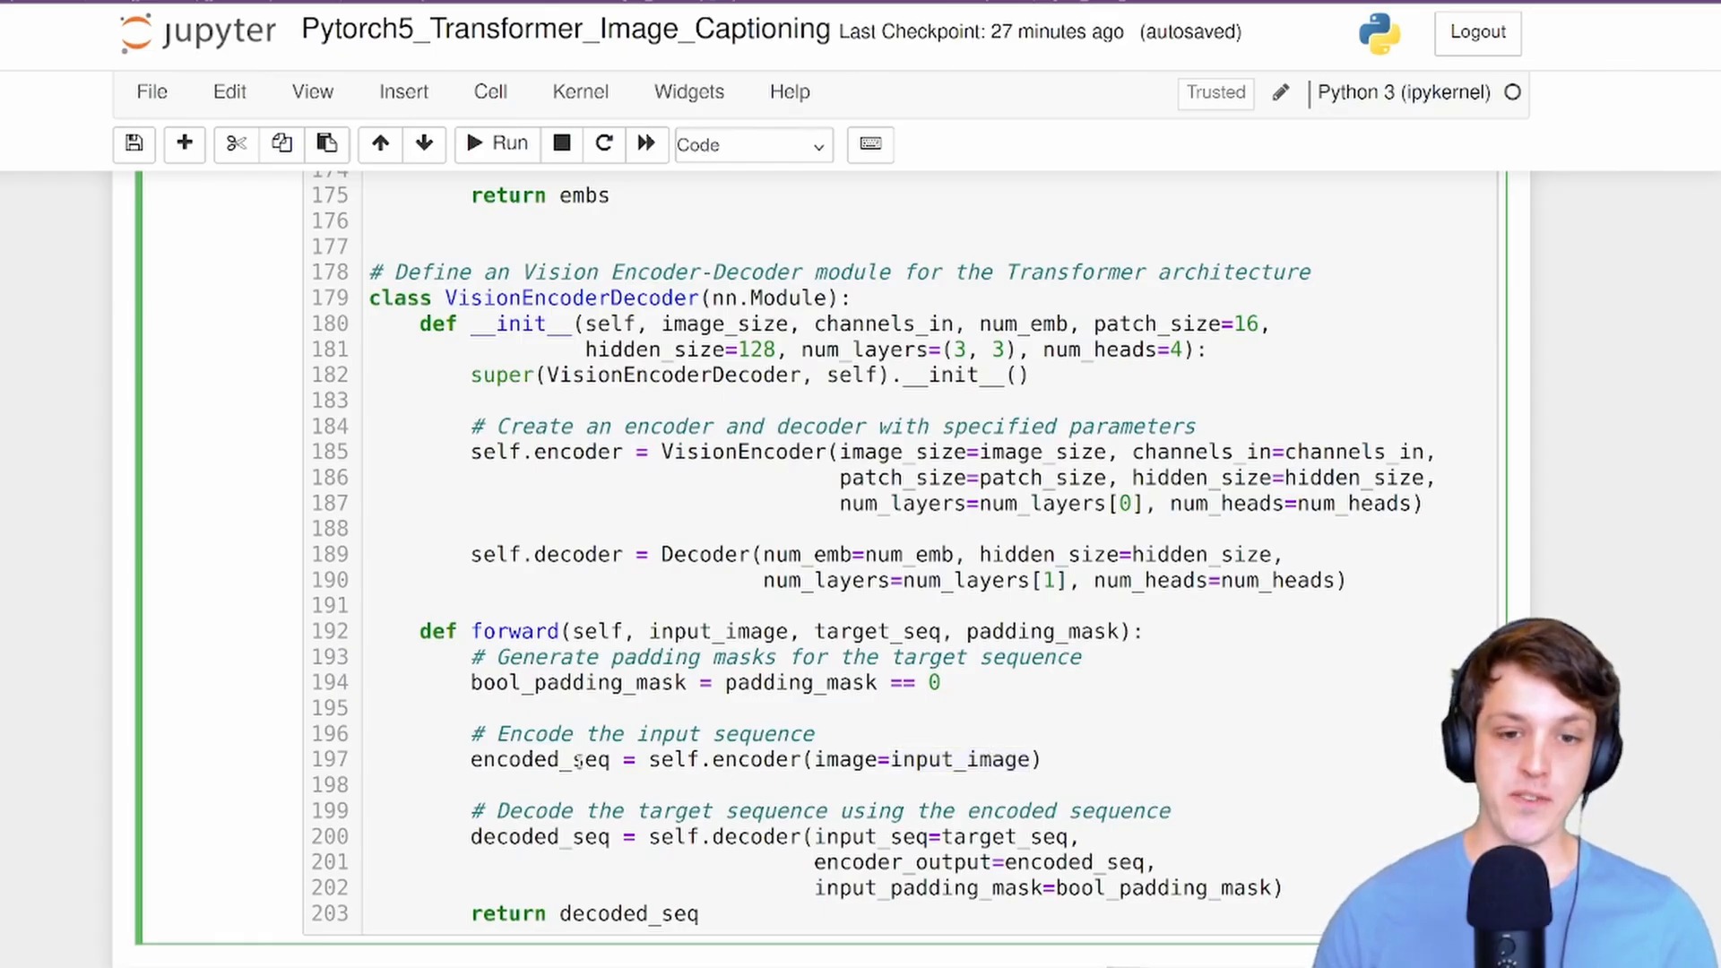
pyautogui.doubleClick(977, 838)
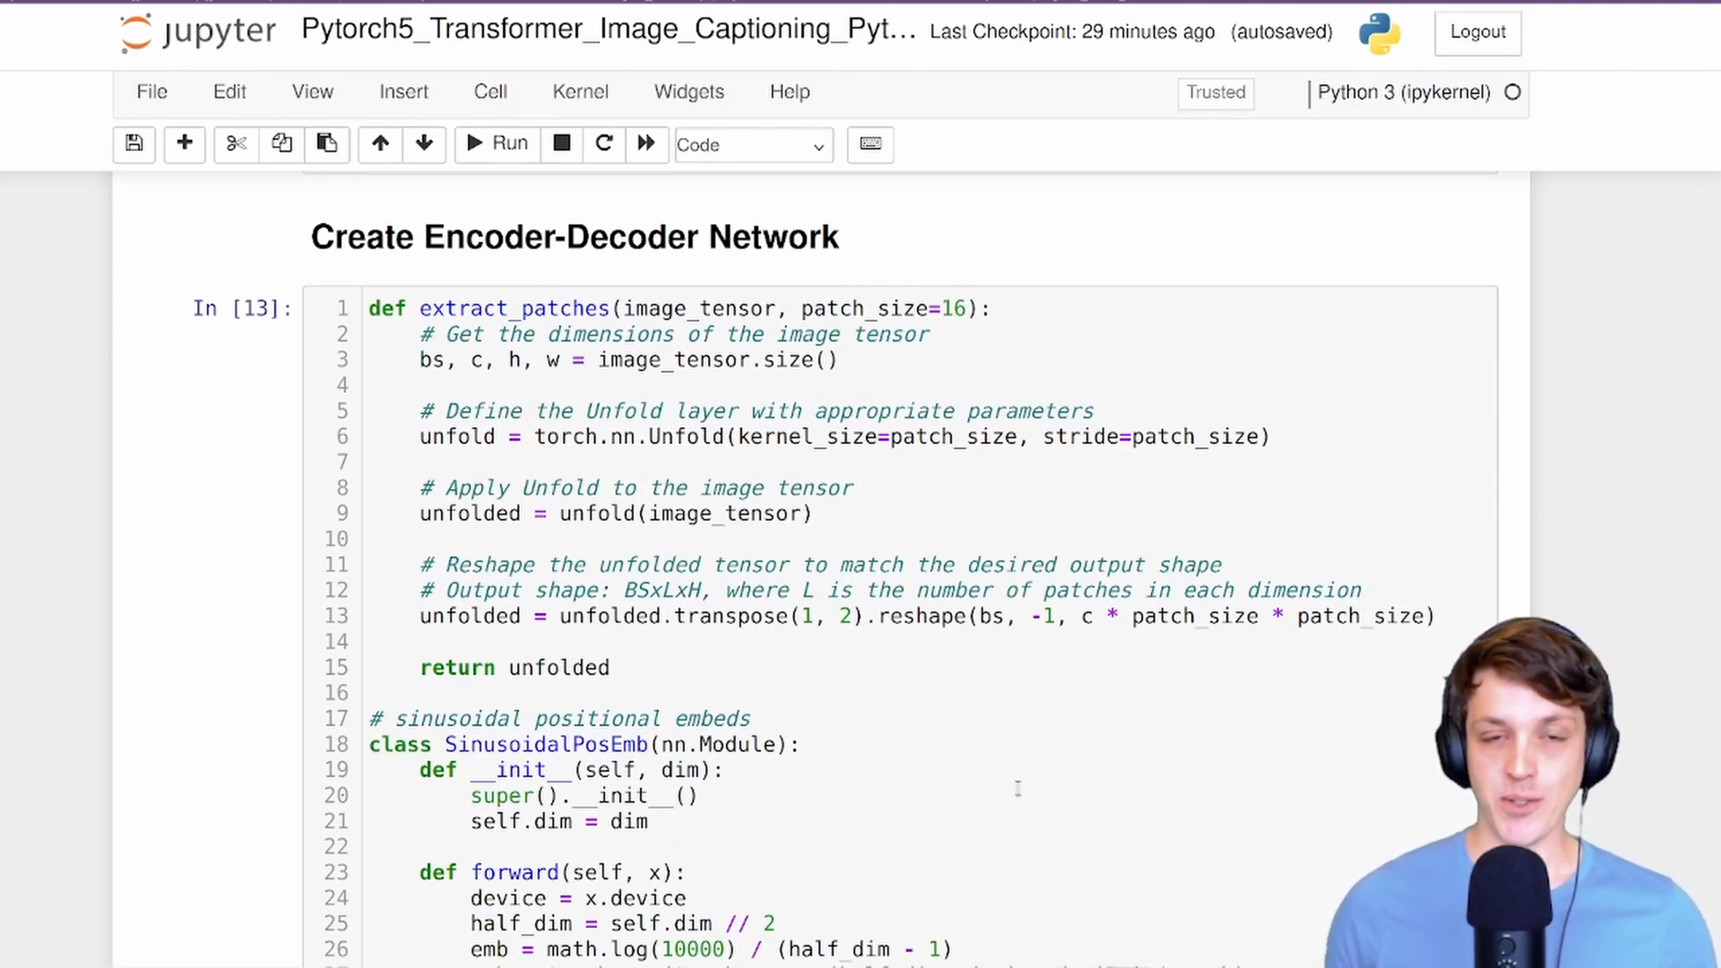
pyautogui.scroll(-3)
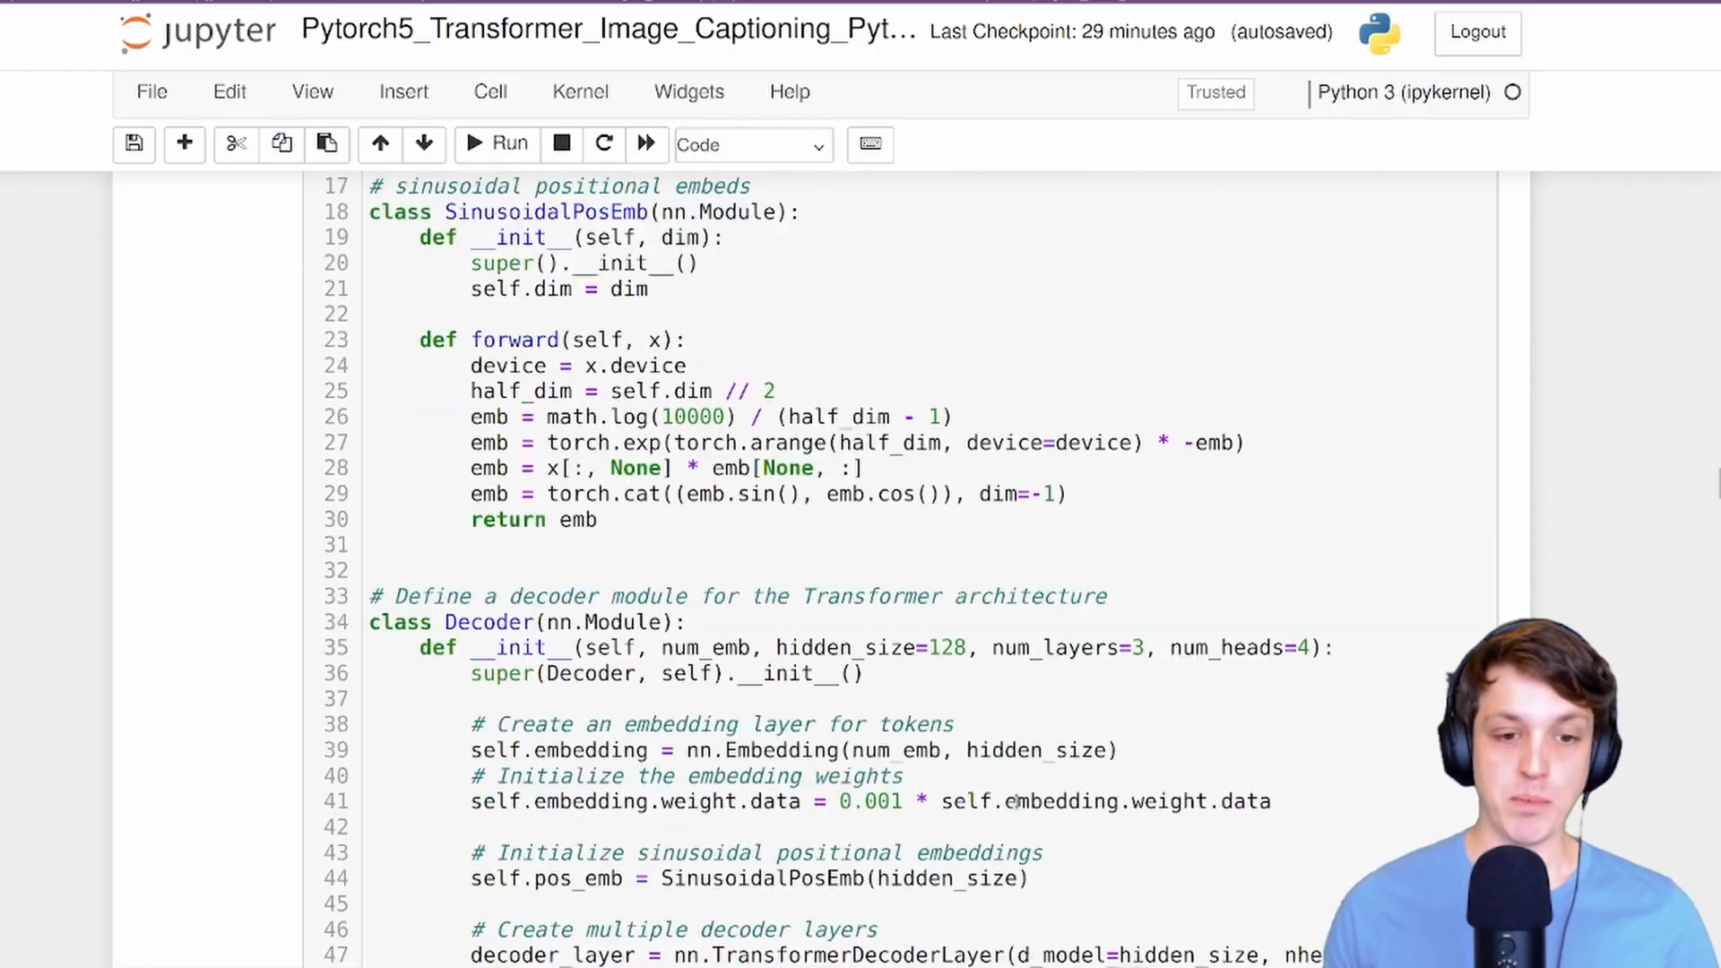
pyautogui.scroll(-3)
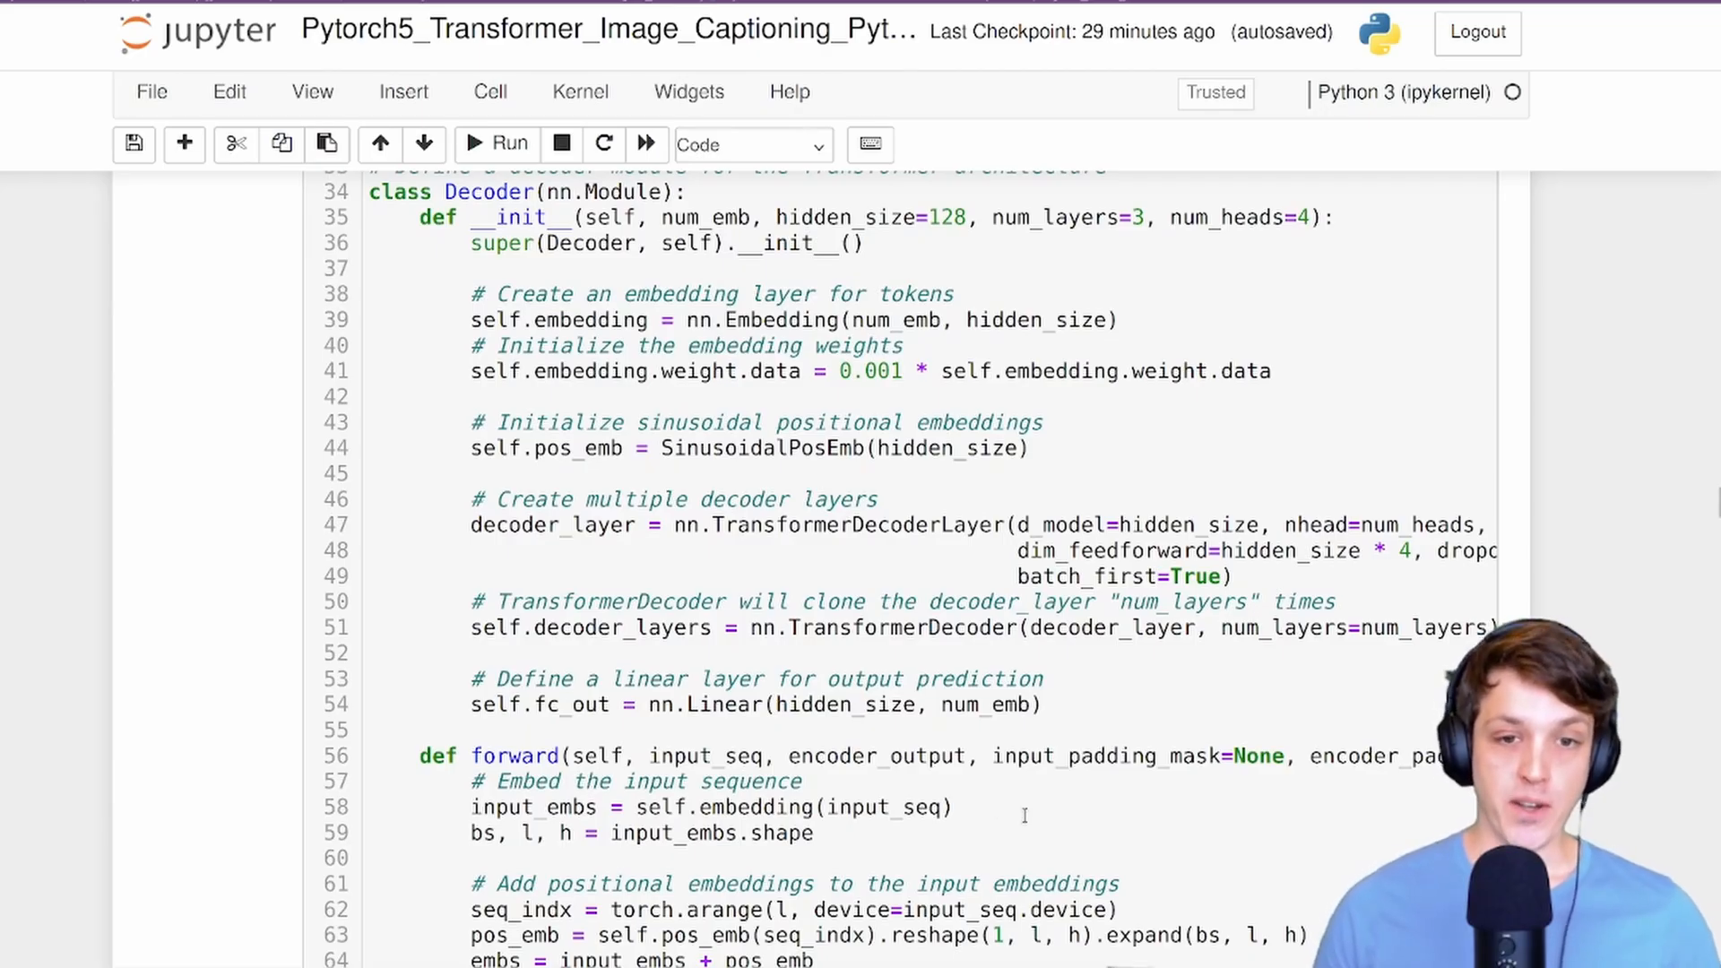
pyautogui.doubleClick(853, 526)
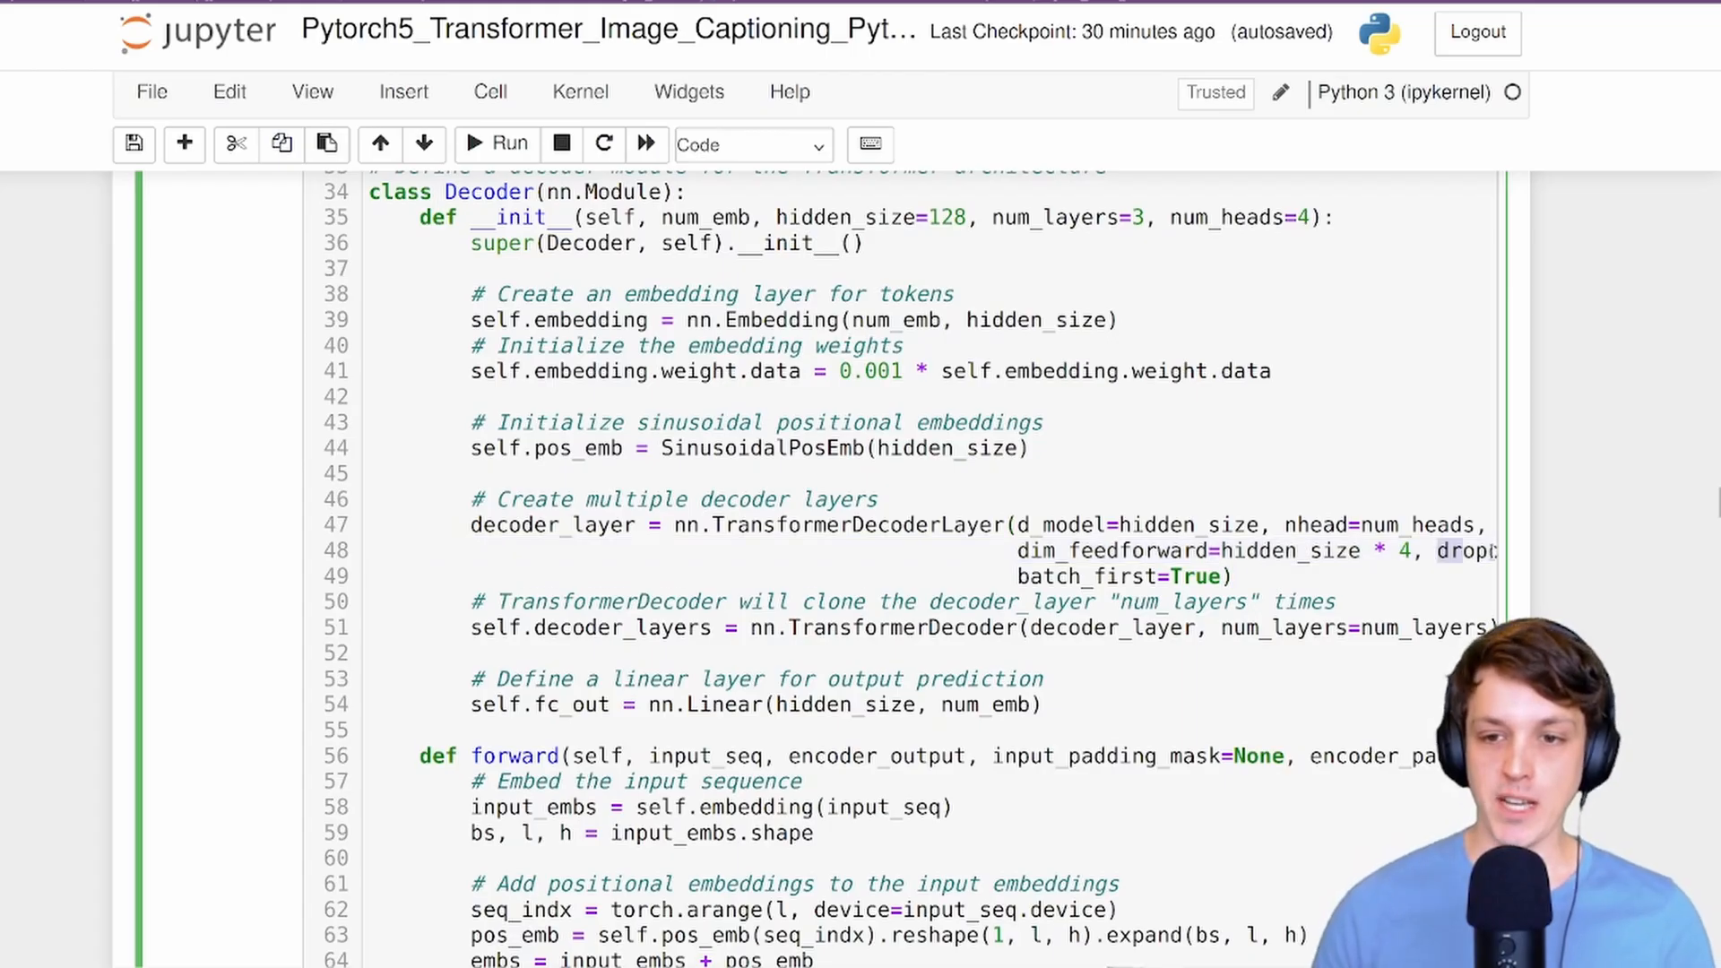
pyautogui.doubleClick(1086, 576)
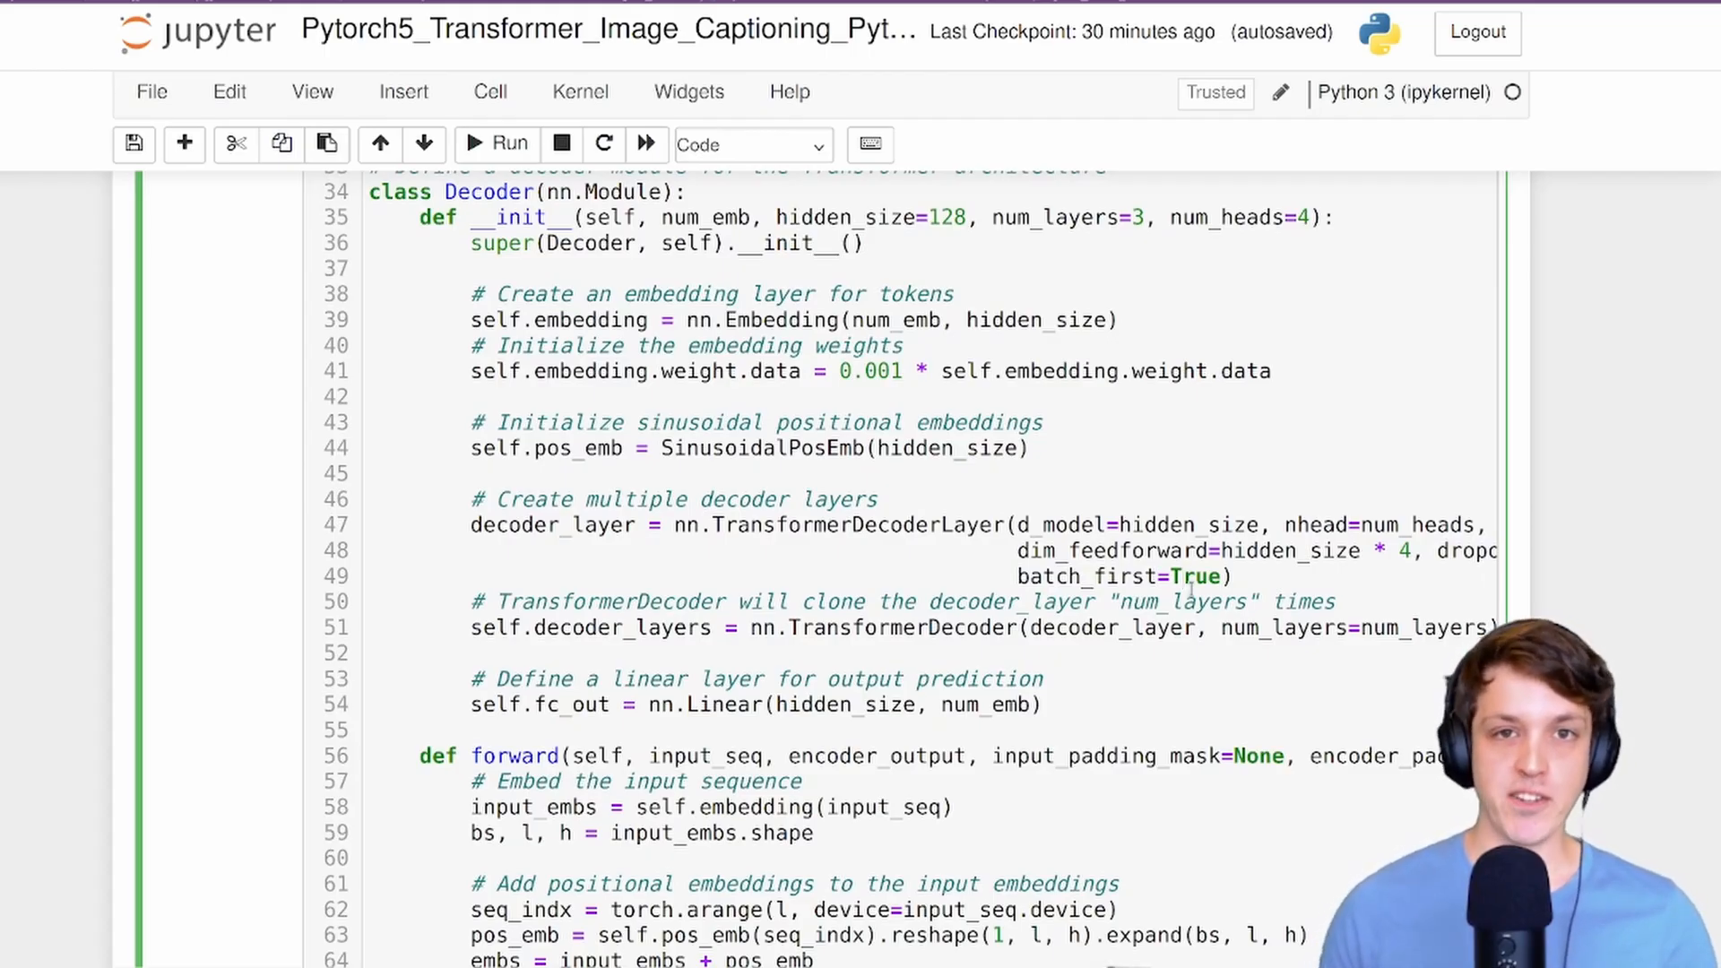
pyautogui.doubleClick(552, 525)
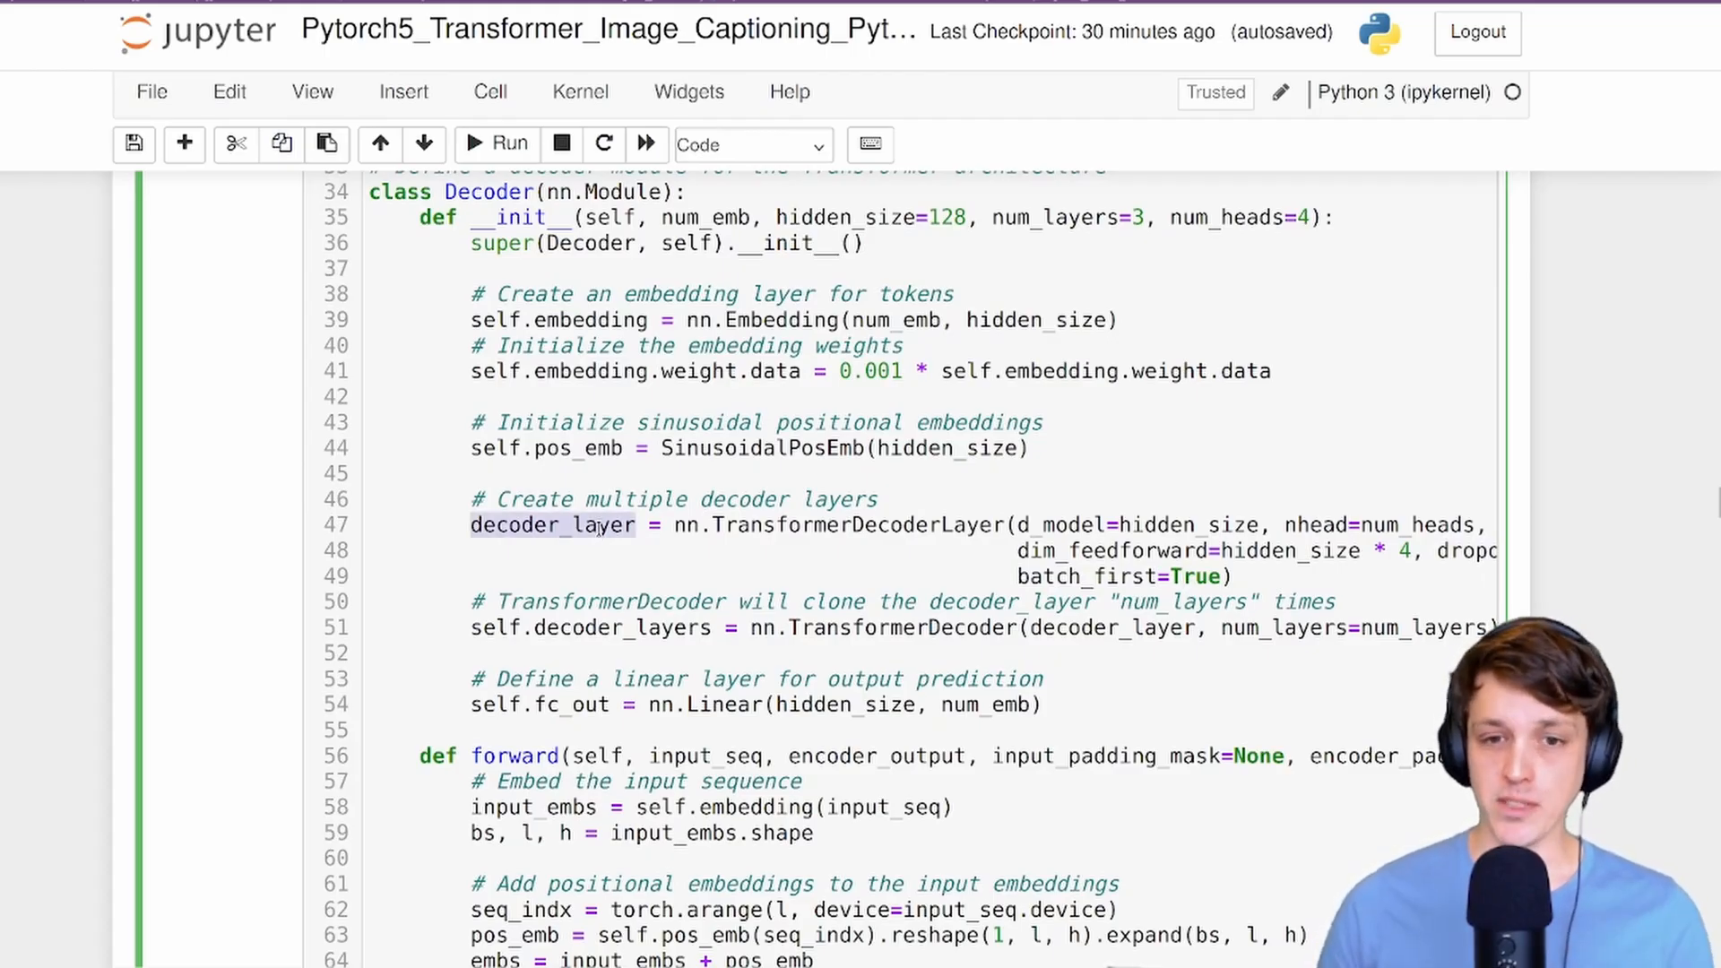
pyautogui.doubleClick(900, 628)
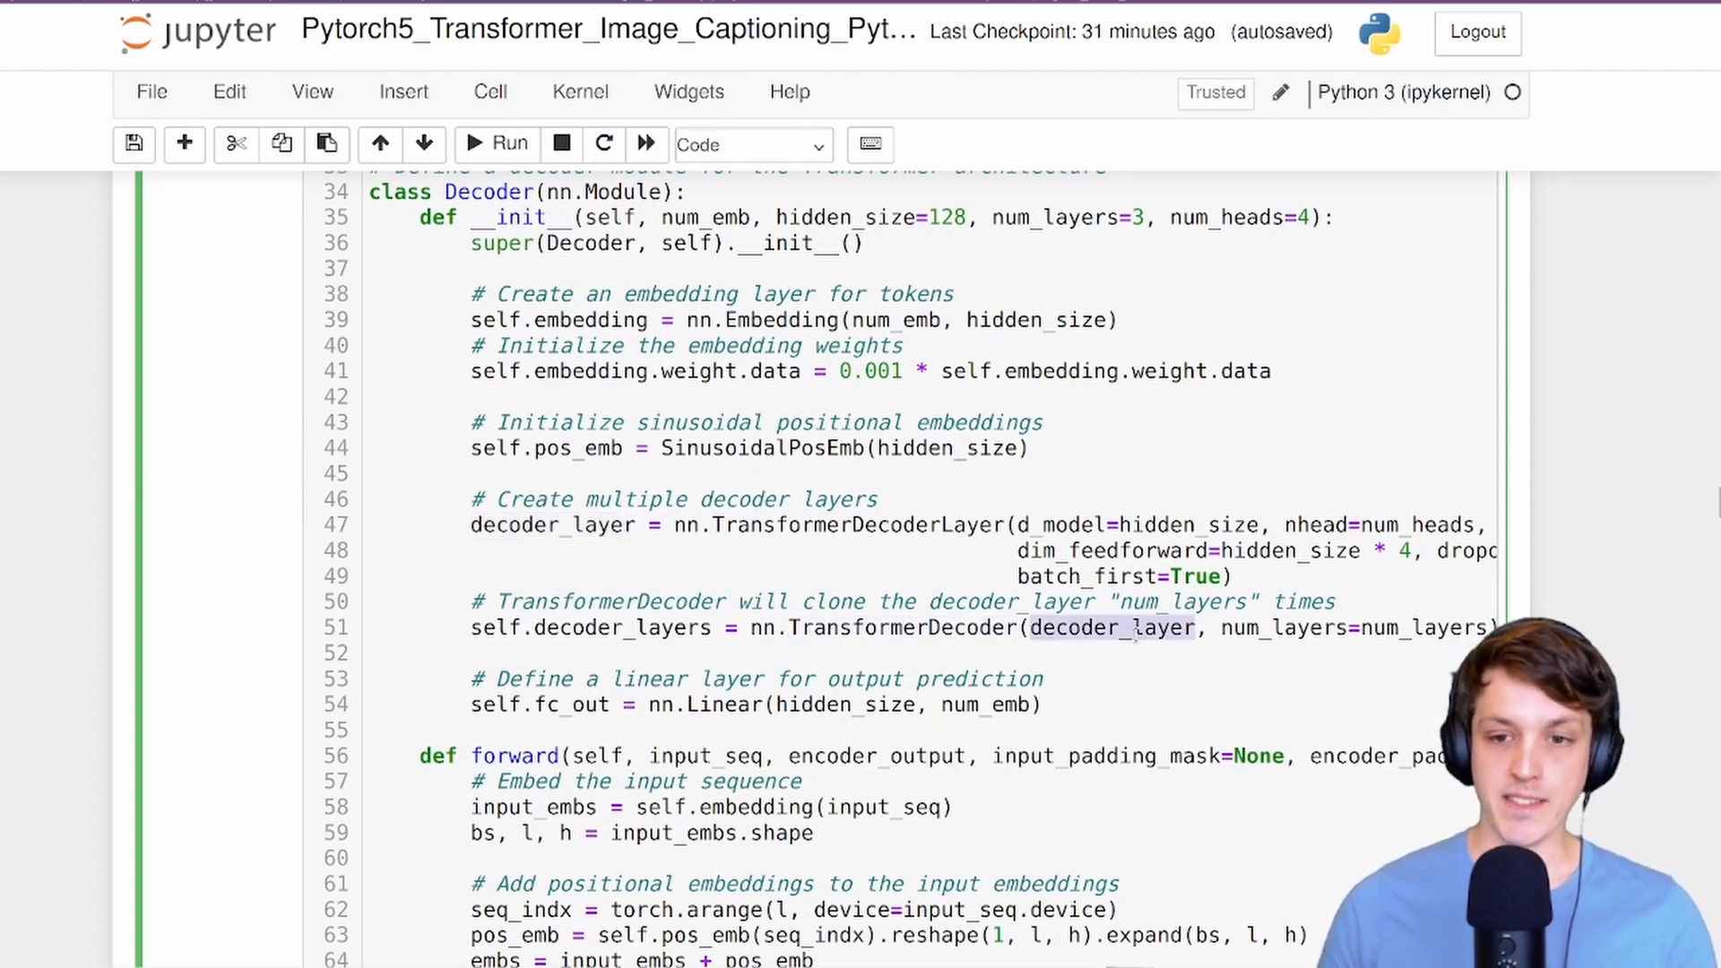
pyautogui.doubleClick(1423, 628)
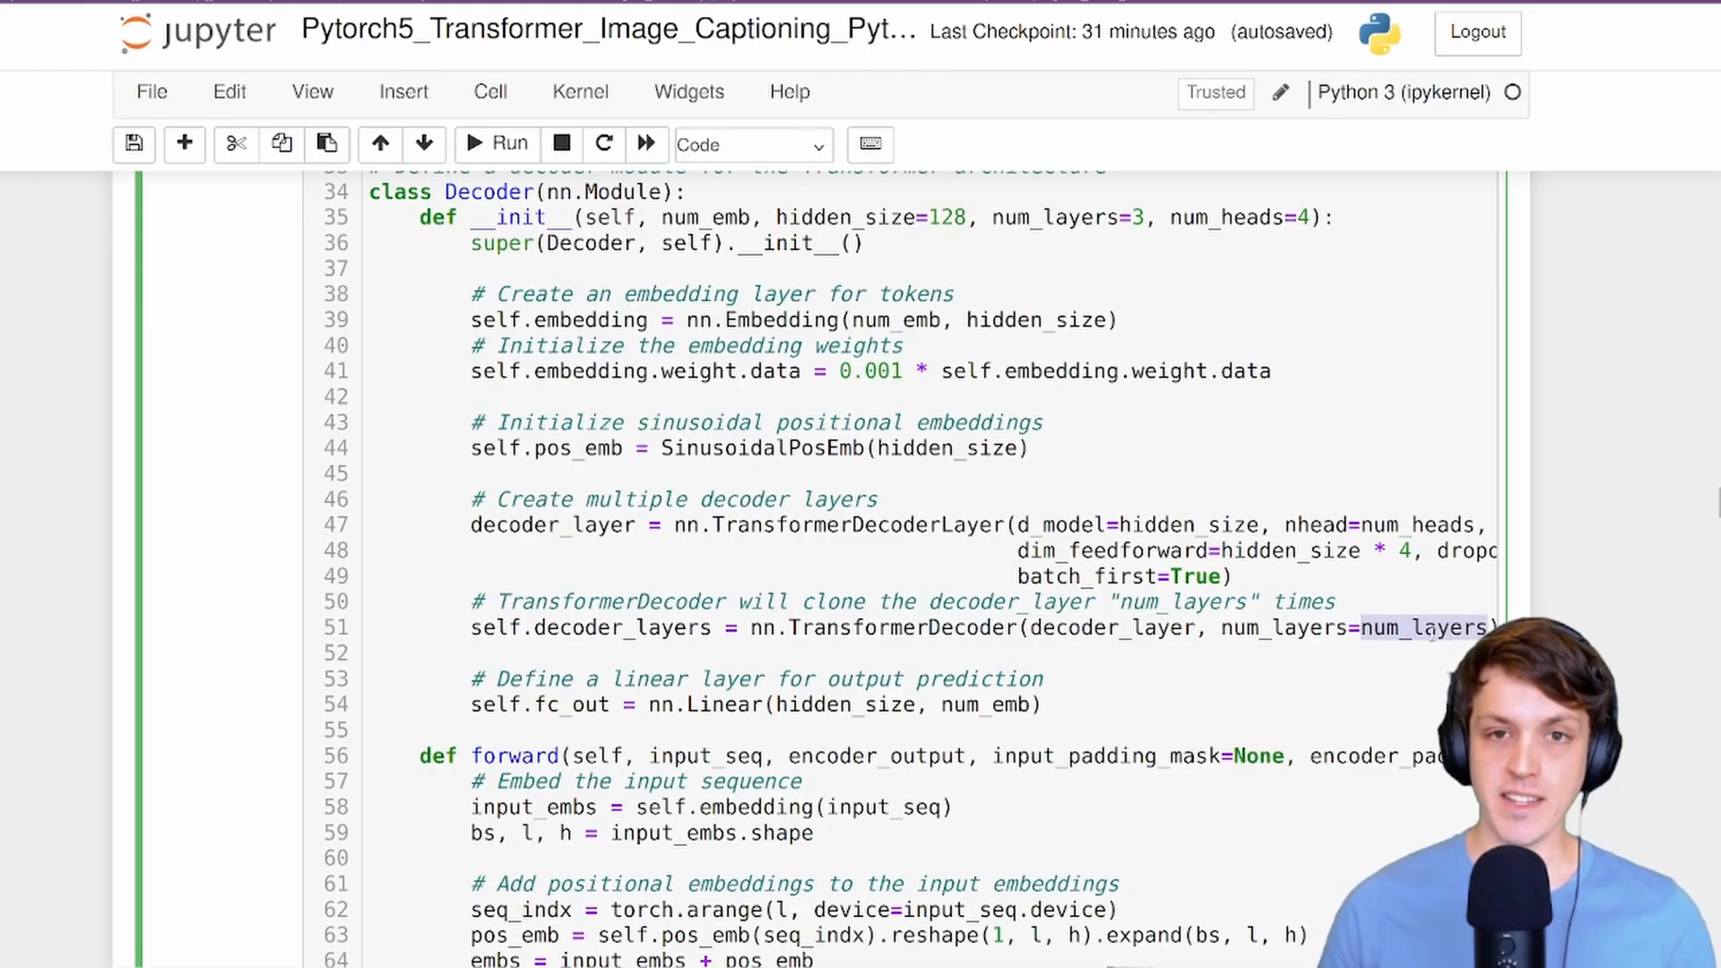
pyautogui.doubleClick(900, 628)
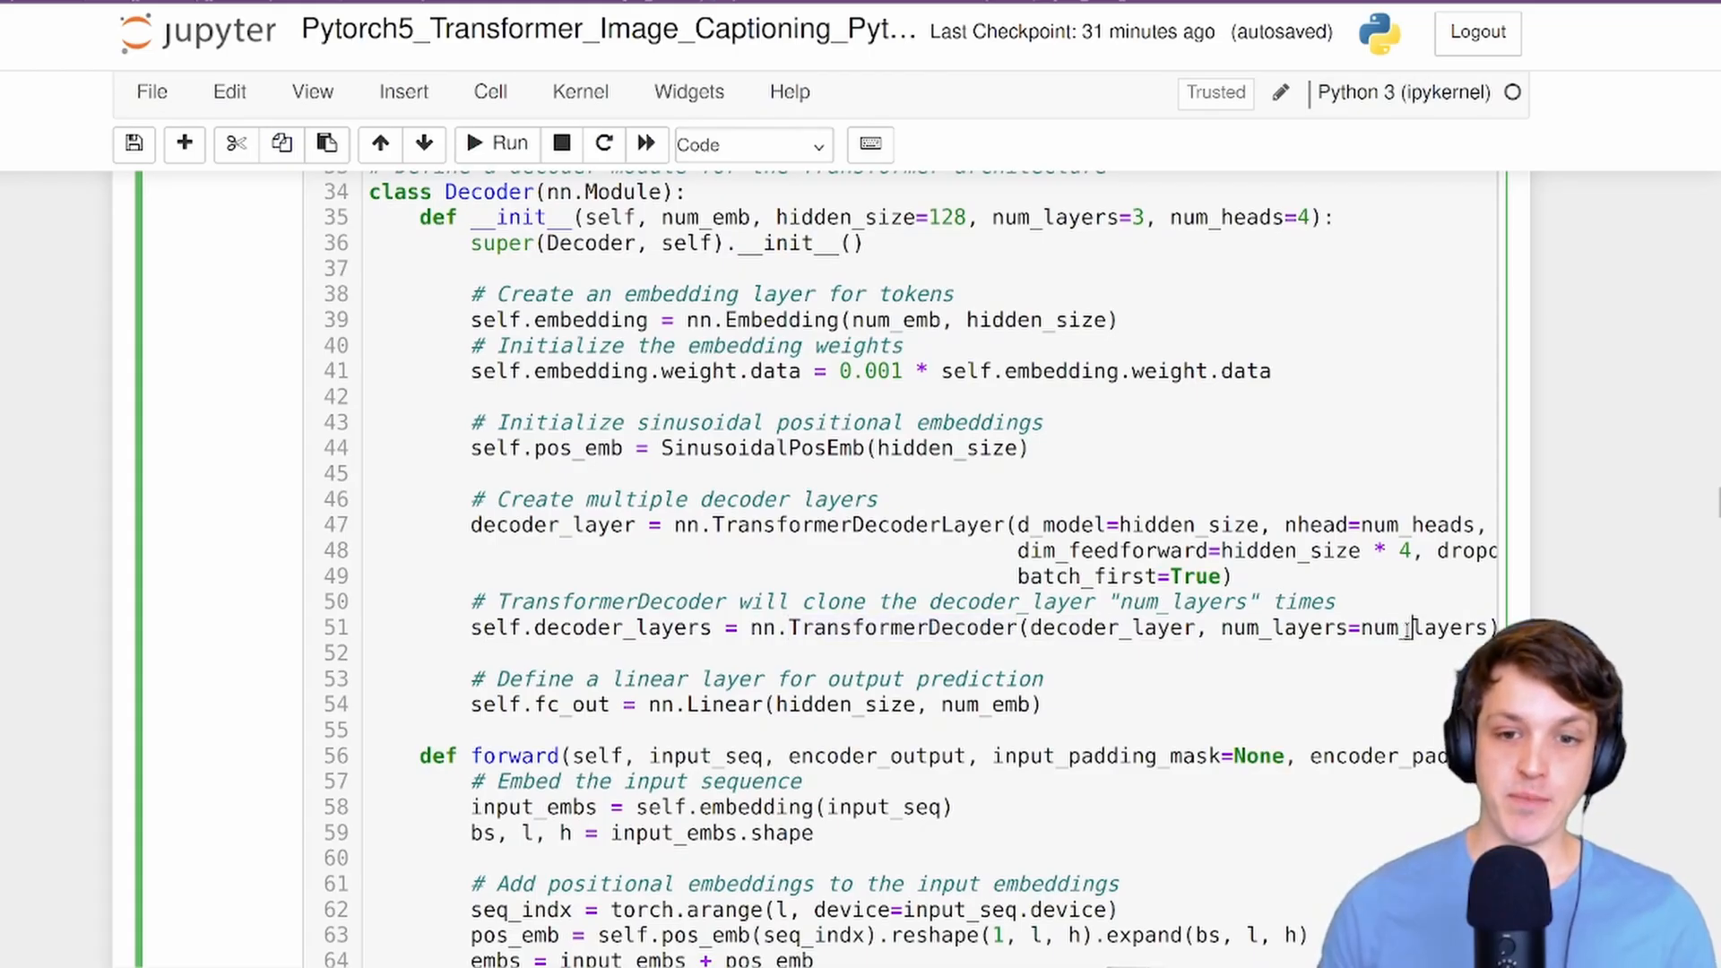
pyautogui.doubleClick(1424, 628)
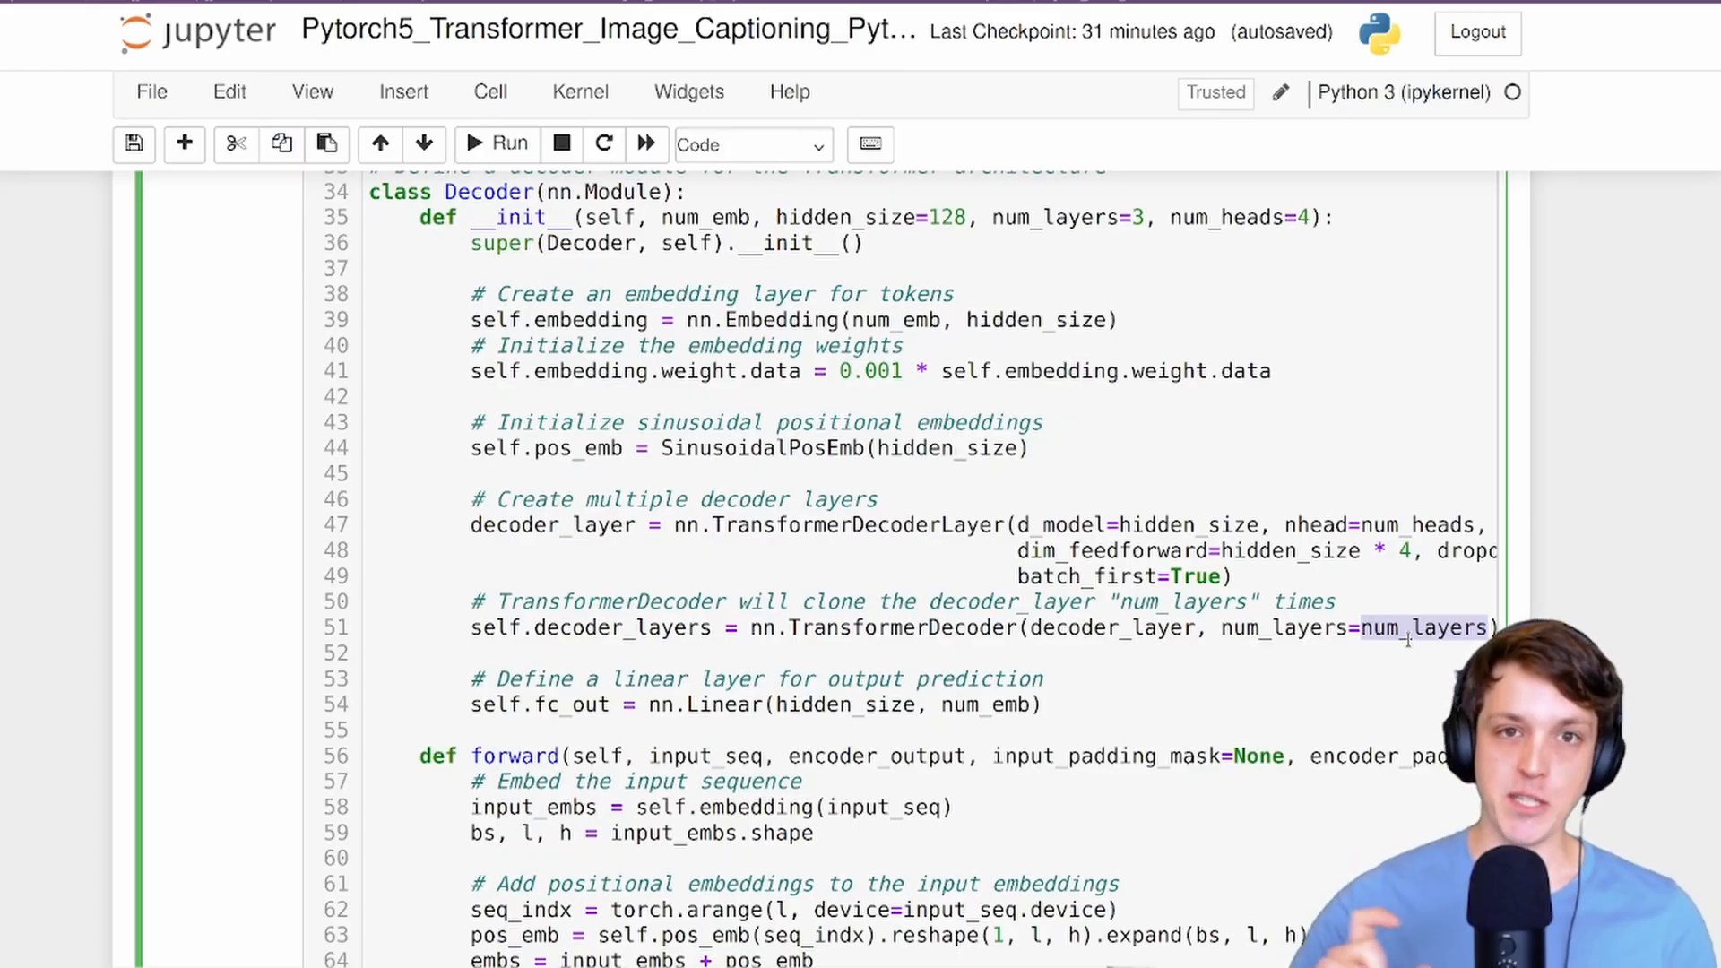
# Highlight the decoder layers call and the encoder padding mask argument in Decoder.forward.
pyautogui.scroll(-3)
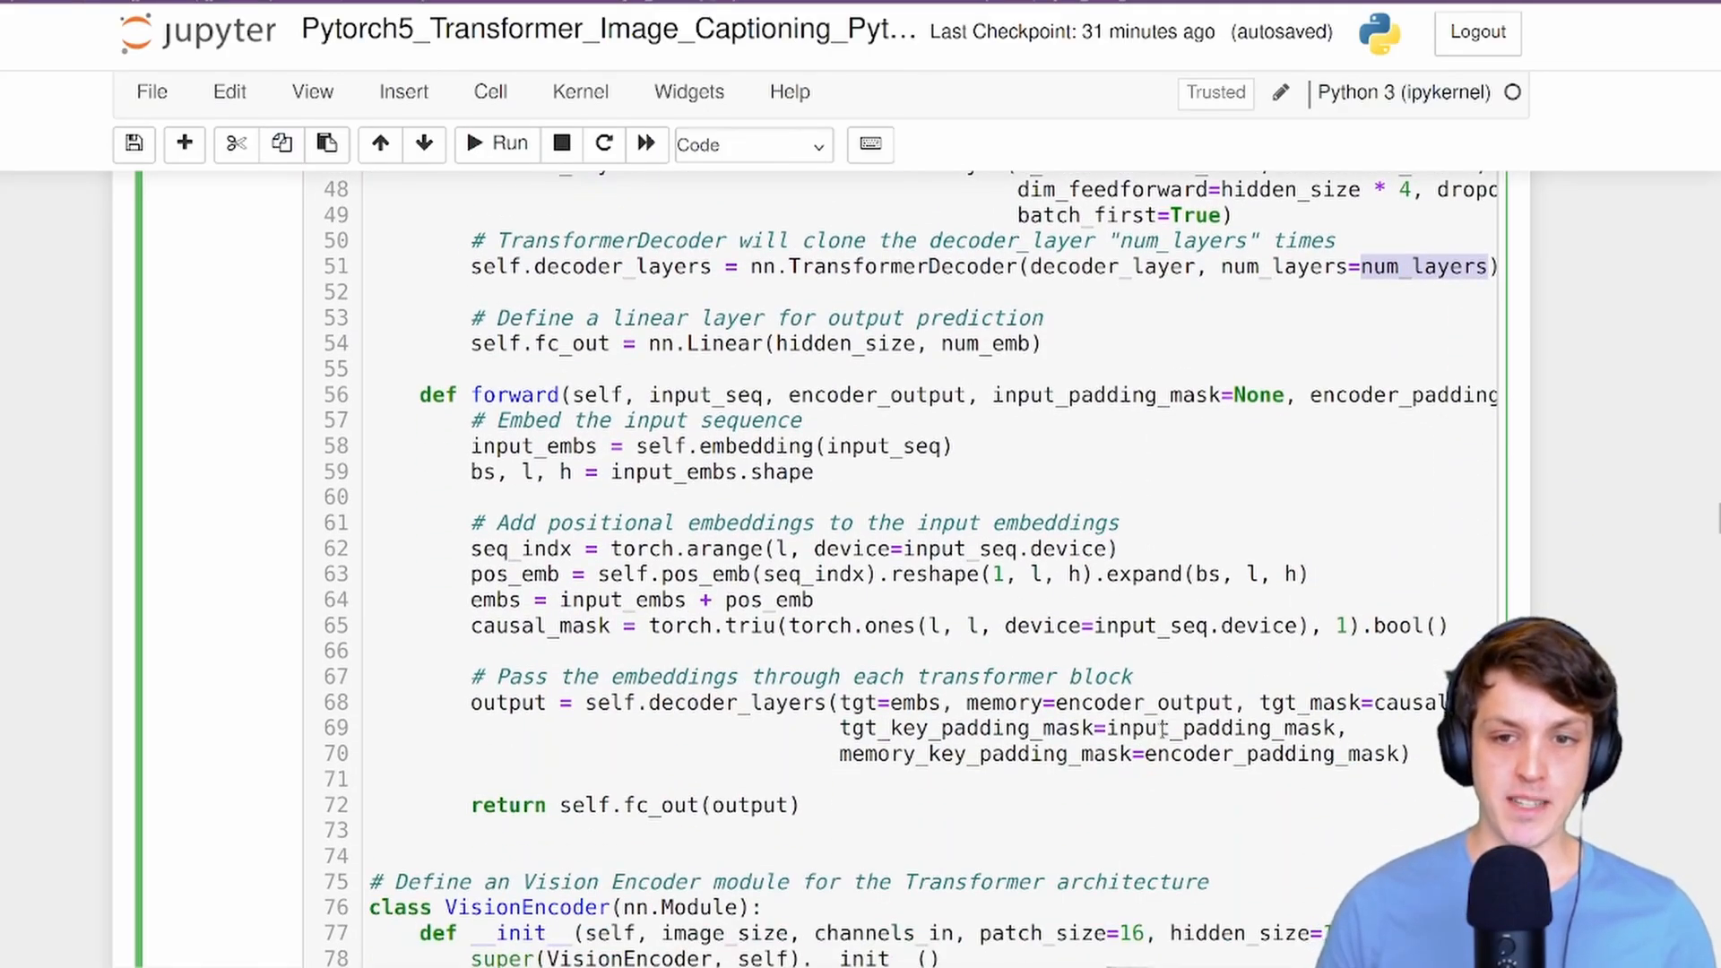
pyautogui.scroll(-3)
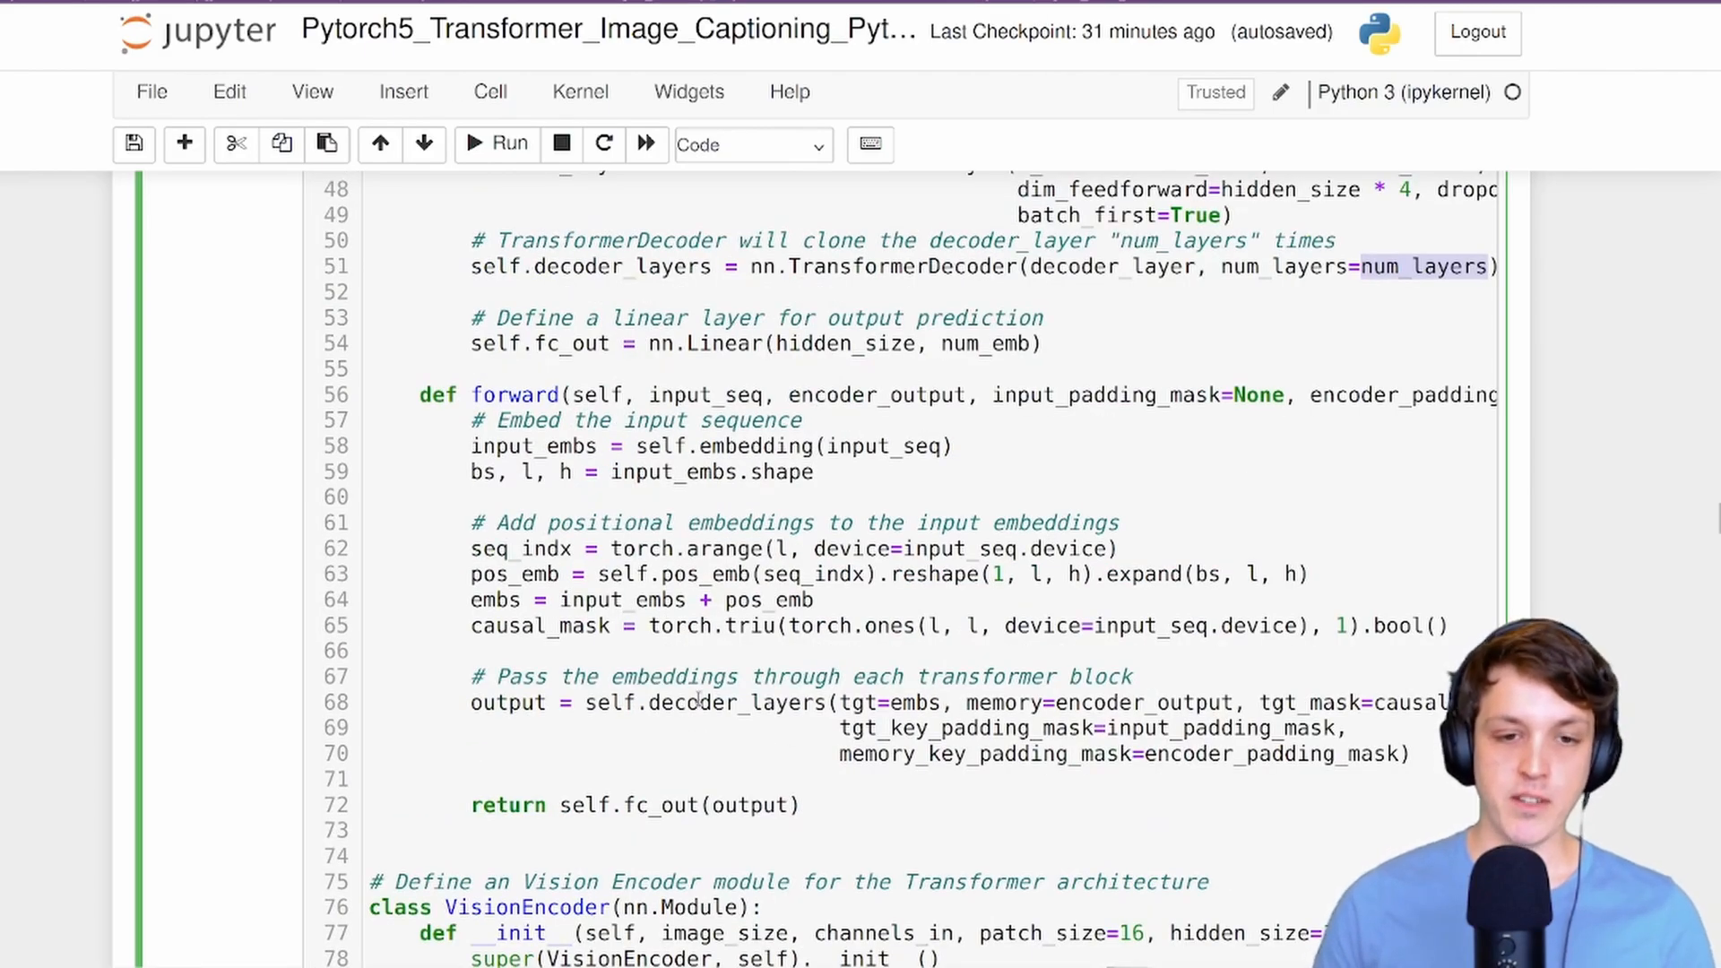
pyautogui.doubleClick(735, 702)
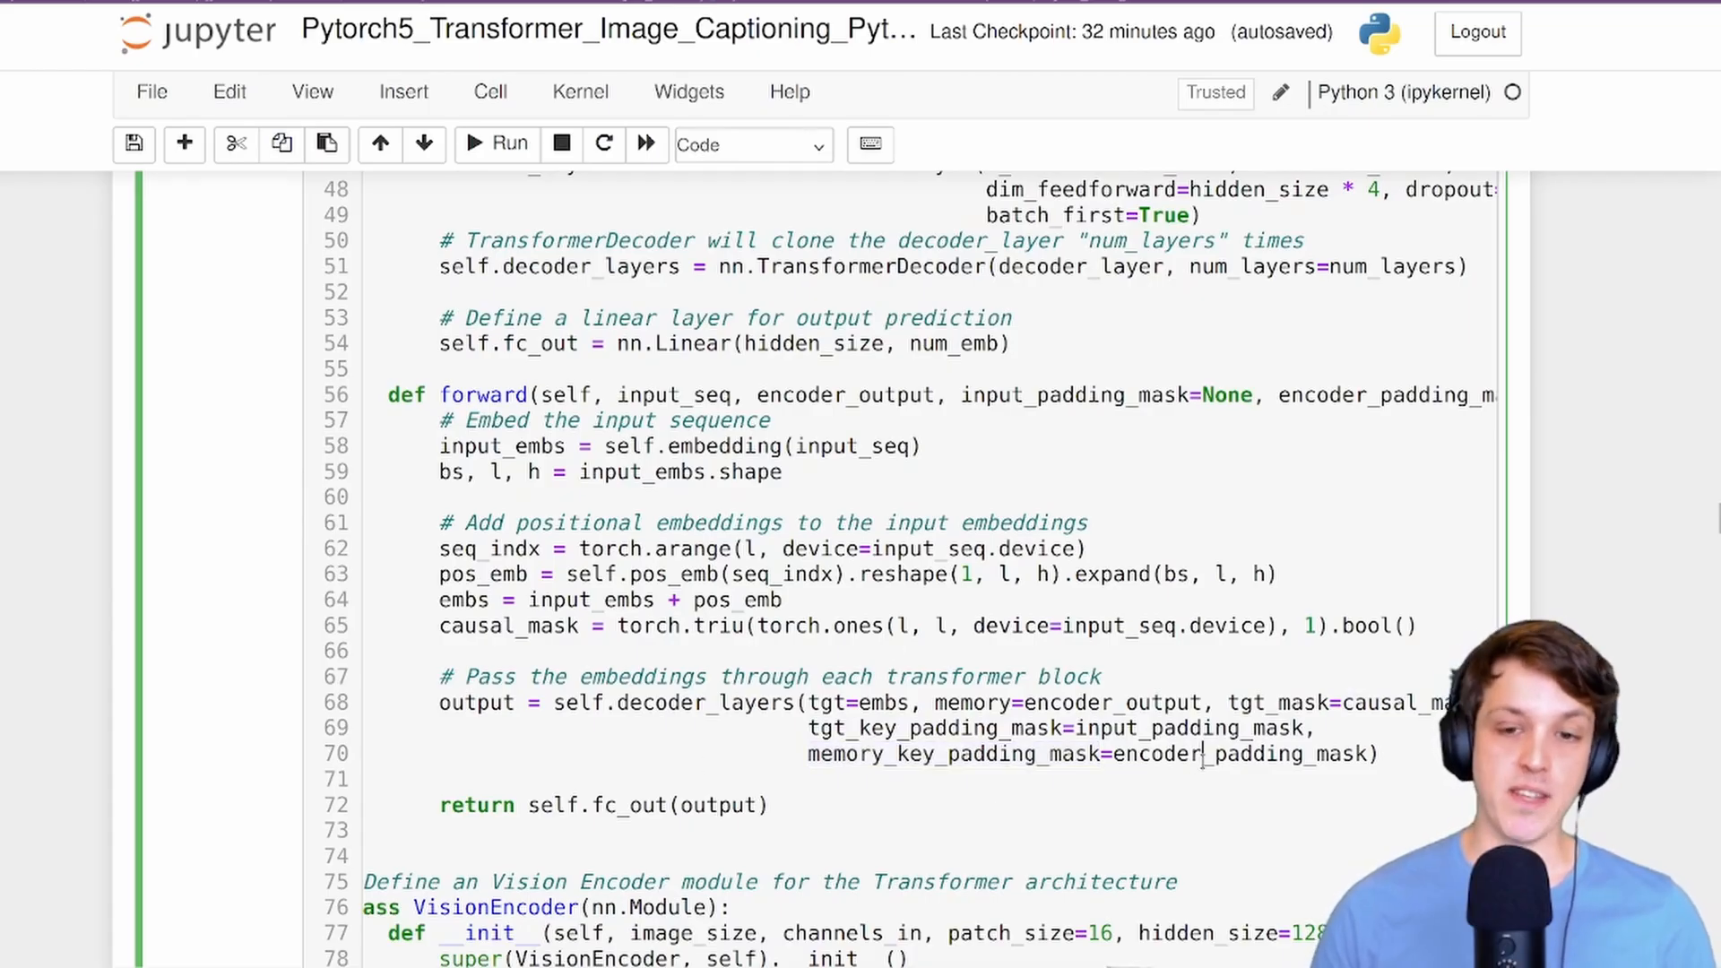
pyautogui.doubleClick(1201, 754)
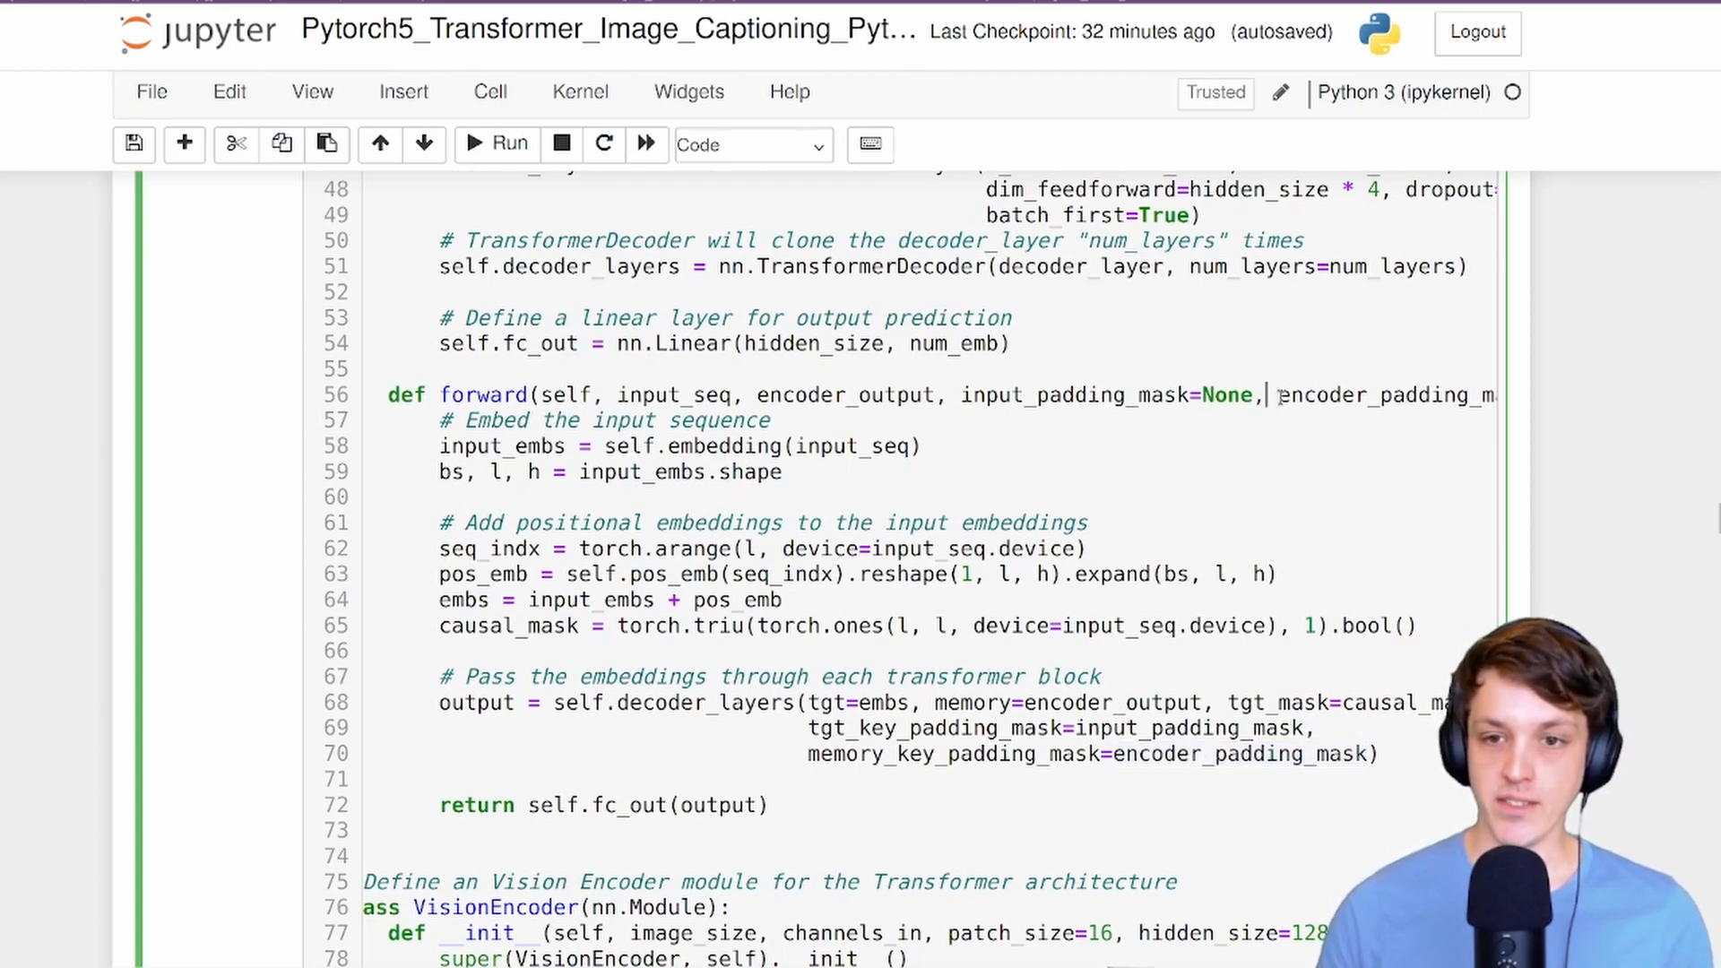
pyautogui.press('Enter')
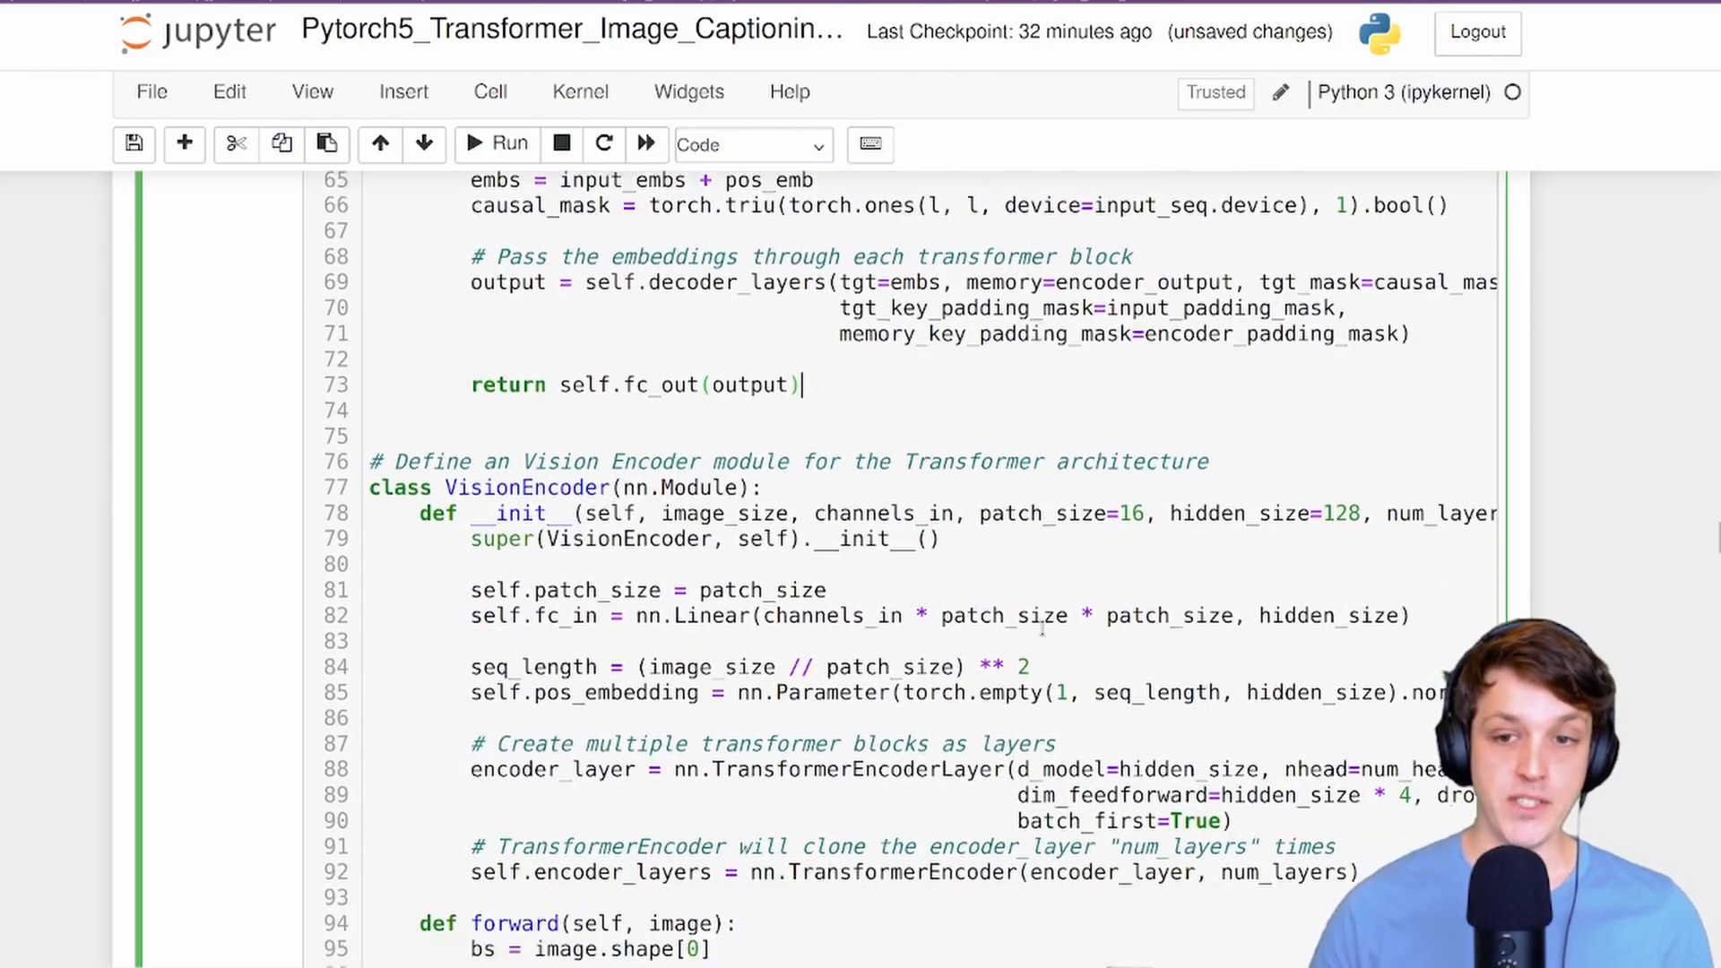
# Highlight TransformerEncoder, its num_layers argument and encoder_layers applied to embeddings in the VisionEncoder.
pyautogui.scroll(-3)
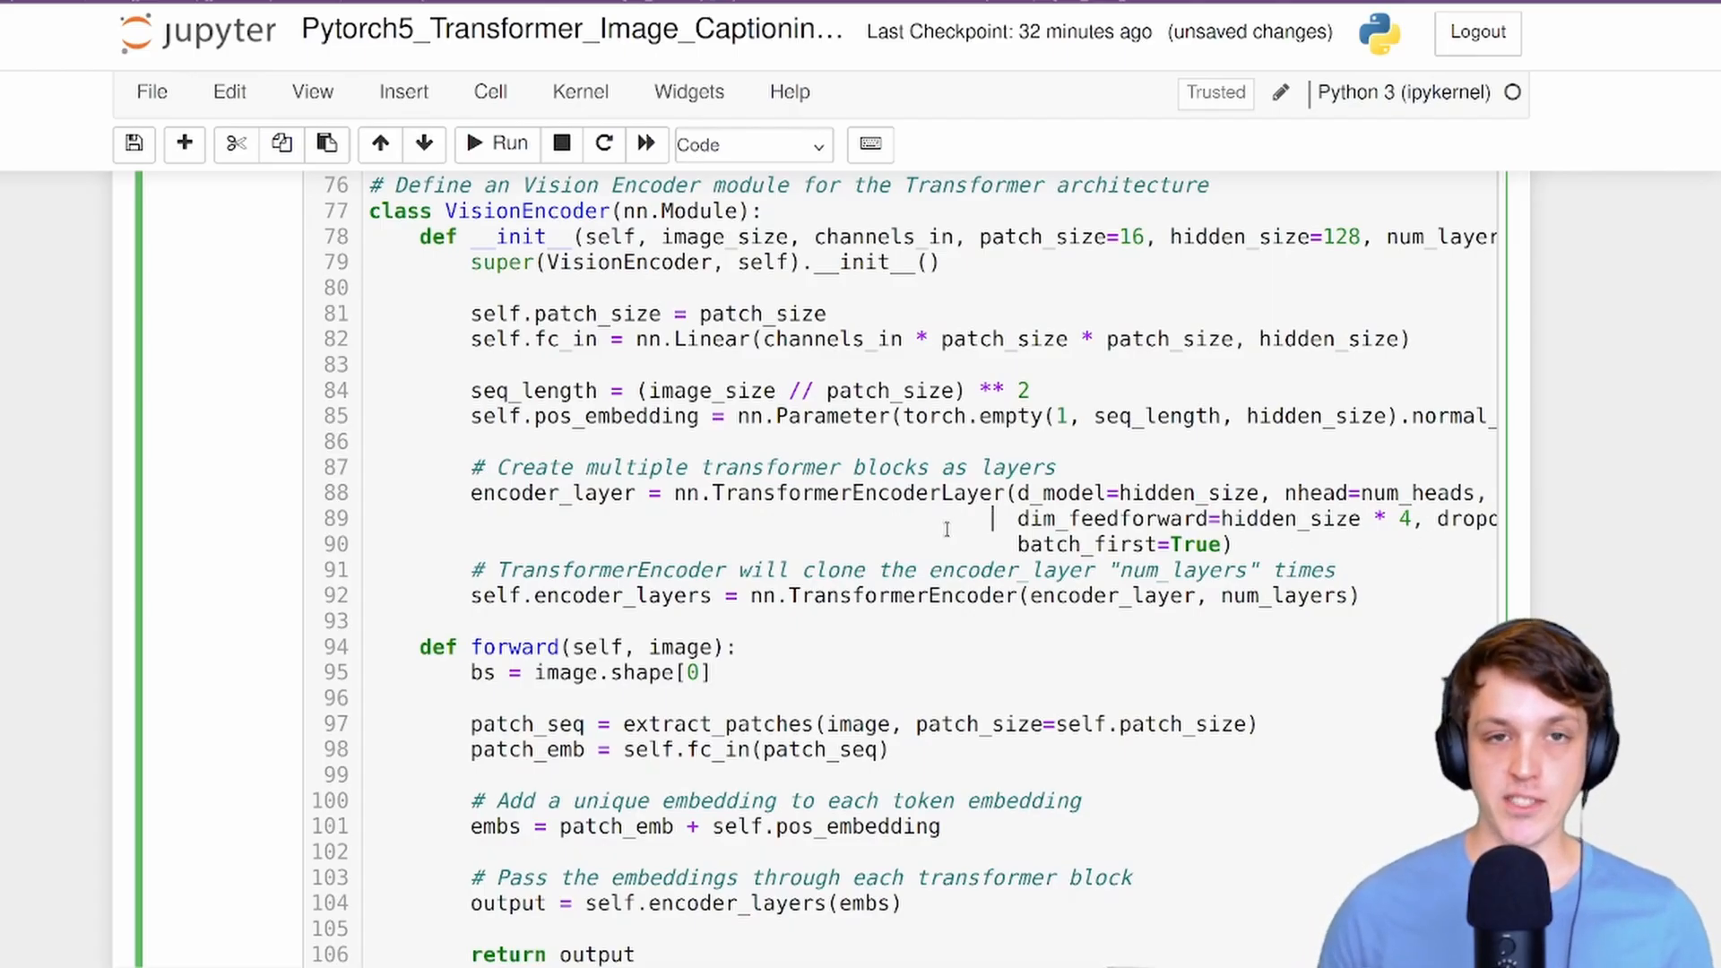
pyautogui.doubleClick(901, 595)
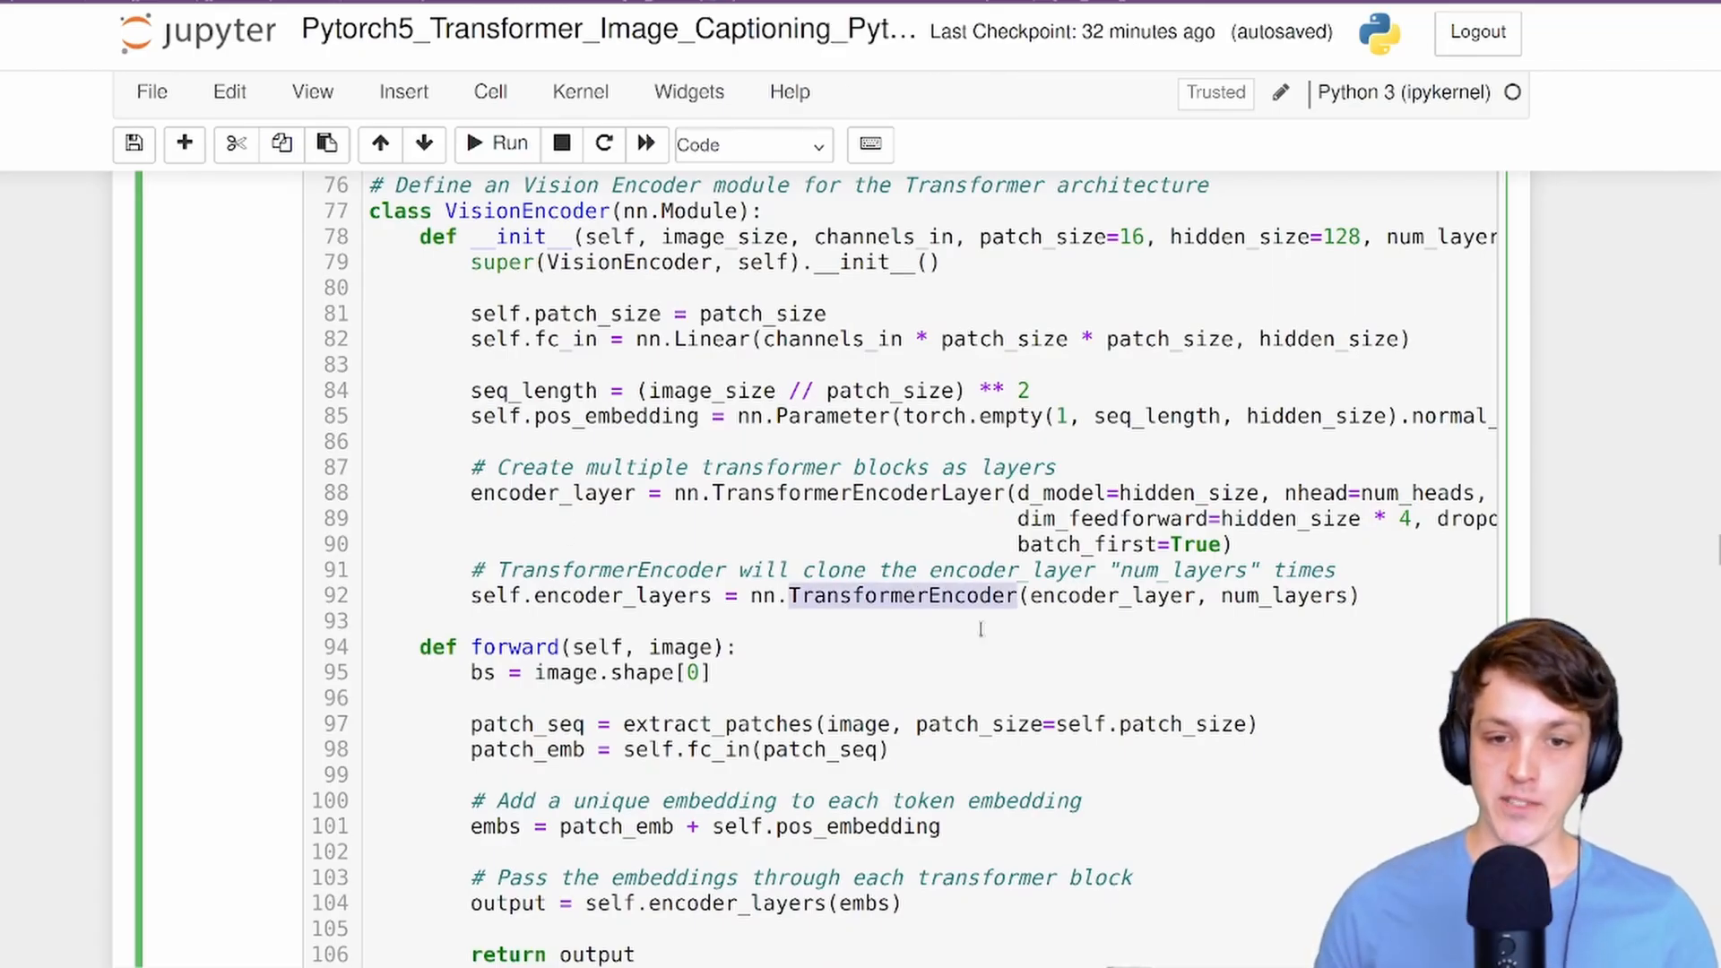
pyautogui.doubleClick(1114, 595)
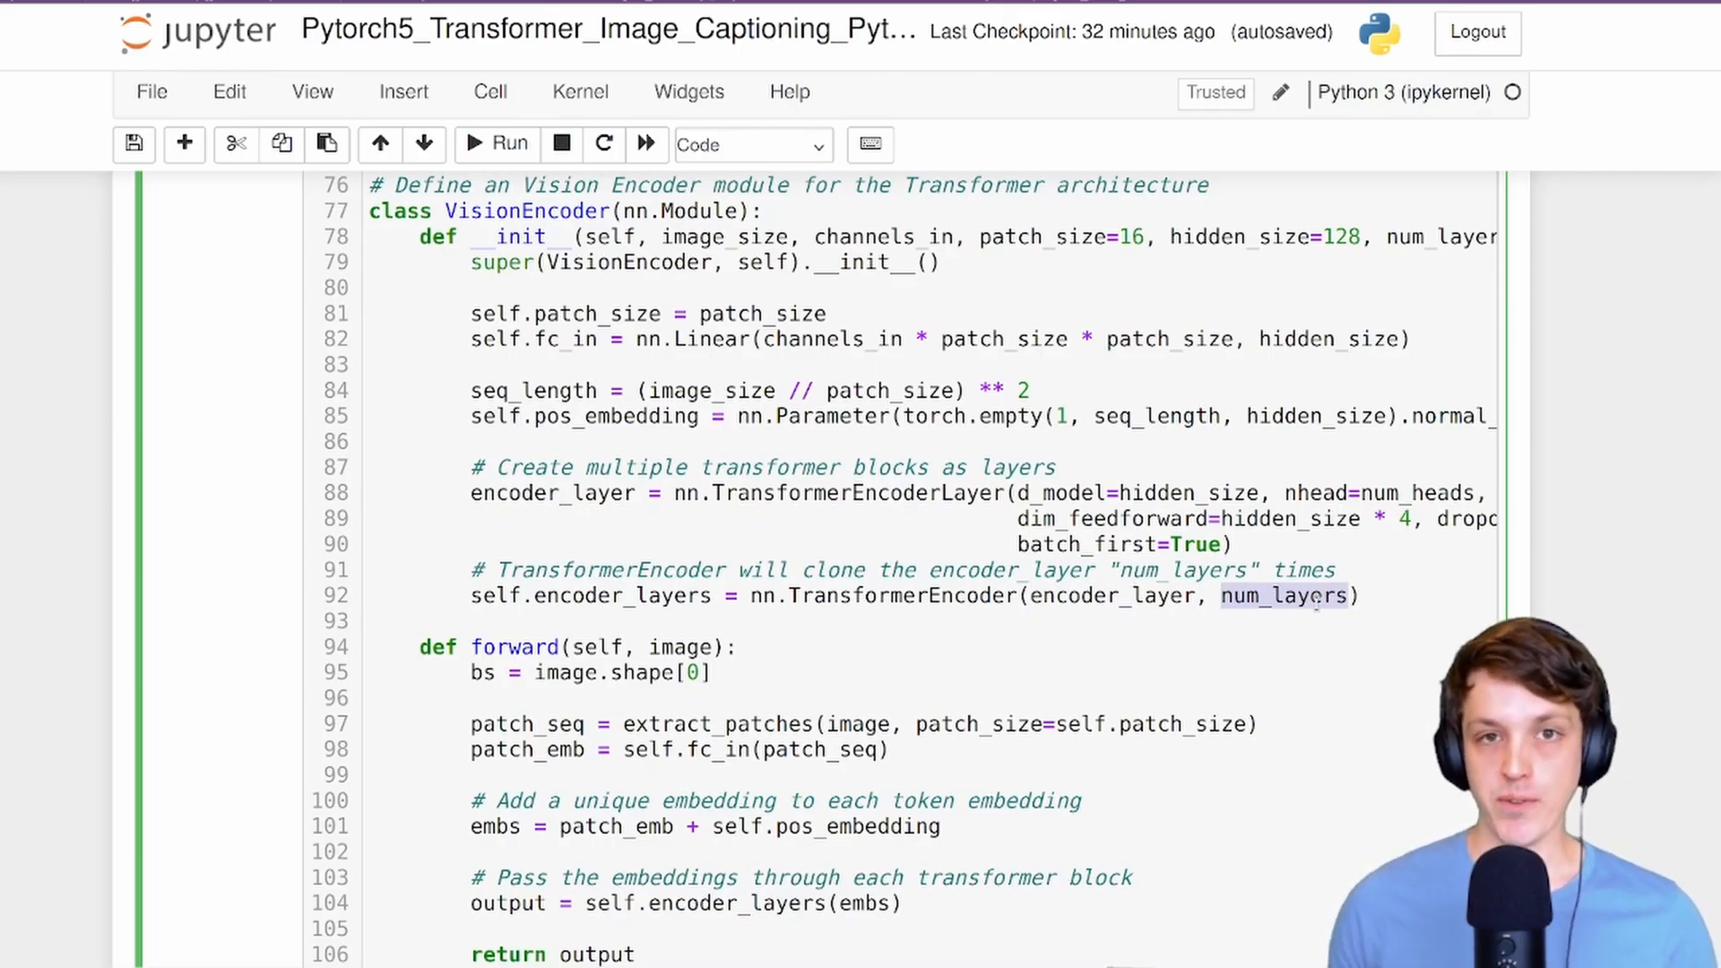
pyautogui.scroll(-3)
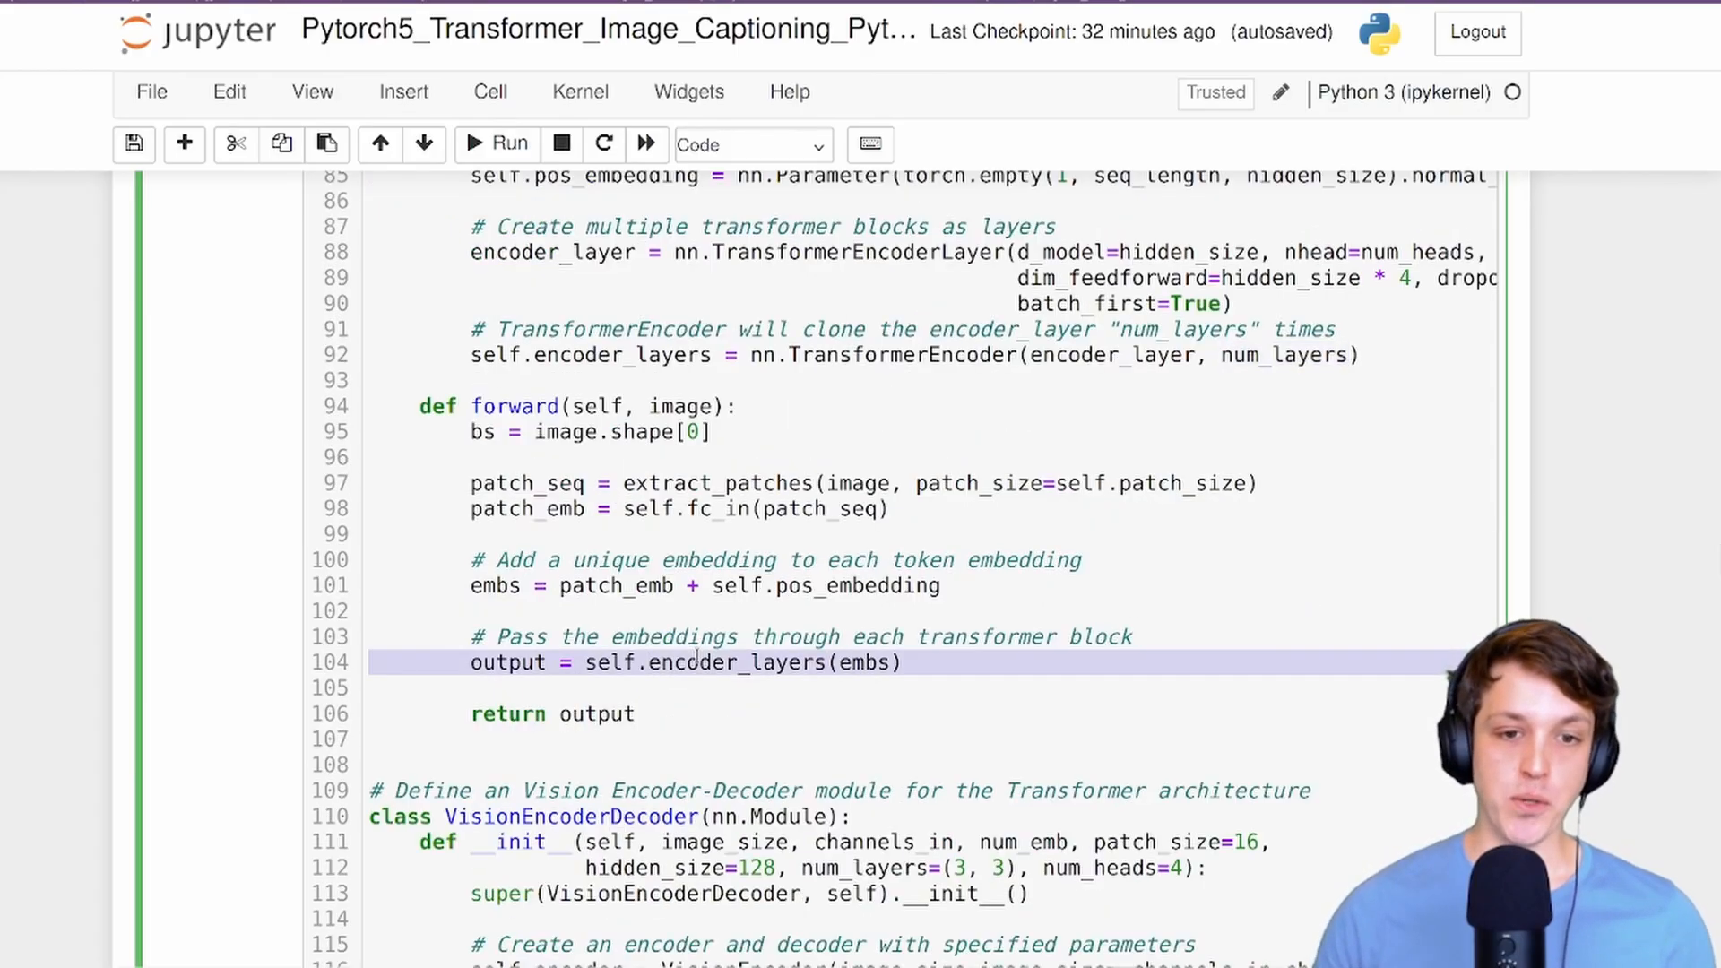
pyautogui.doubleClick(735, 661)
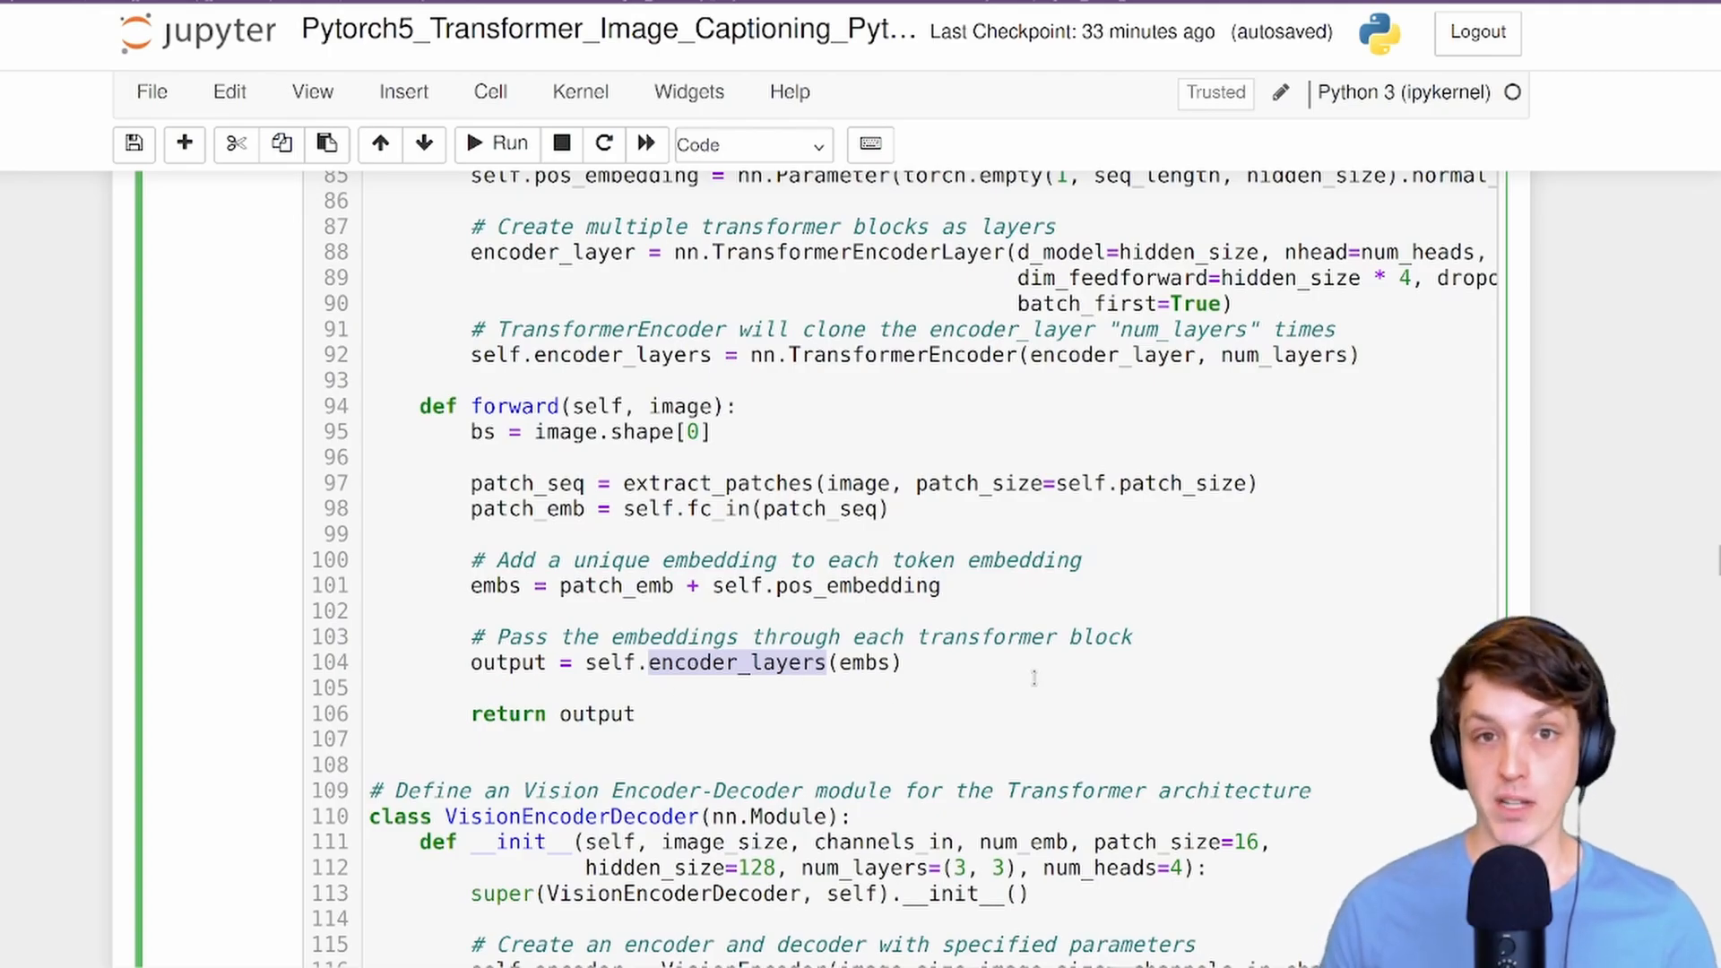
pyautogui.scroll(-3)
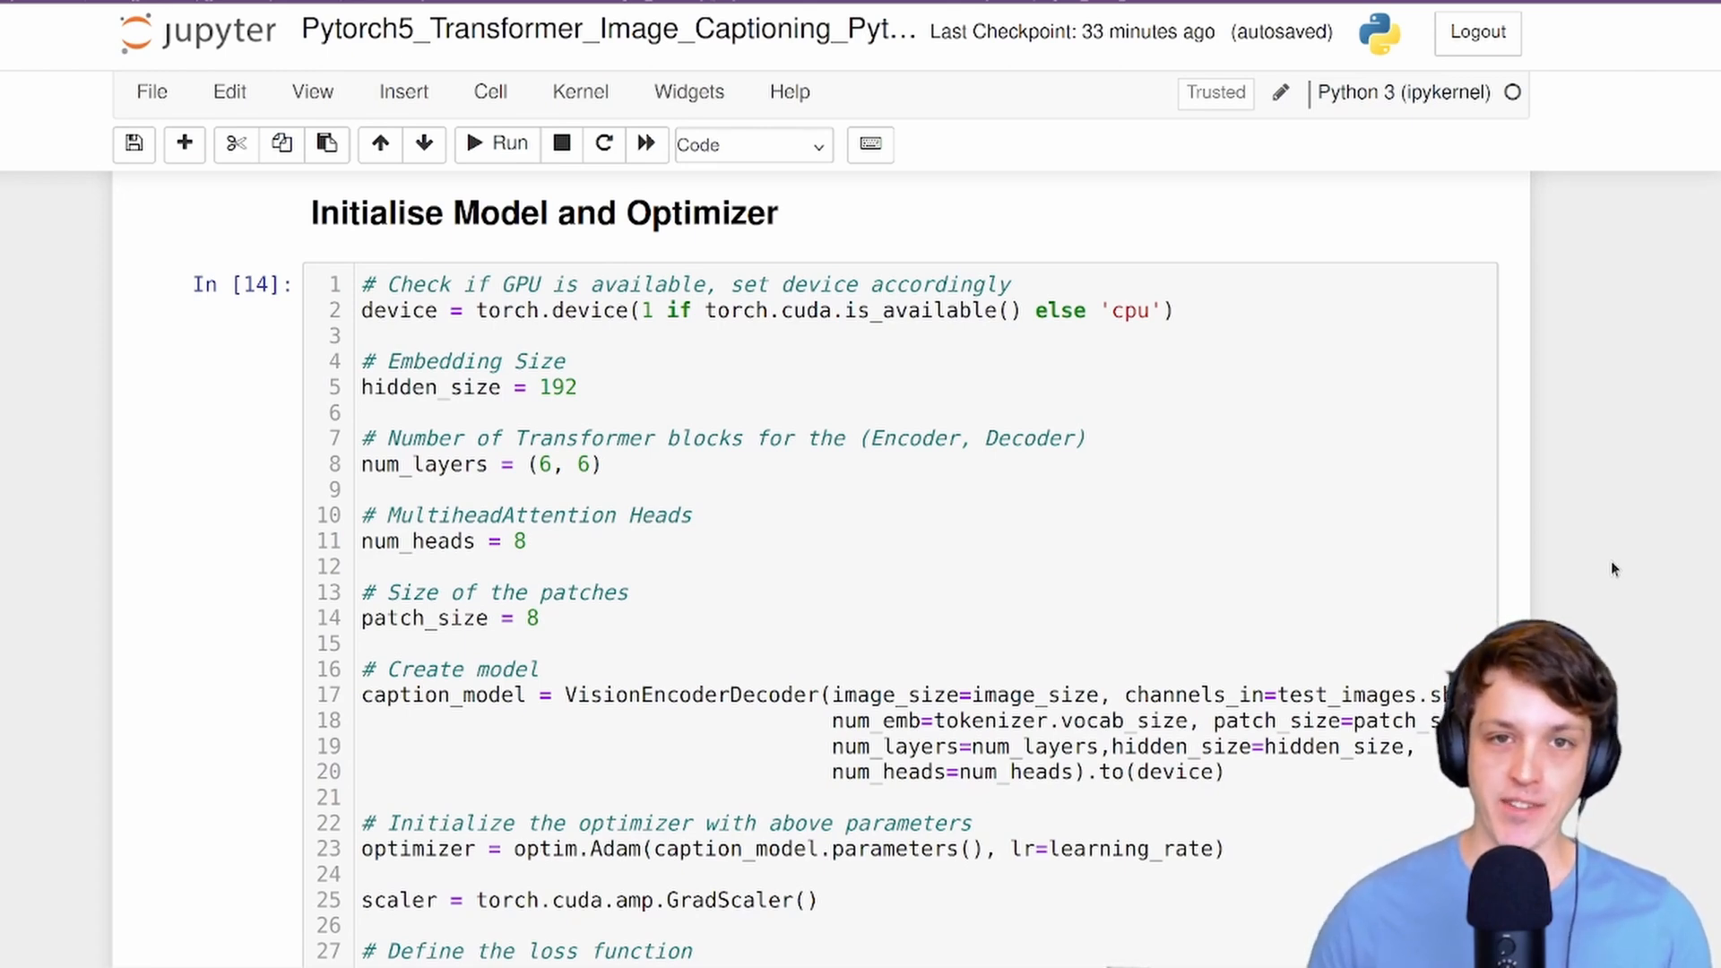
pyautogui.moveTo(1572, 579)
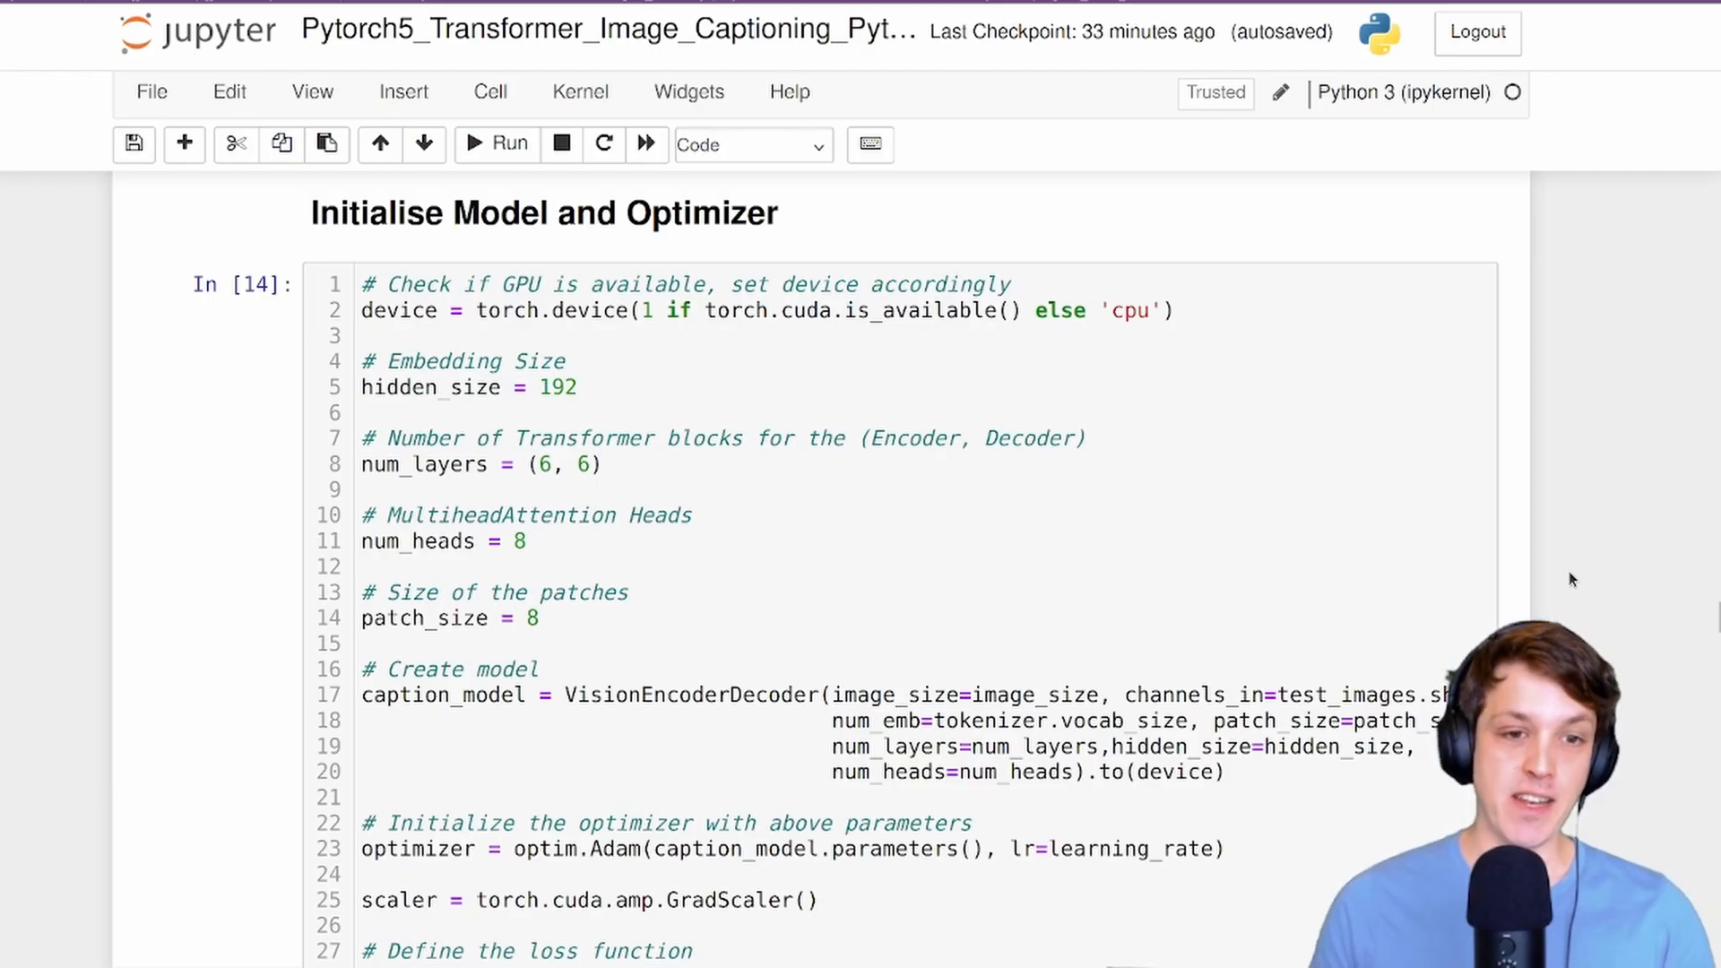
# Highlight num_heads in the VisionEncoderDecoder setup and bring up the ~18 million parameter count.
pyautogui.scroll(-3)
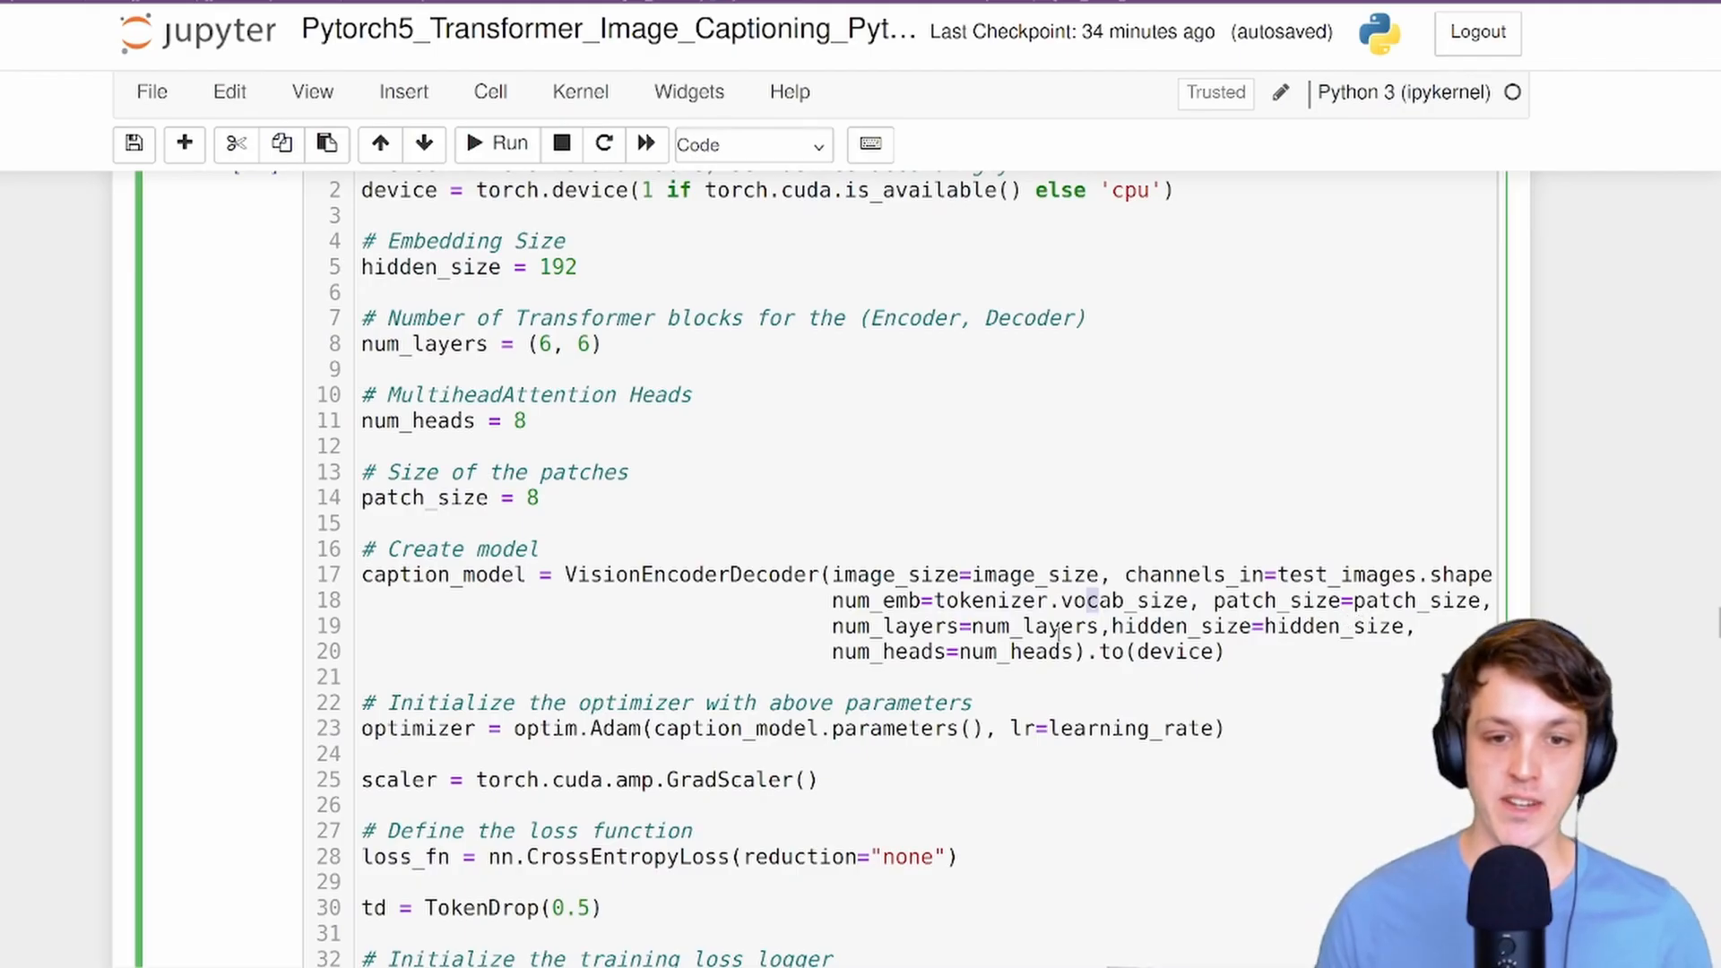
pyautogui.doubleClick(1035, 628)
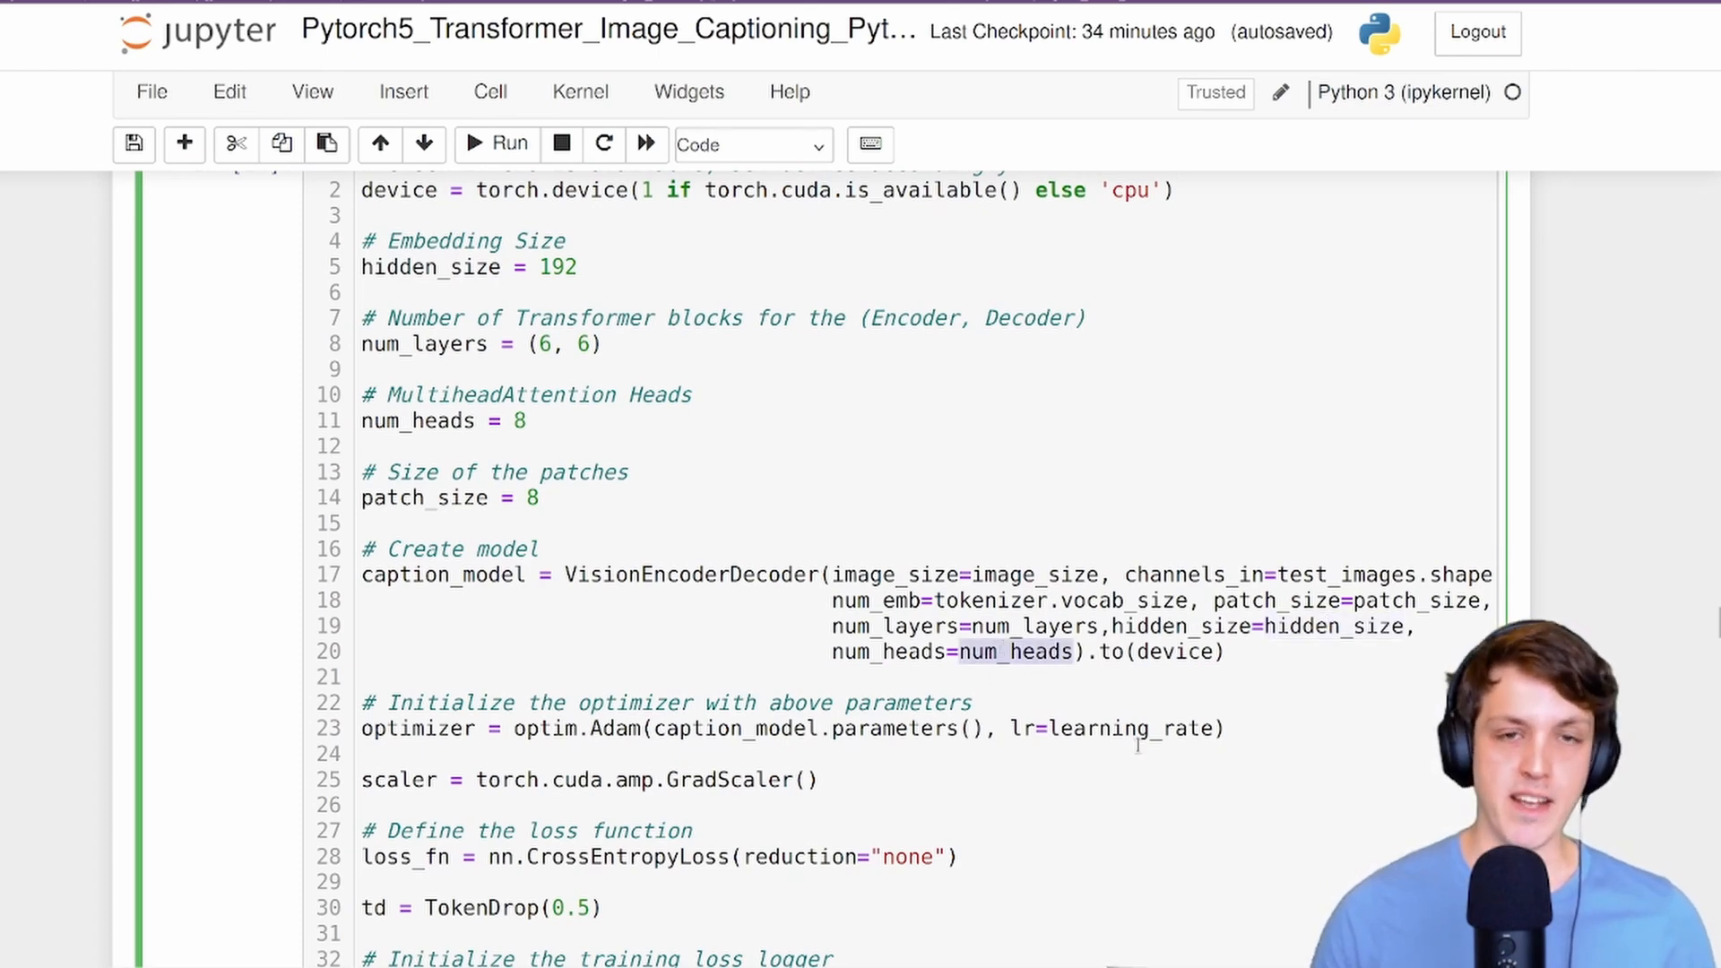
pyautogui.scroll(-3)
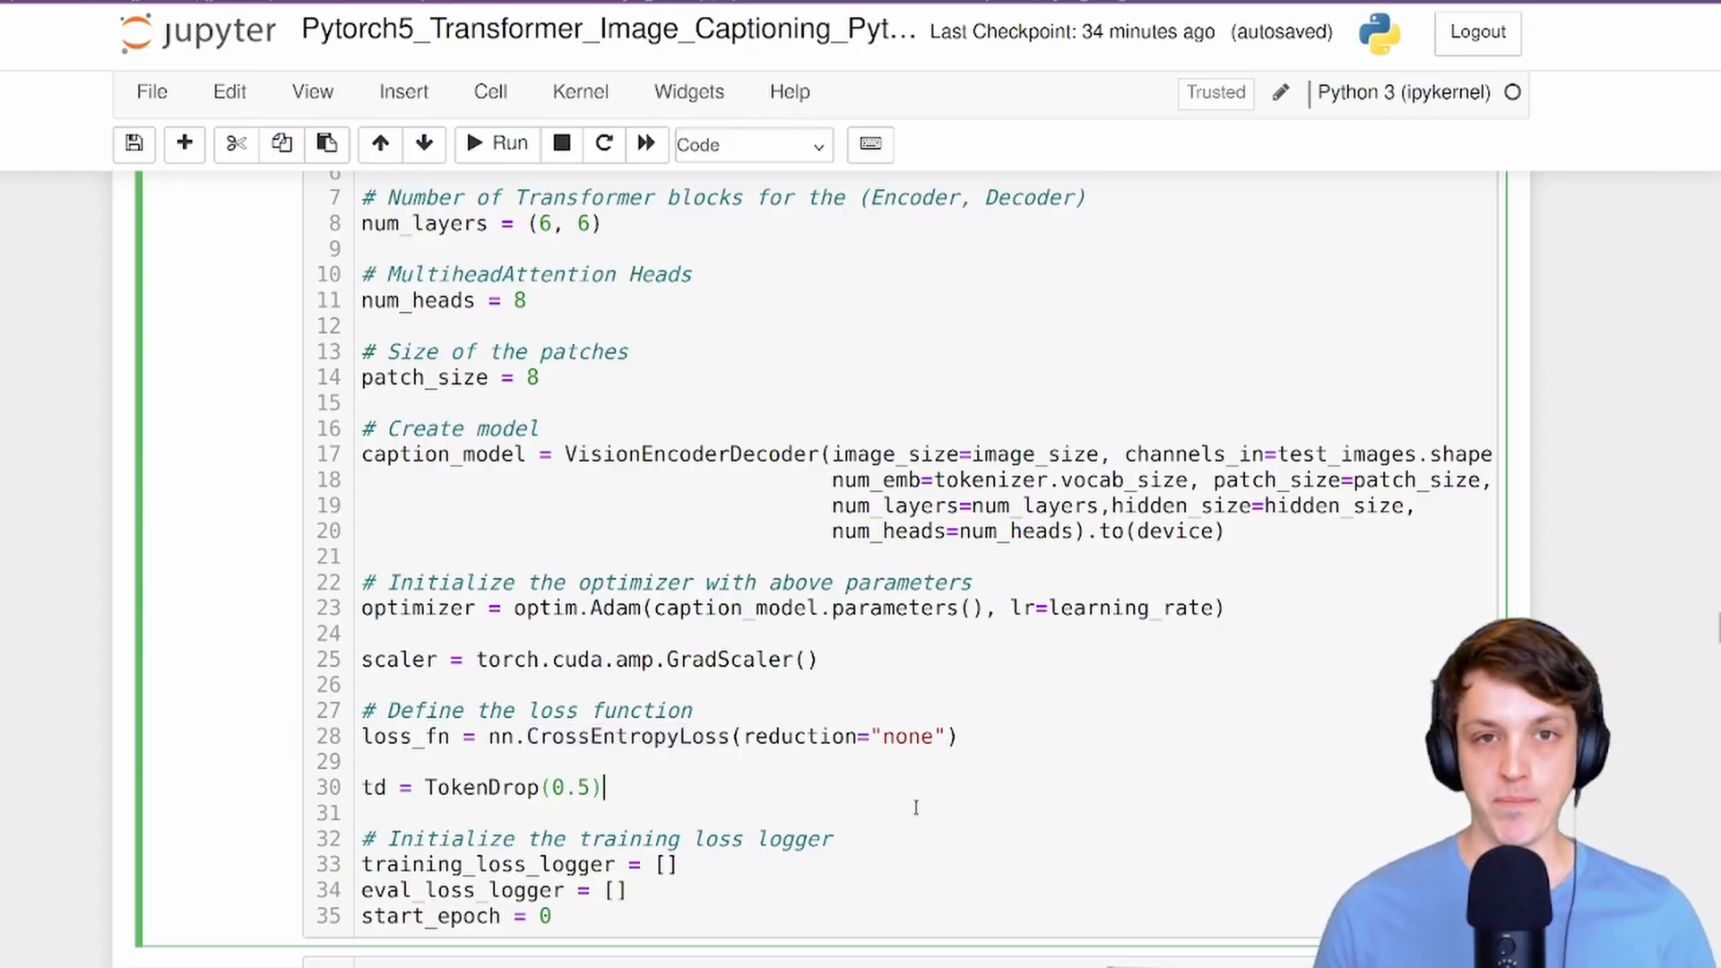
pyautogui.scroll(-3)
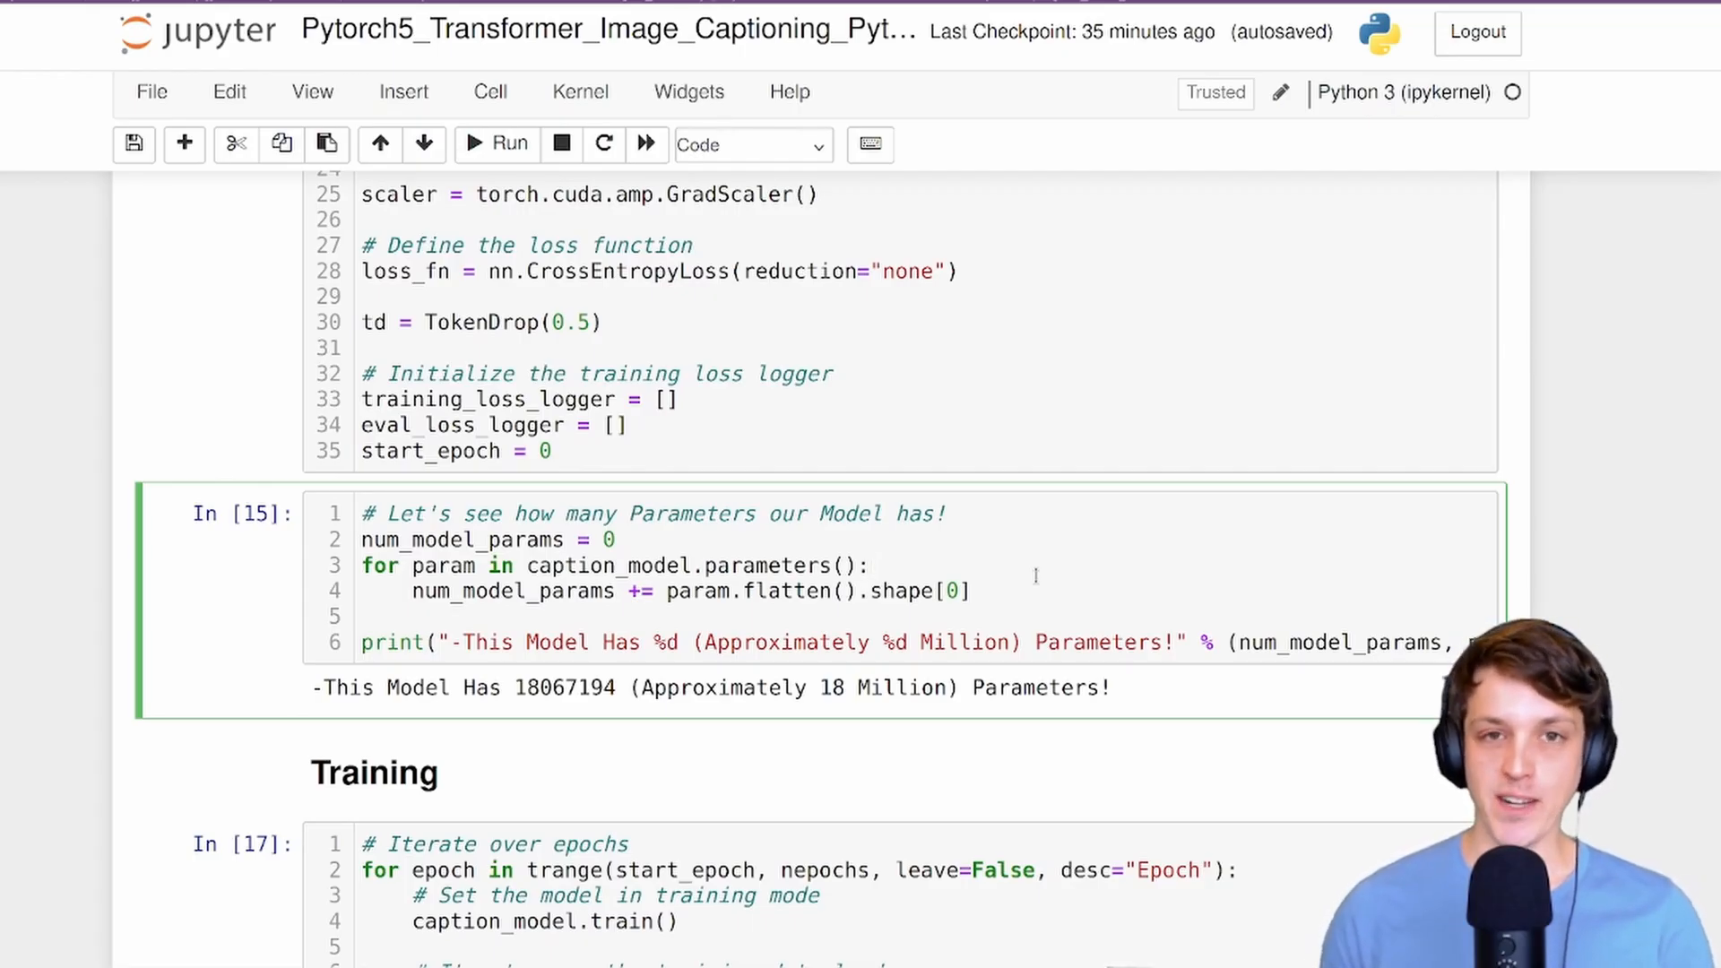
pyautogui.scroll(-3)
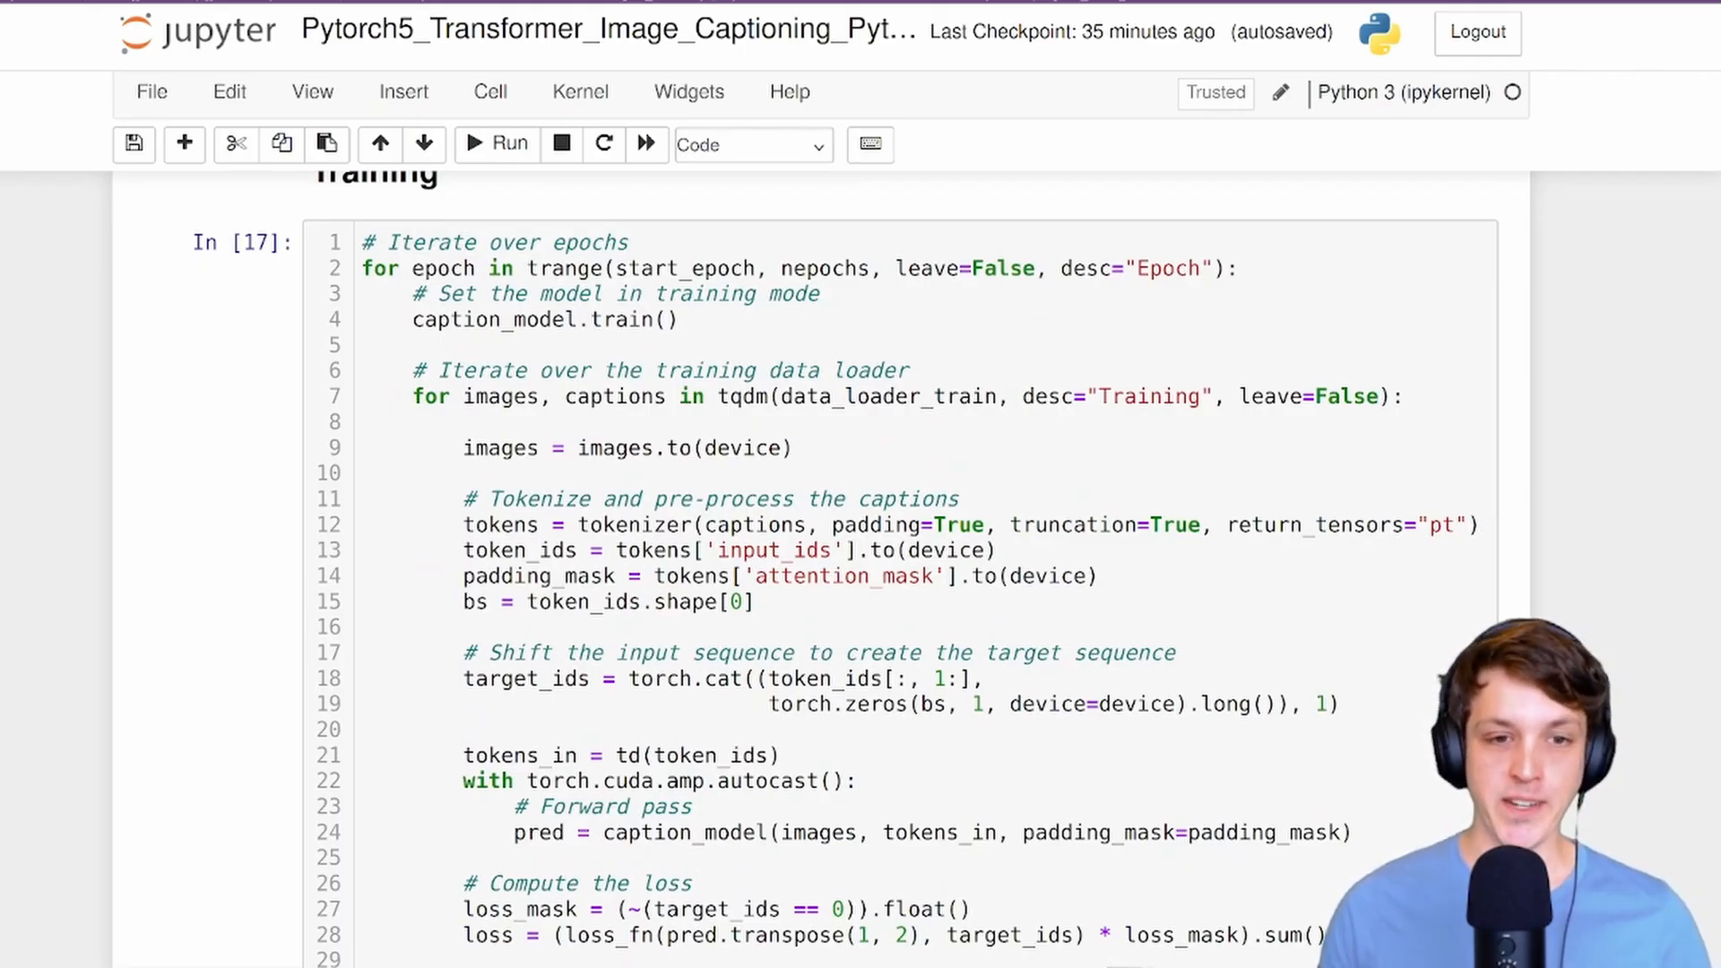
pyautogui.scroll(-3)
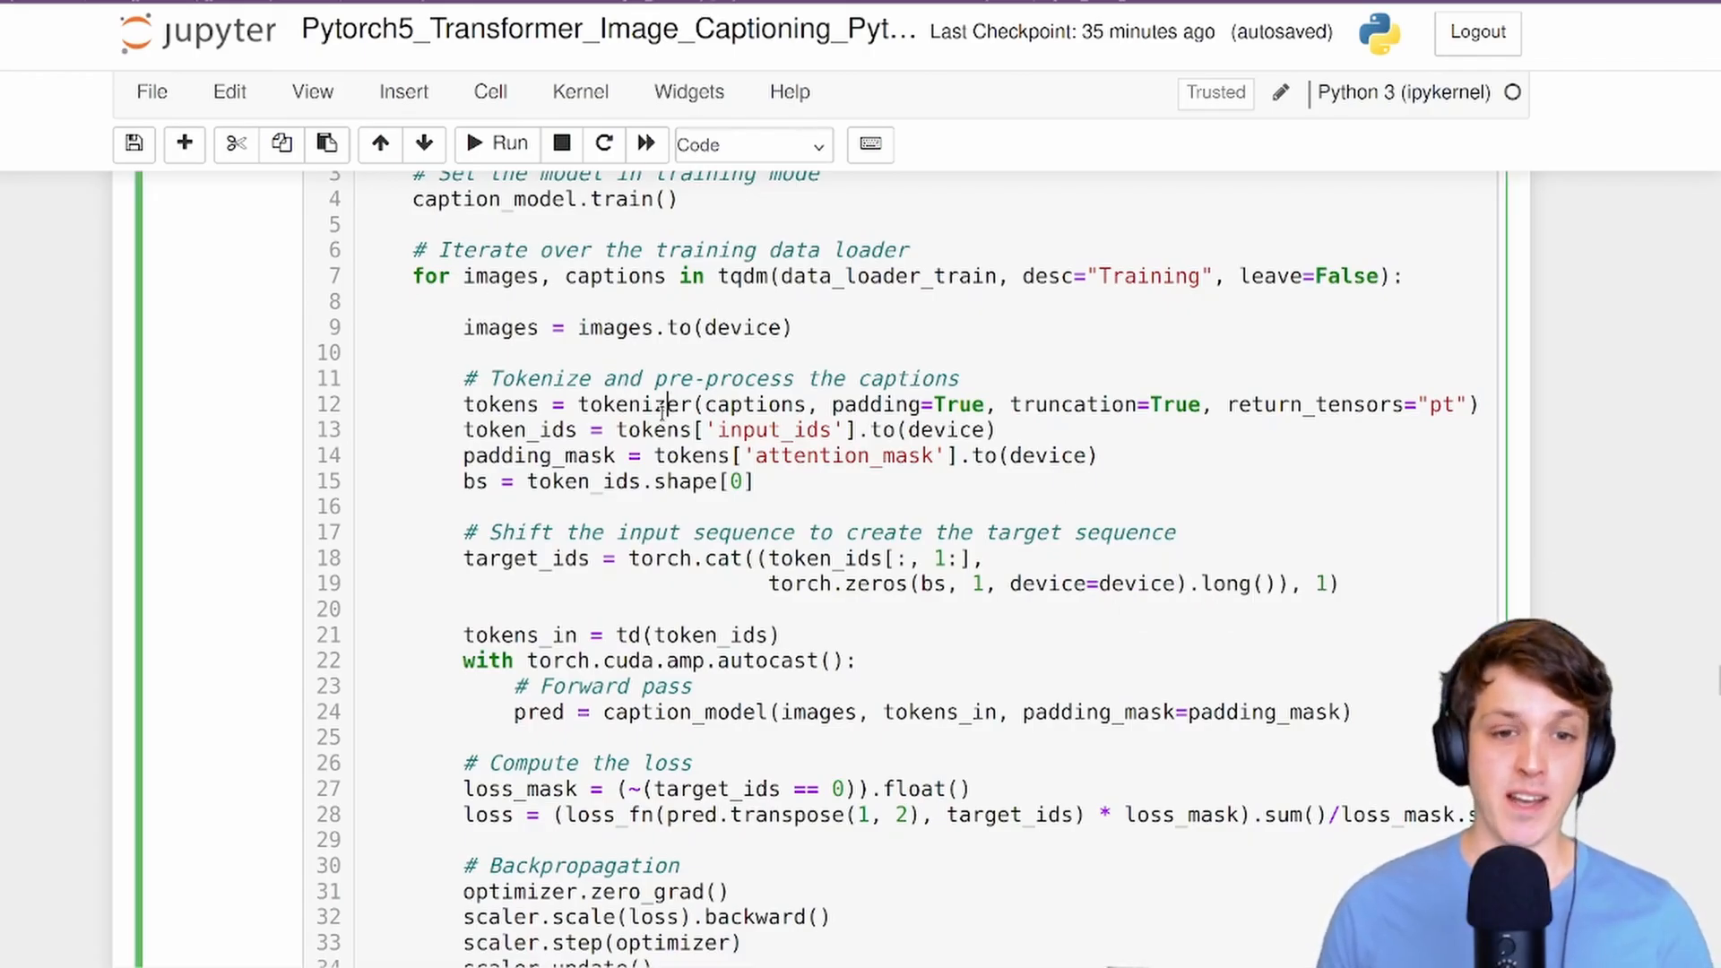
pyautogui.doubleClick(520, 429)
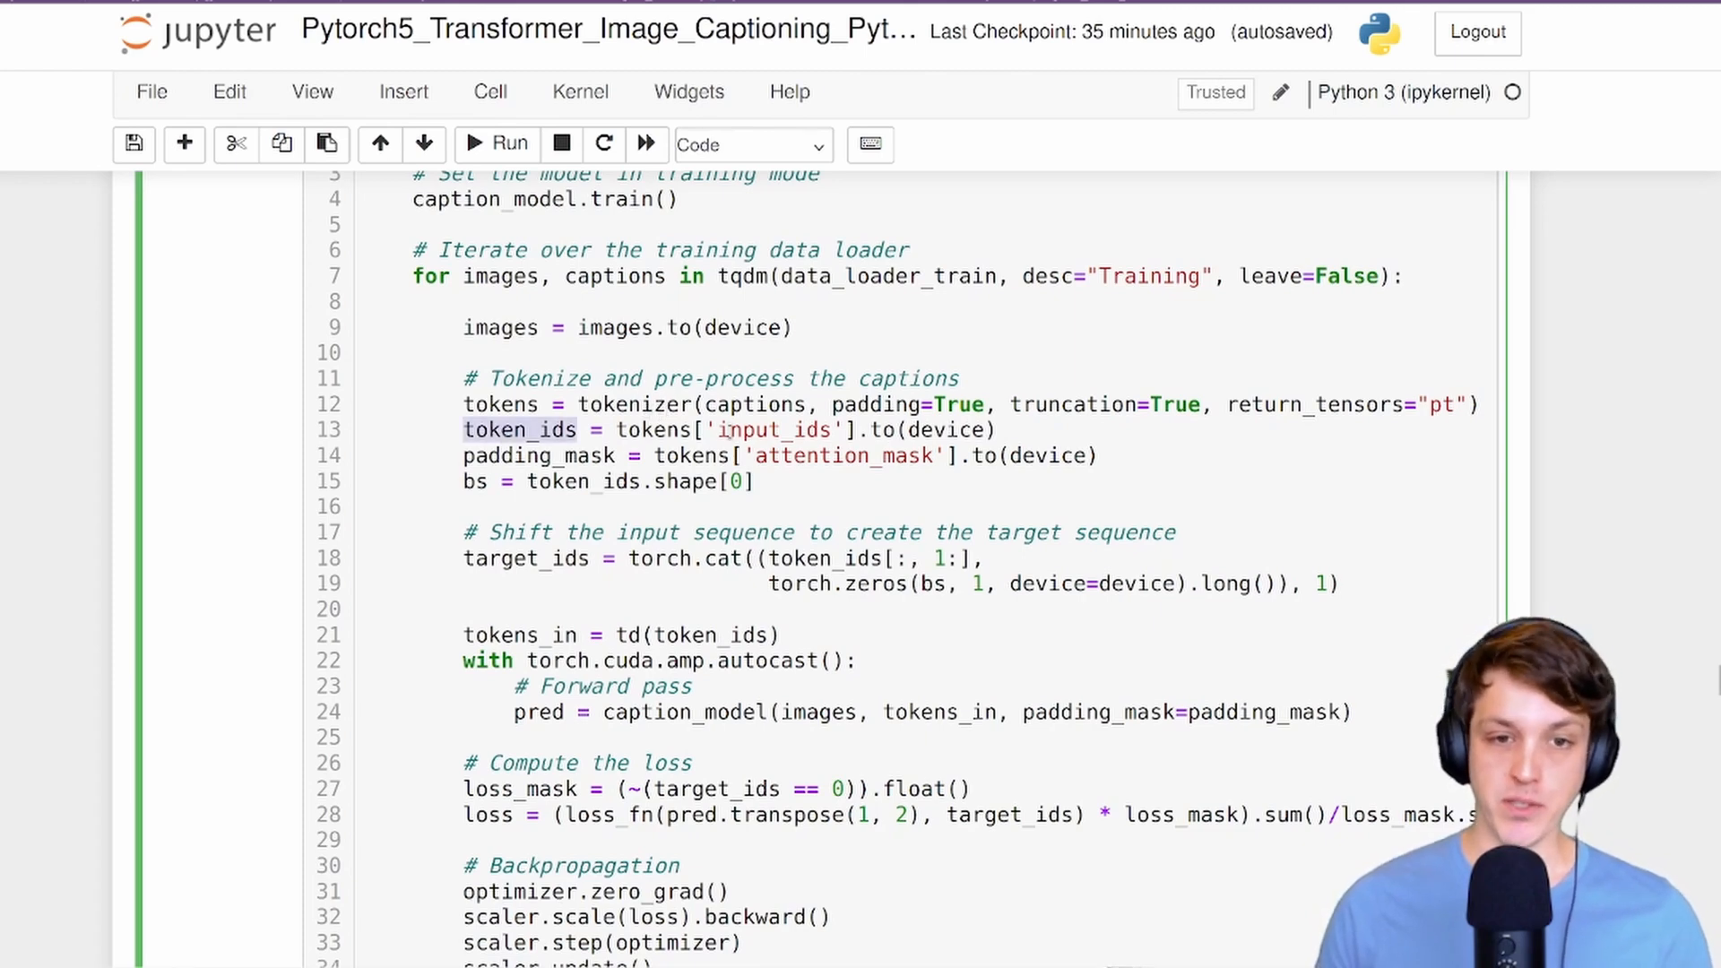
pyautogui.doubleClick(776, 428)
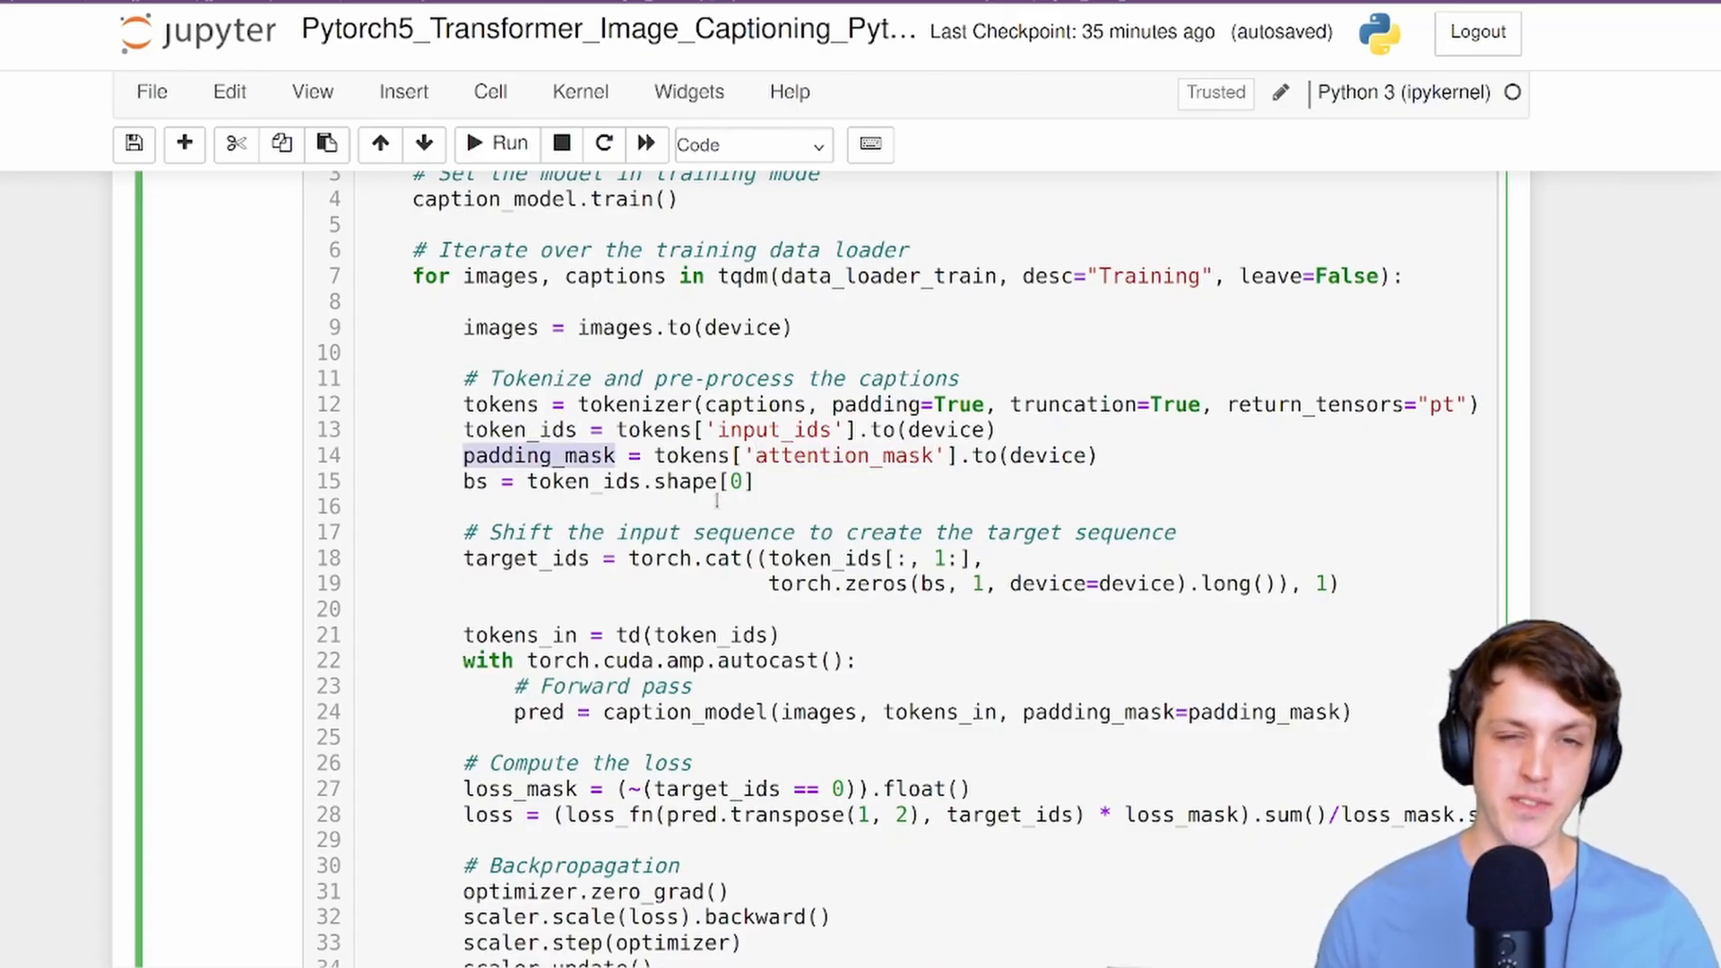
pyautogui.scroll(-3)
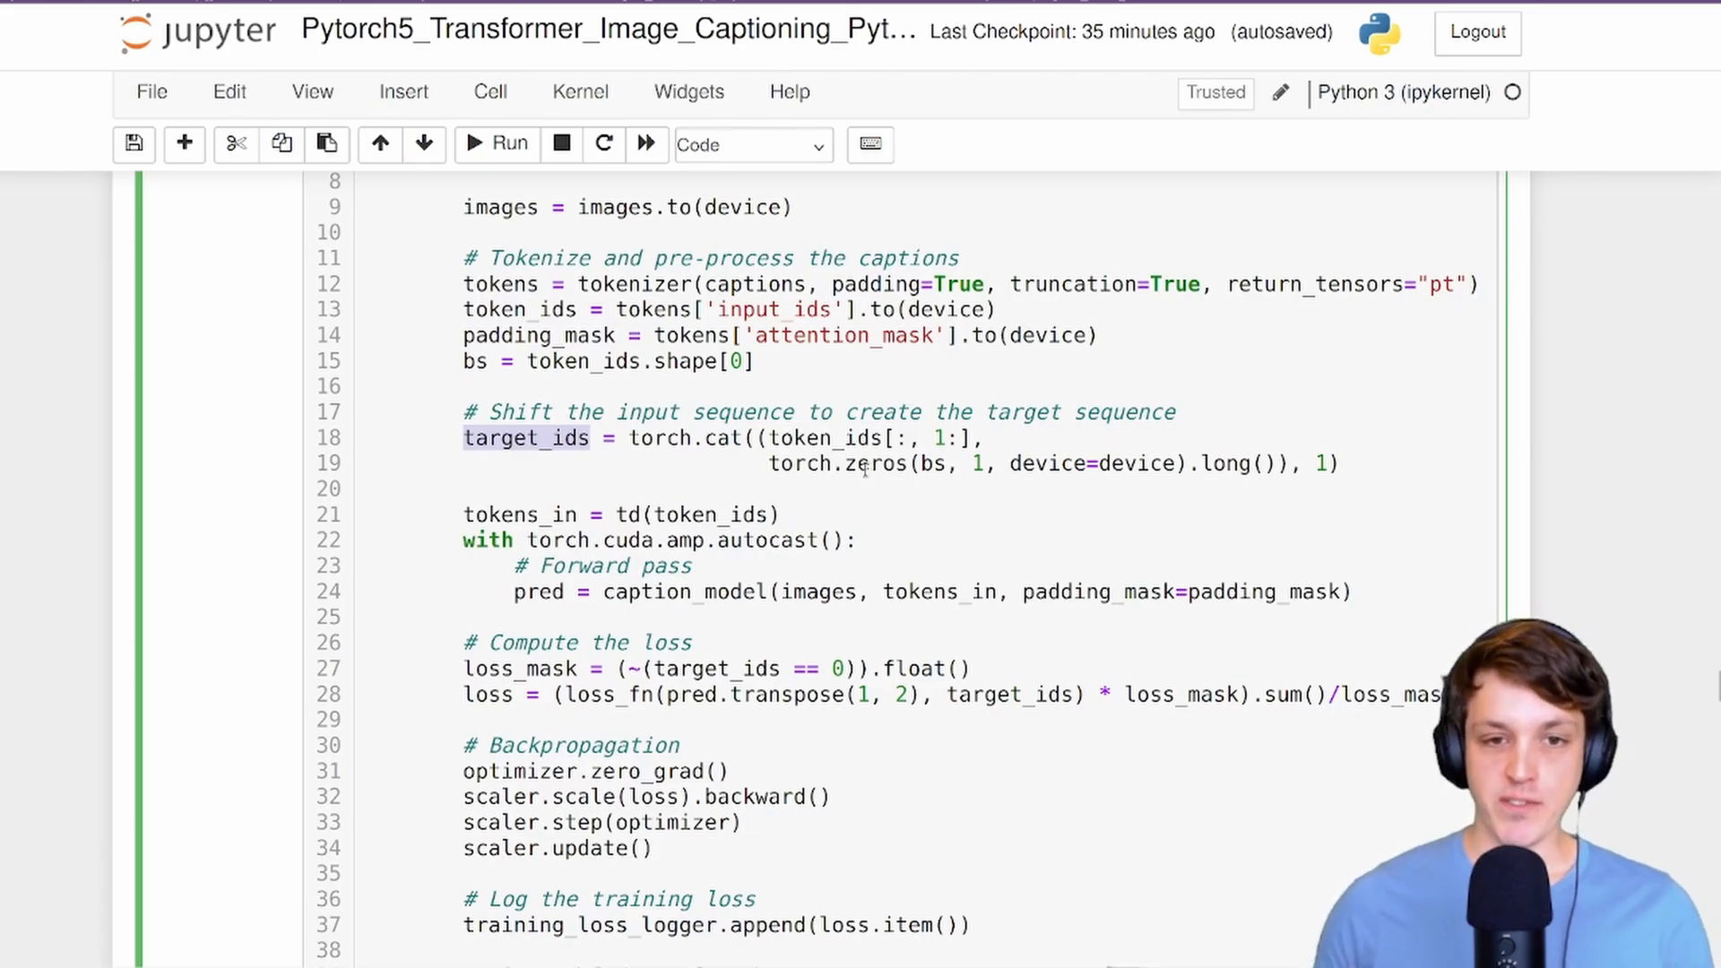
pyautogui.doubleClick(873, 463)
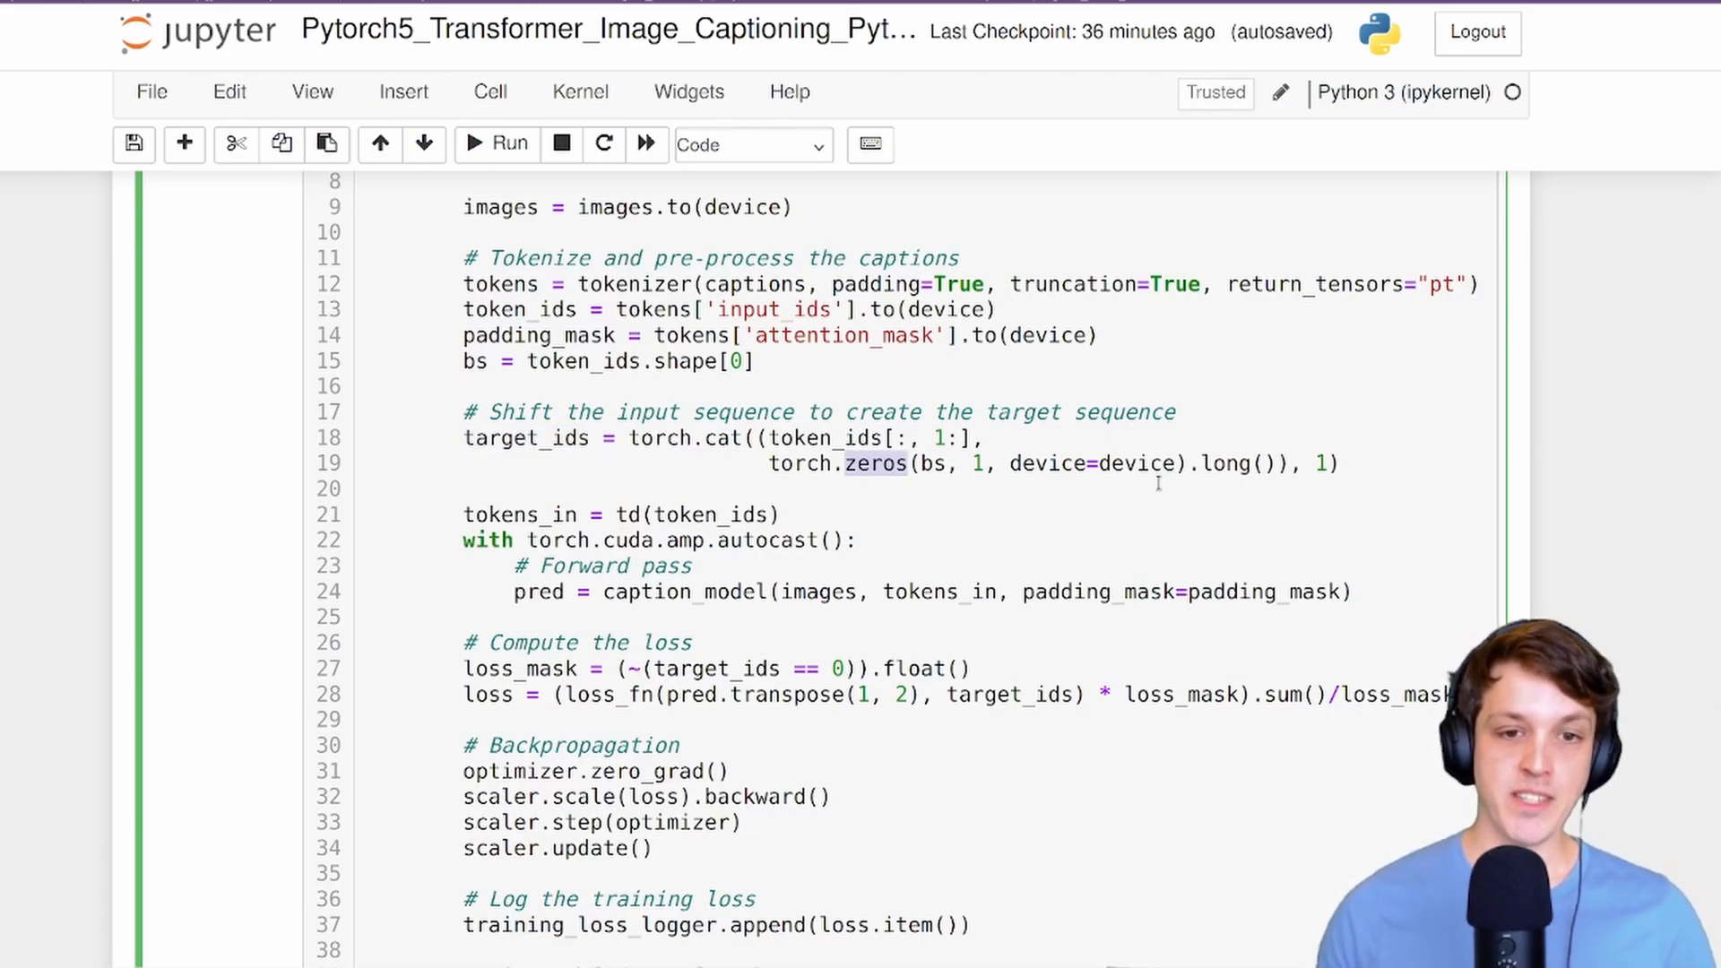
pyautogui.doubleClick(937, 591)
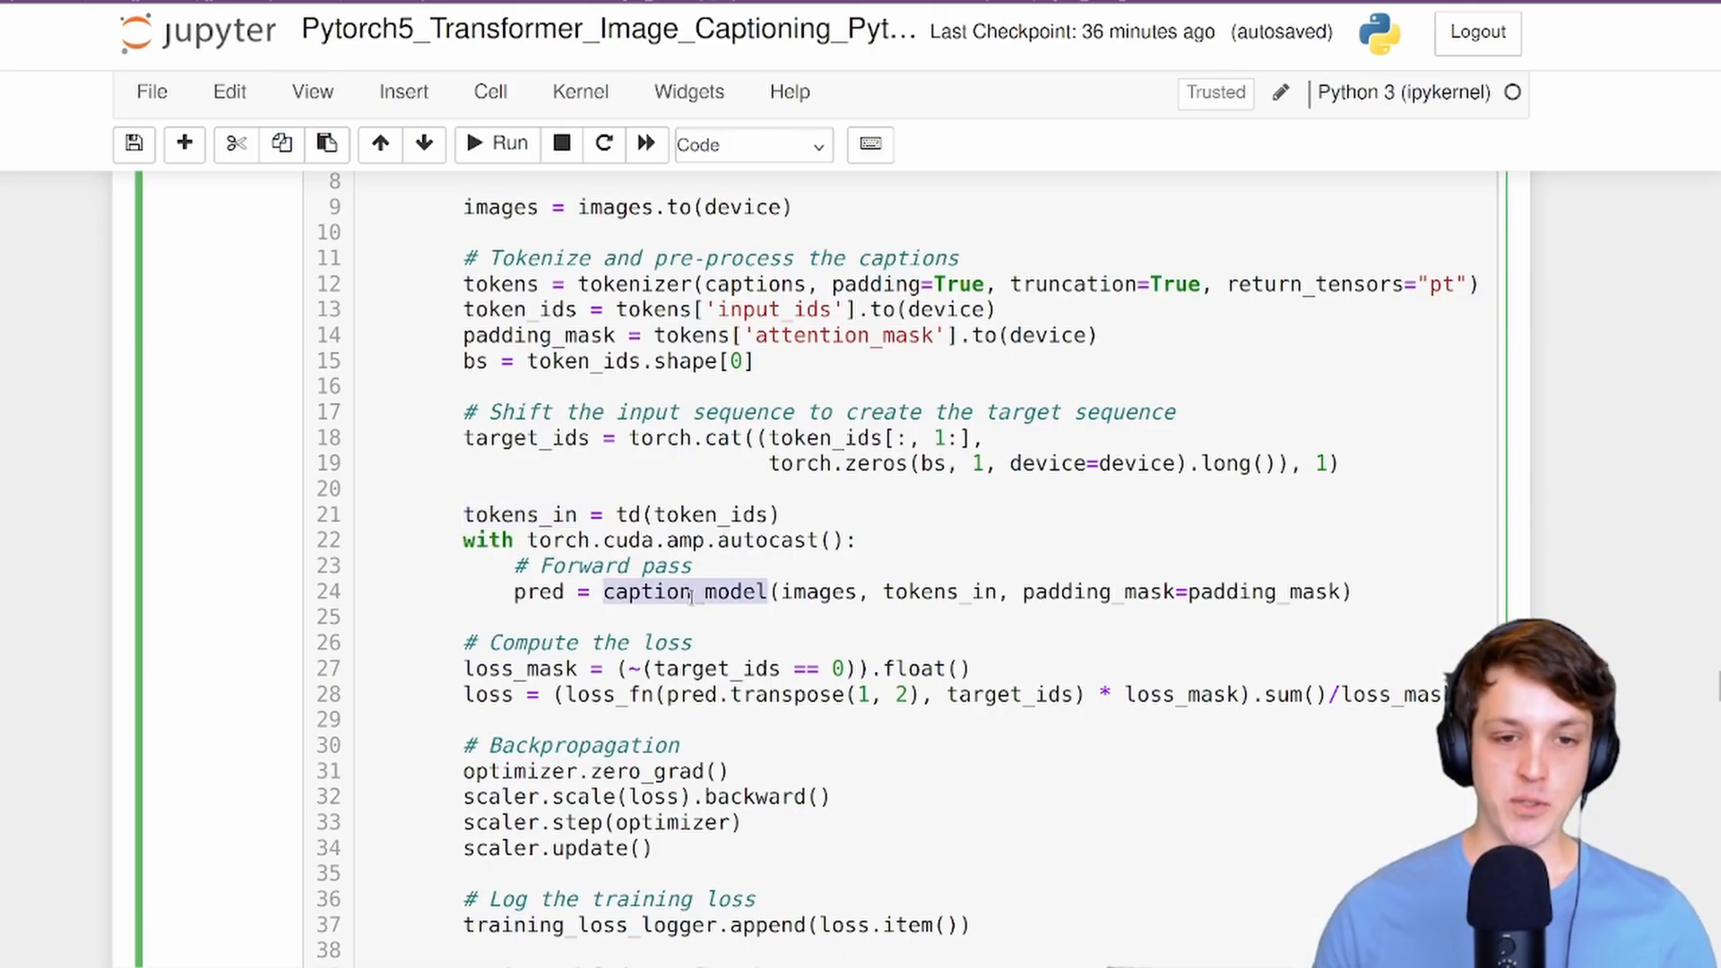
pyautogui.doubleClick(938, 592)
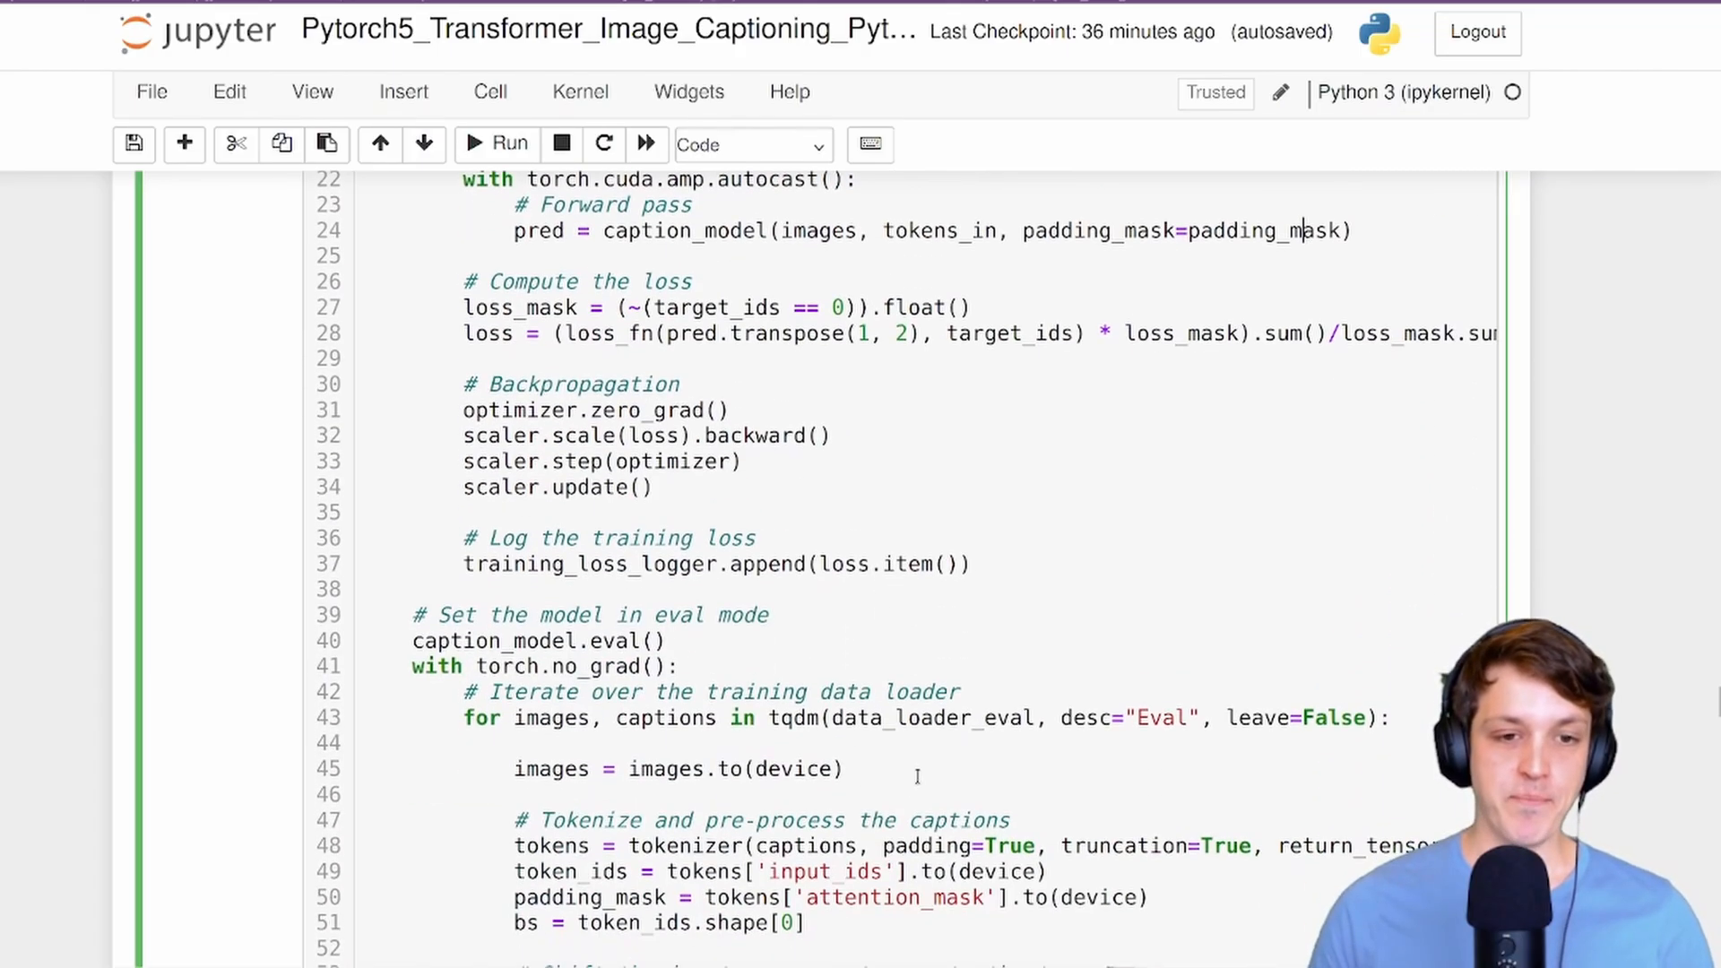
pyautogui.scroll(-3)
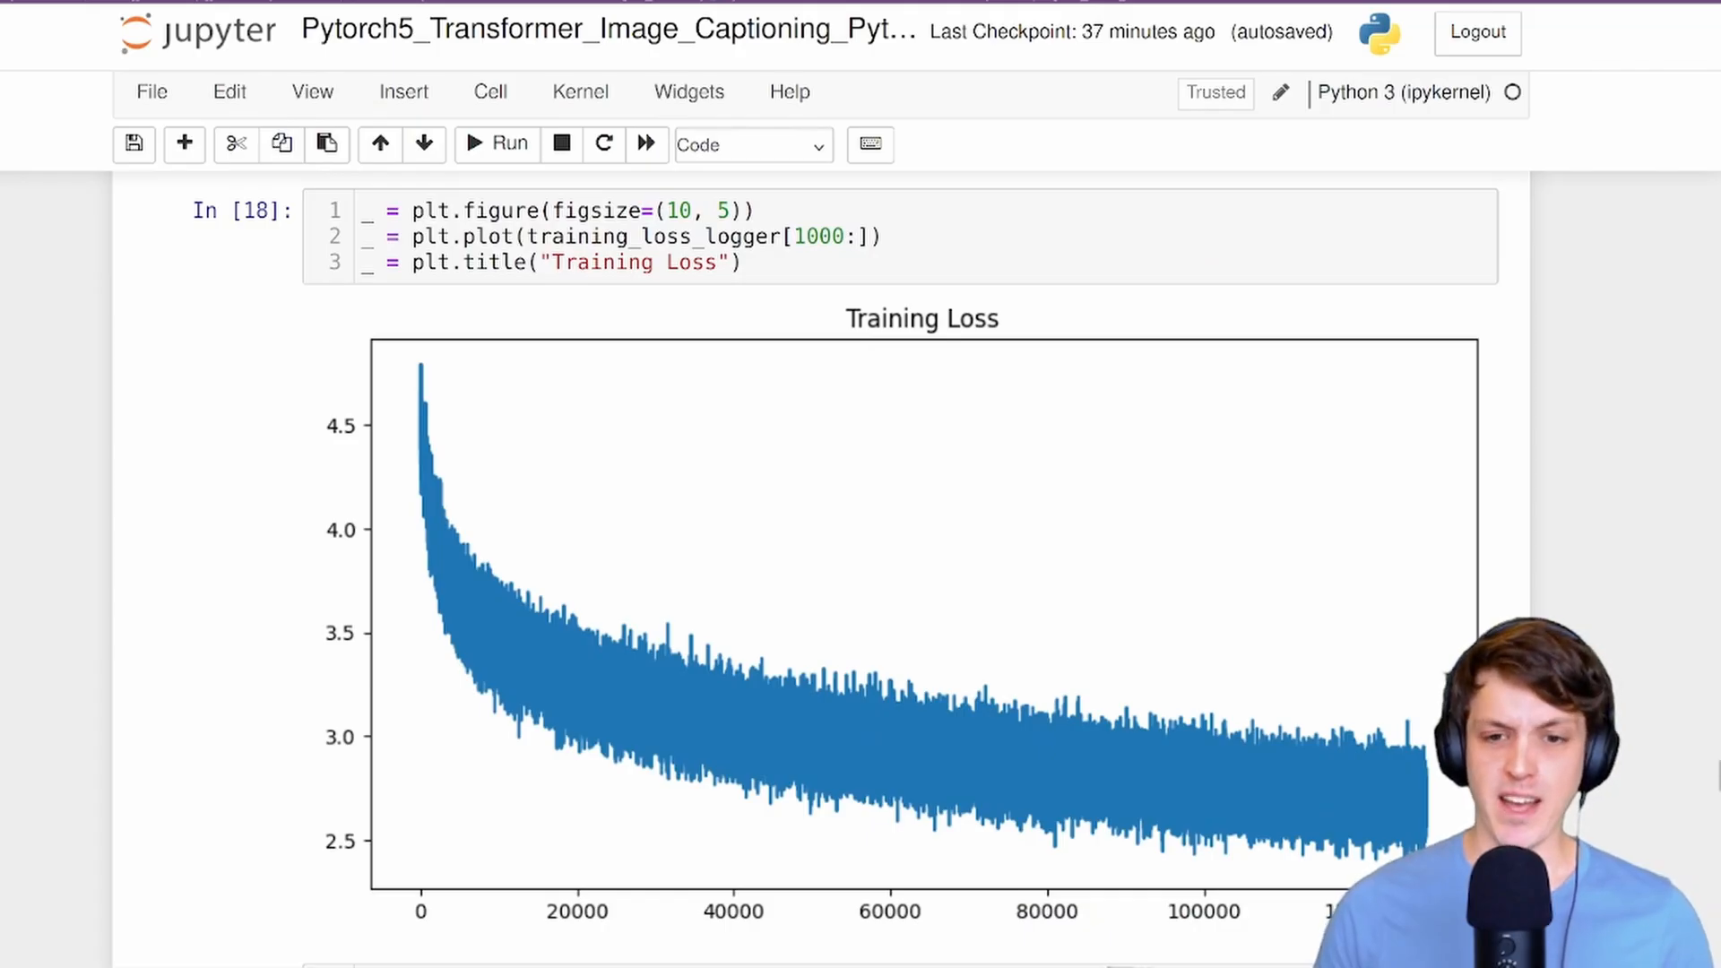
pyautogui.scroll(-3)
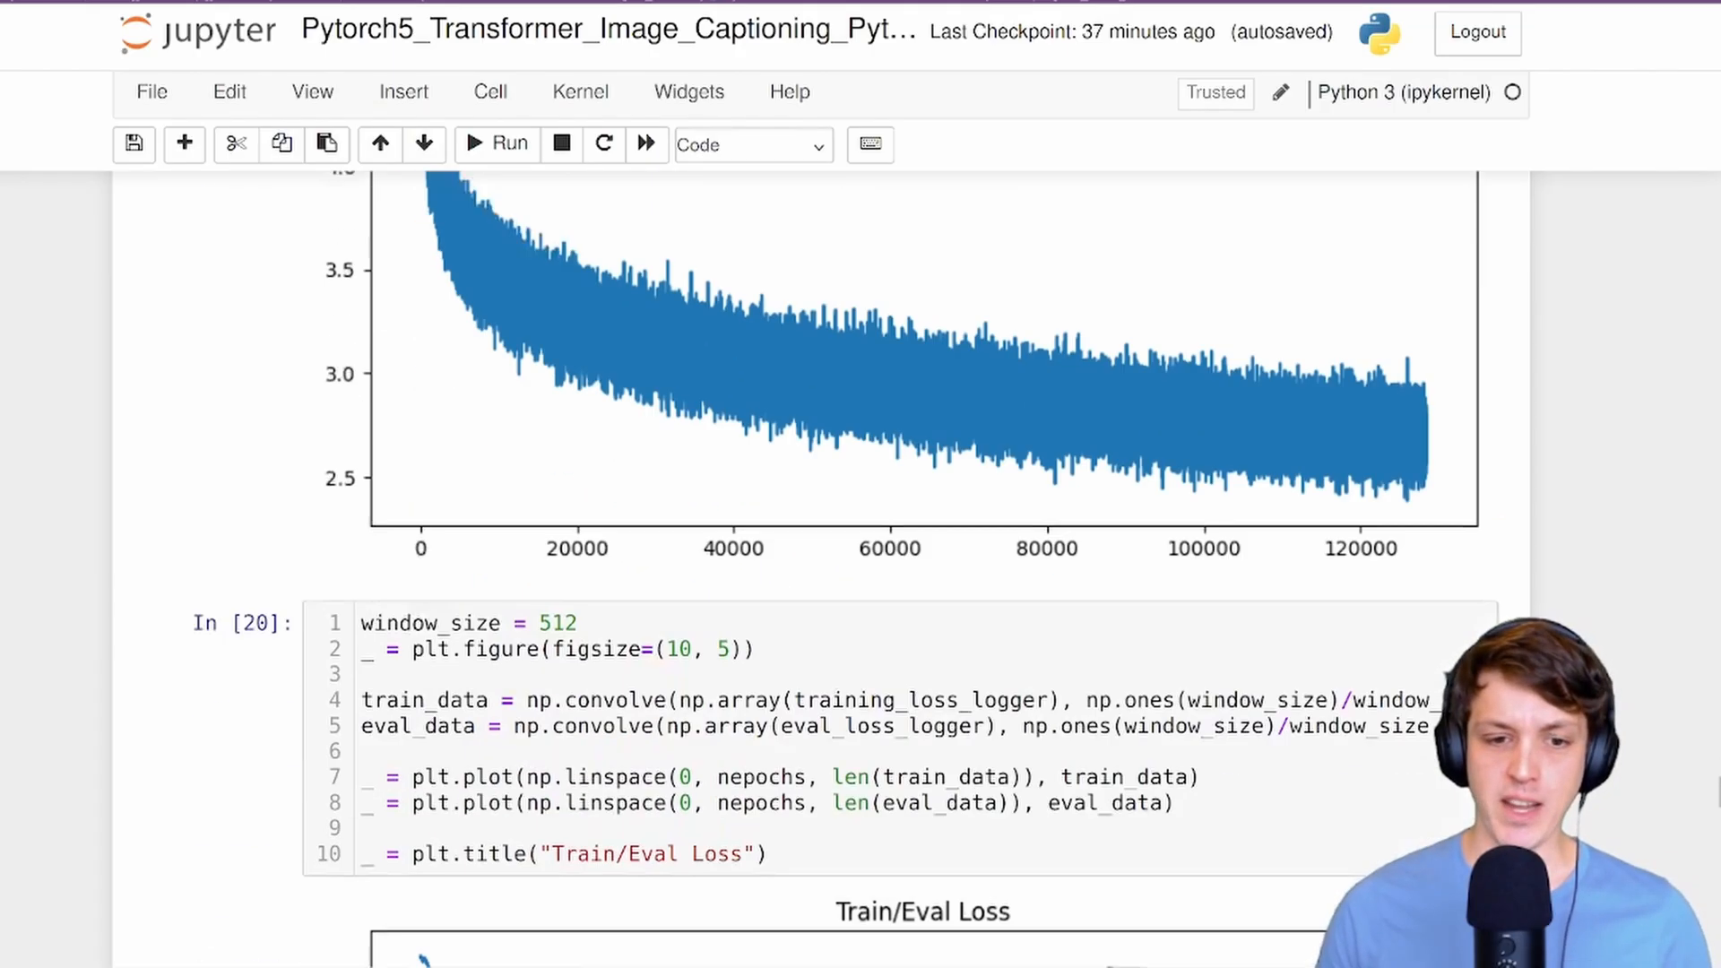
pyautogui.scroll(-3)
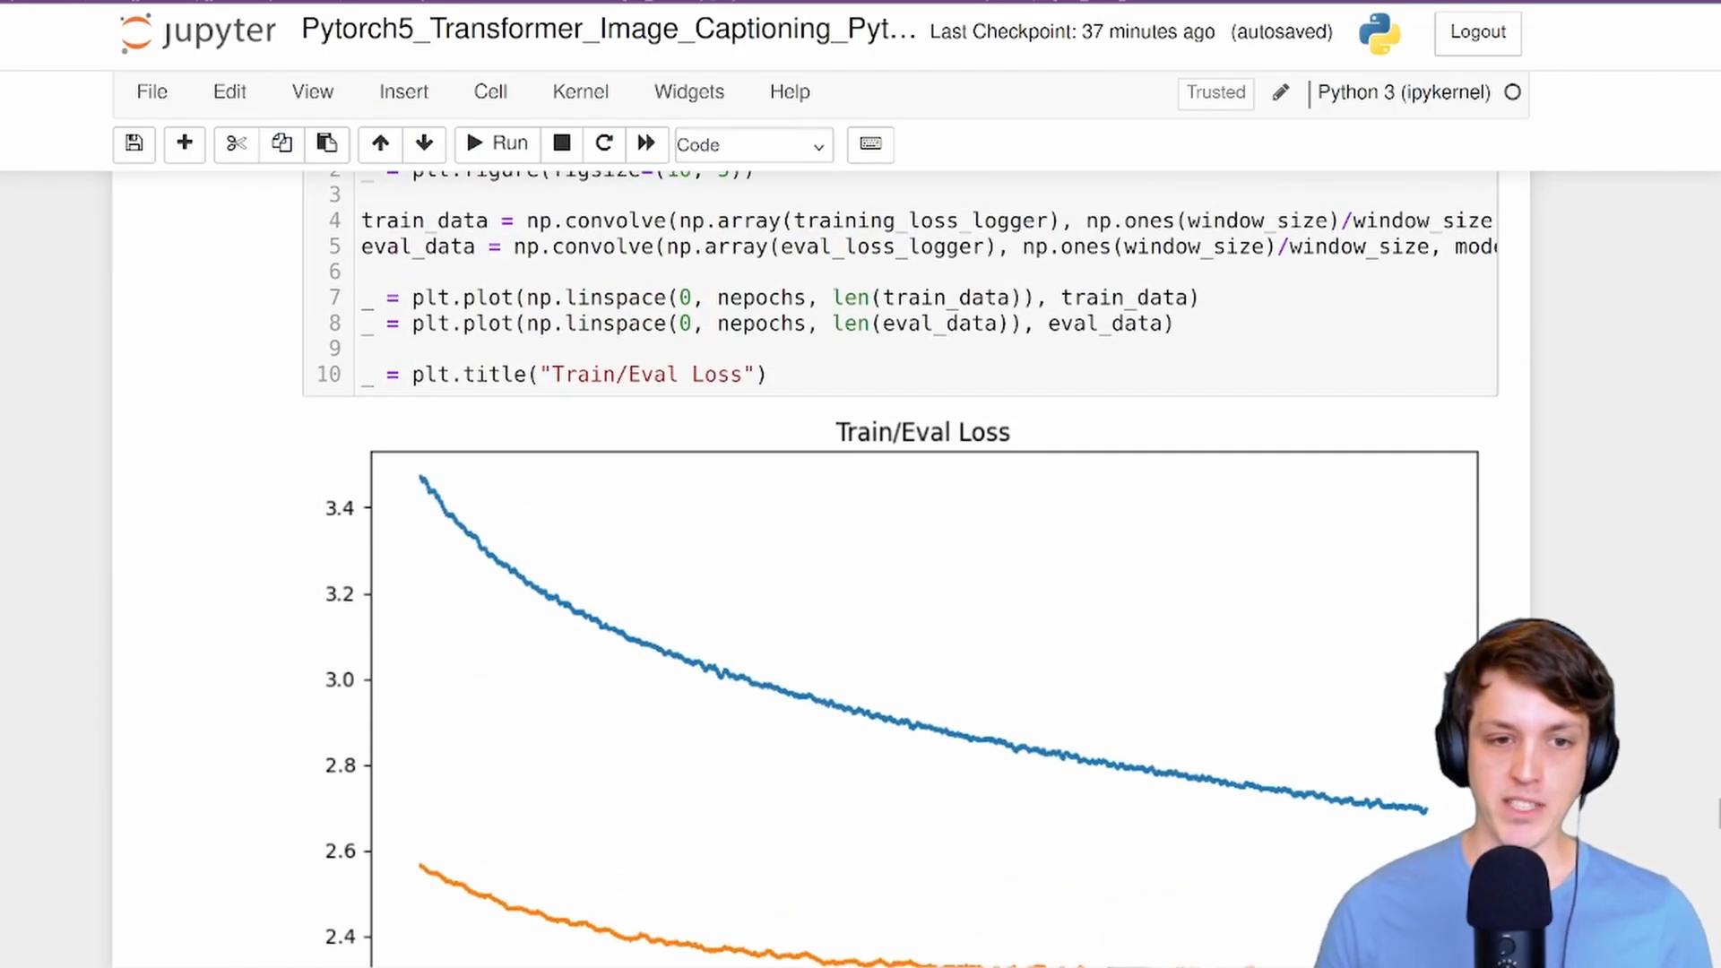
pyautogui.scroll(-3)
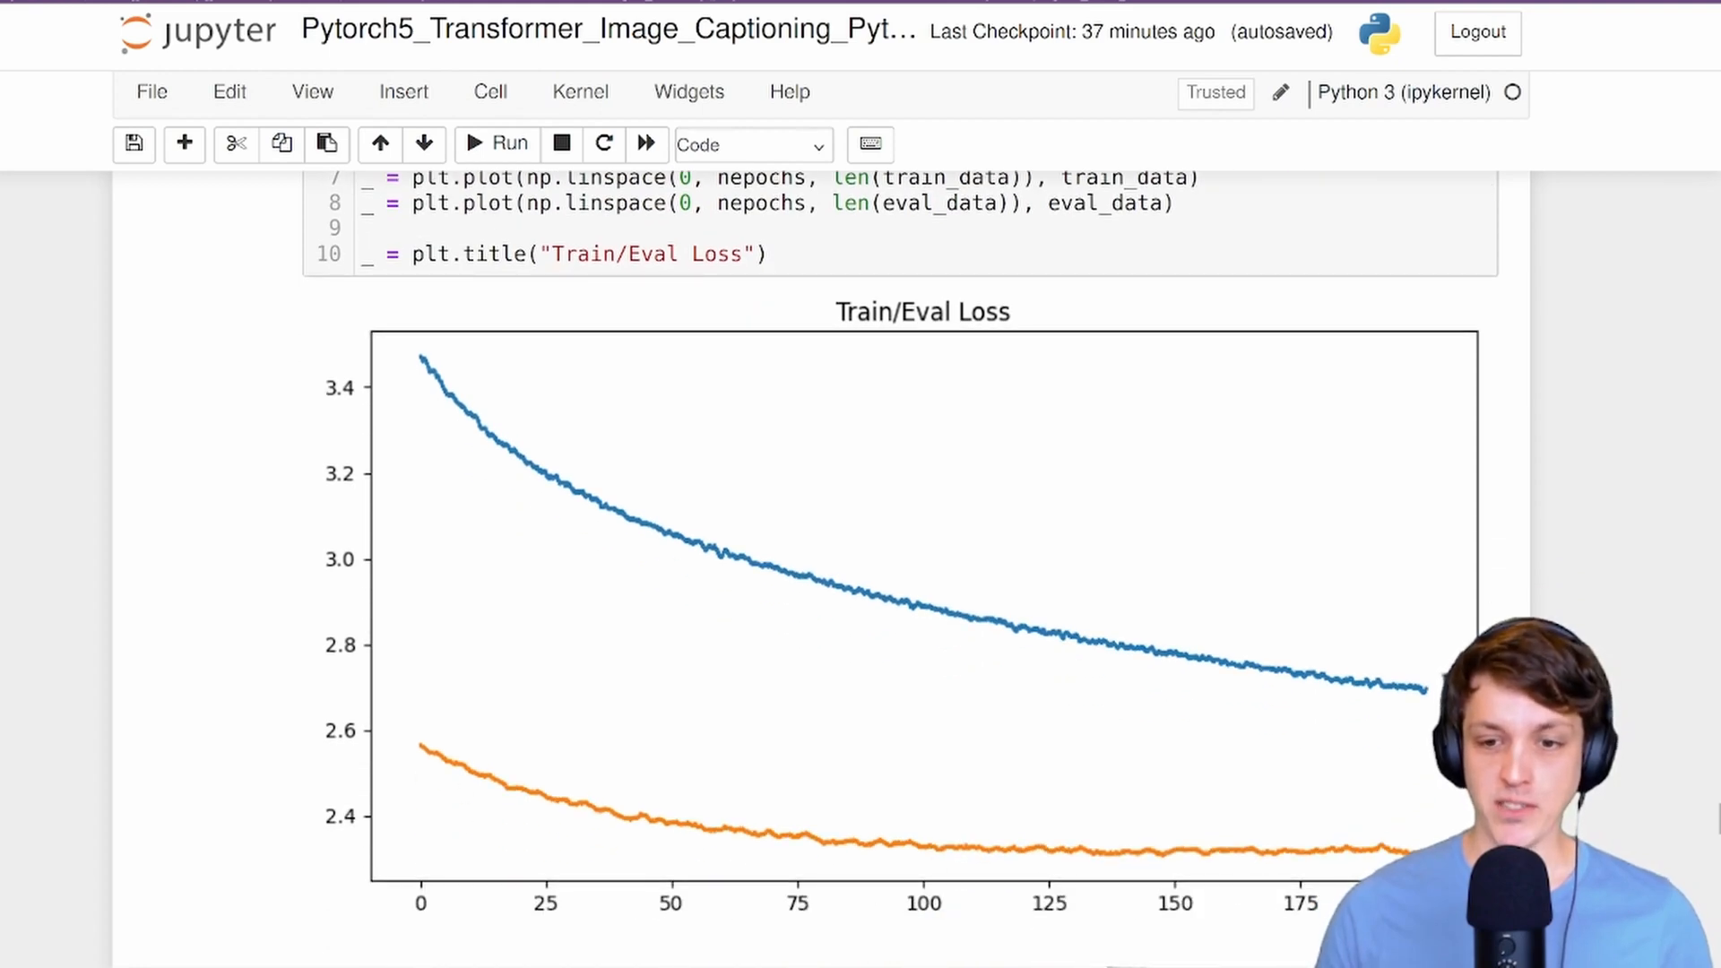
pyautogui.moveTo(651, 463)
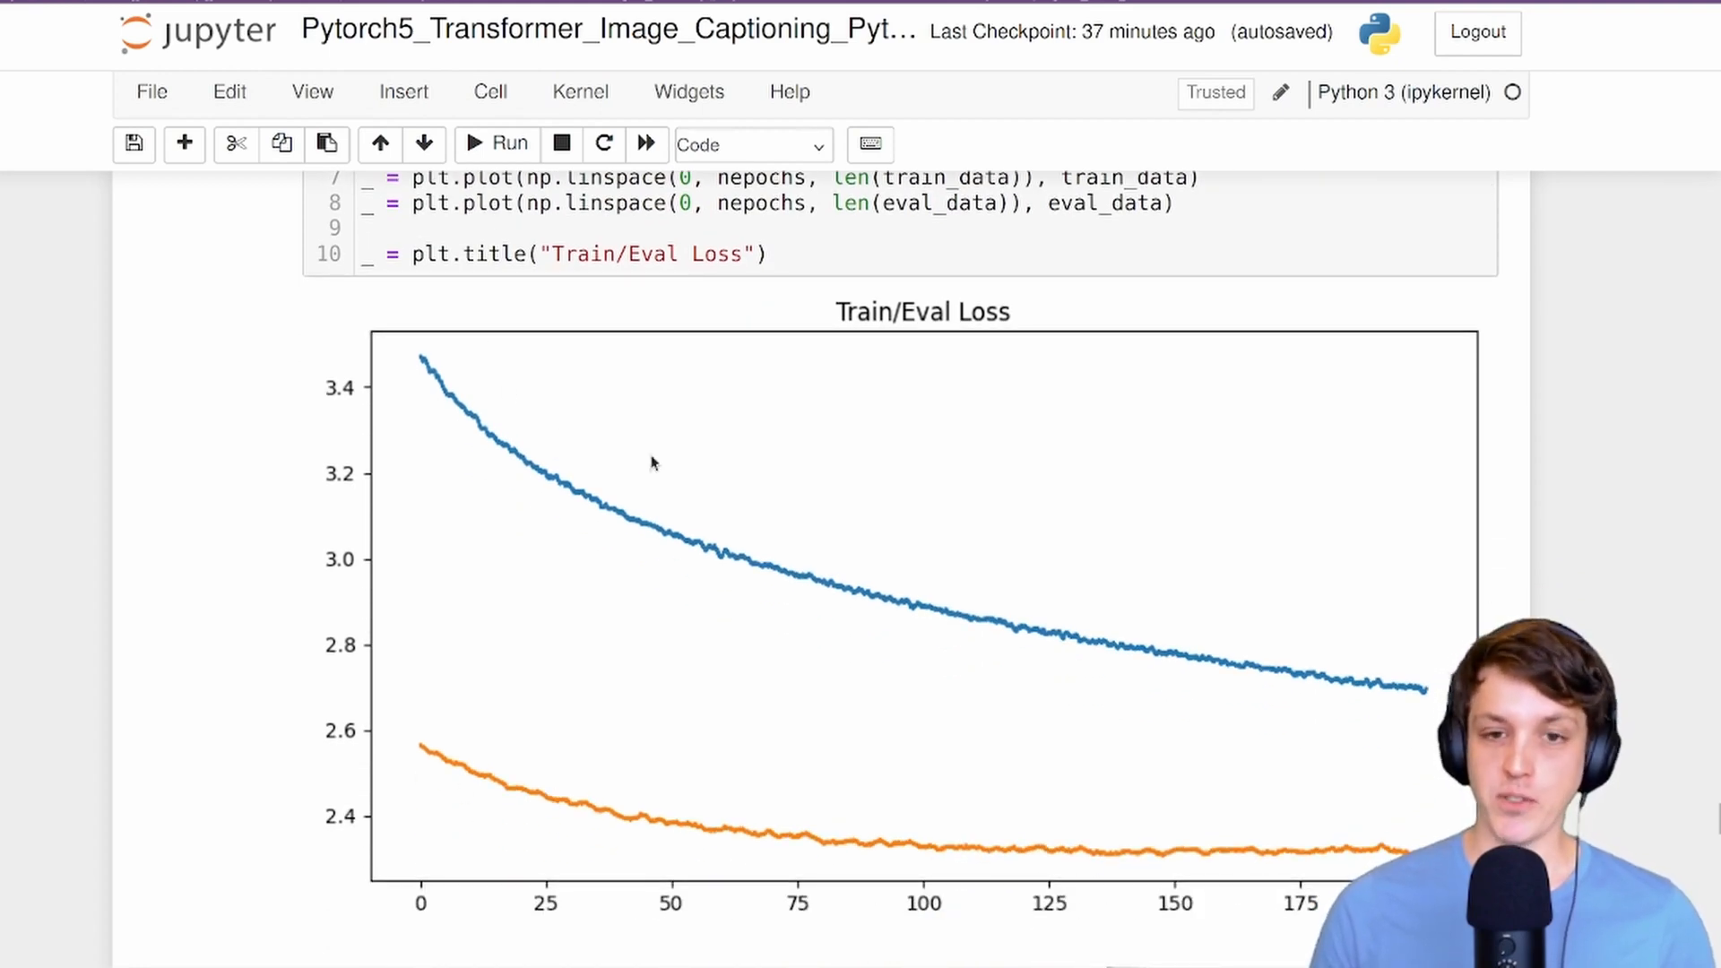
pyautogui.moveTo(1153, 662)
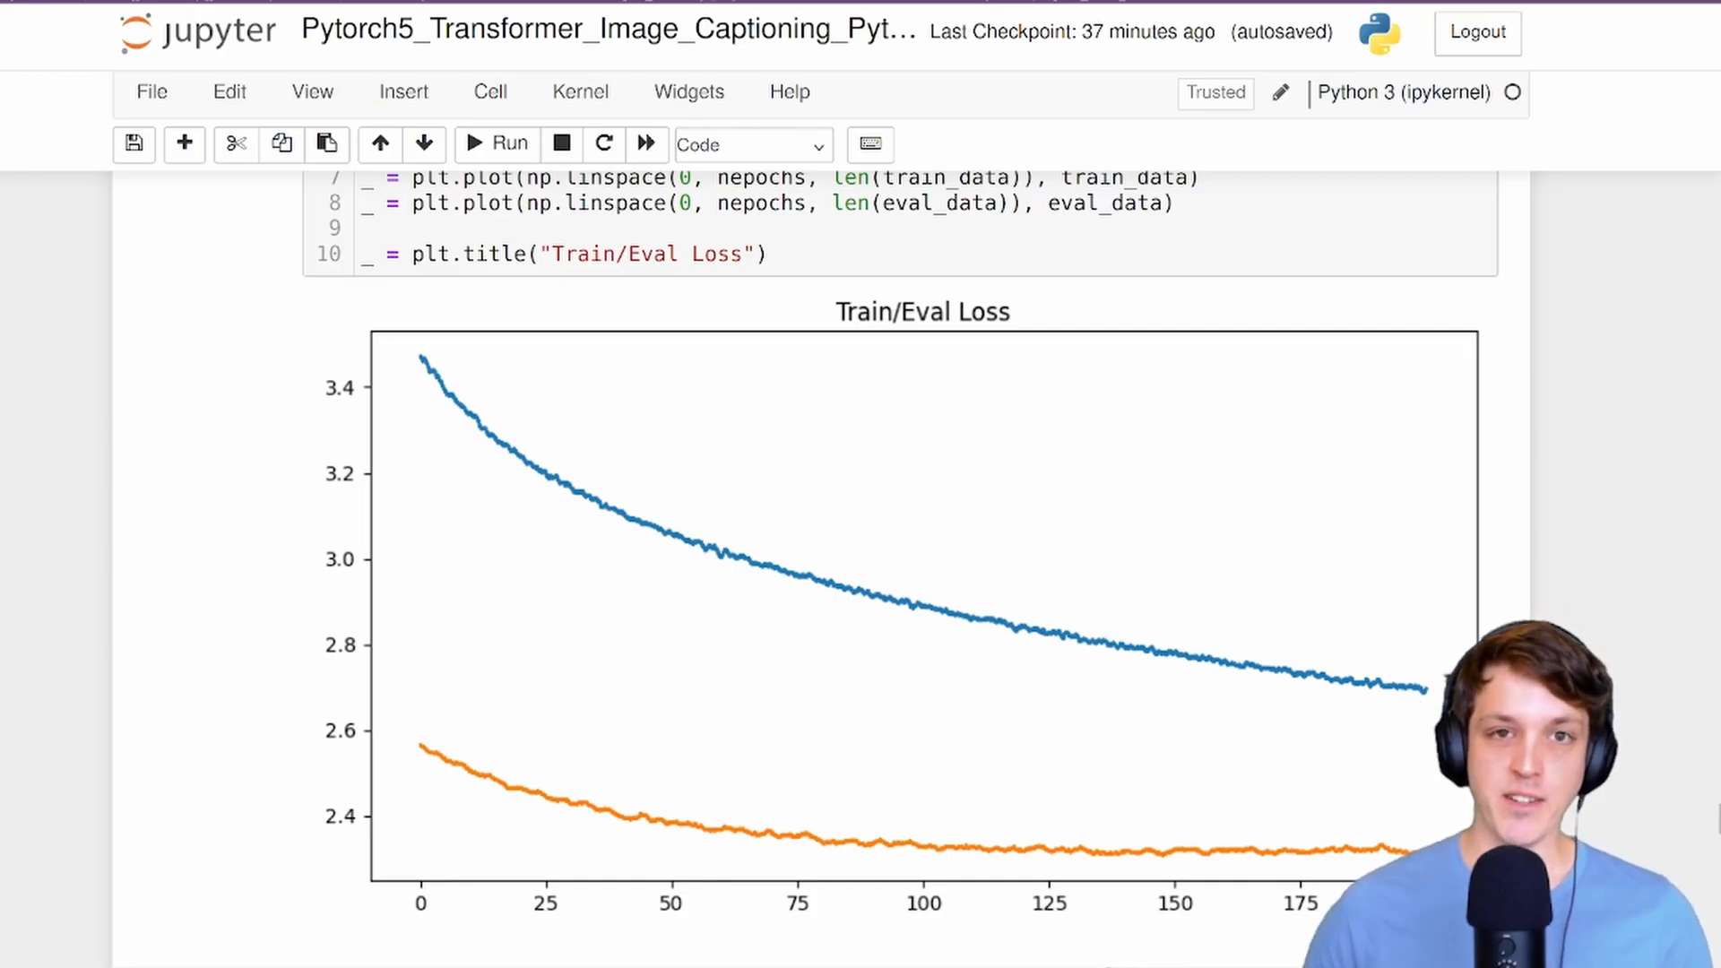
pyautogui.scroll(-3)
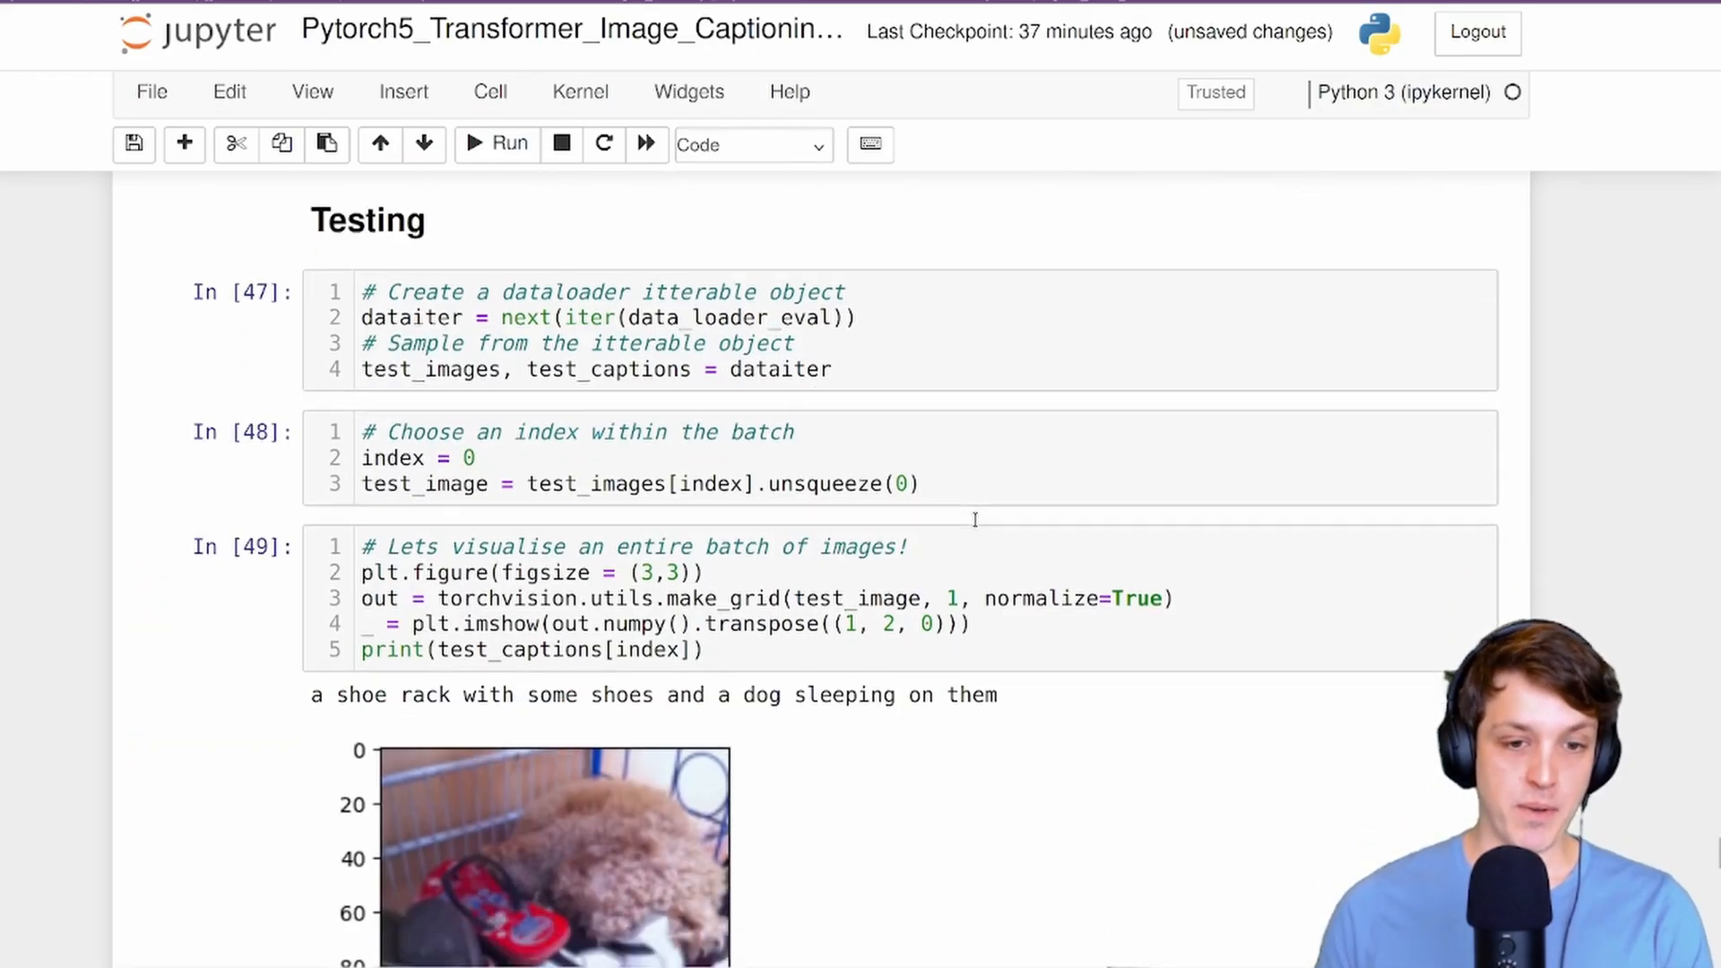
pyautogui.scroll(-3)
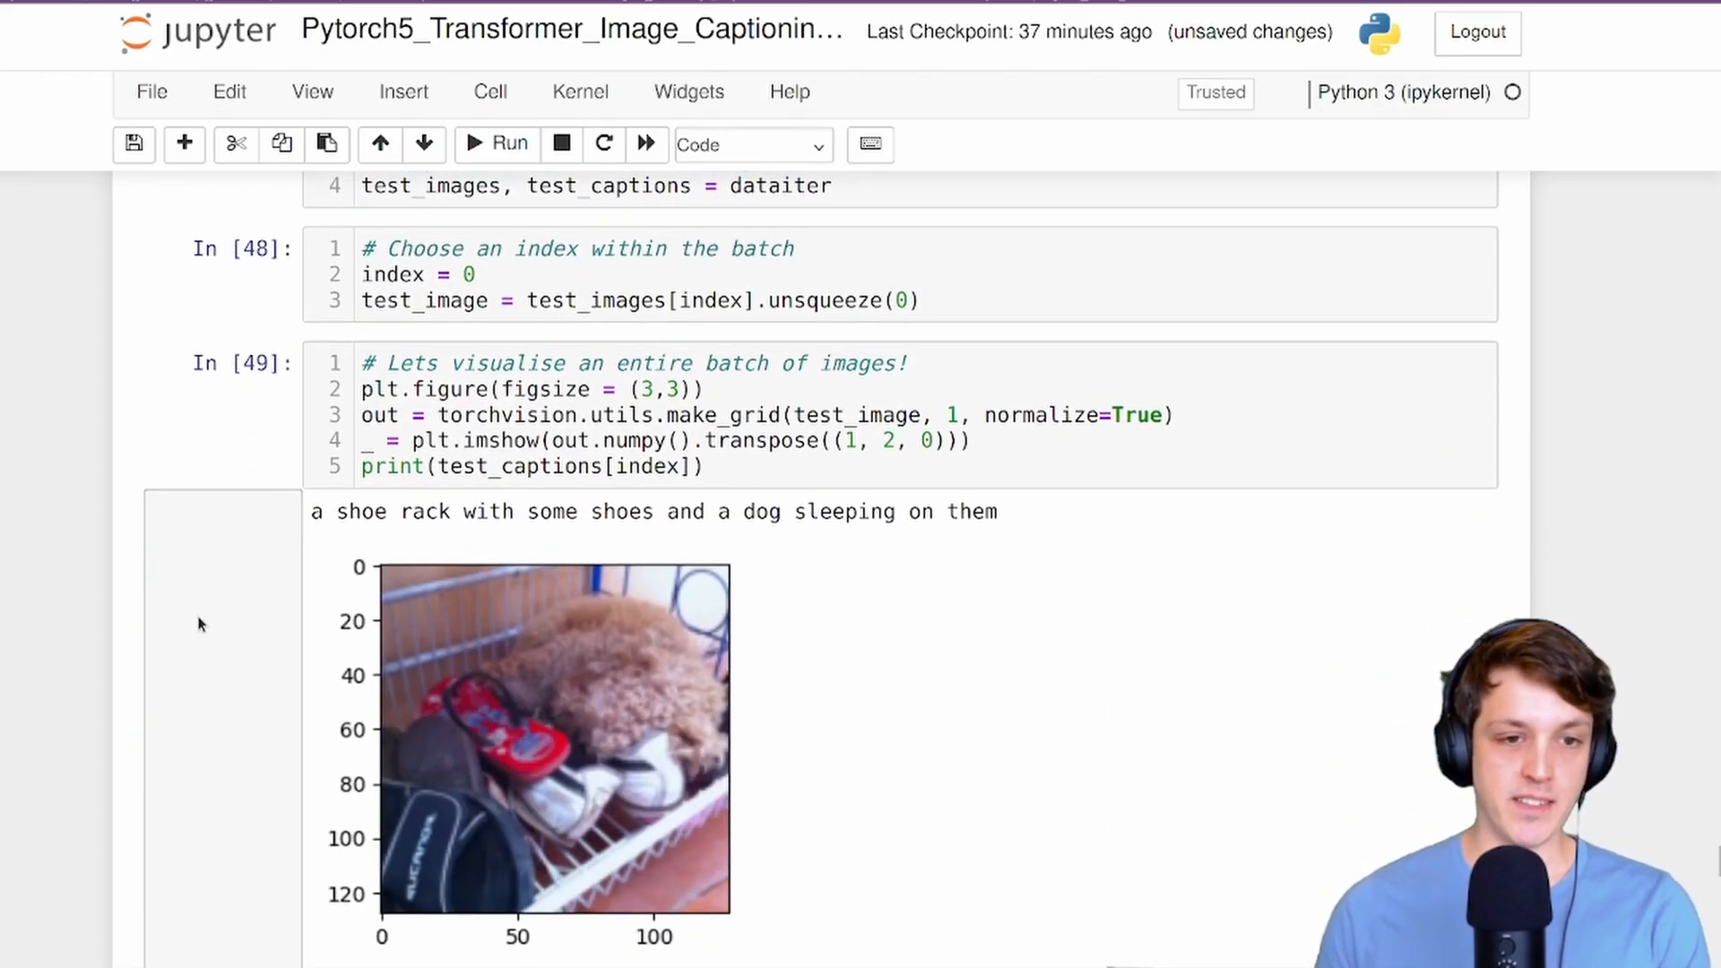
pyautogui.moveTo(792, 599)
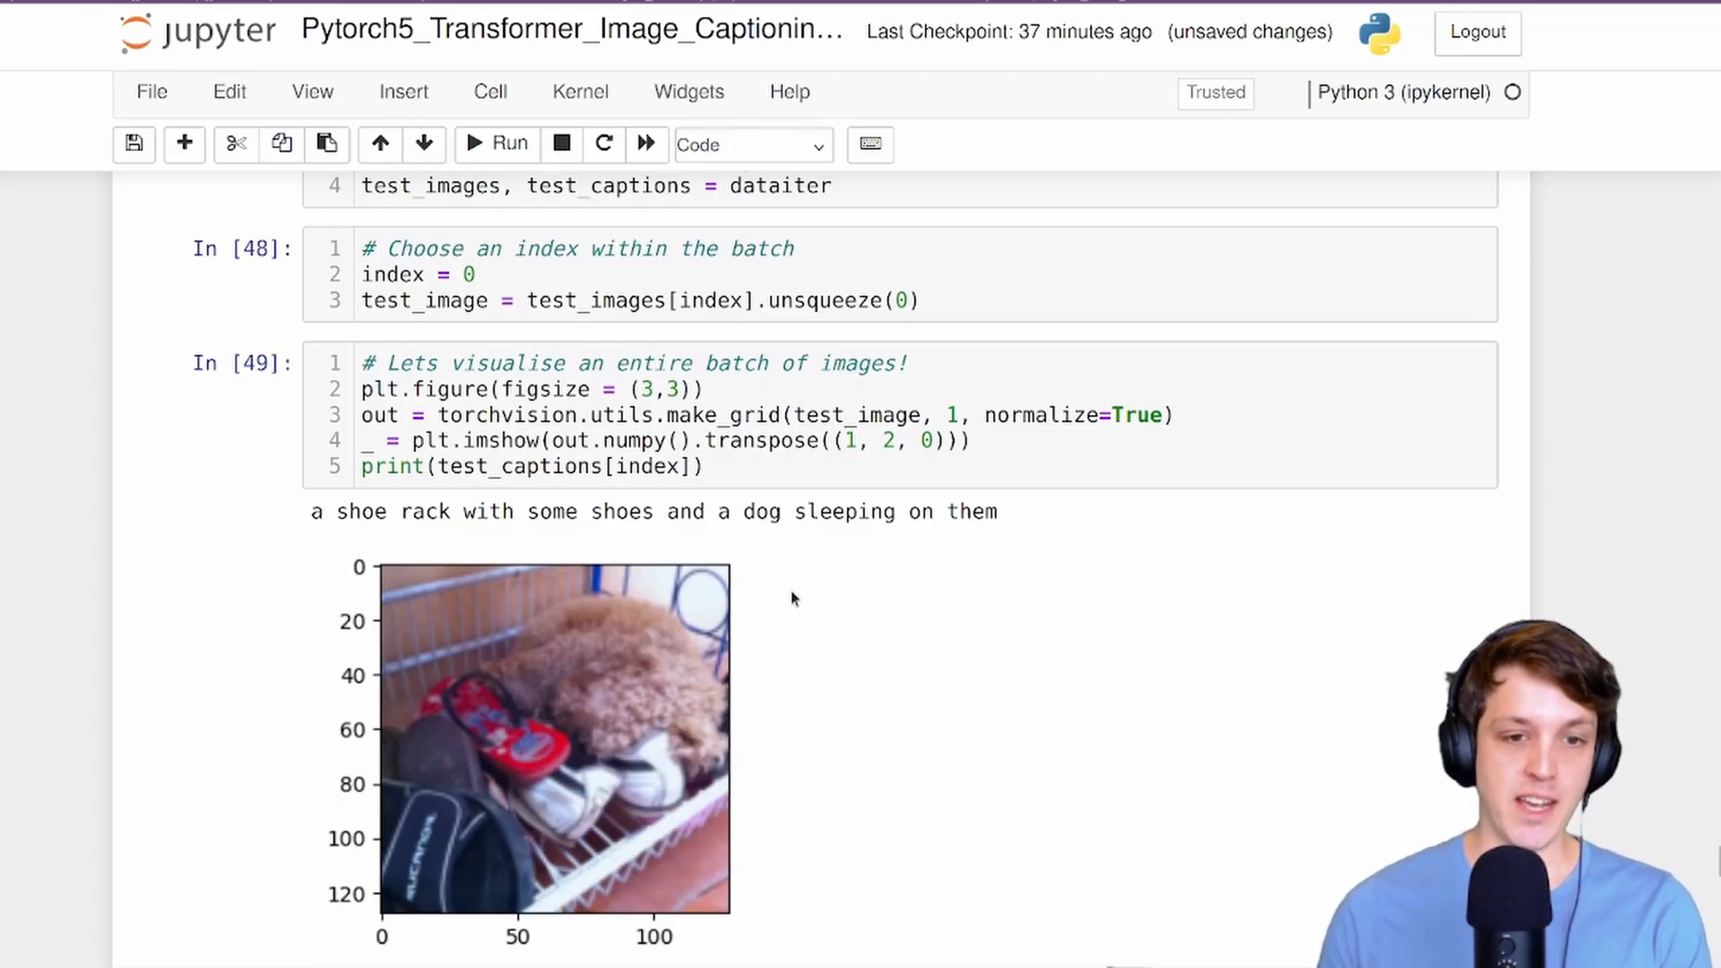
pyautogui.moveTo(585, 690)
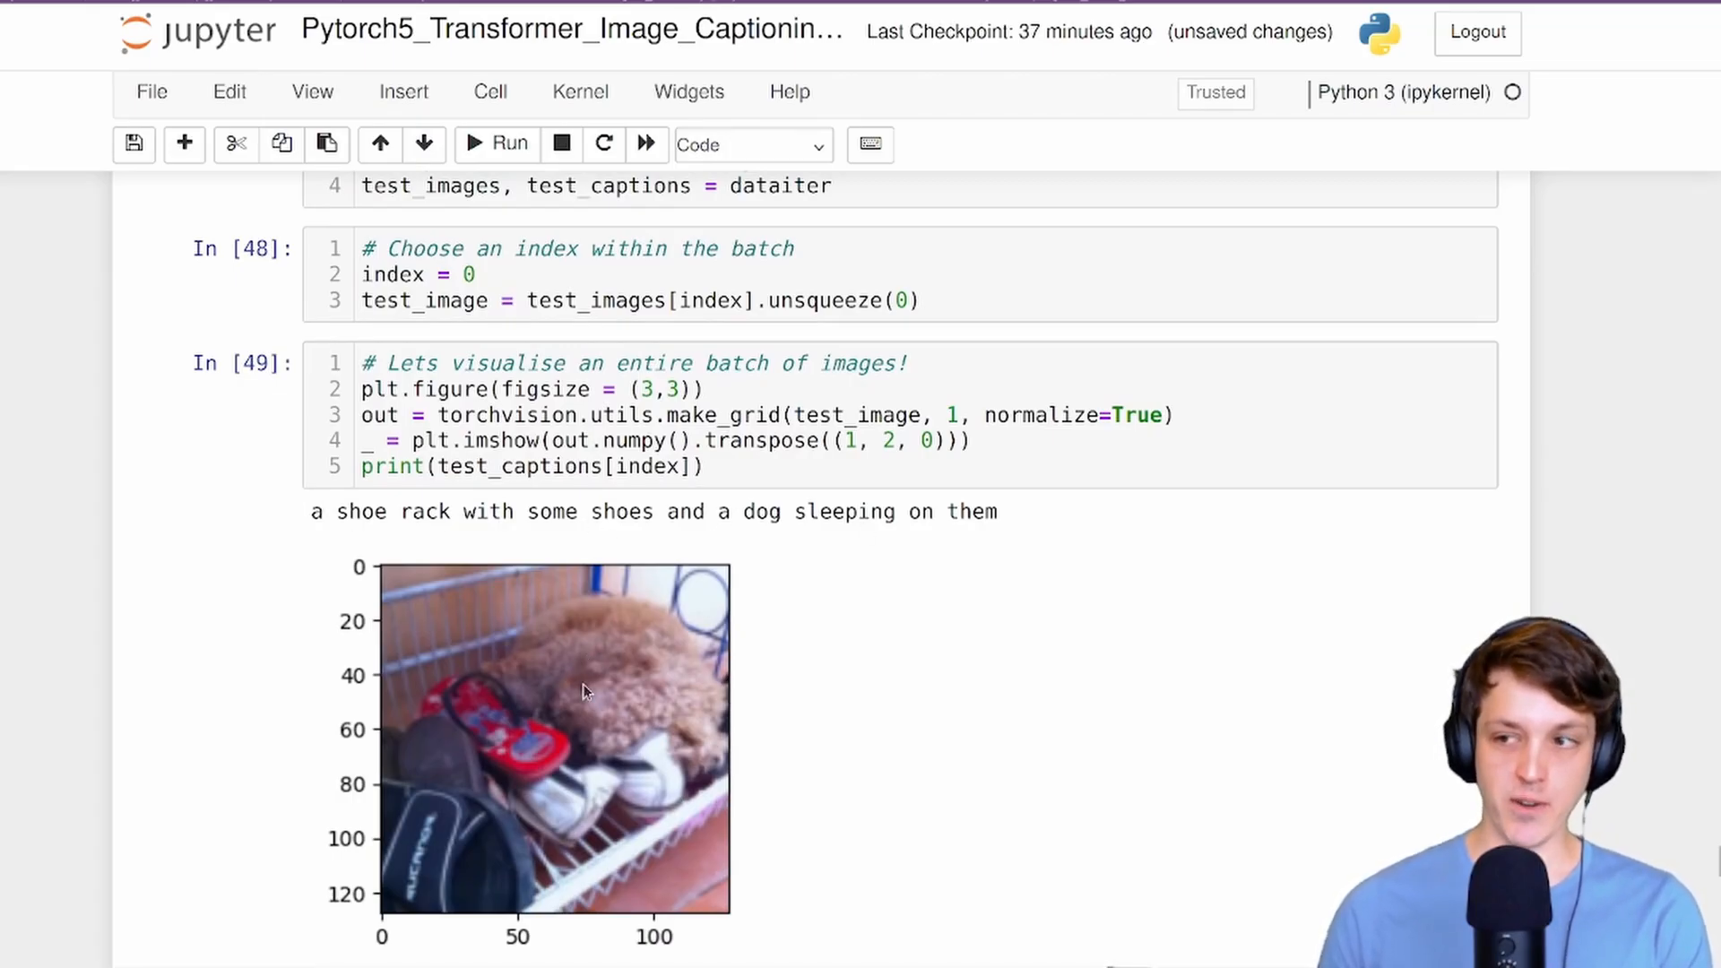
pyautogui.scroll(-3)
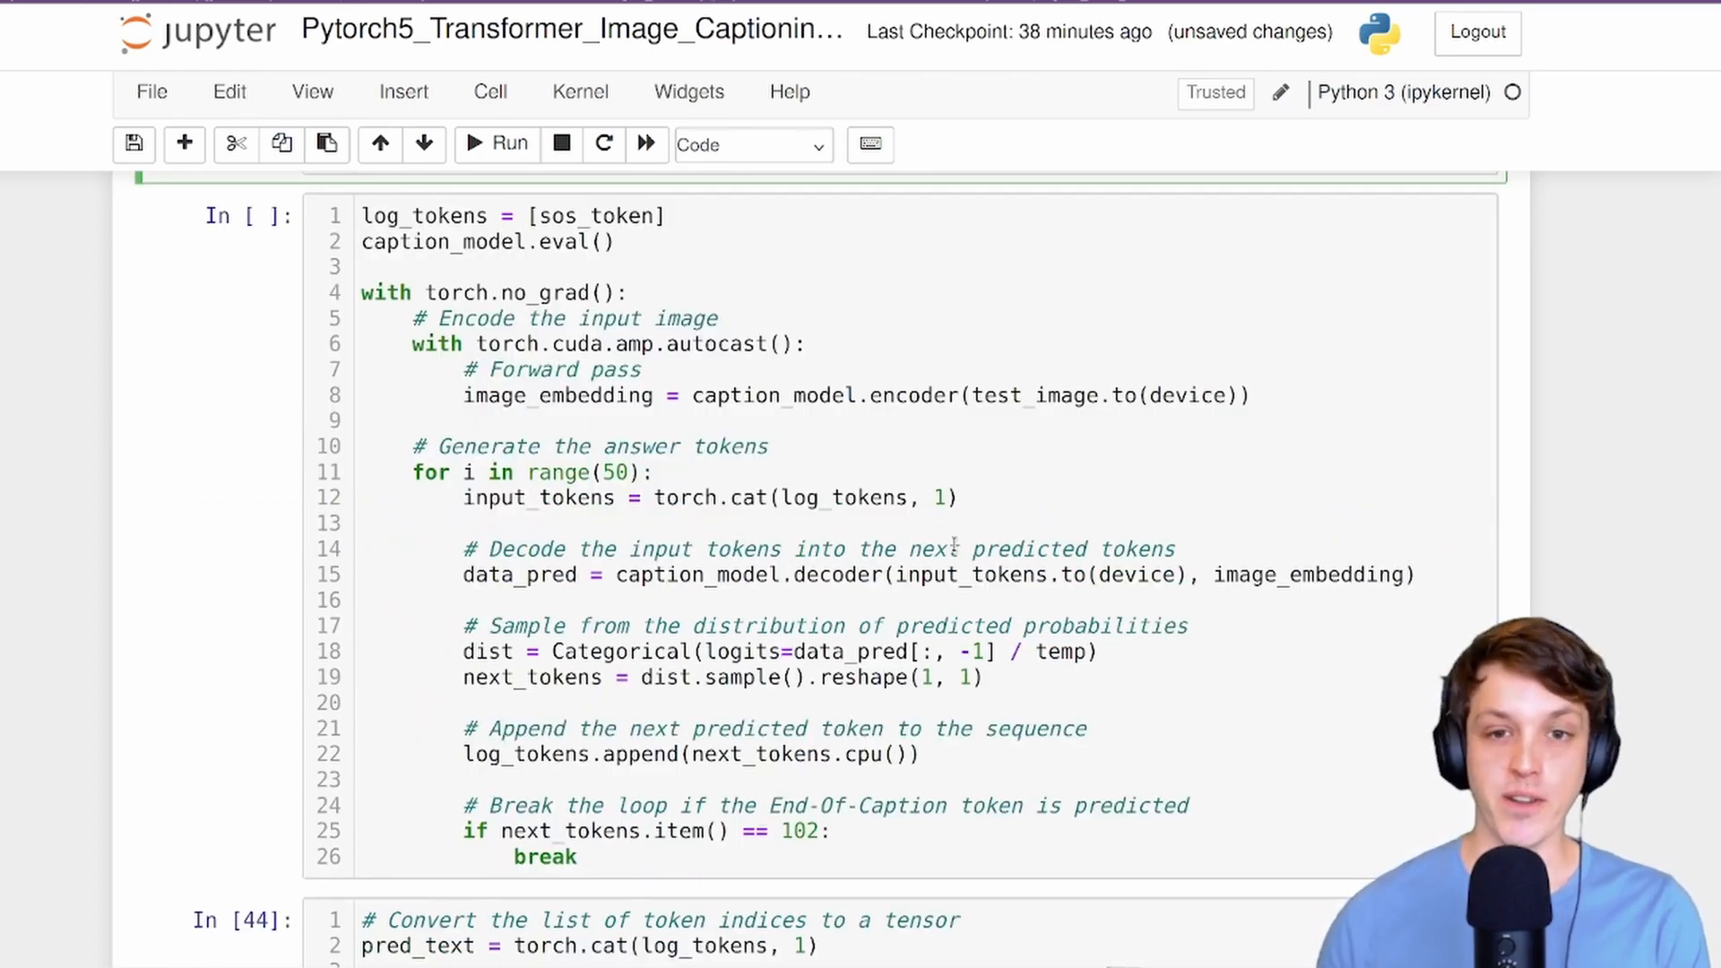
# Rerun the generation and decoding cells to predict 'a cat is laying on a red bicycle.' for the cat image.
pyautogui.doubleClick(1032, 394)
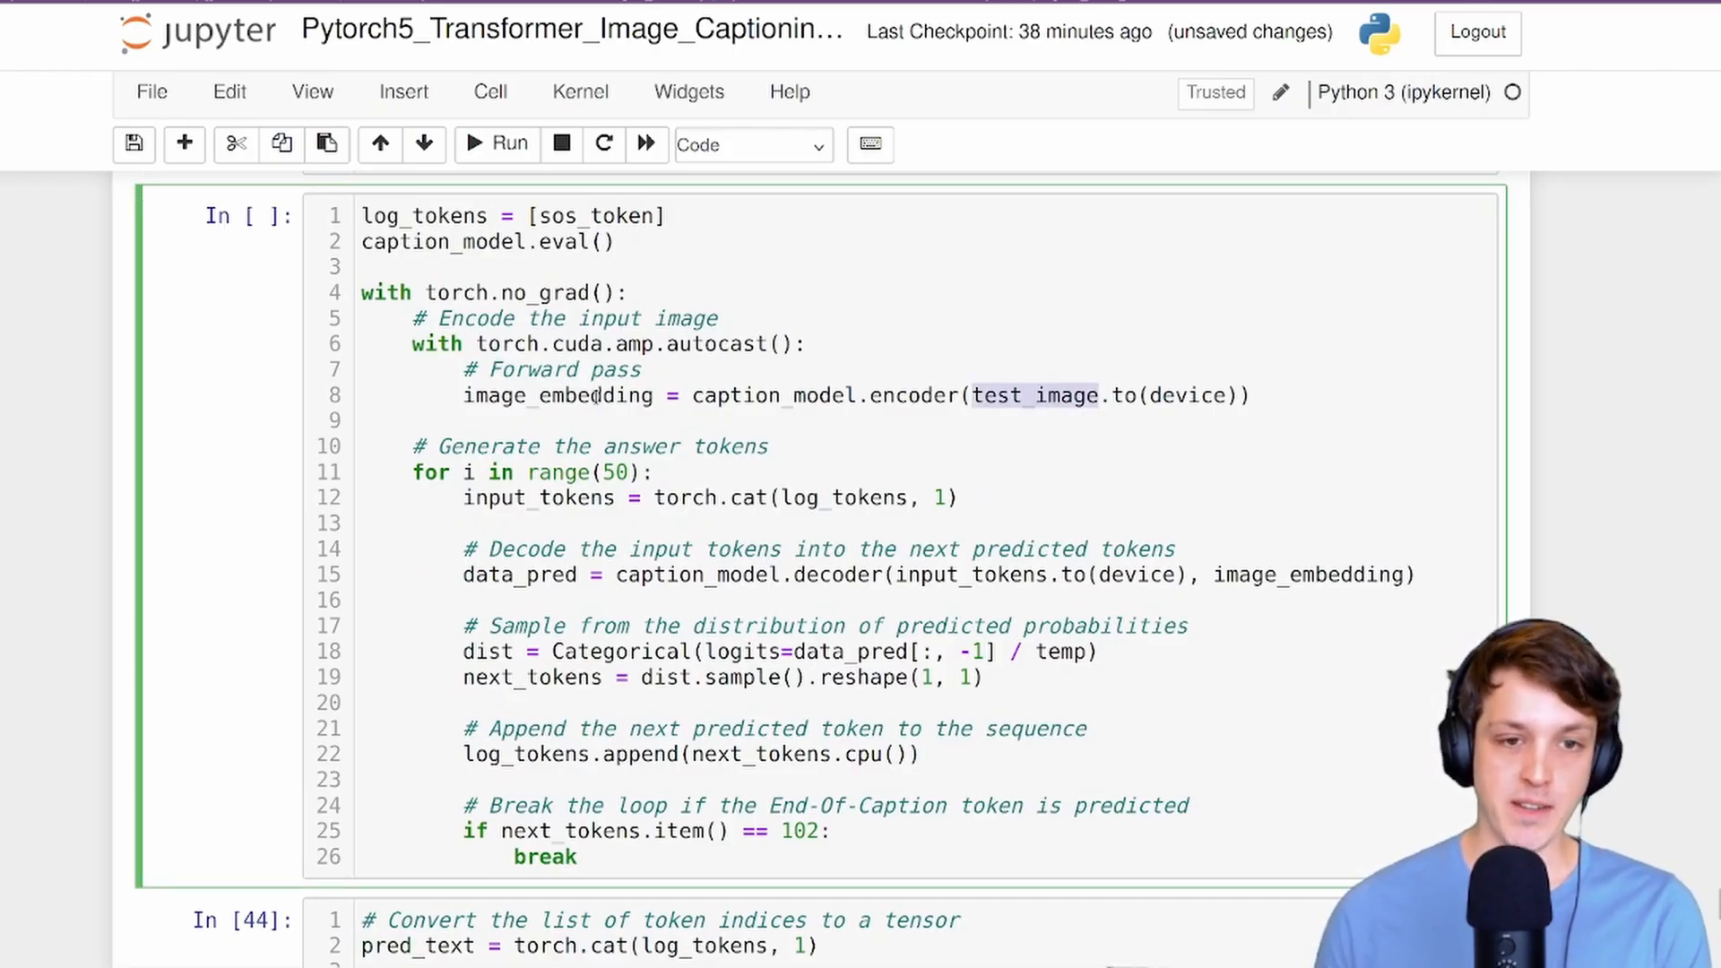
pyautogui.doubleClick(1313, 574)
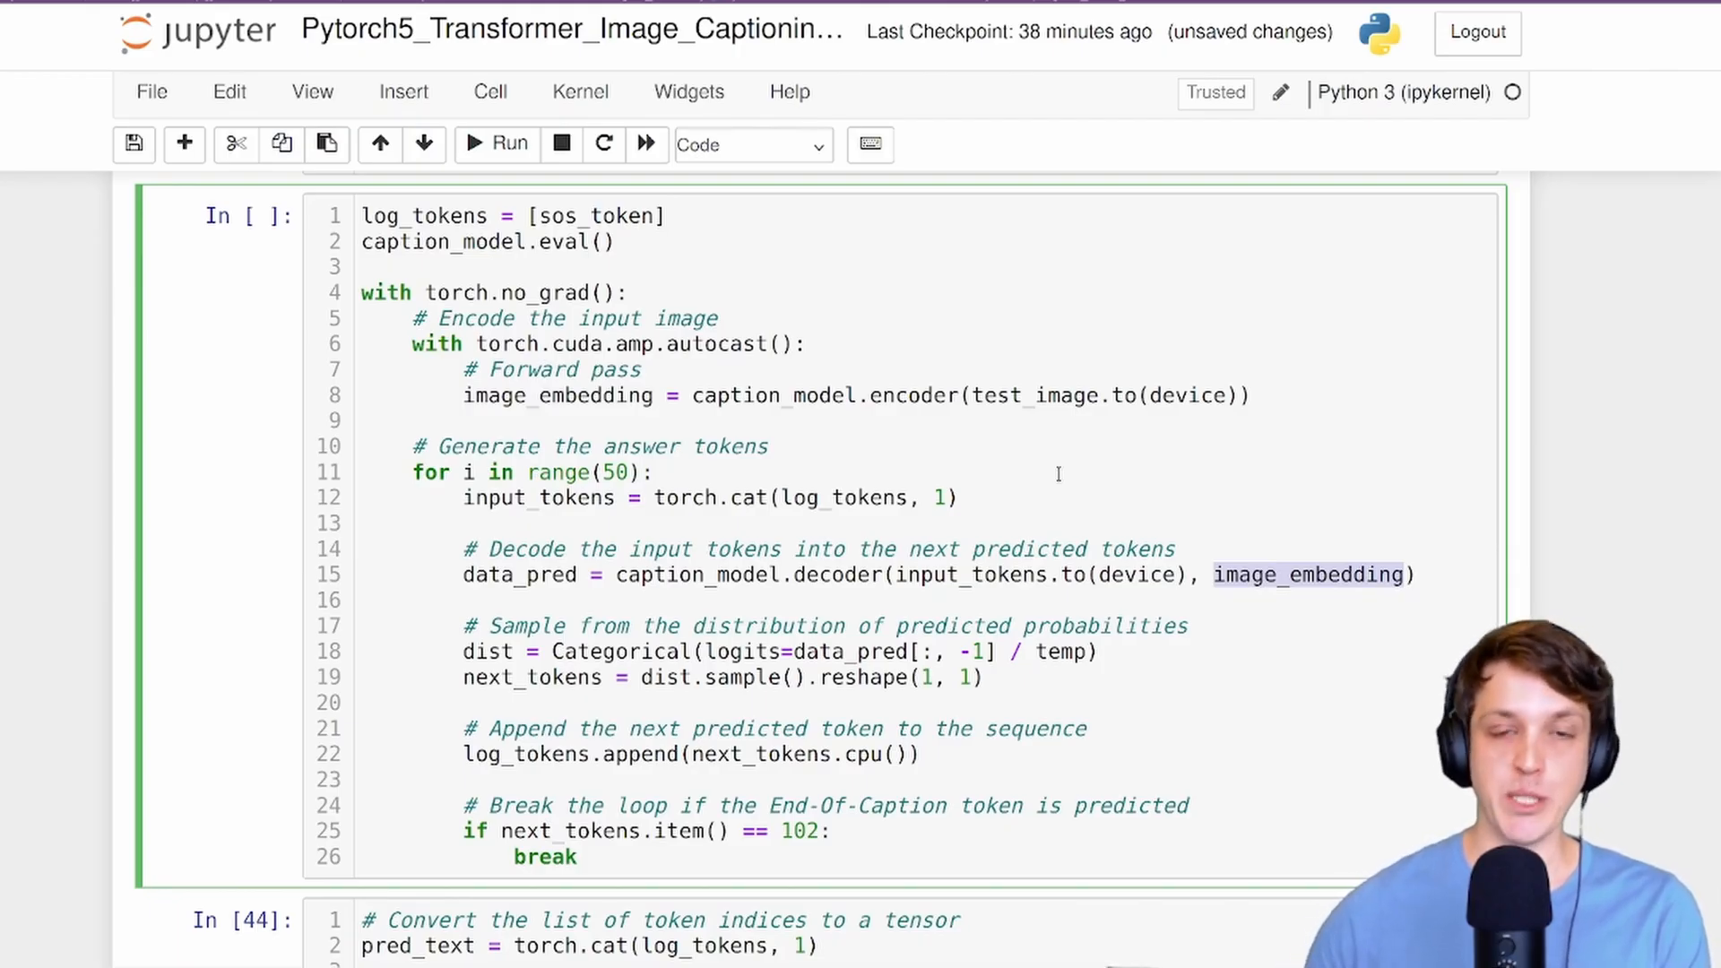
pyautogui.scroll(-3)
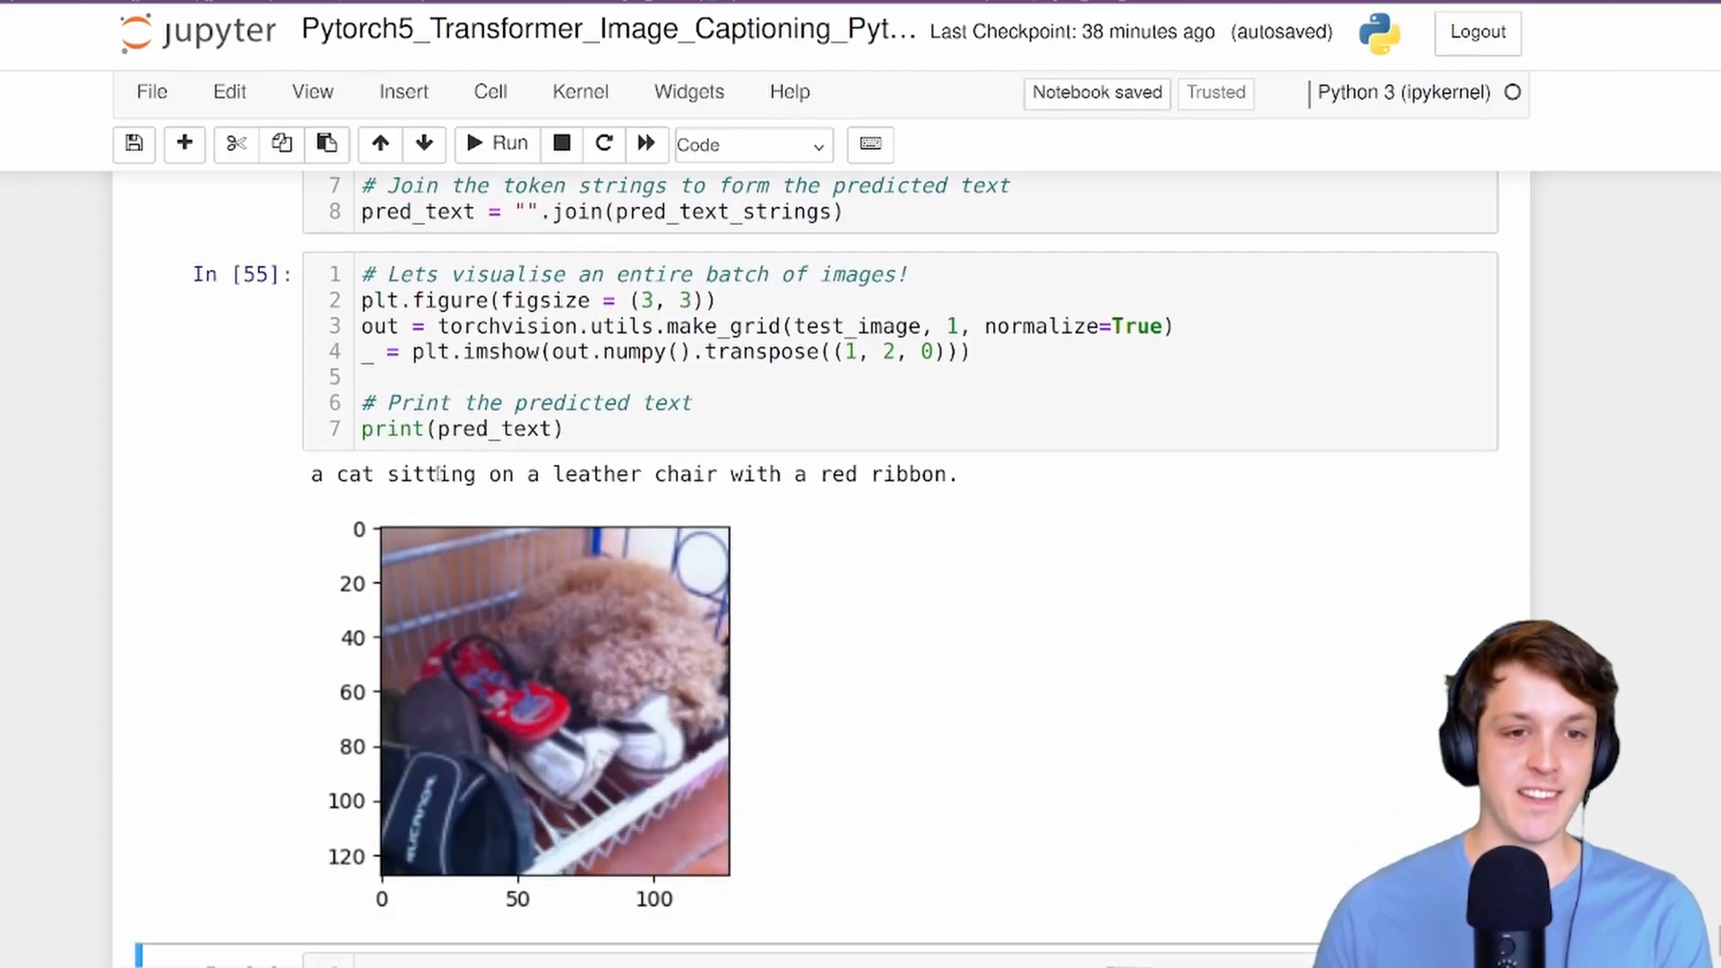
pyautogui.moveTo(1025, 480)
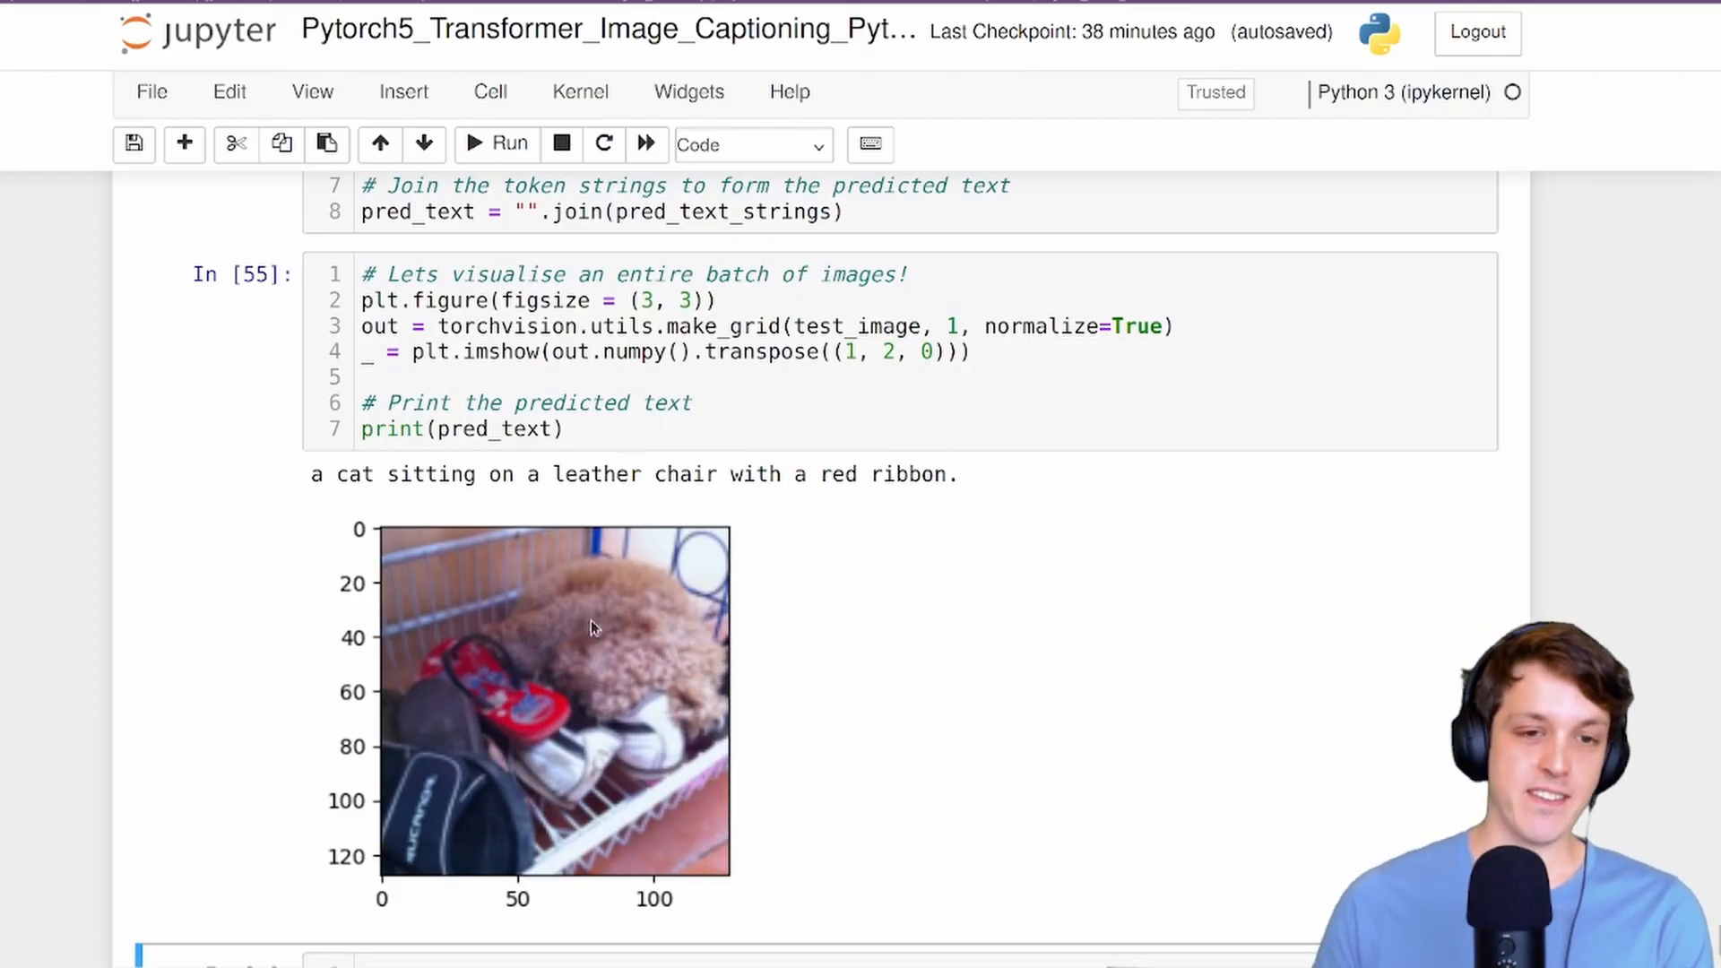
pyautogui.moveTo(568, 685)
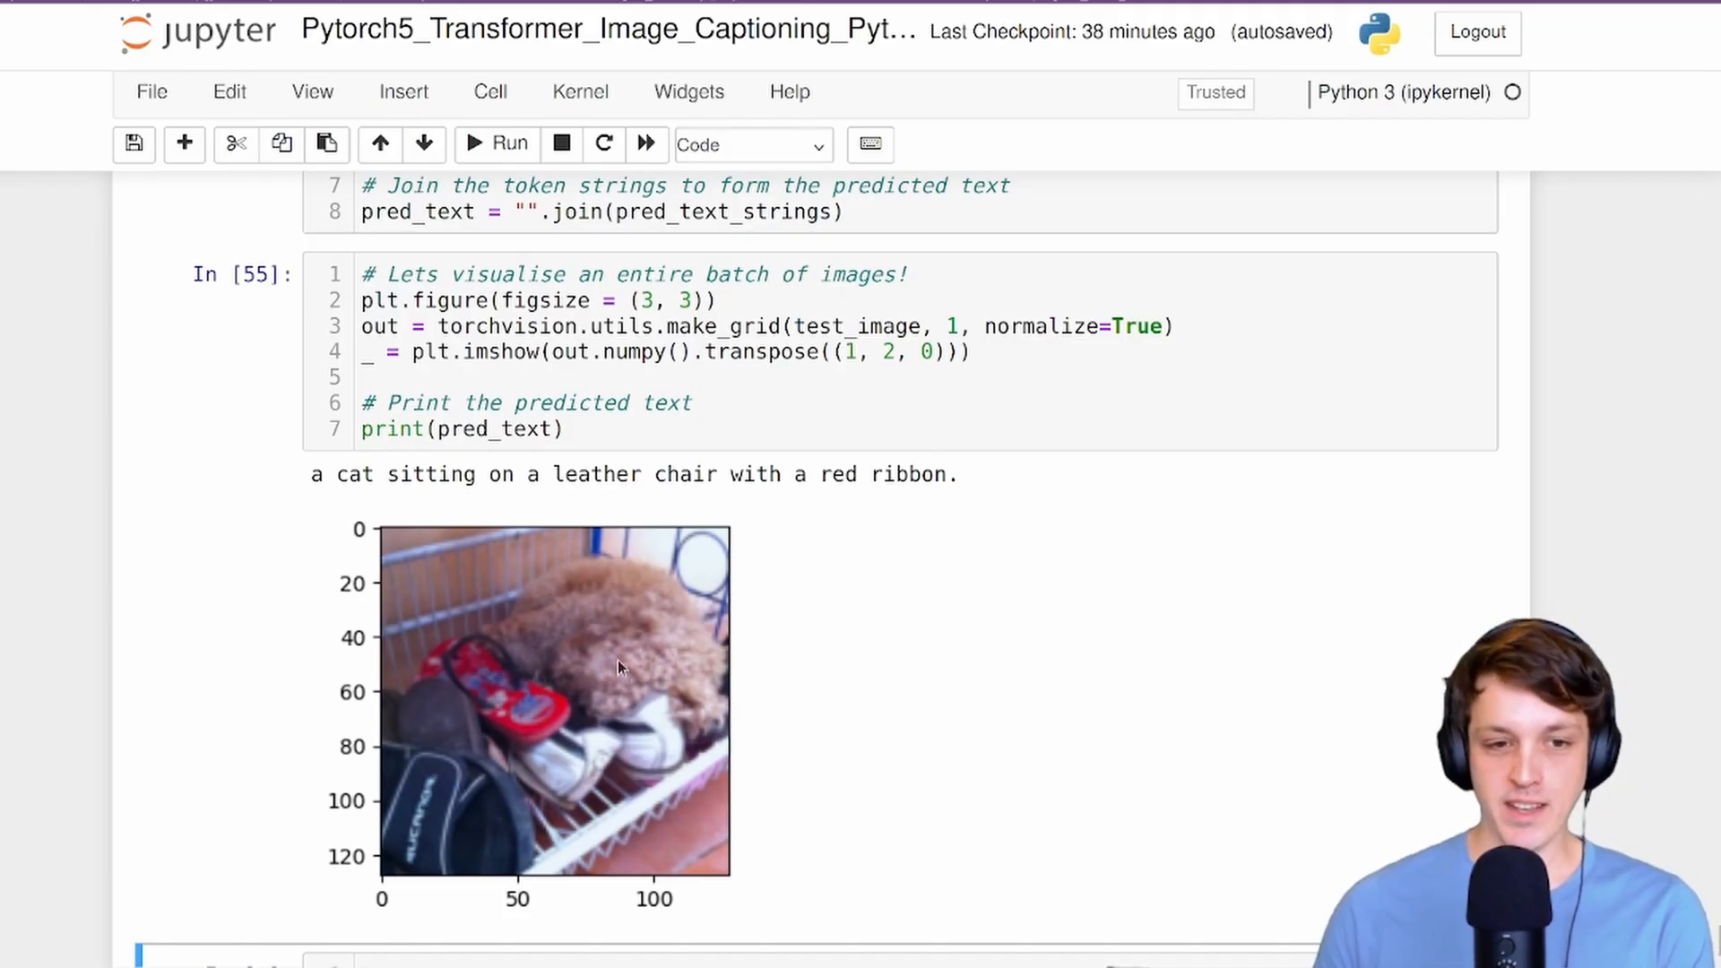
pyautogui.moveTo(535, 721)
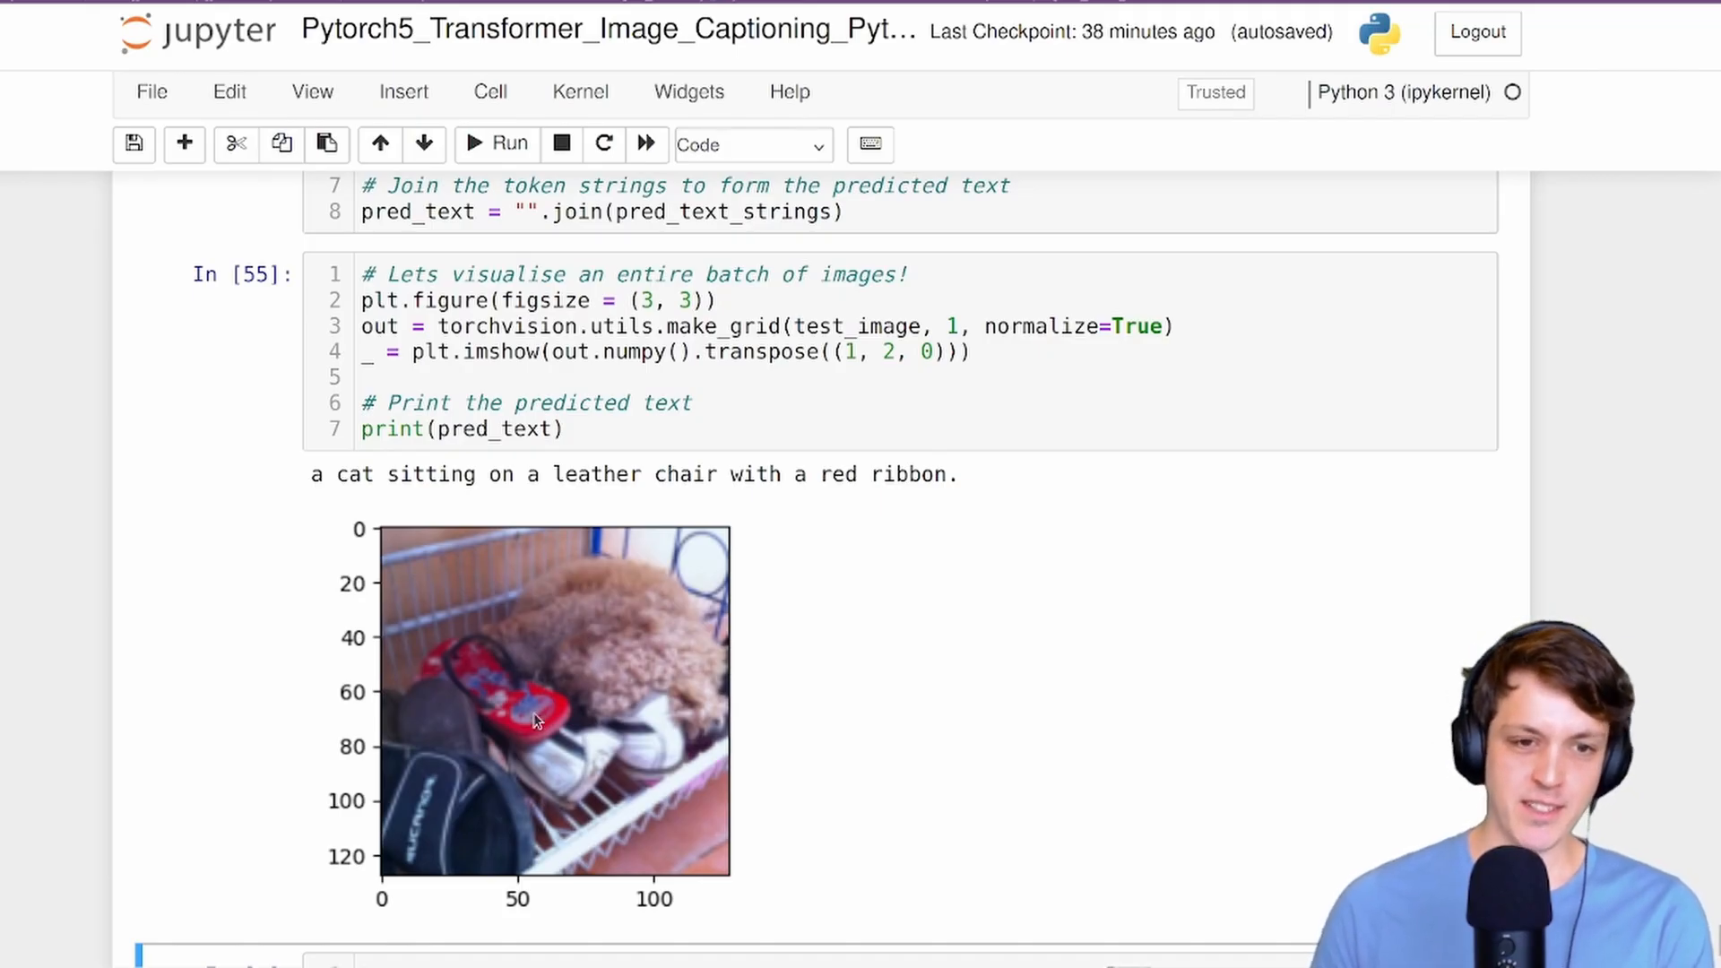
pyautogui.moveTo(745, 770)
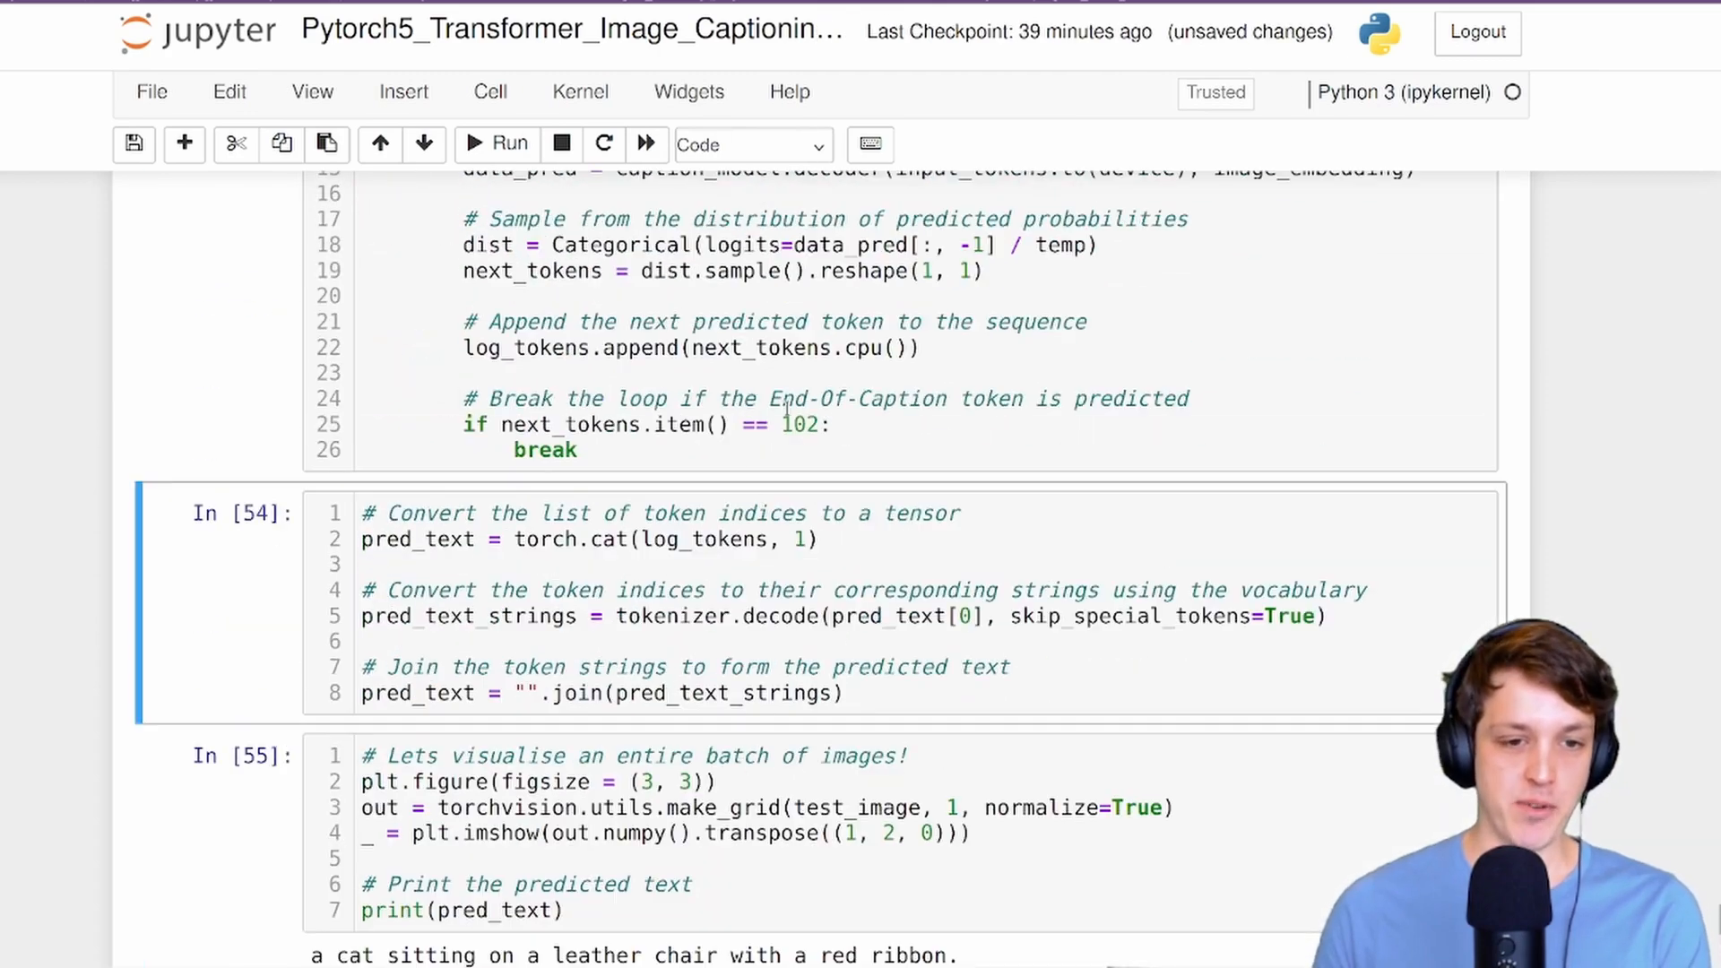
pyautogui.click(507, 143)
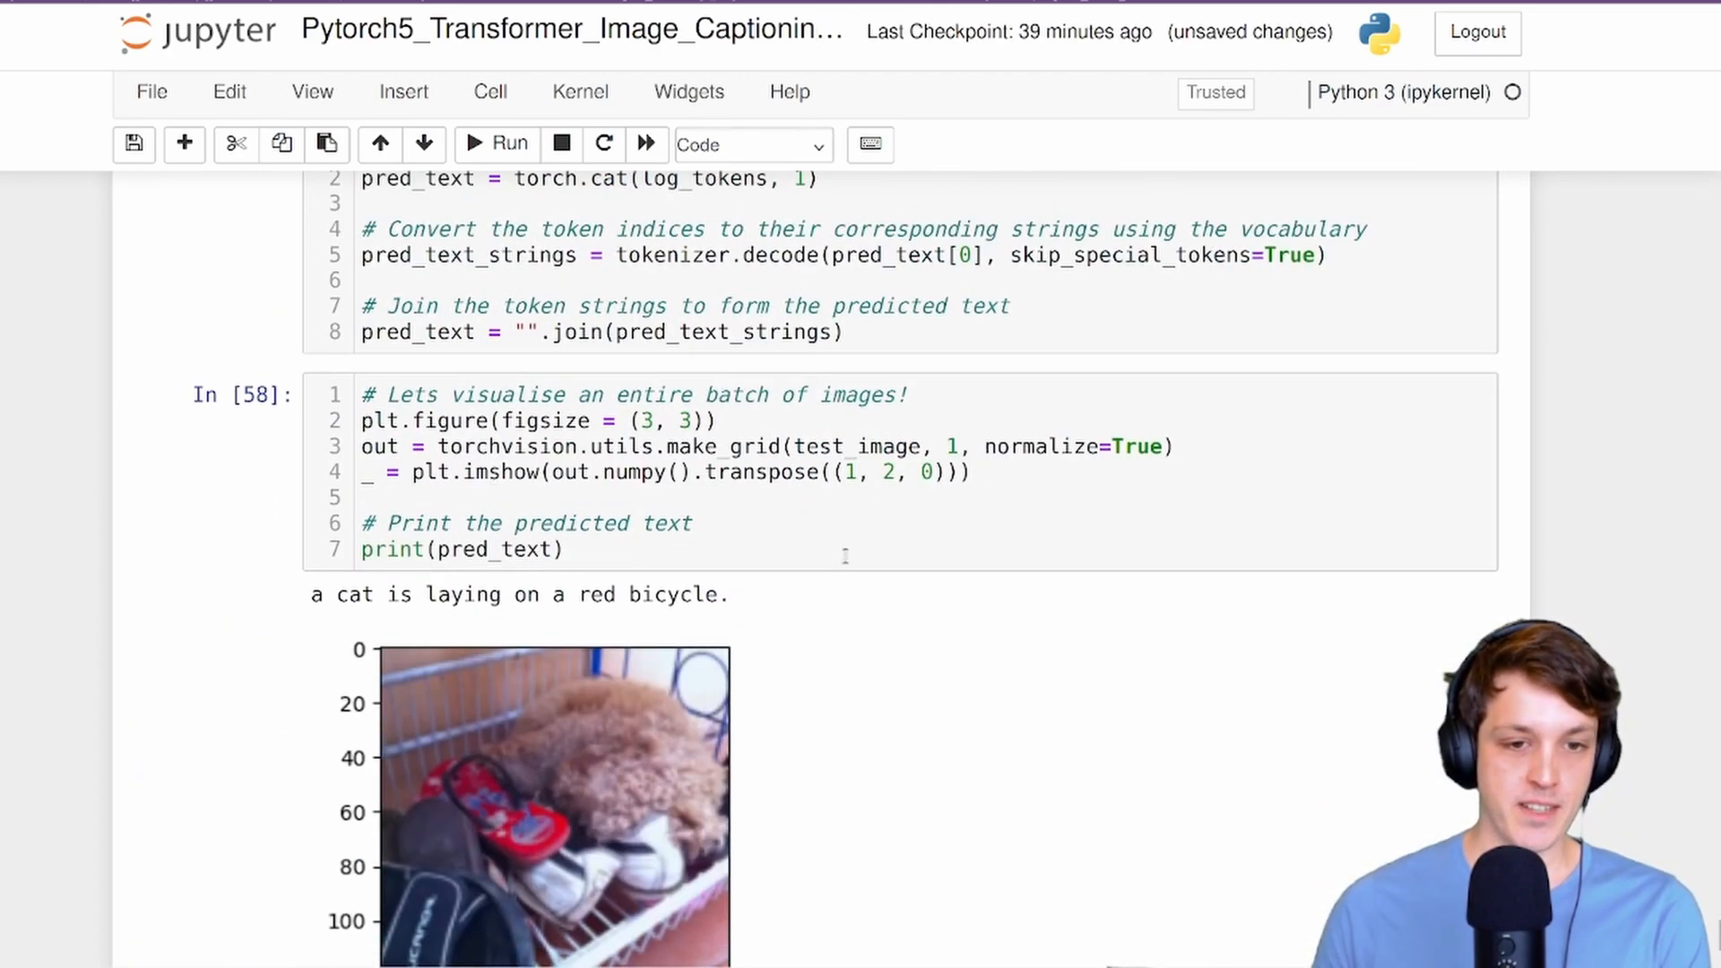
pyautogui.scroll(-3)
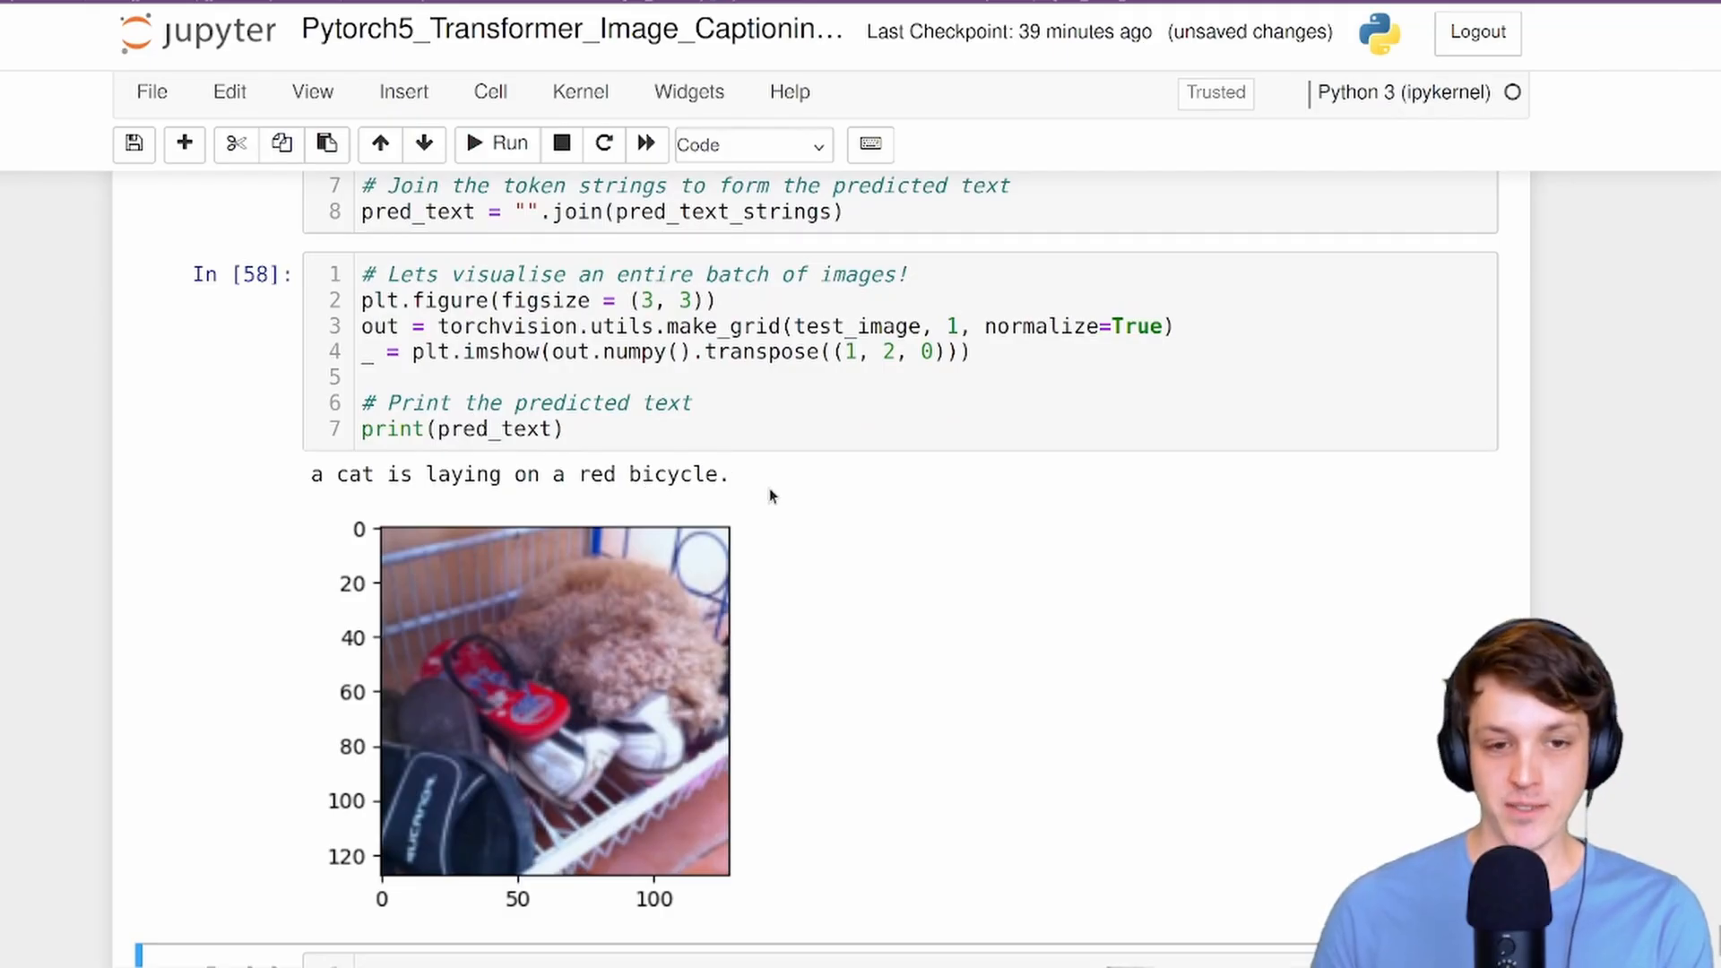
pyautogui.moveTo(495, 717)
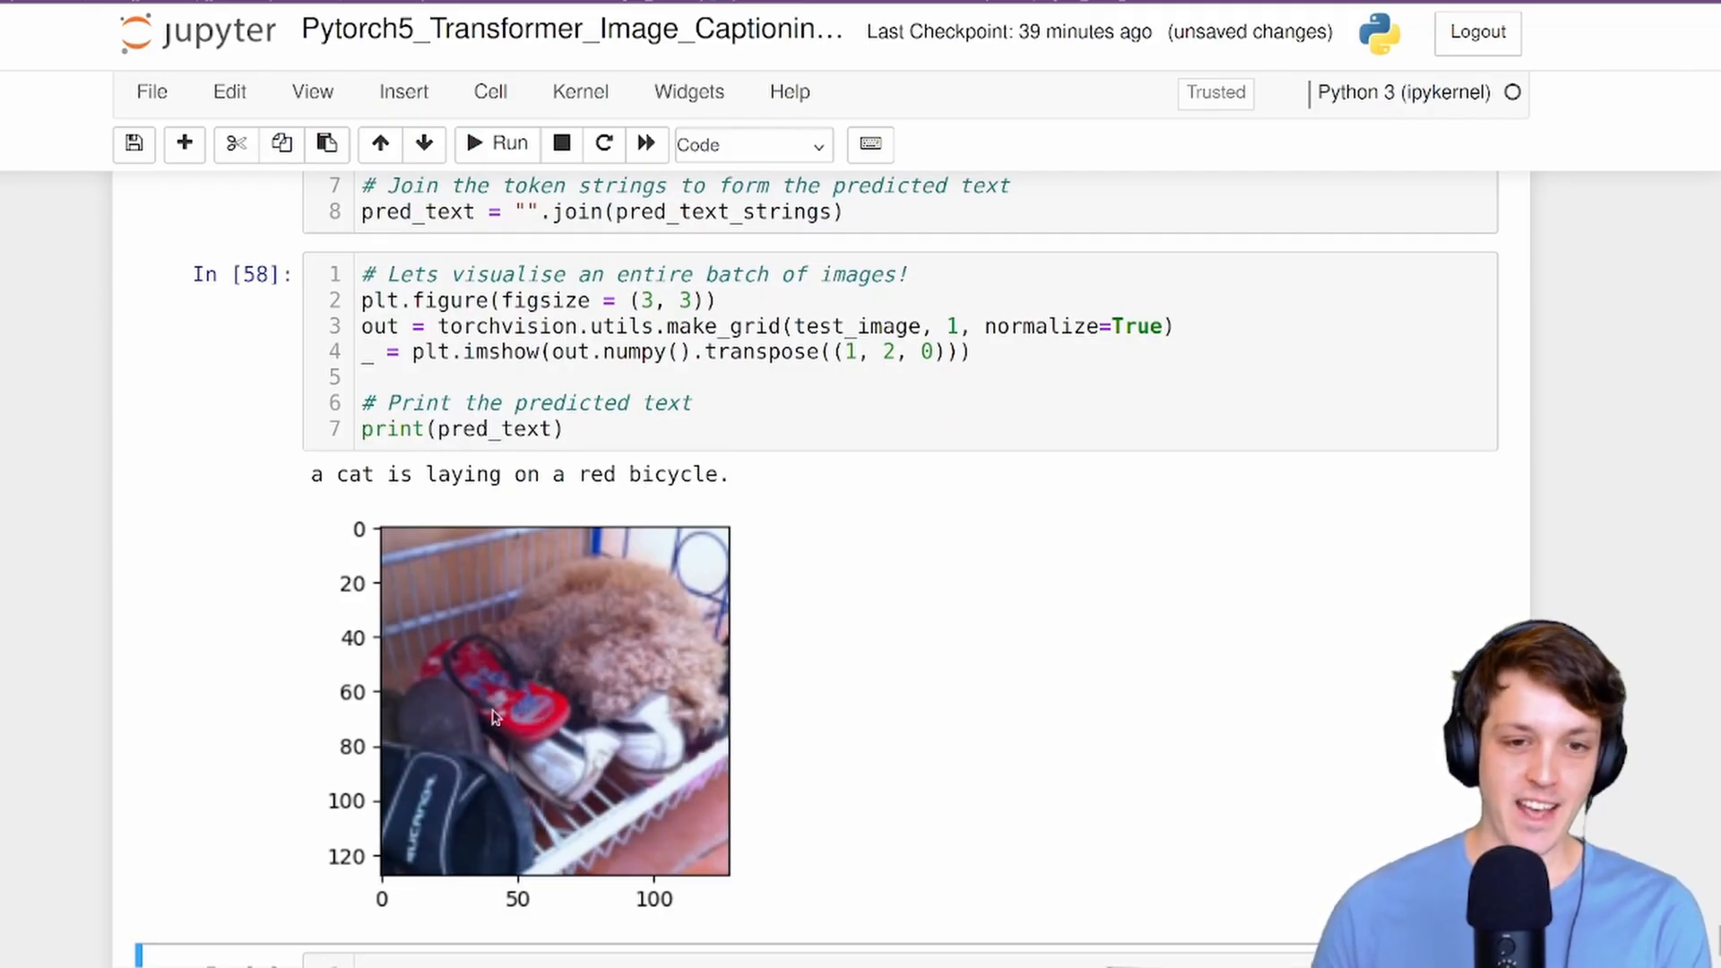
pyautogui.moveTo(581, 723)
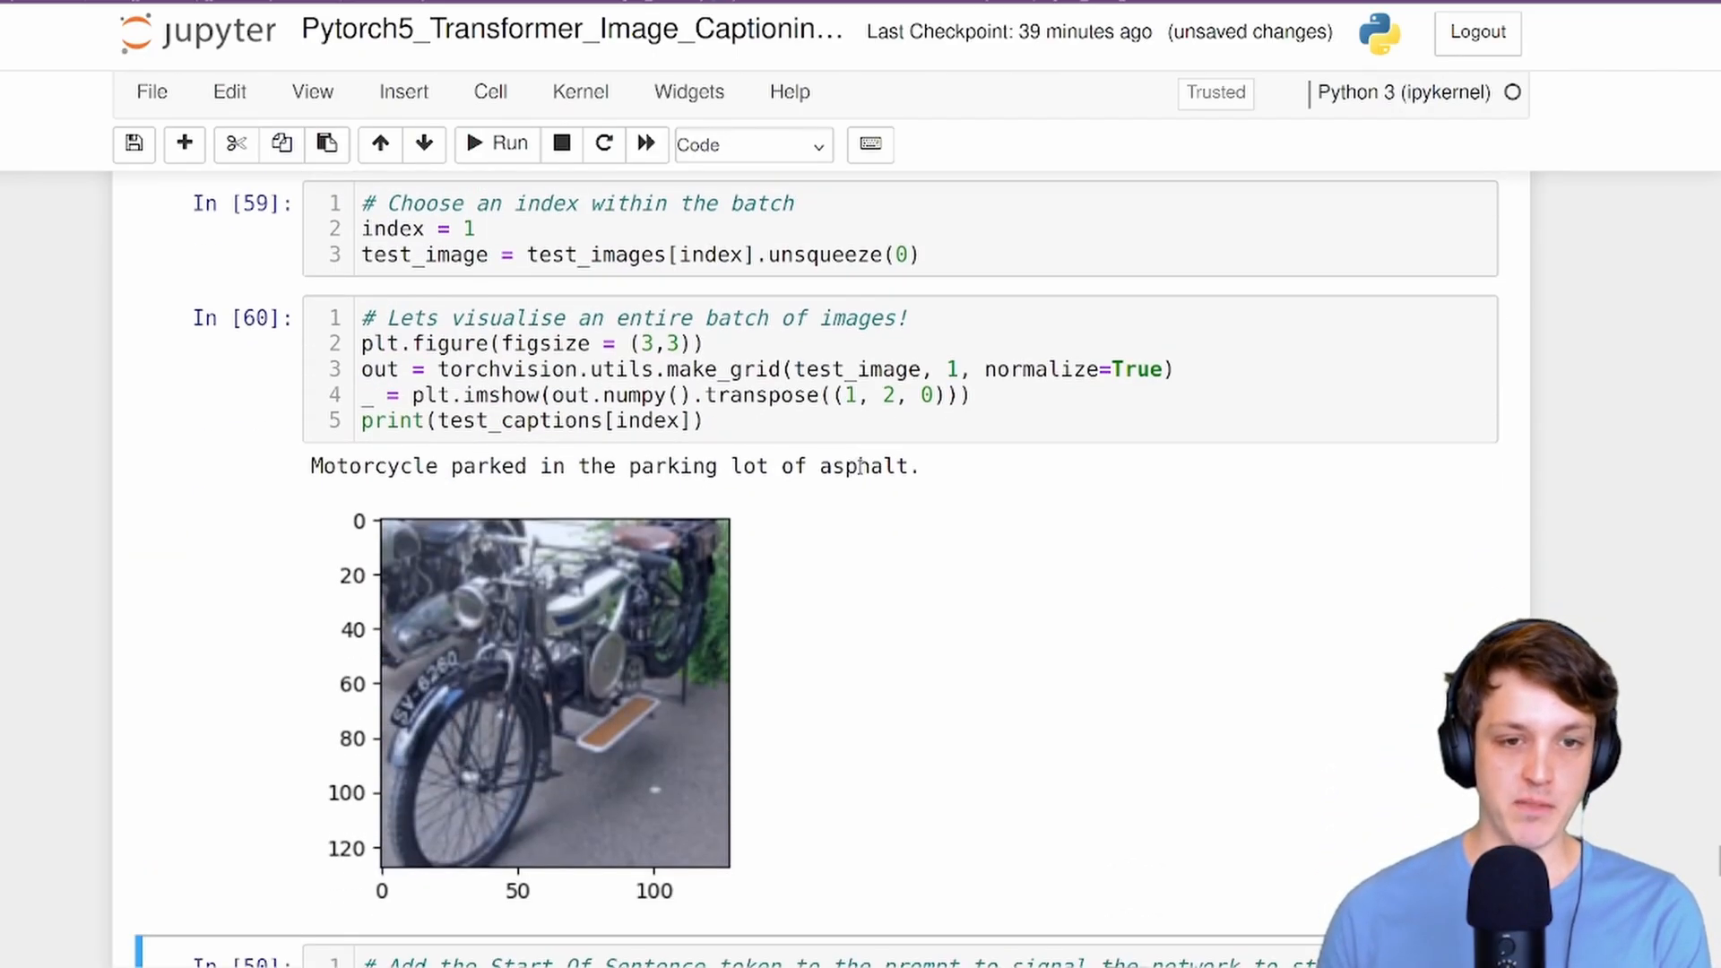
# Show test image index 2, the white dog beside a bicycle, with its ground-truth caption.
pyautogui.scroll(-3)
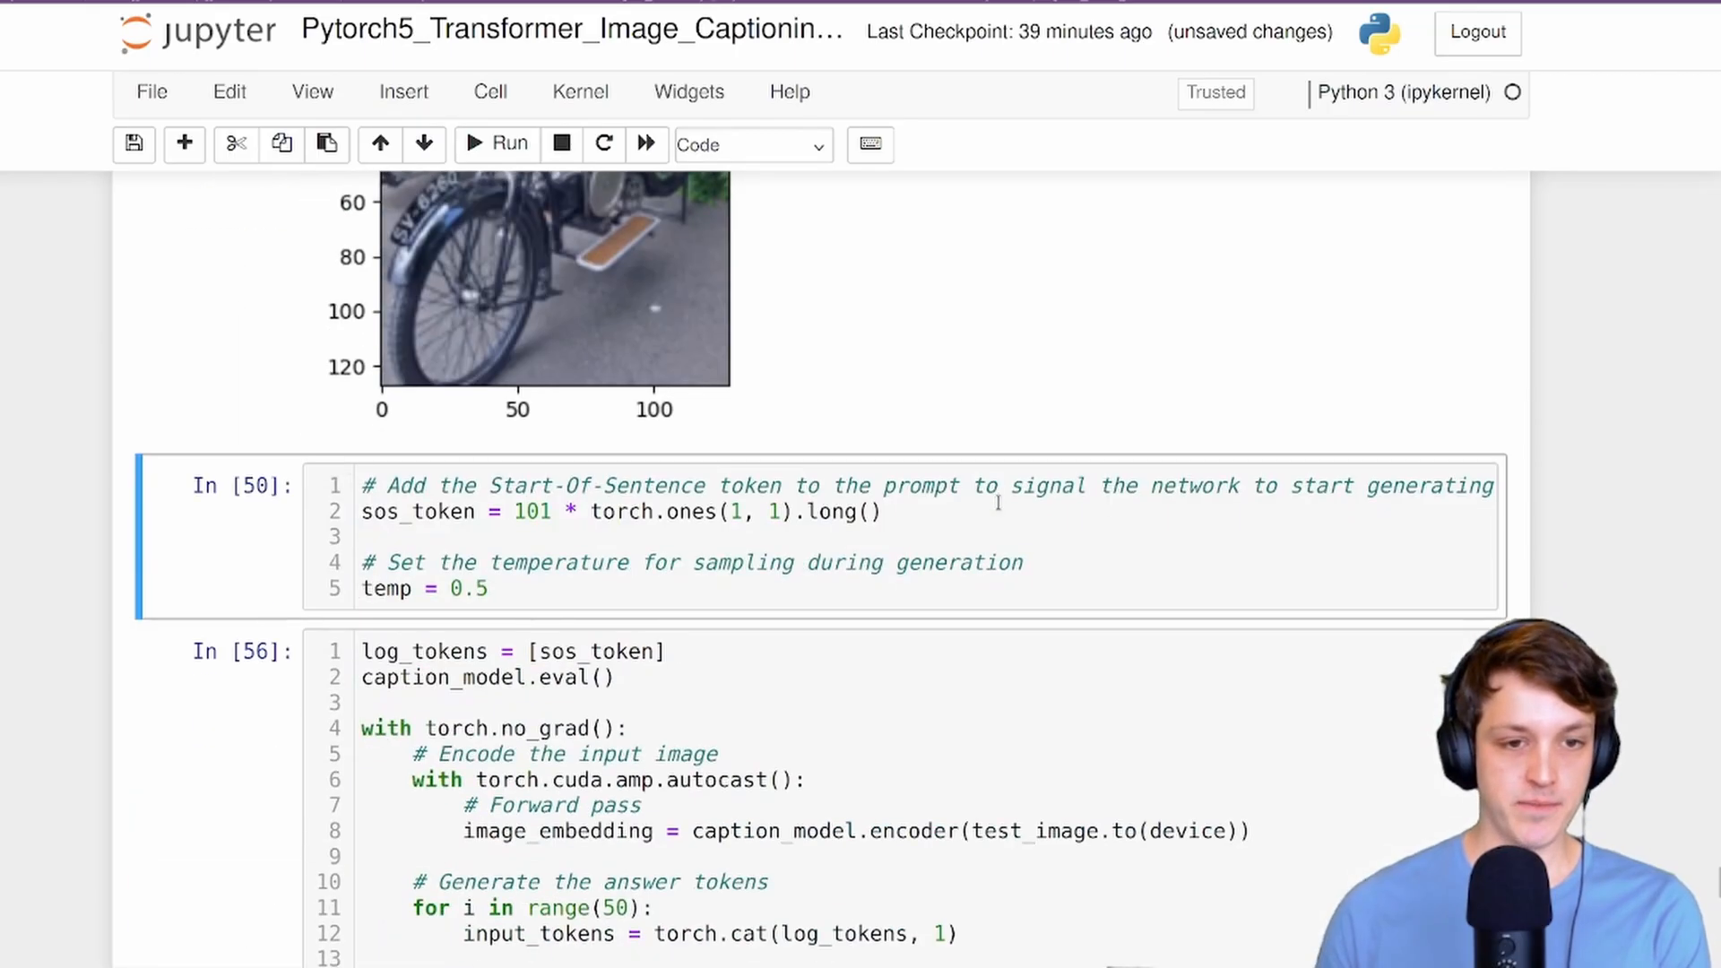
pyautogui.scroll(-3)
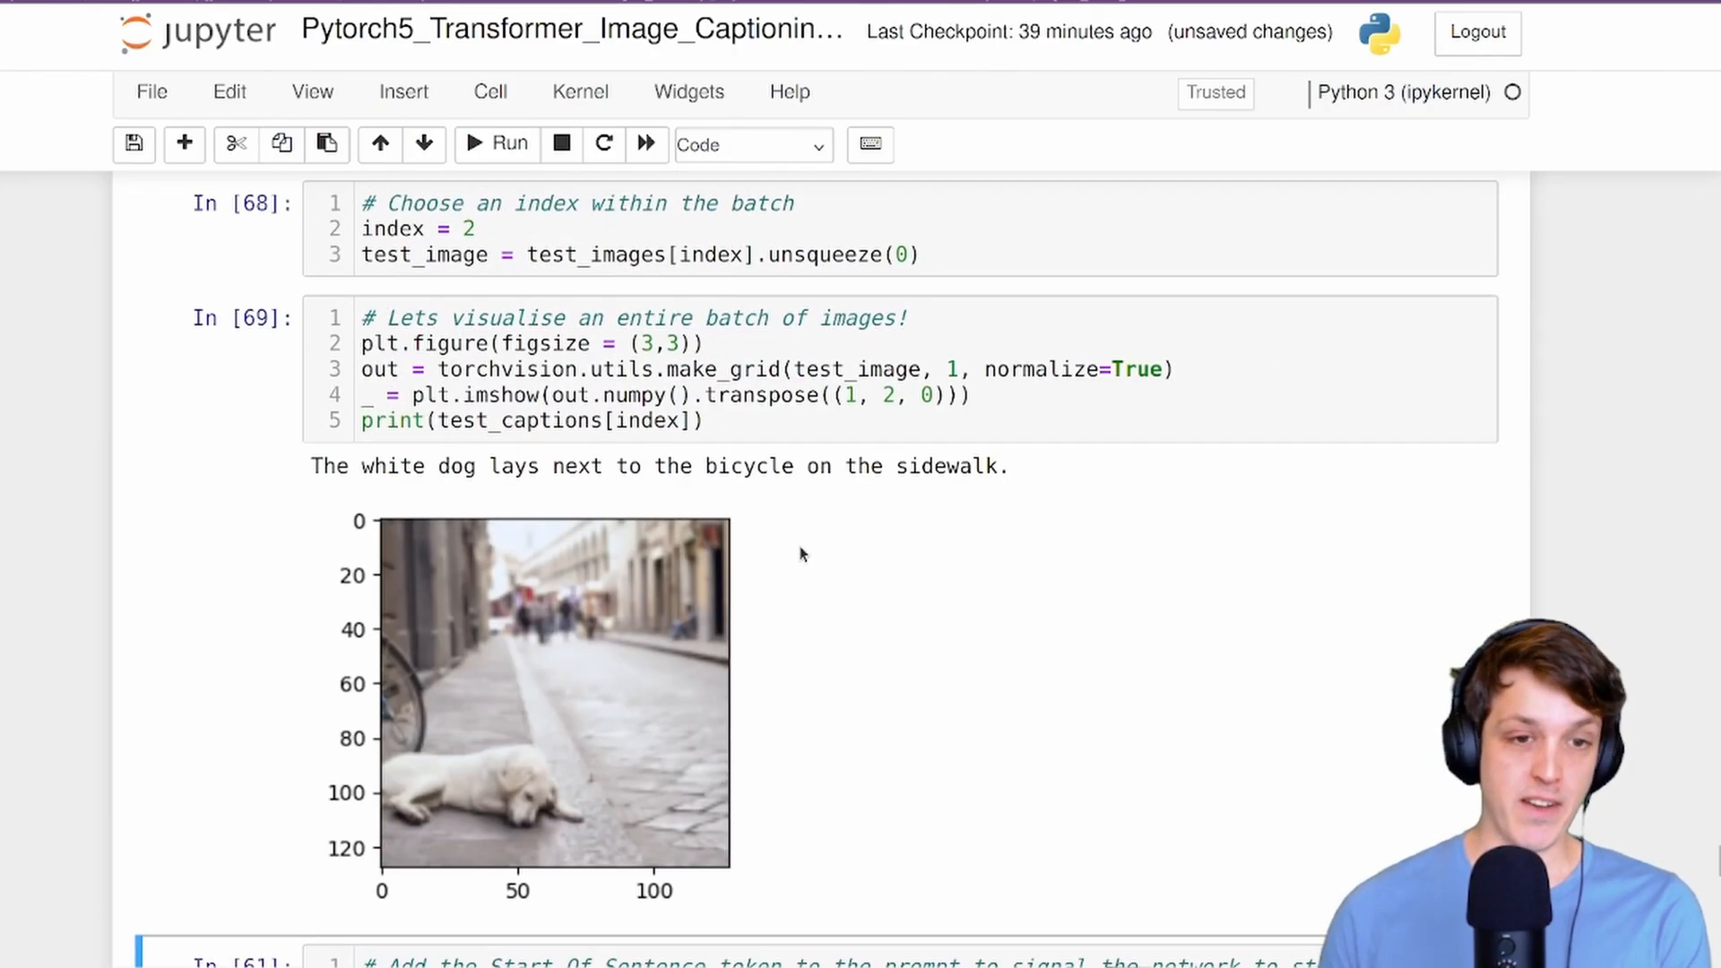
pyautogui.moveTo(373, 692)
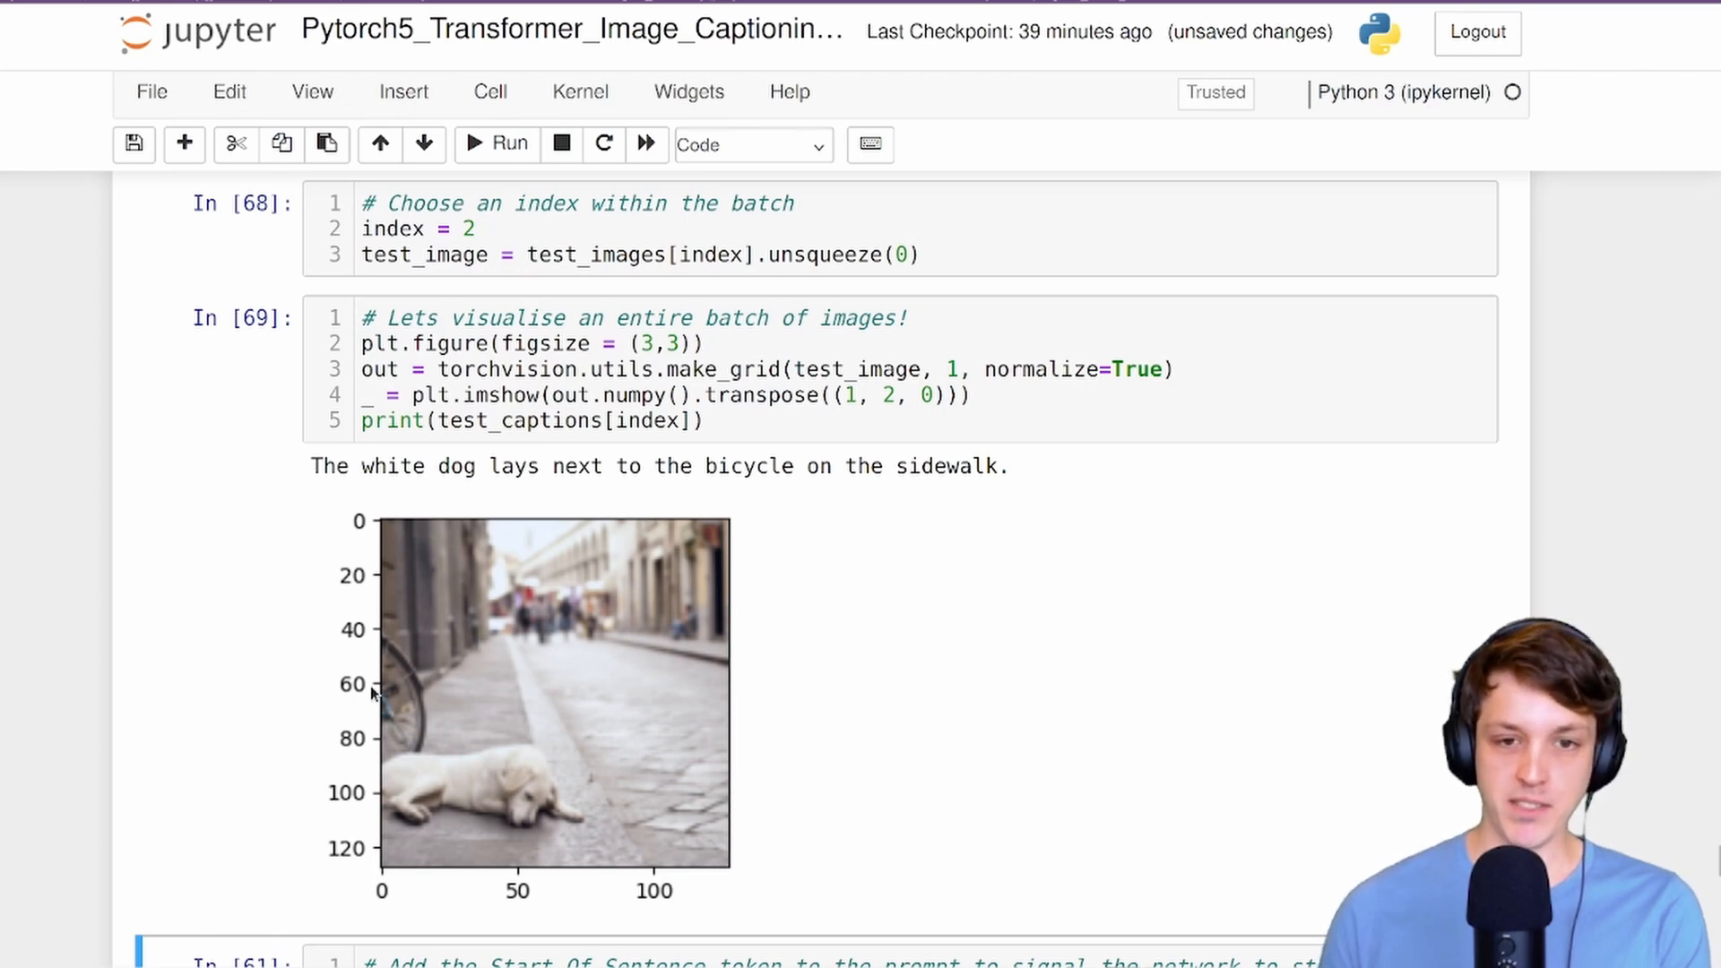
pyautogui.moveTo(296, 706)
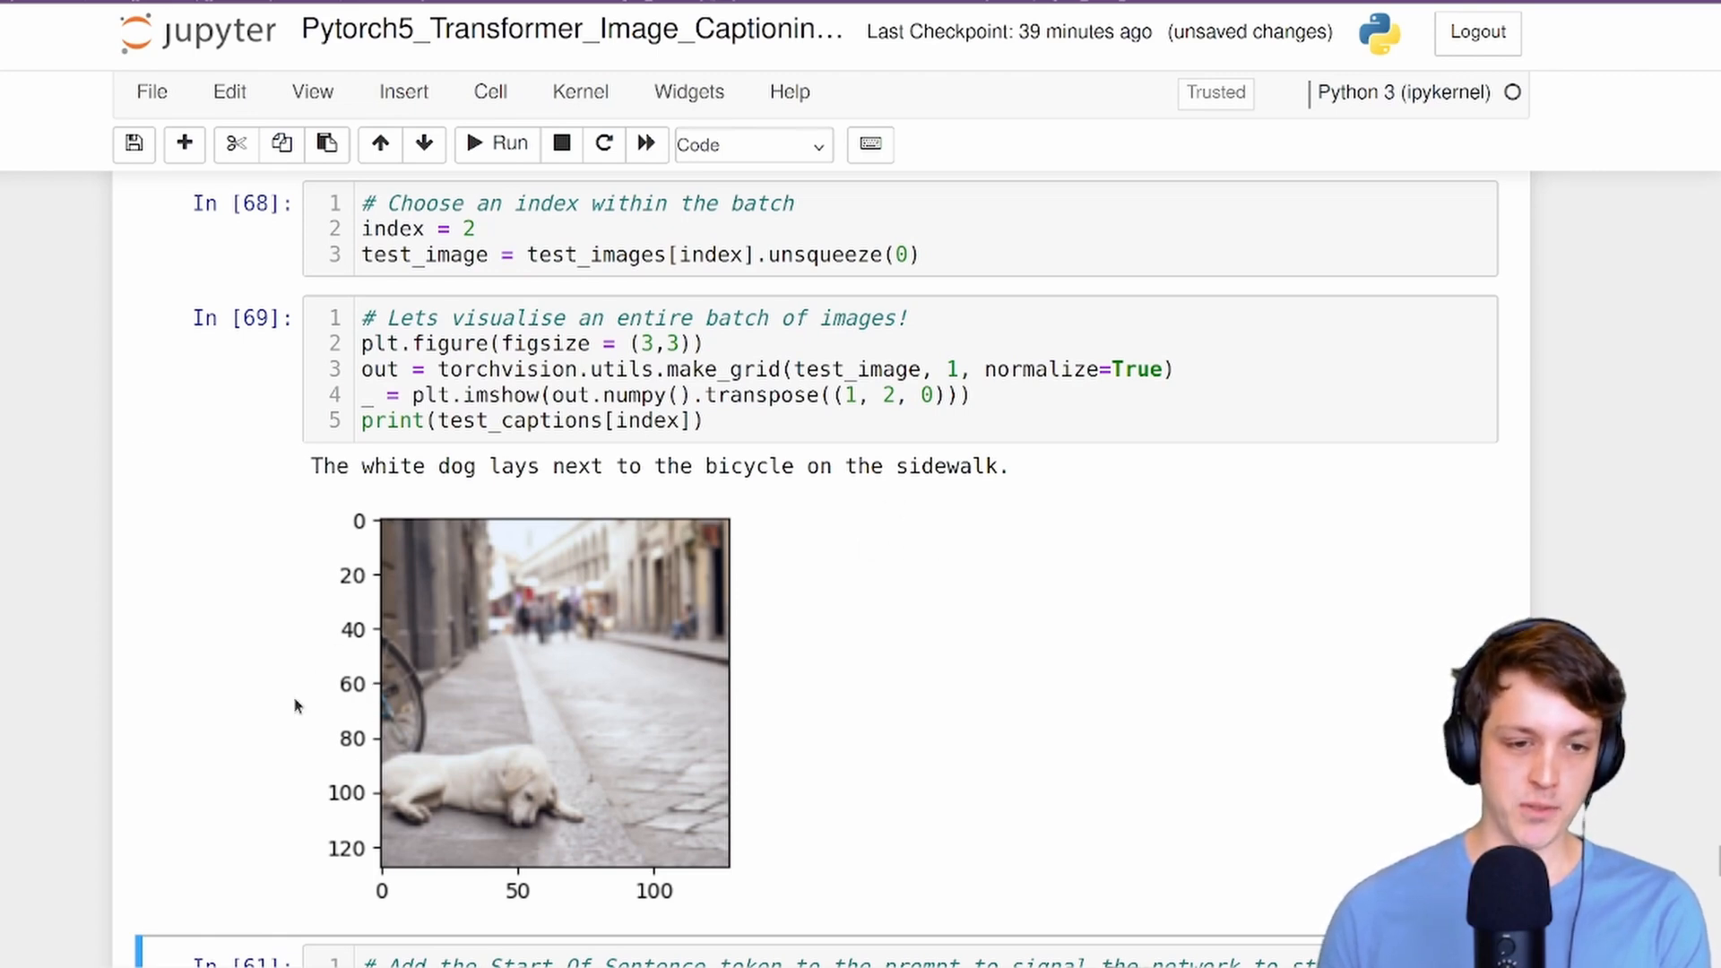
# Resample generated captions for the dog image until it reads 'a fire hydrant is on the side of the street'.
pyautogui.scroll(-3)
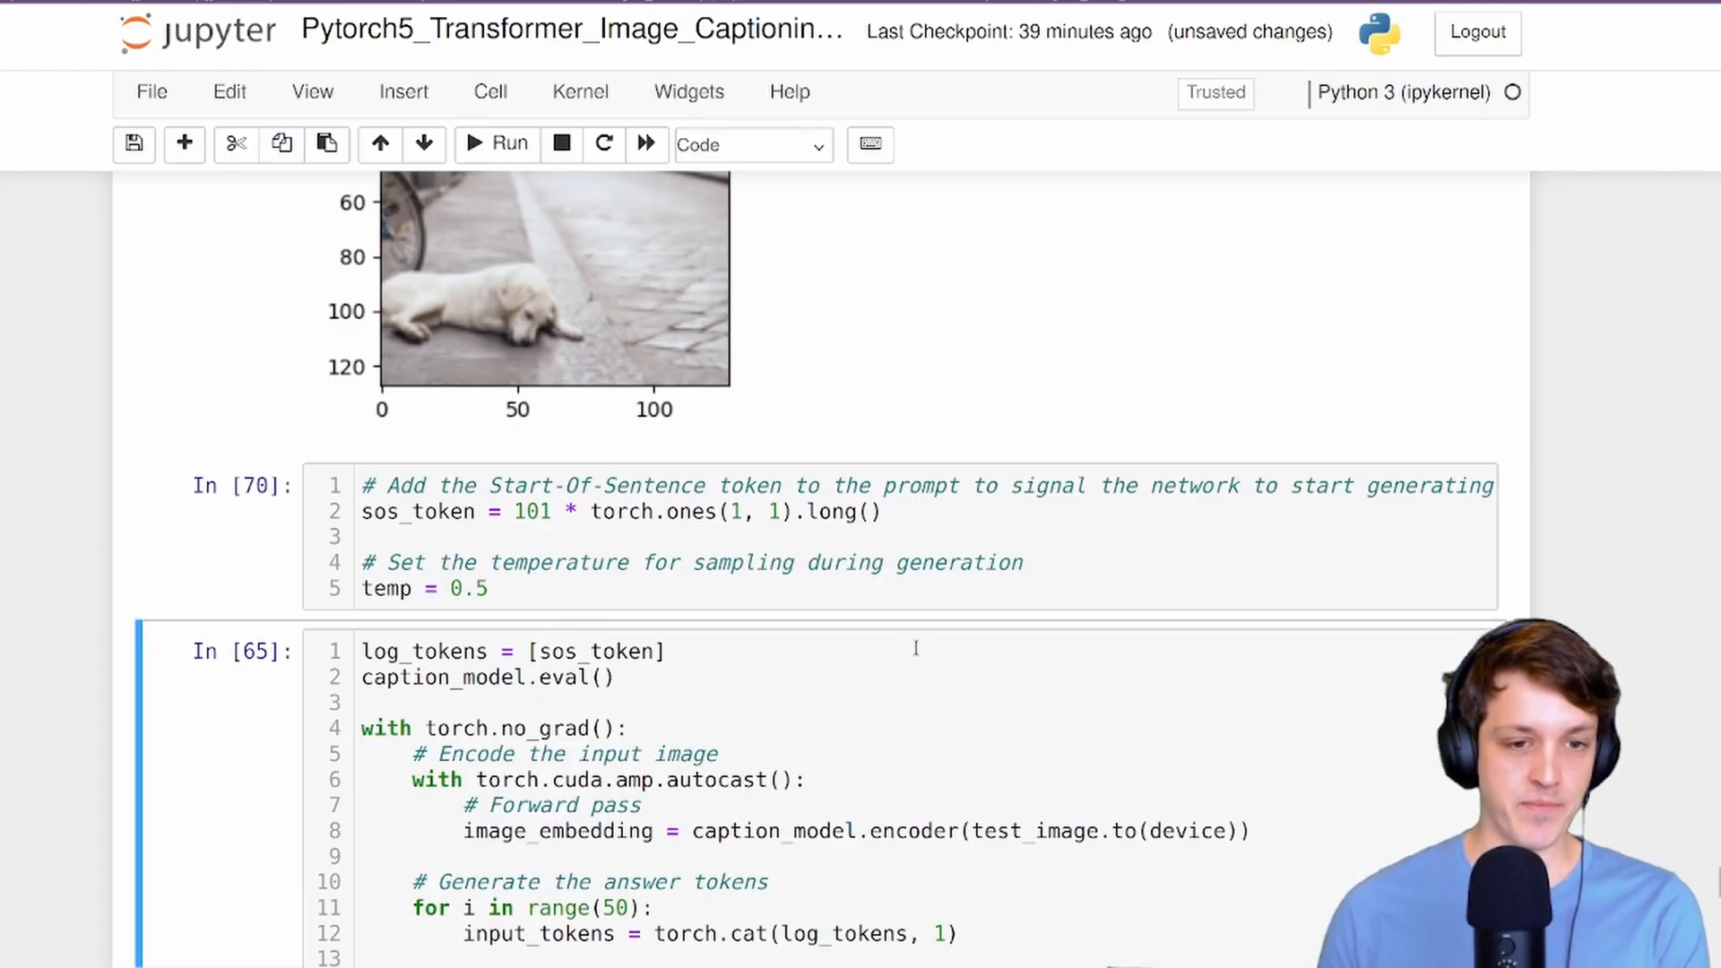
pyautogui.scroll(-3)
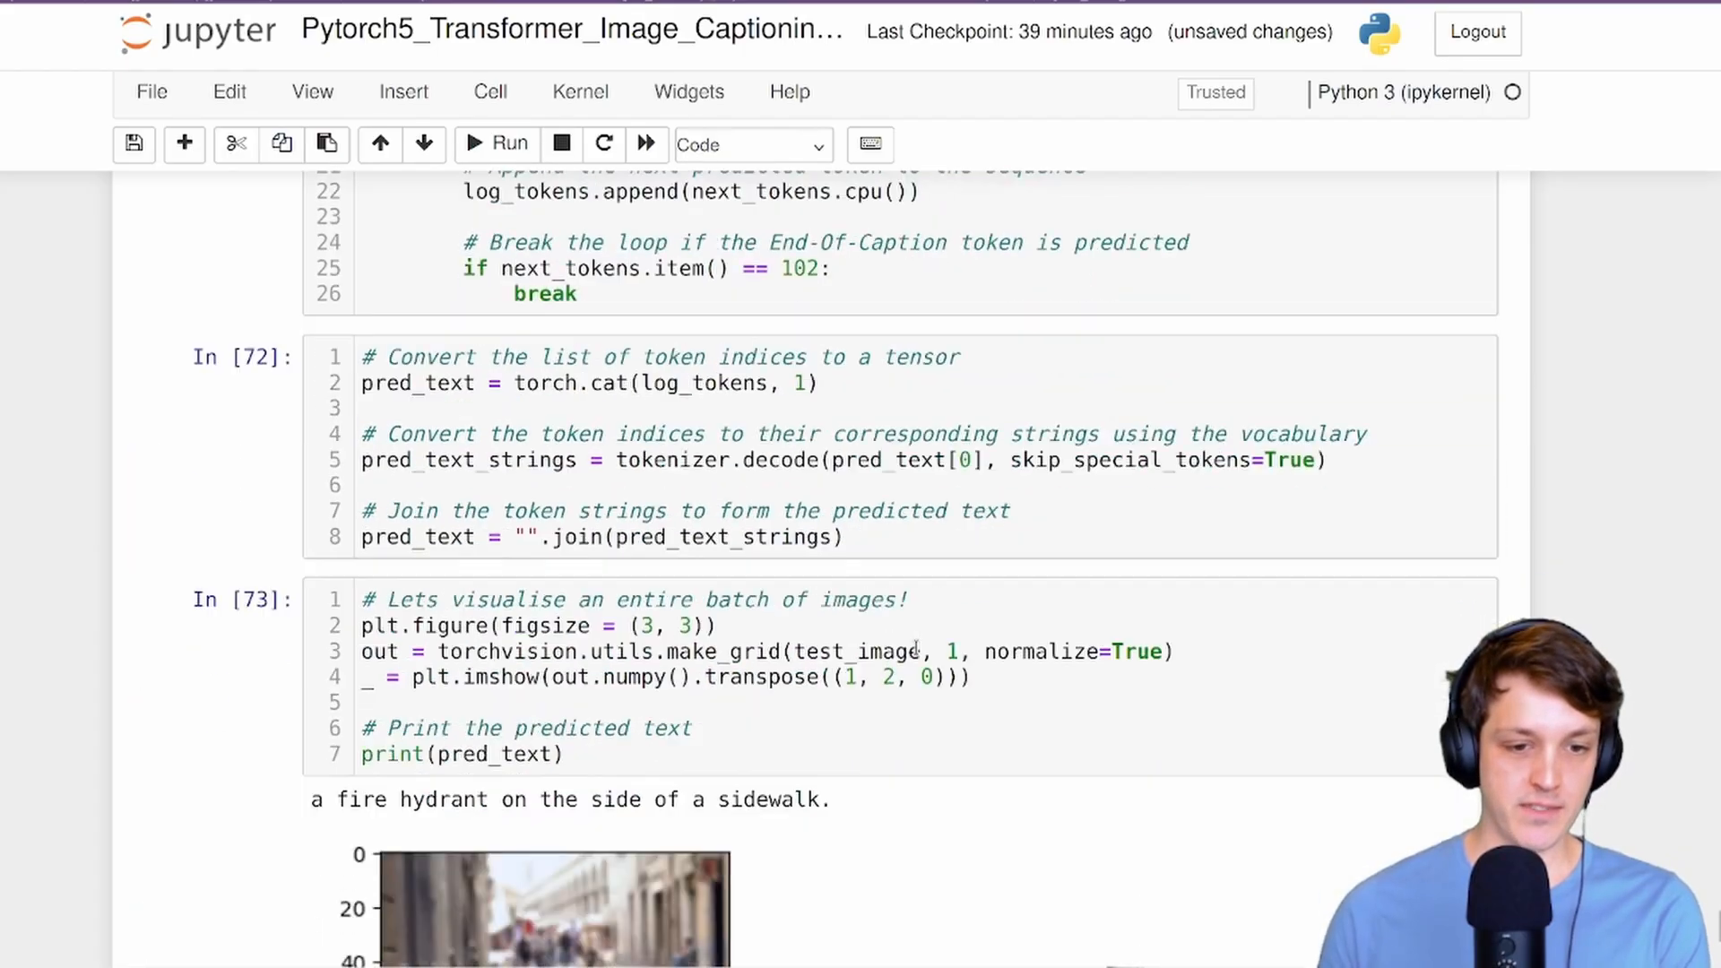
pyautogui.scroll(-3)
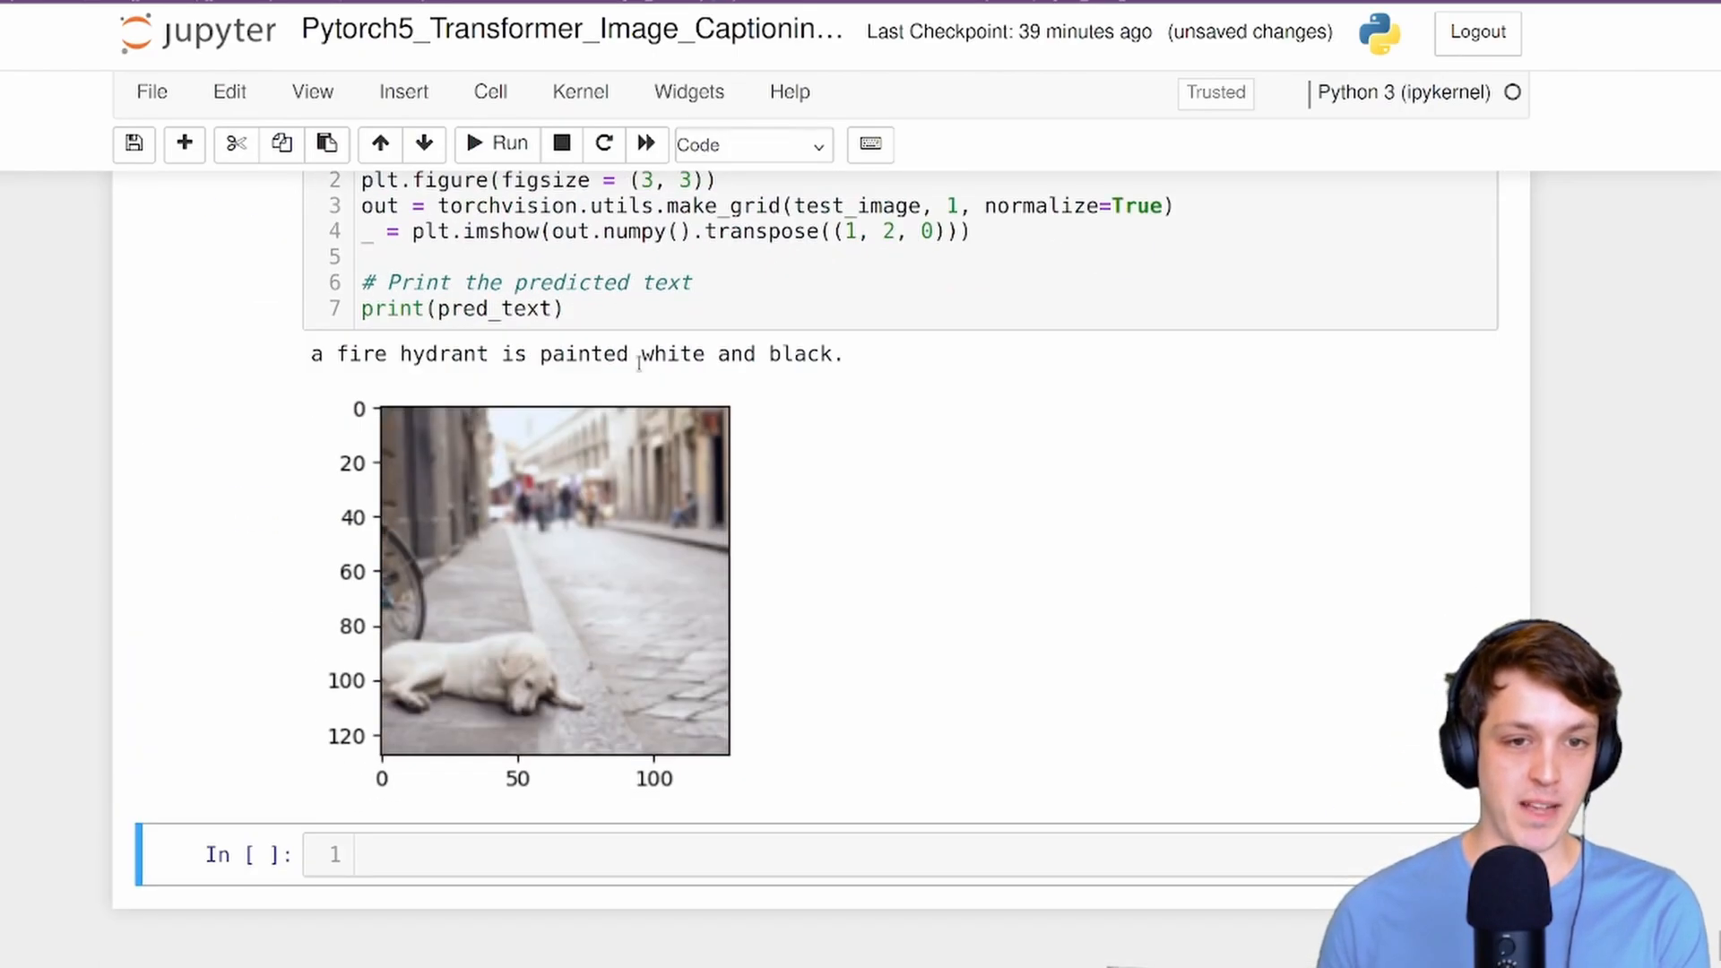
pyautogui.moveTo(619, 622)
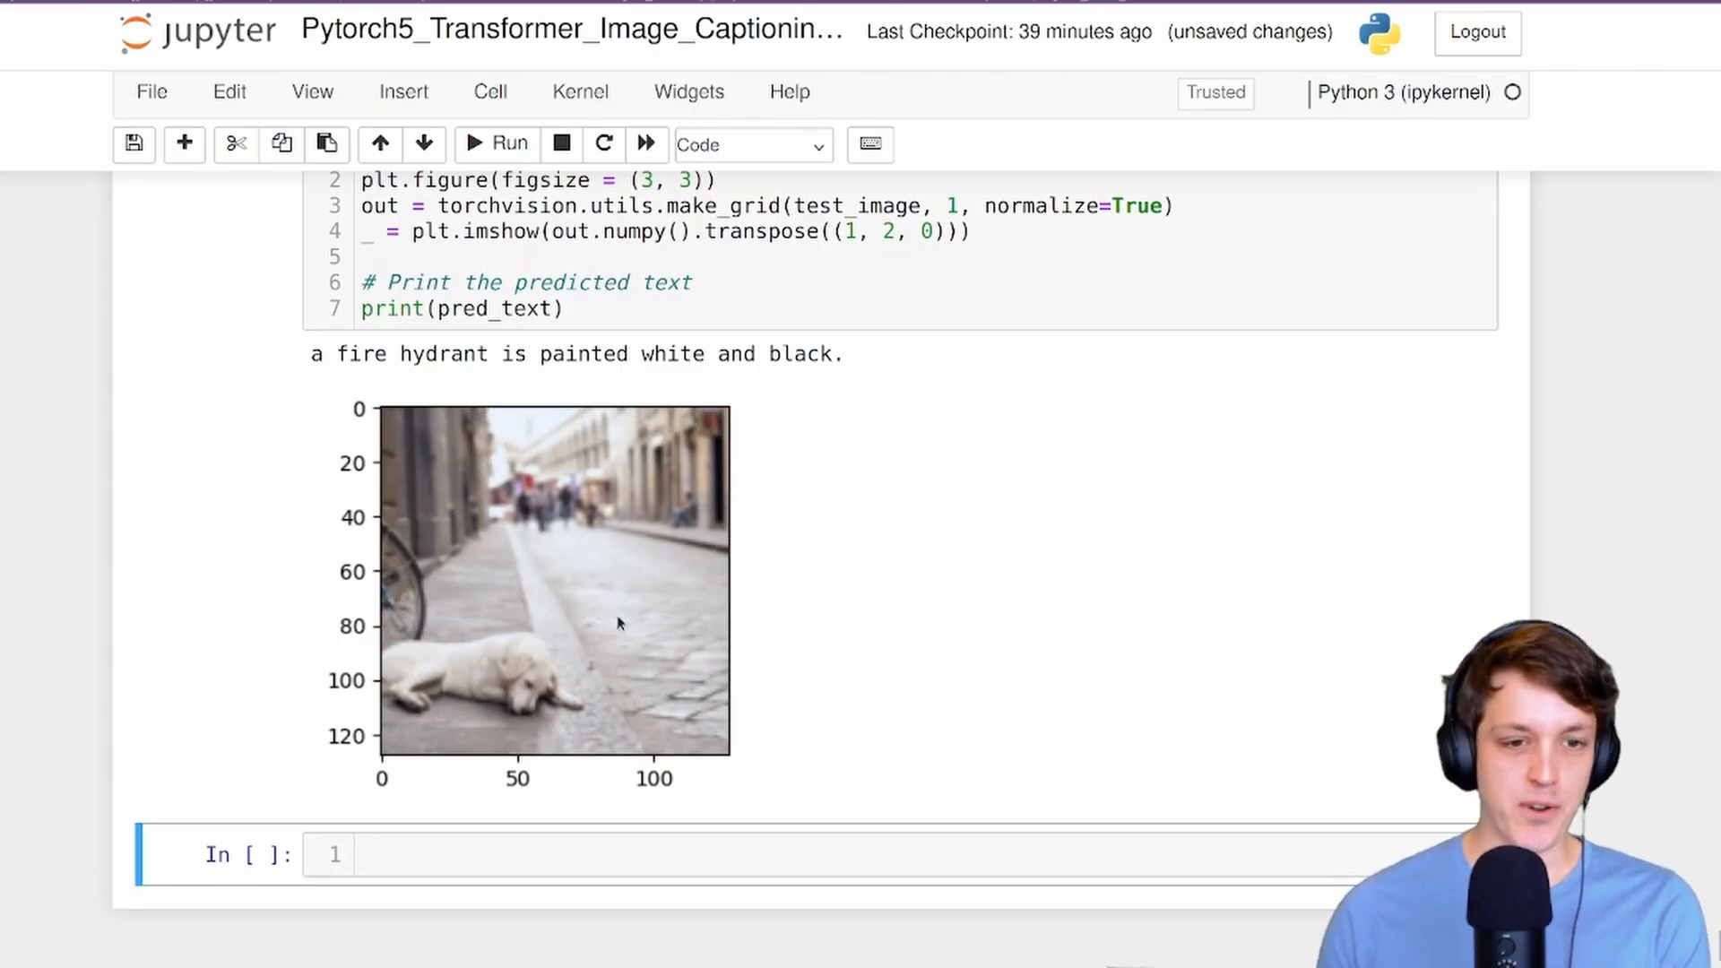
pyautogui.moveTo(475, 603)
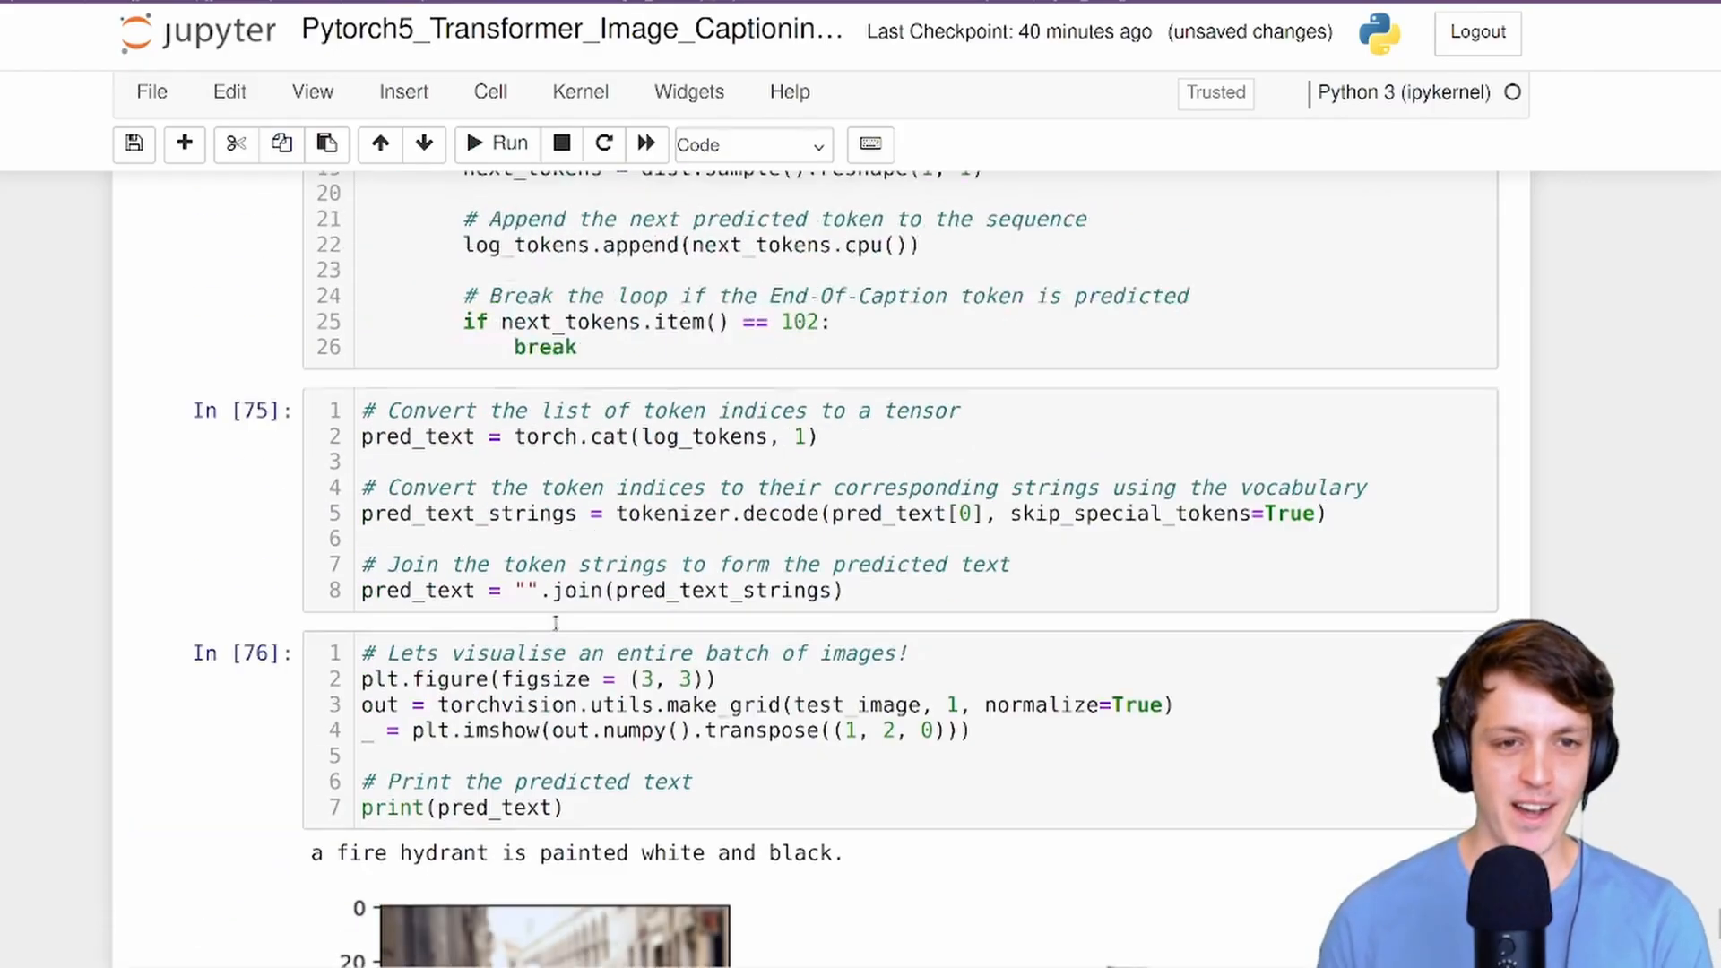
pyautogui.click(497, 143)
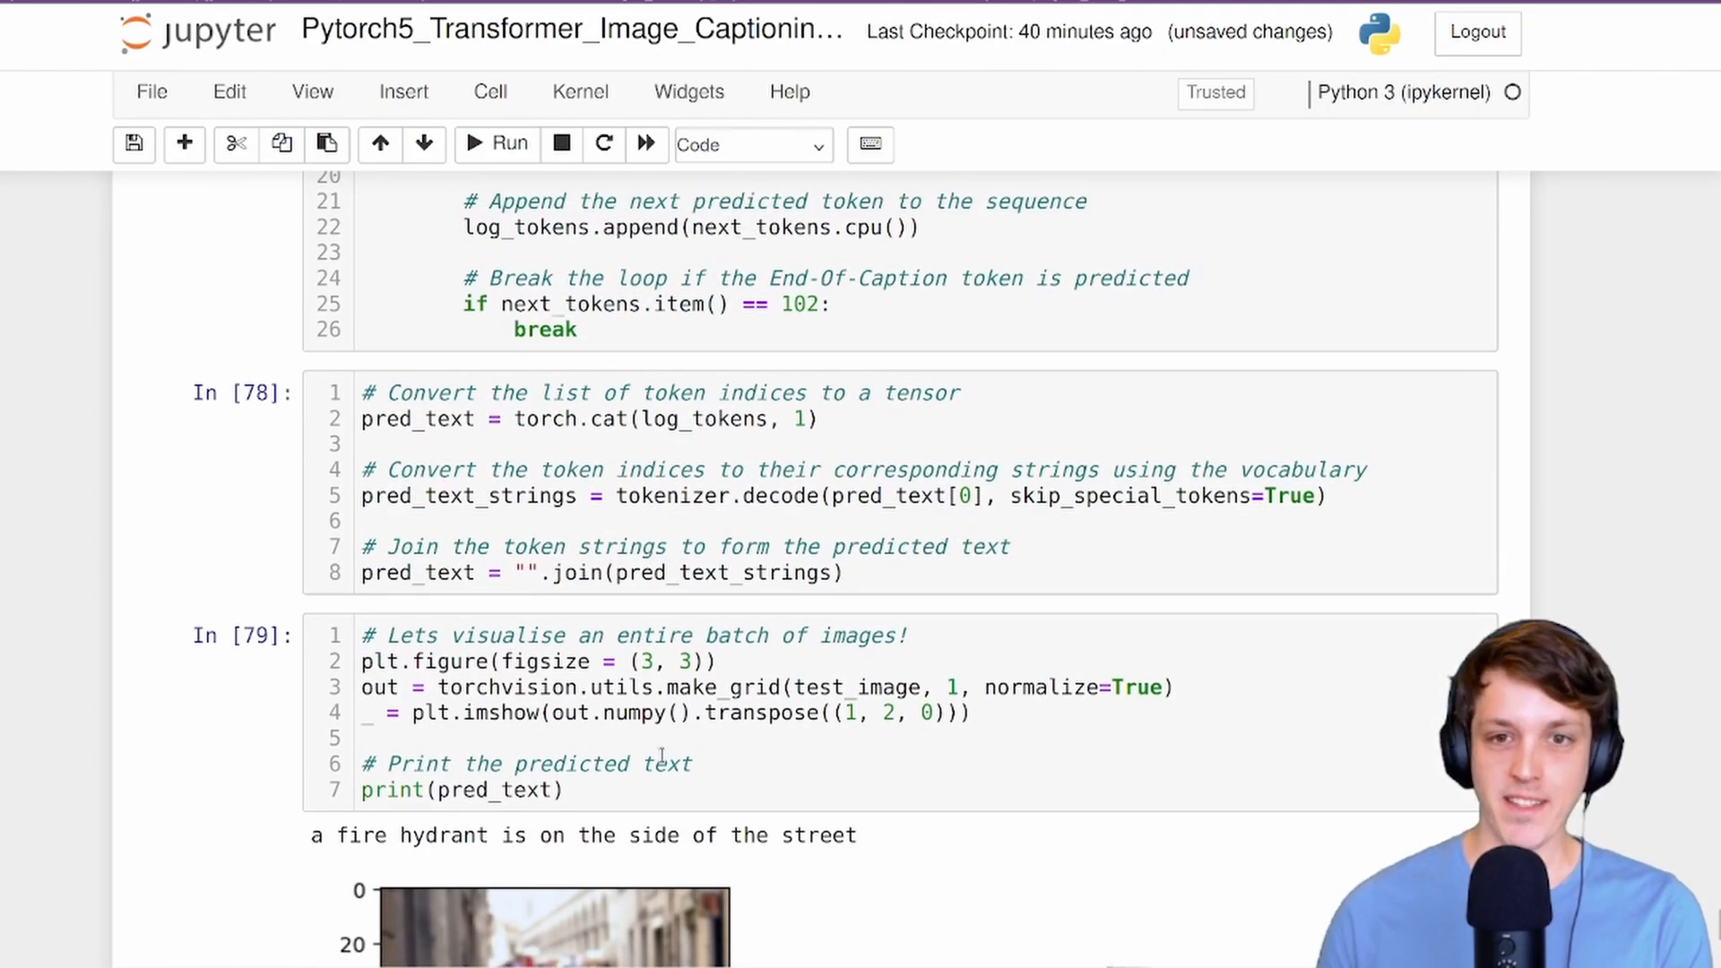
# Show the loft bed image at index 3 and resample captions, ending with 'a microwave with a sink in a room.'.
pyautogui.scroll(-3)
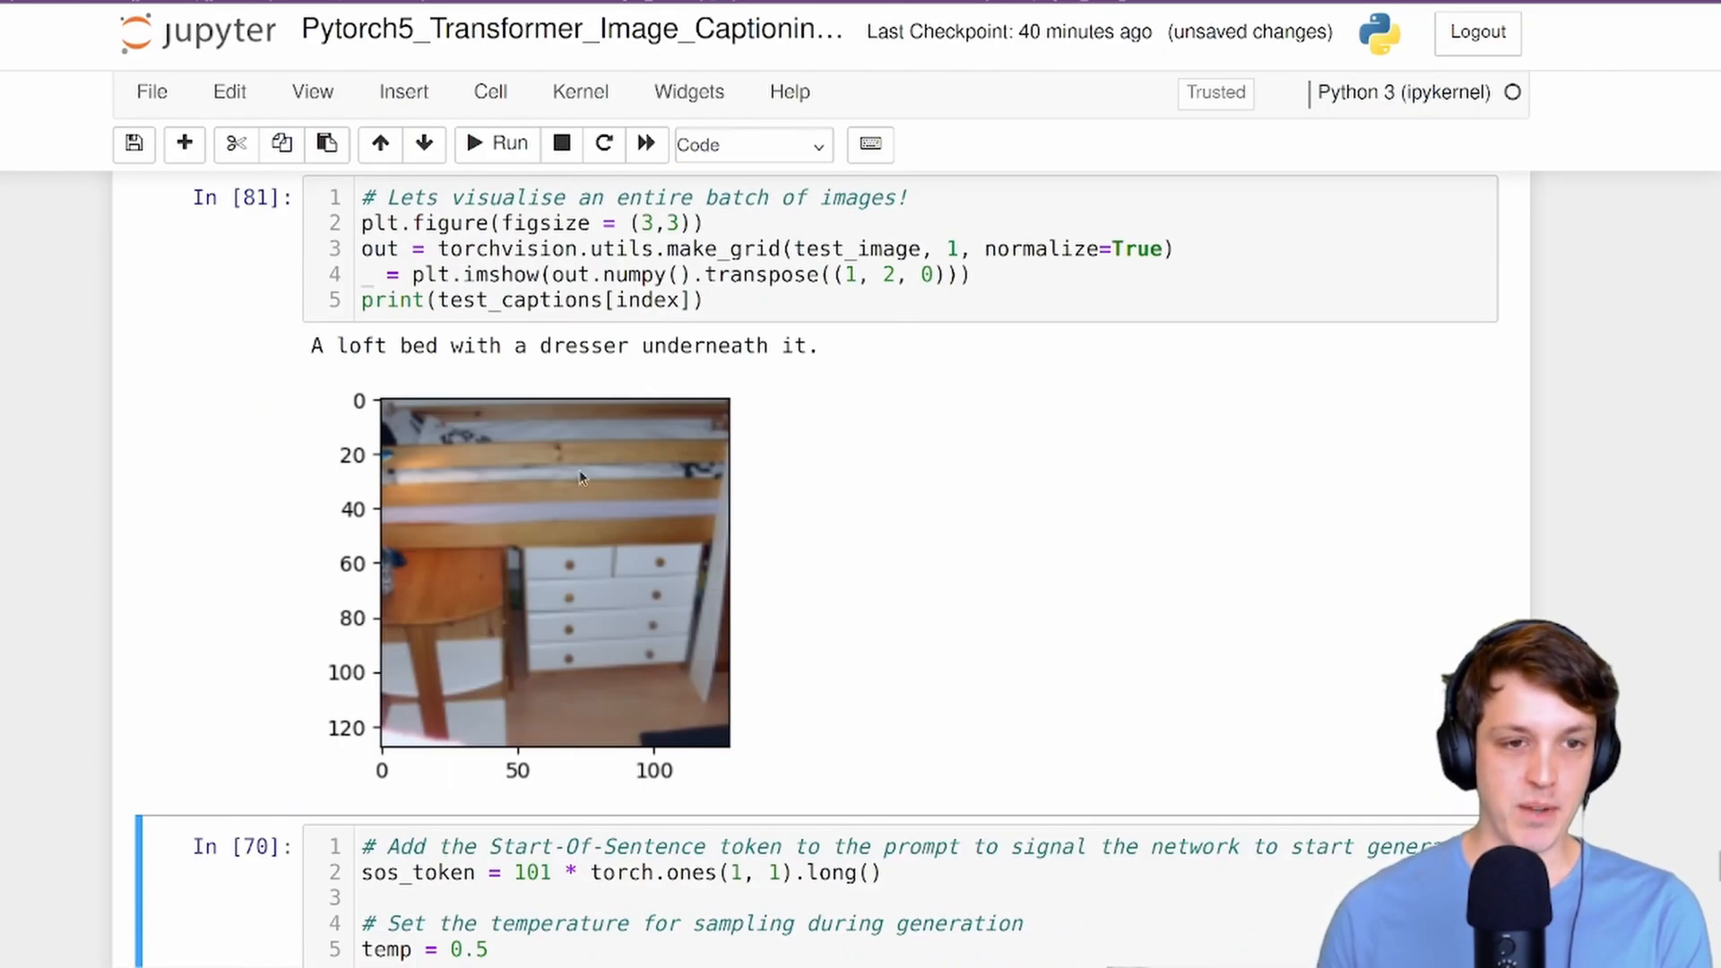
pyautogui.moveTo(645, 413)
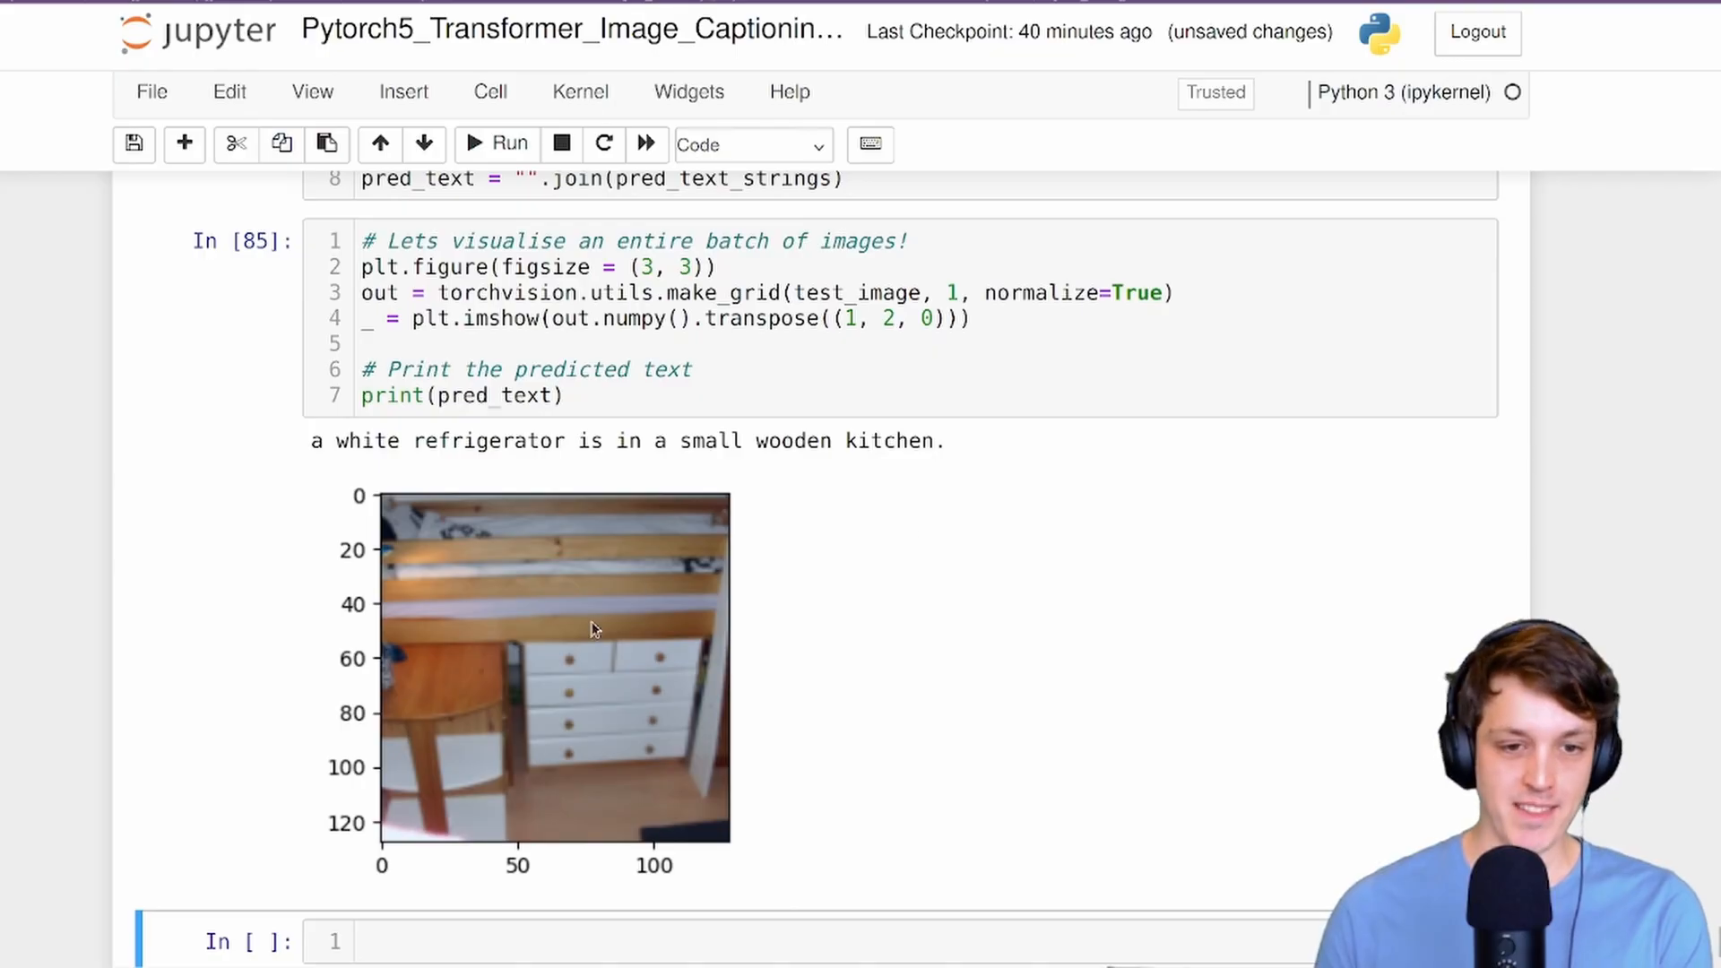
pyautogui.click(509, 143)
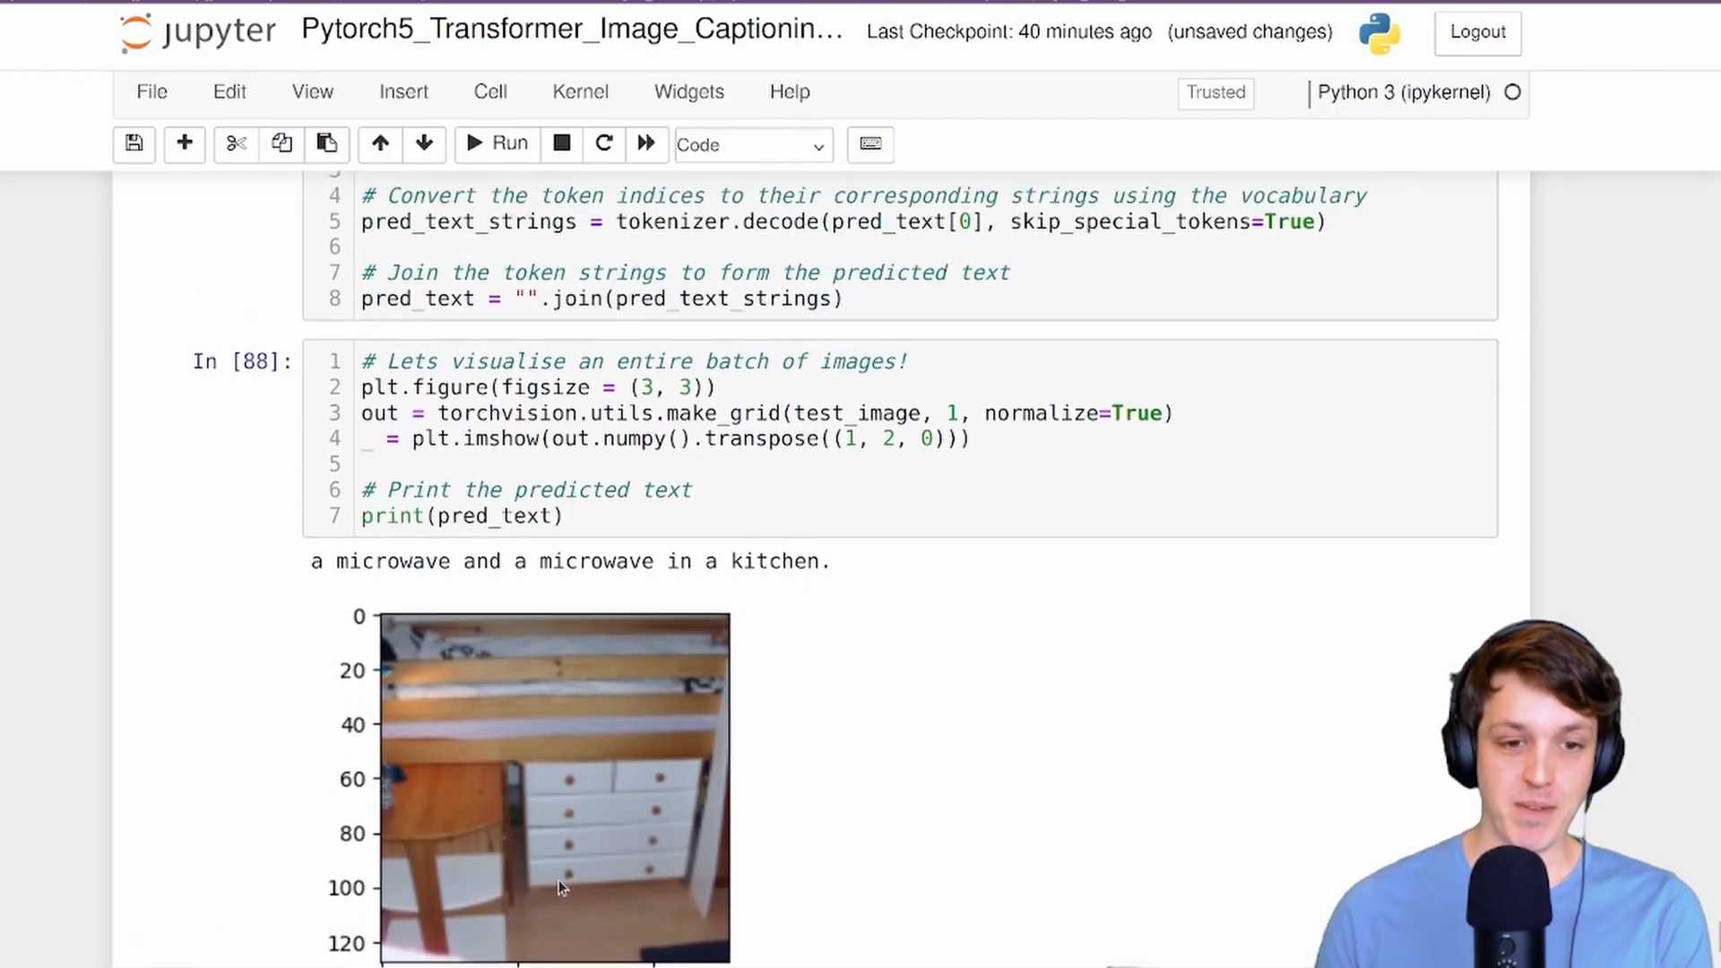
pyautogui.click(508, 144)
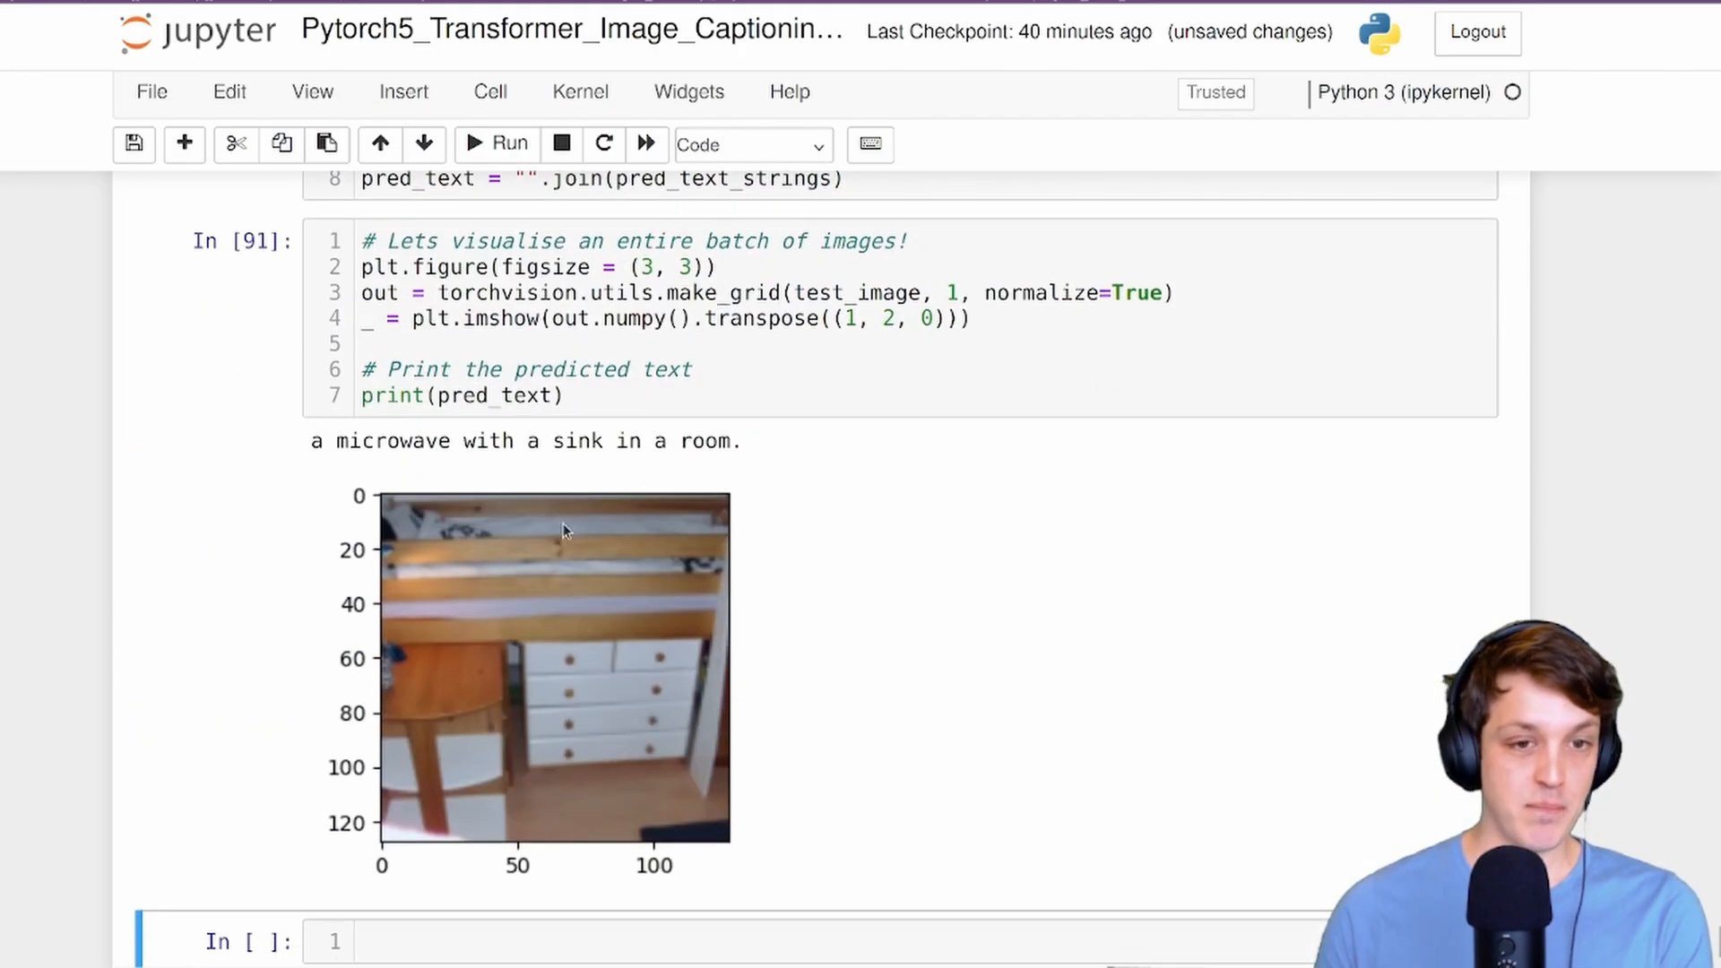
pyautogui.moveTo(809, 486)
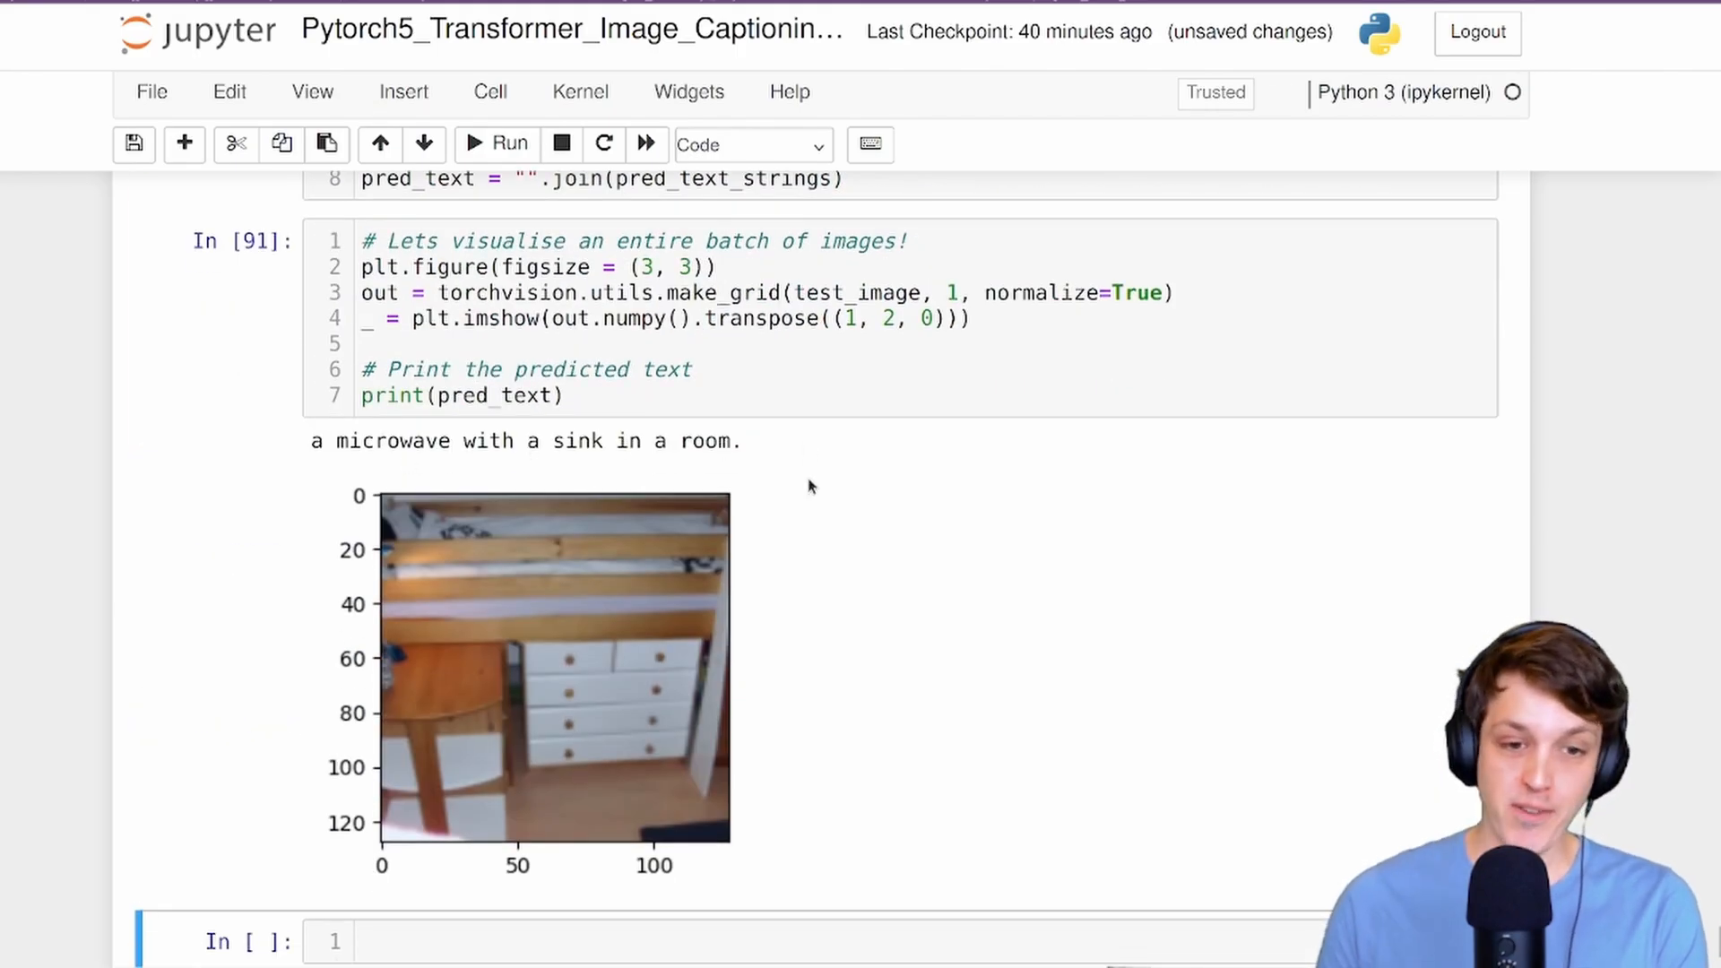
pyautogui.moveTo(683, 702)
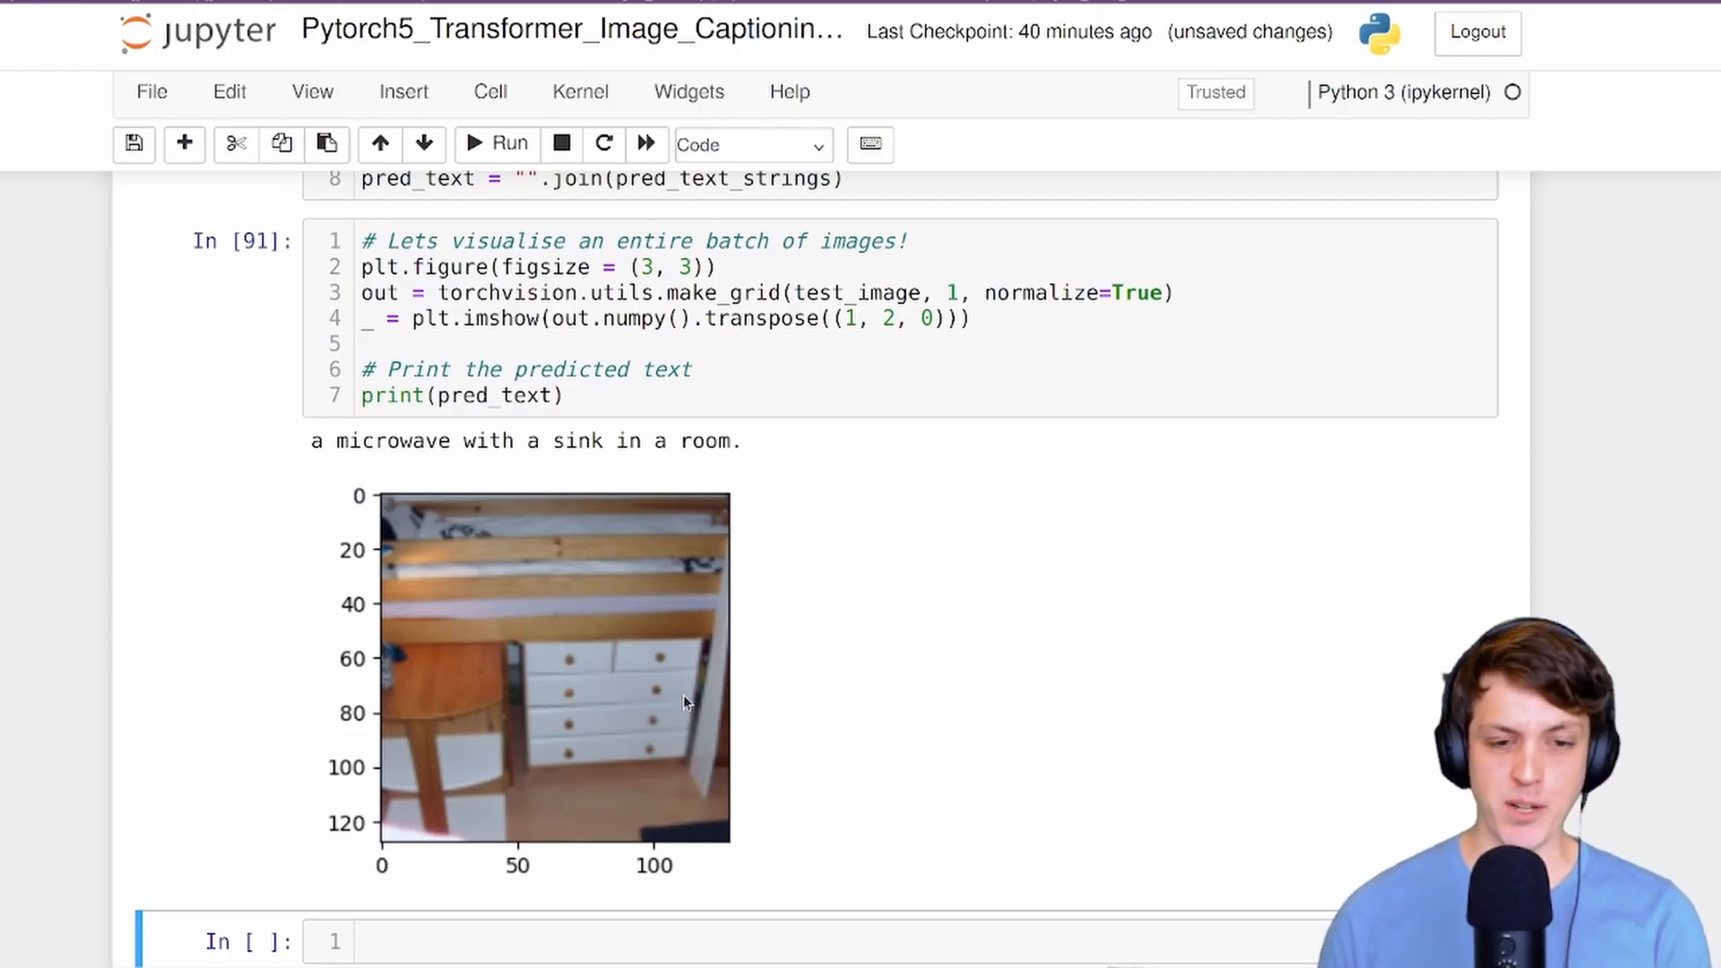
pyautogui.moveTo(726, 832)
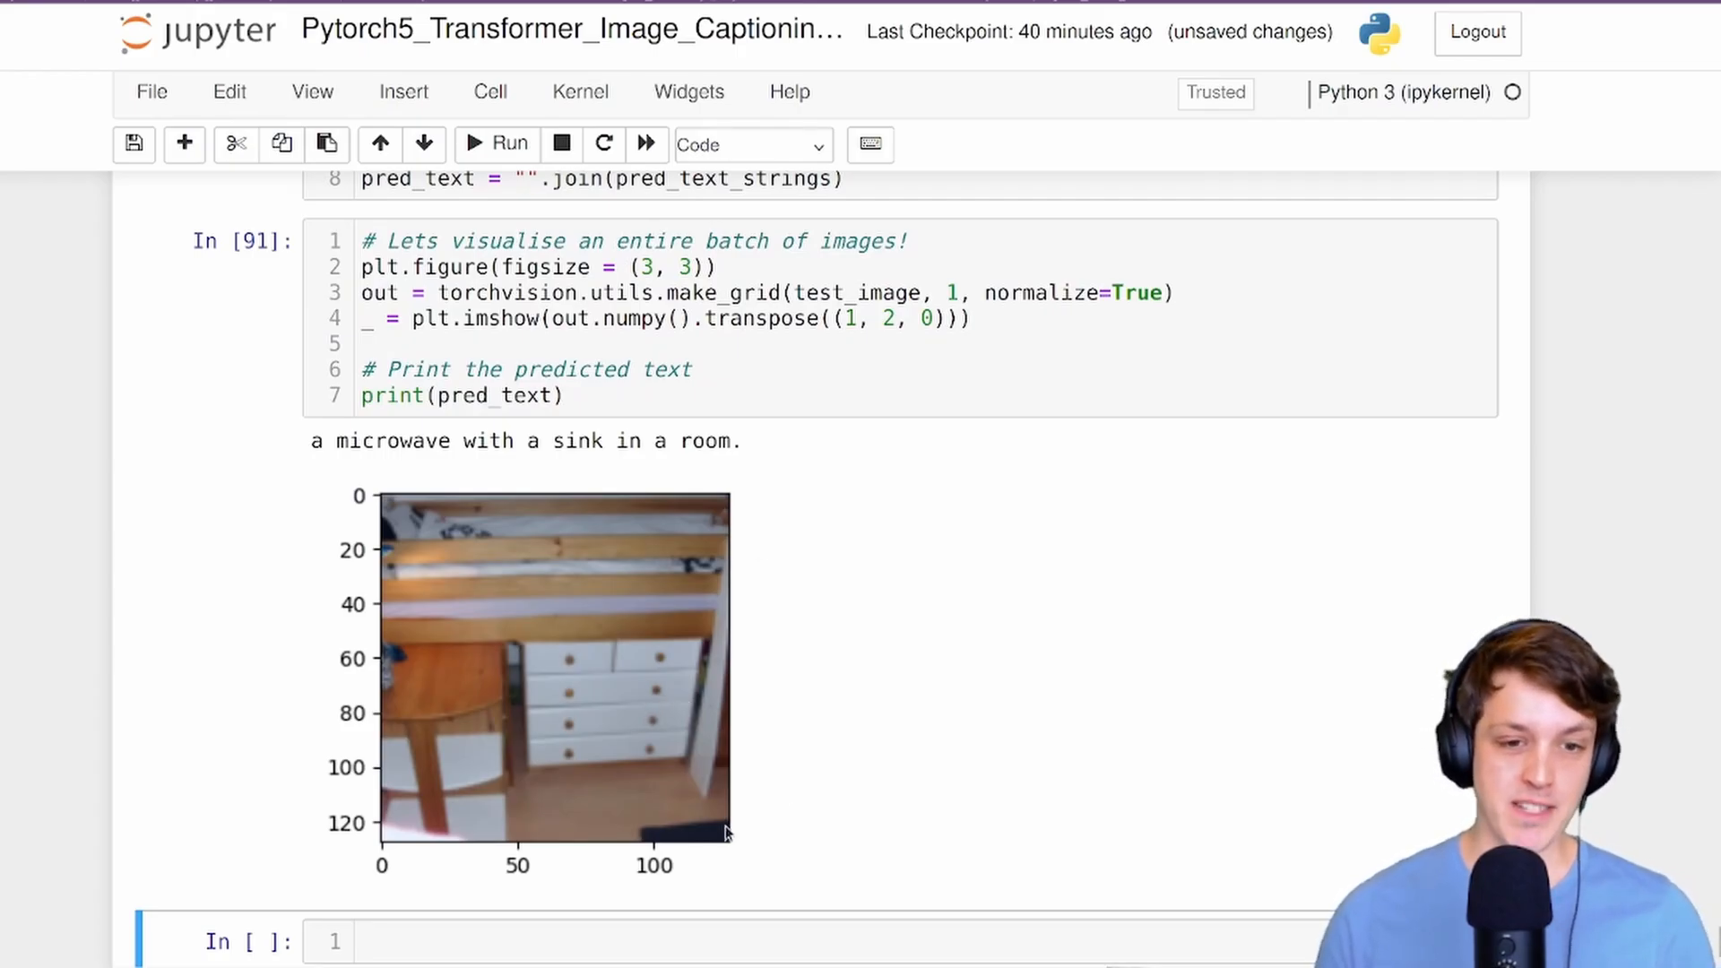
pyautogui.moveTo(733, 786)
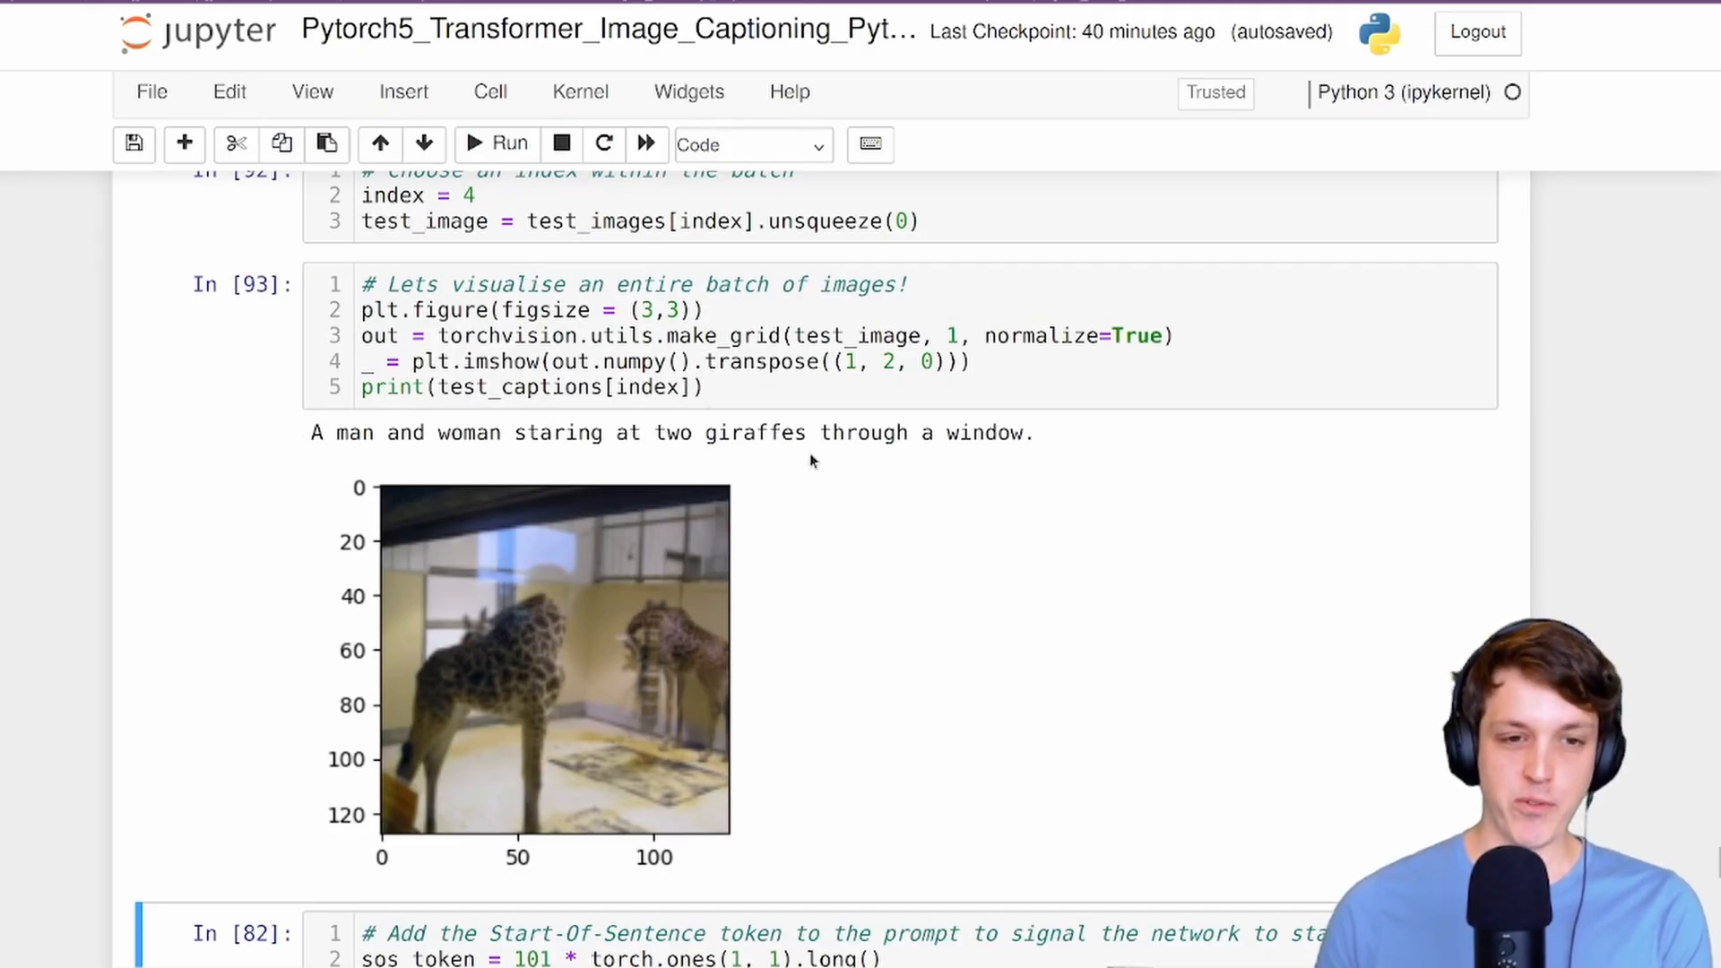
pyautogui.moveTo(115, 757)
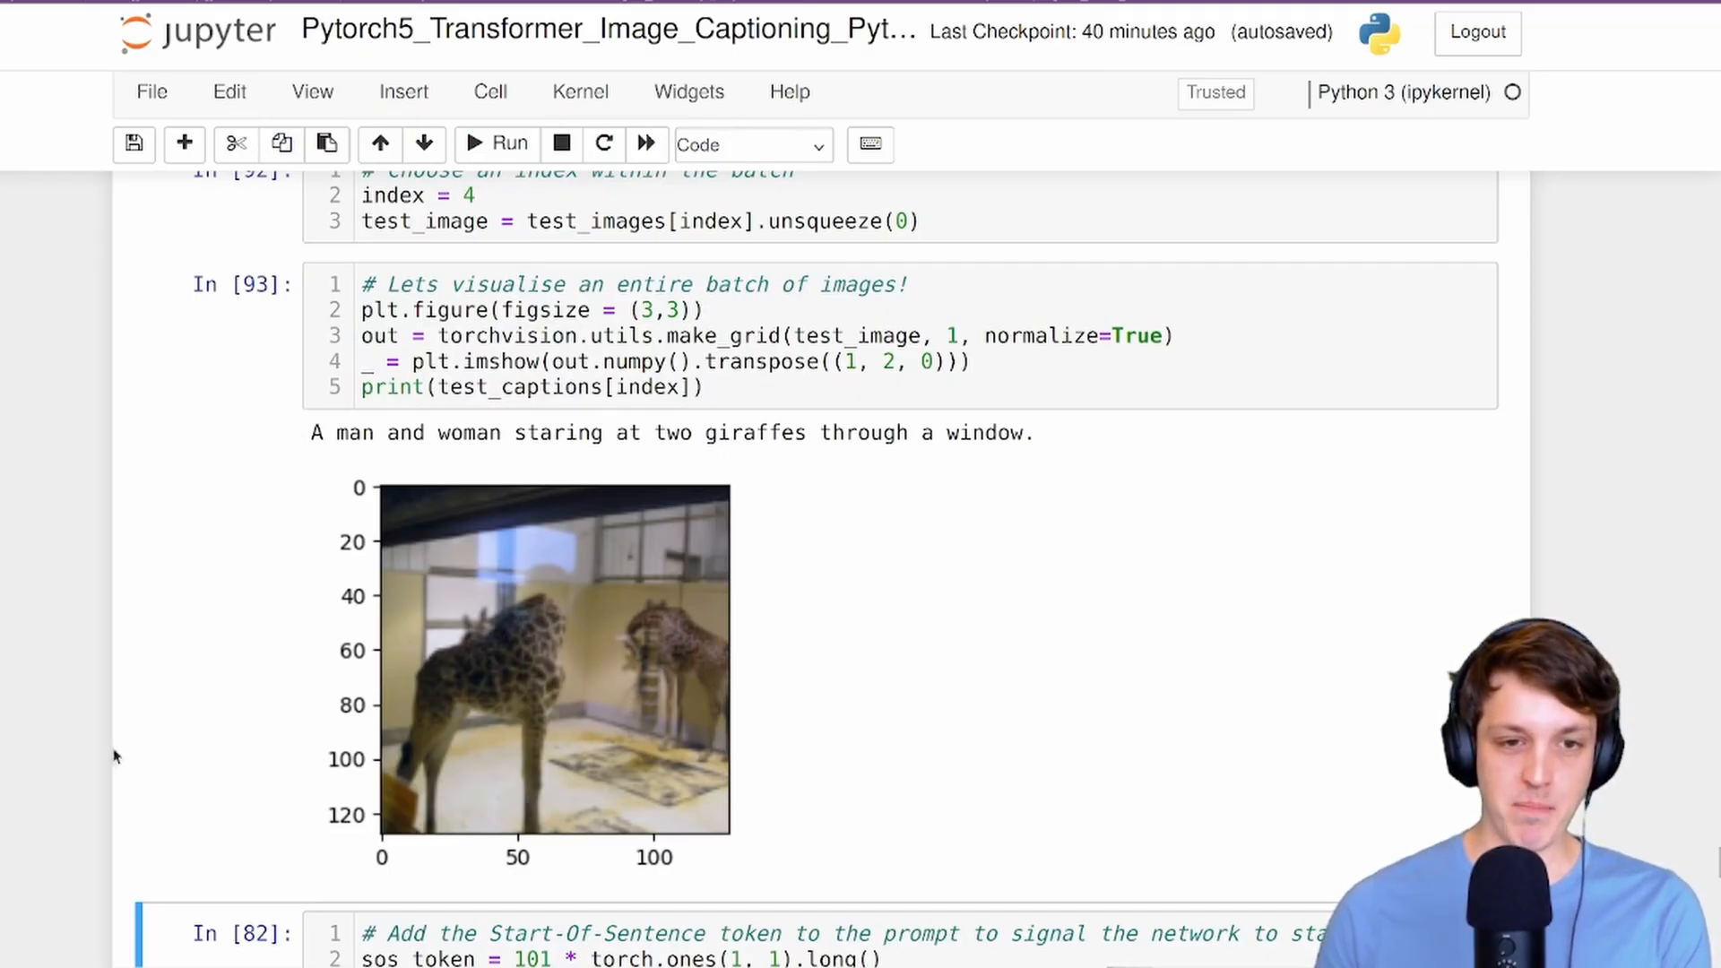
pyautogui.moveTo(471, 771)
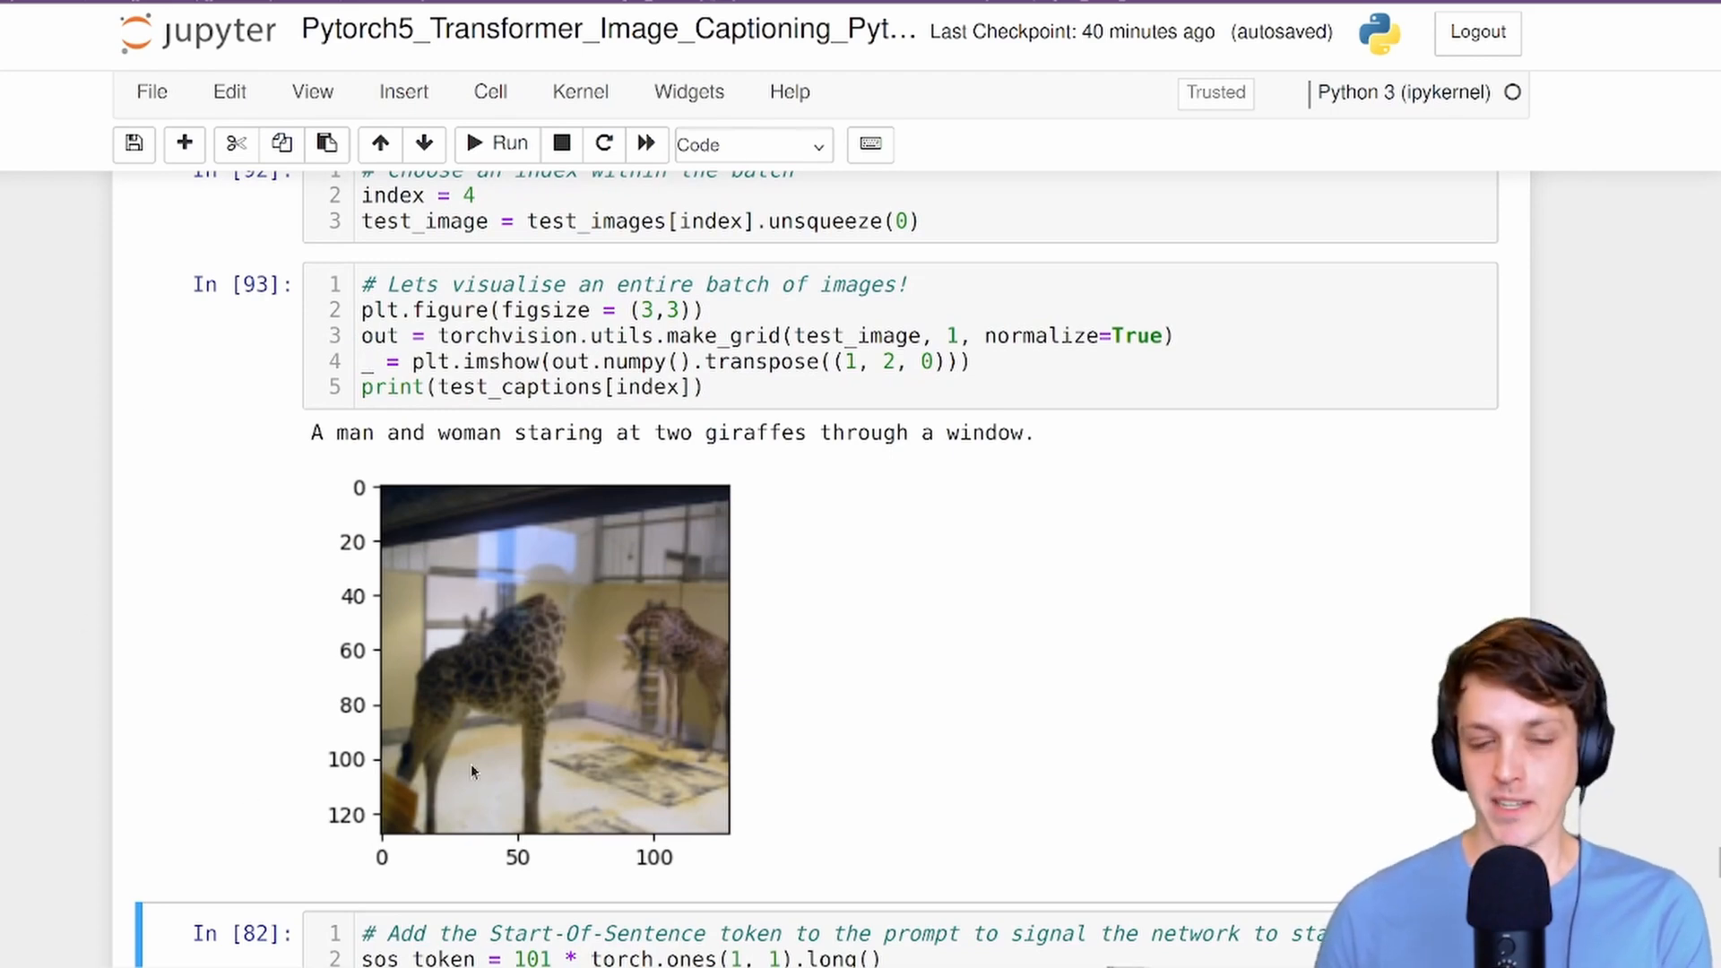
pyautogui.moveTo(448, 708)
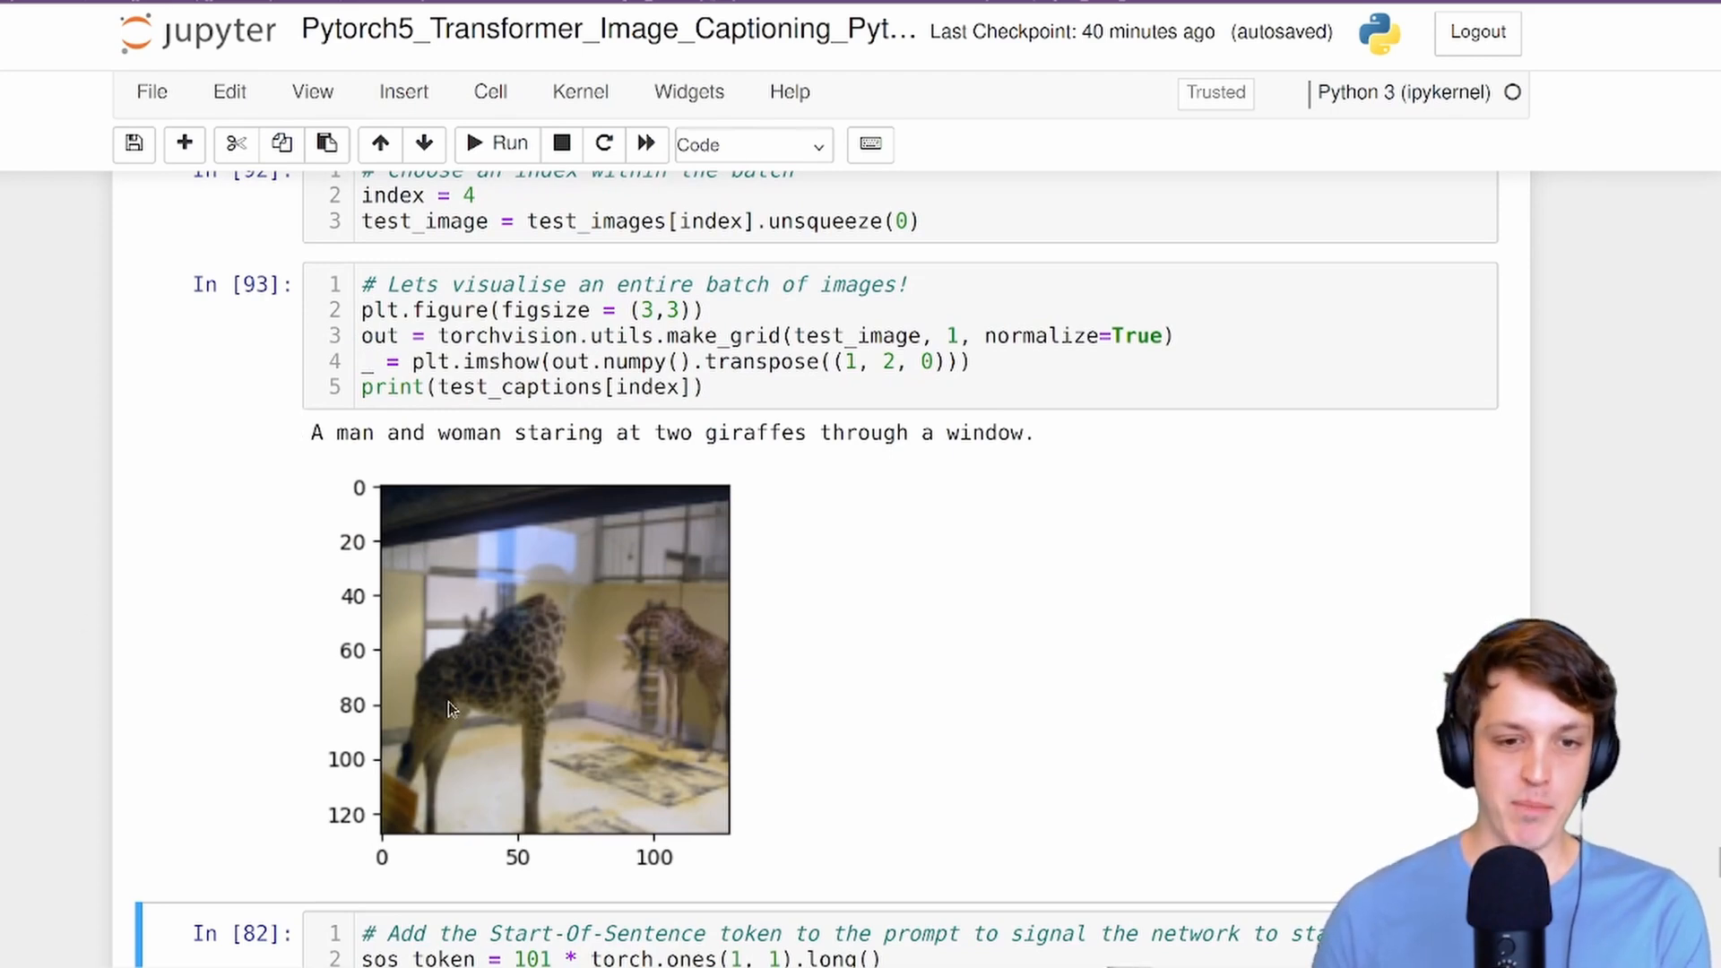